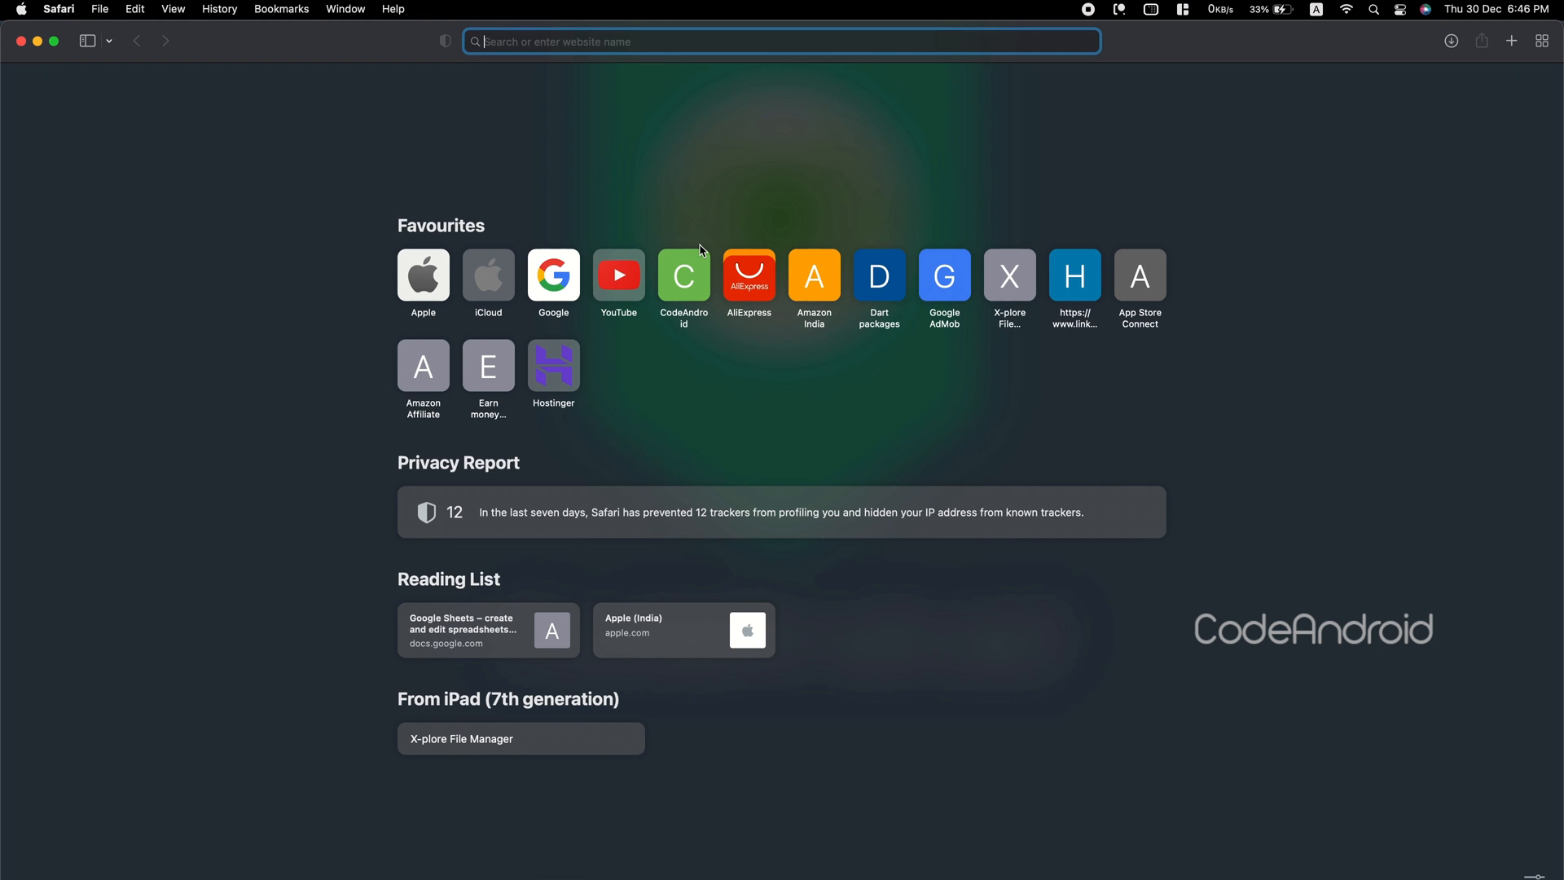
Search for fvm and open the FVM documentation site's installation instructions.
{"action": "type", "text": "fvm"}
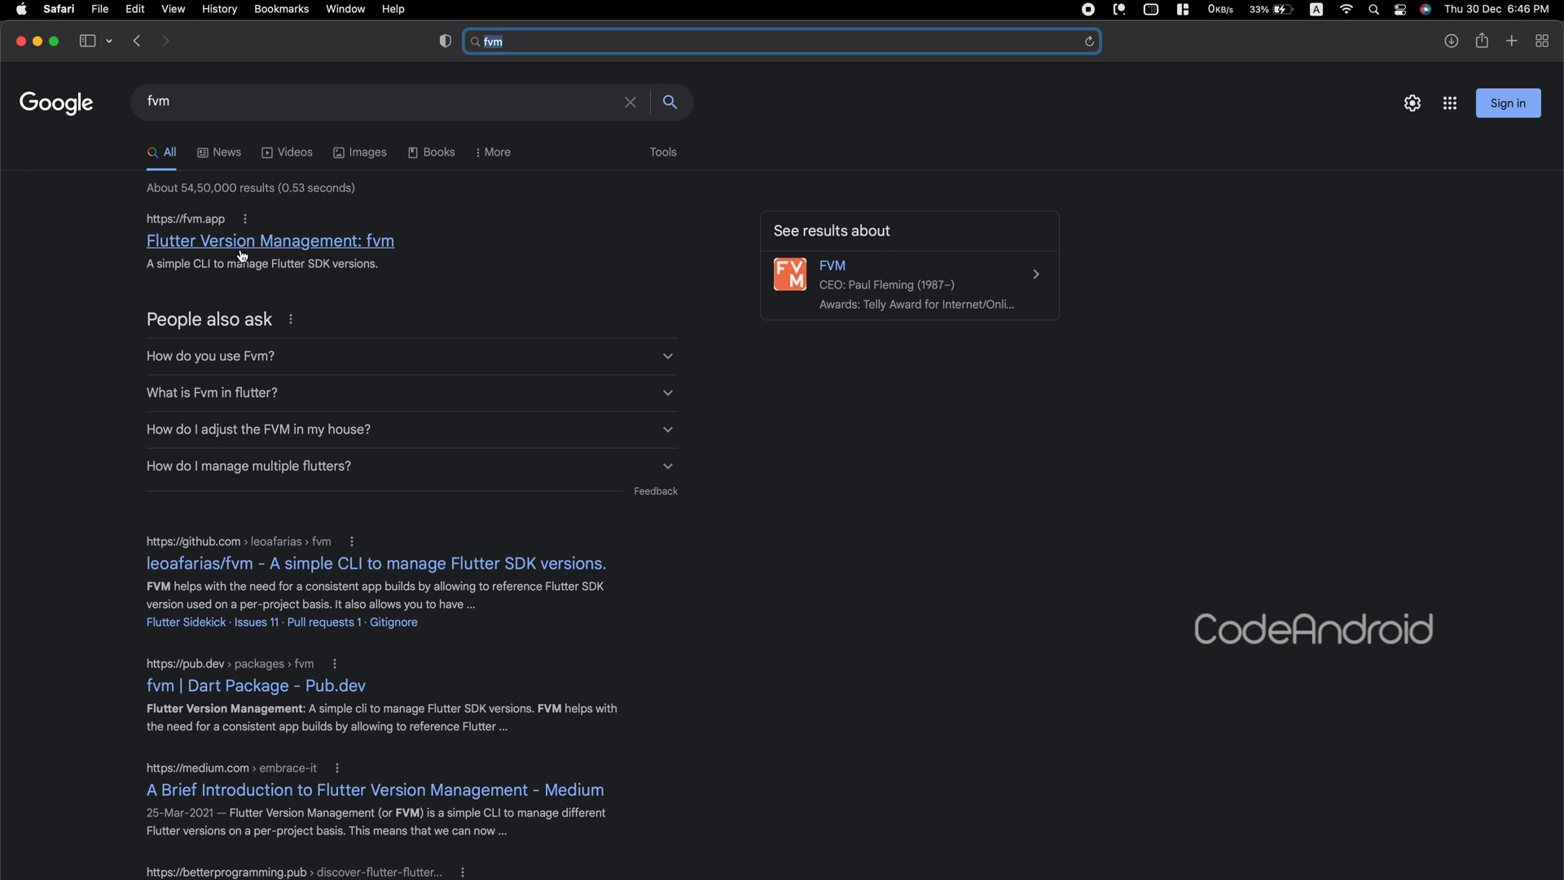
{"action": "left_click", "coordinate": [269, 240]}
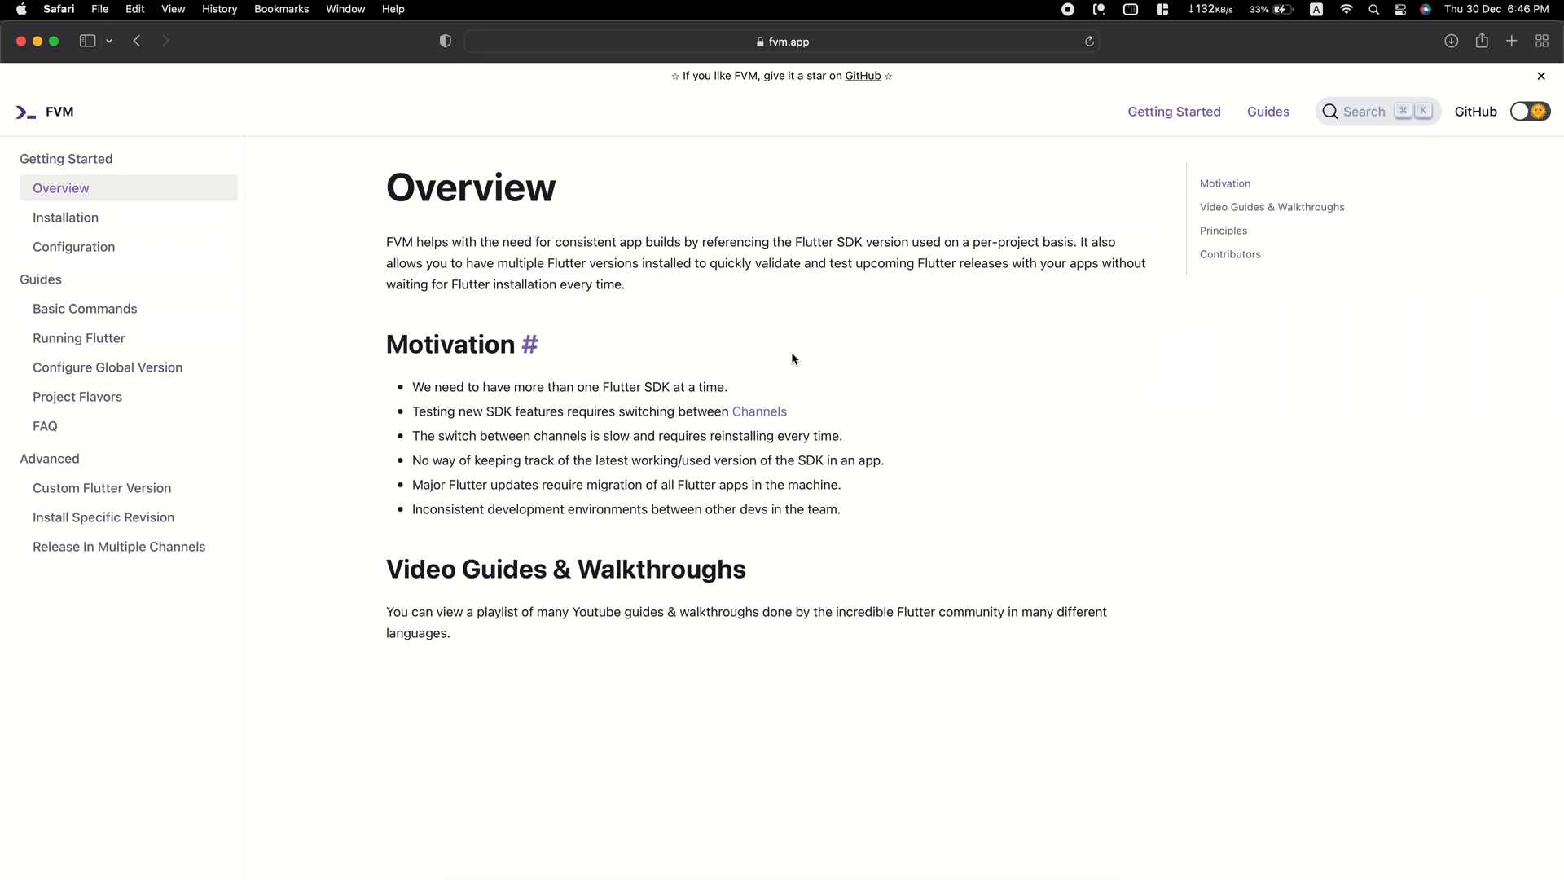
{"action": "left_click", "coordinate": [66, 217]}
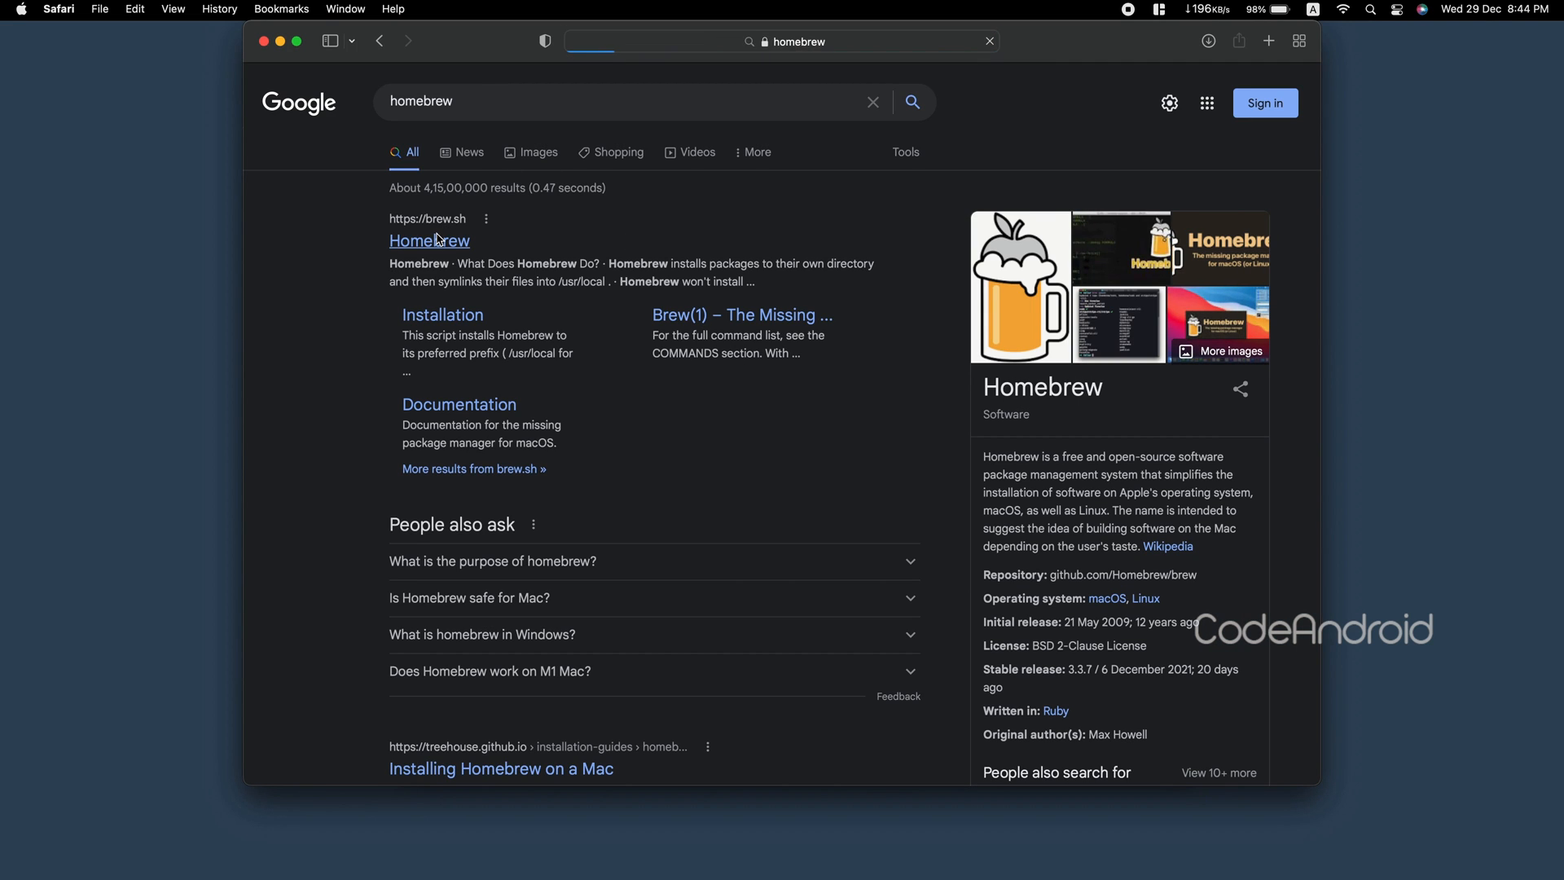
Run the Homebrew install script from the Homebrew website and continue the installation.
{"action": "left_click", "coordinate": [429, 240]}
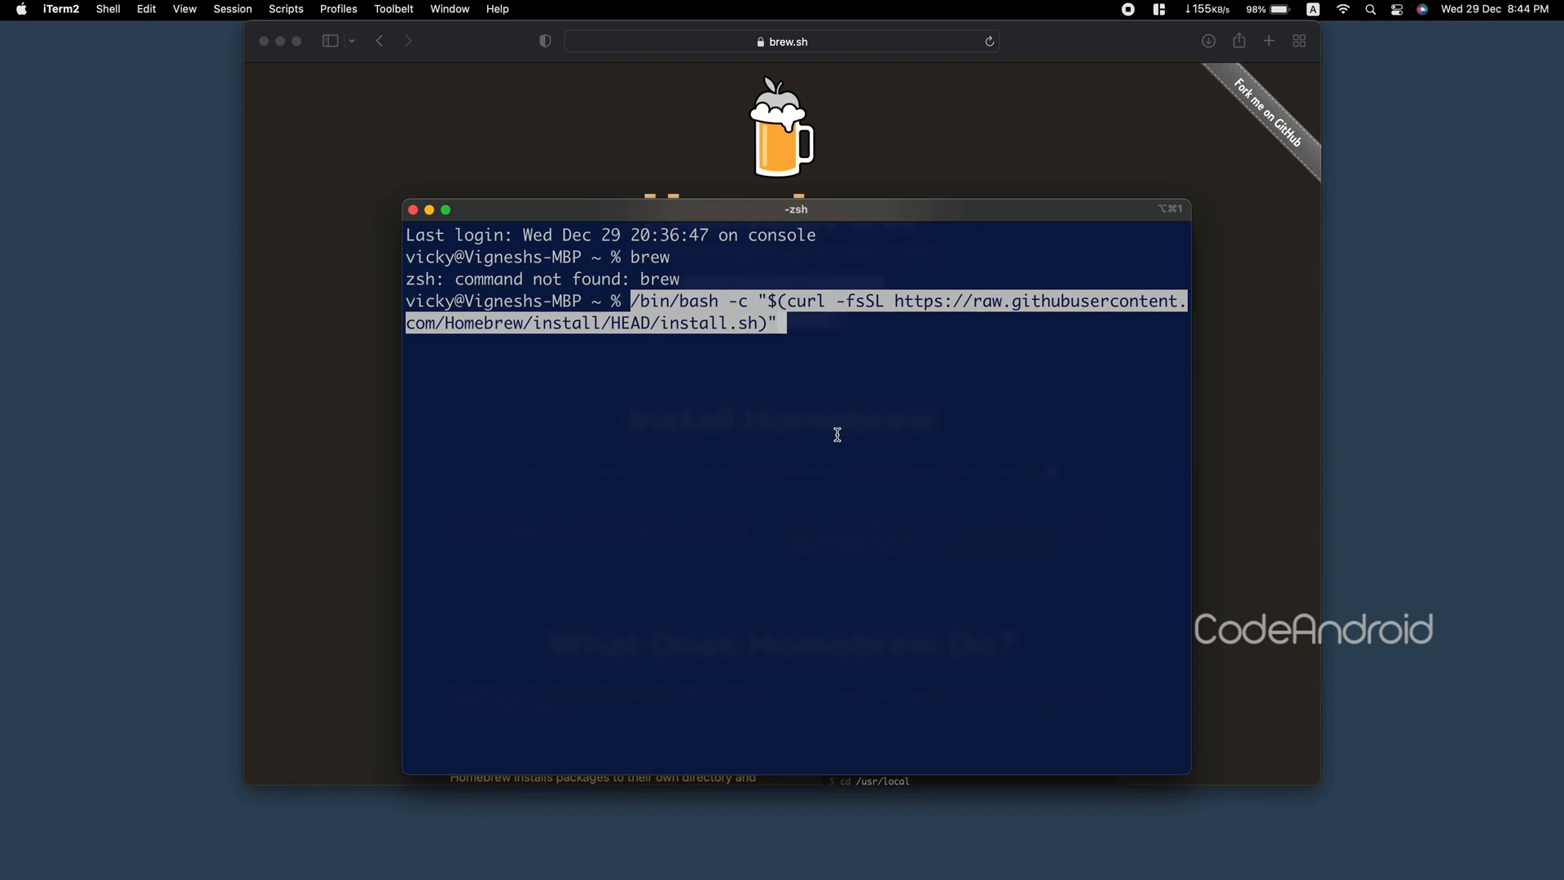
{"action": "key", "text": "Return"}
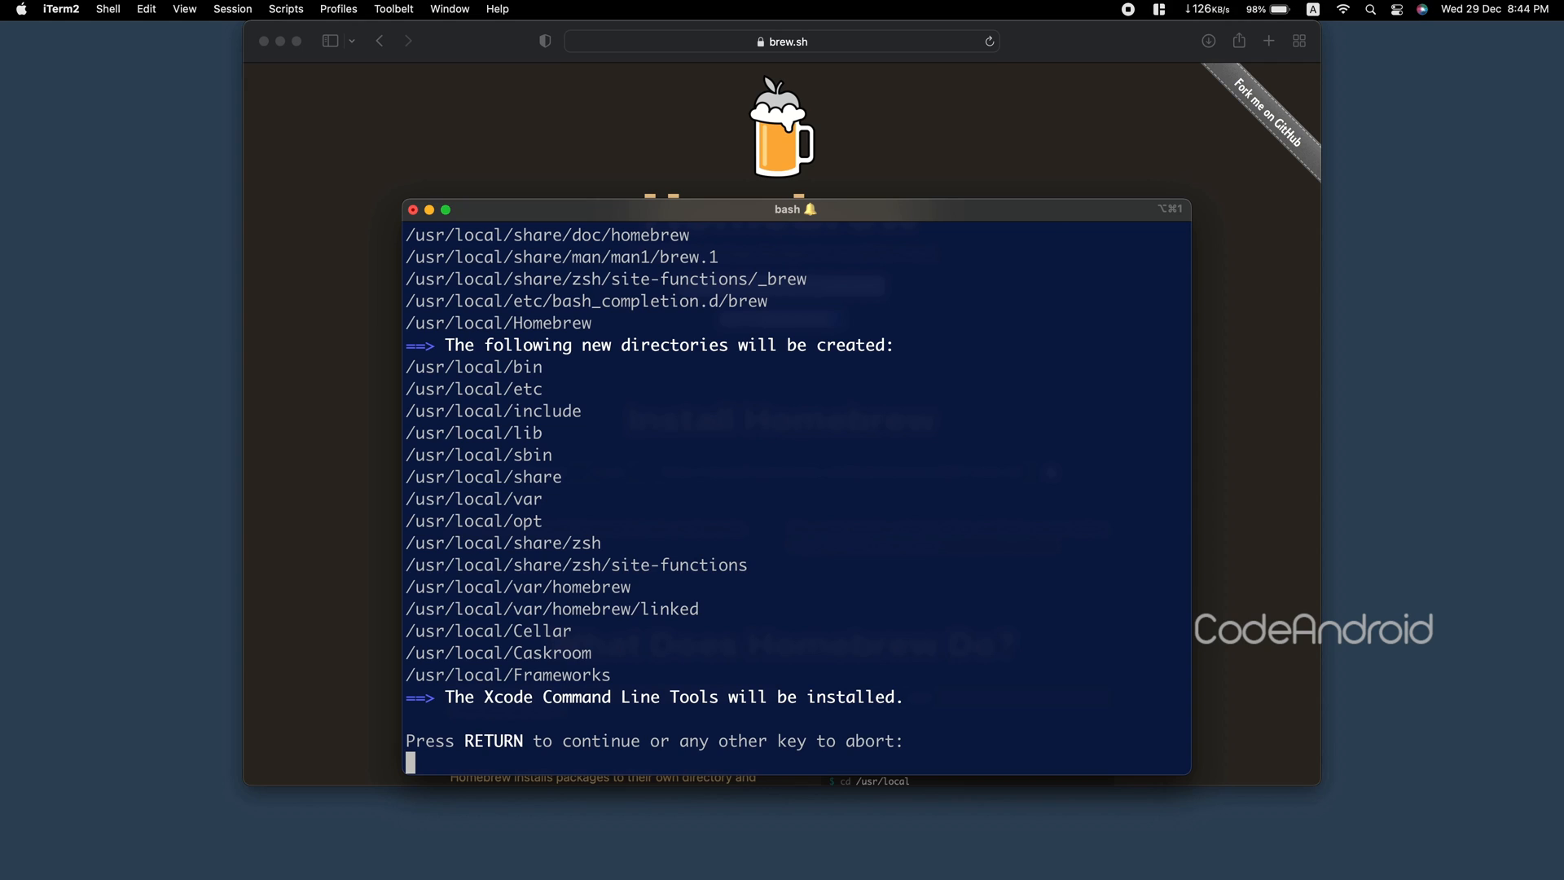
{"action": "key", "text": "return"}
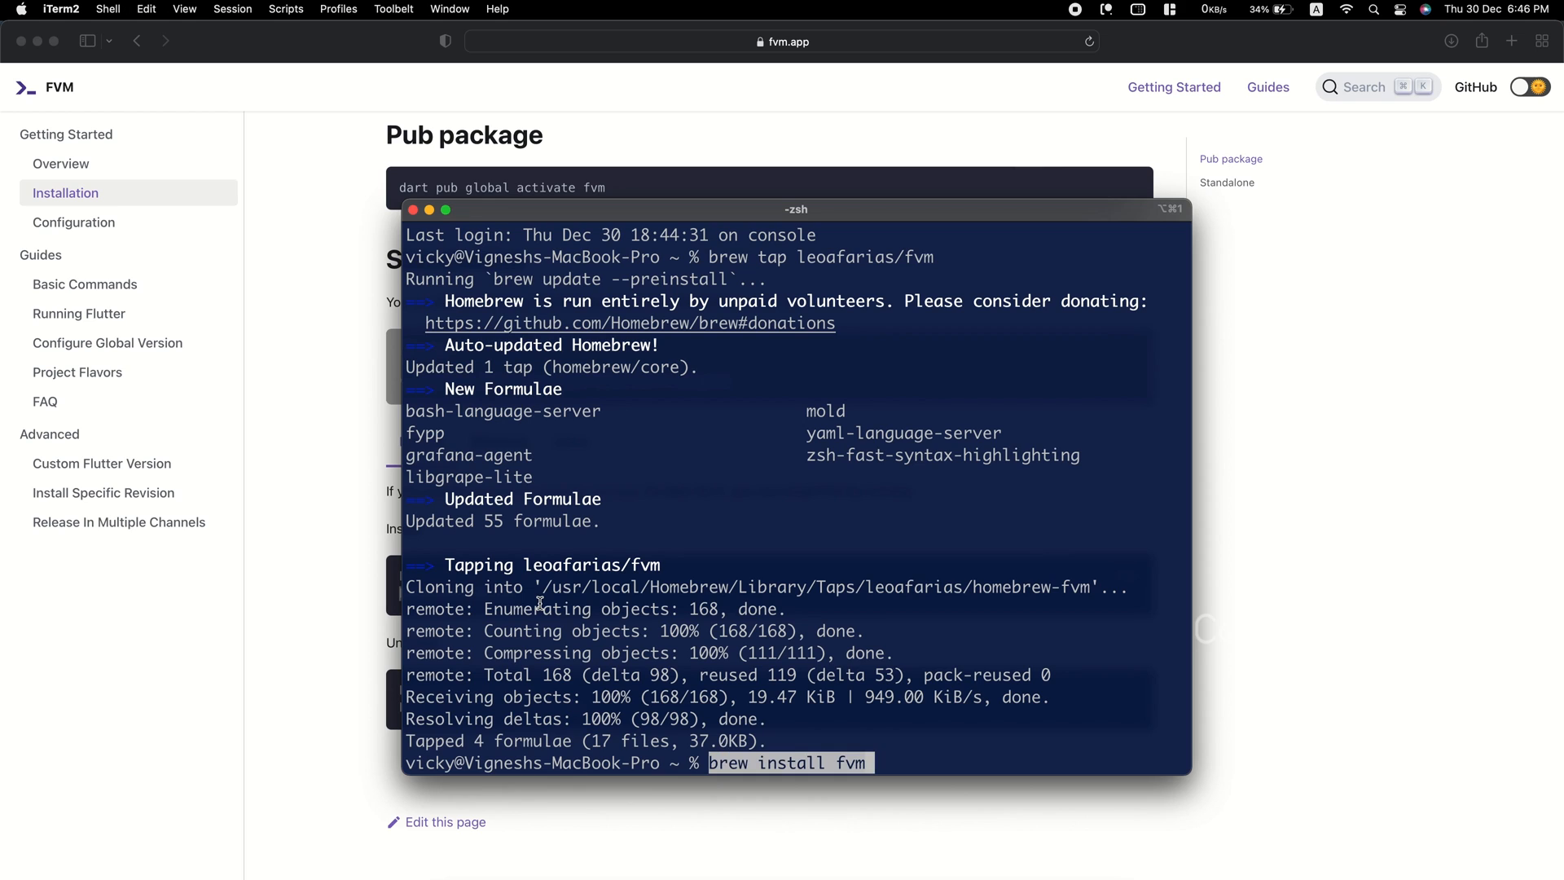
Install FVM with brew install fvm and list the available Flutter releases.
{"action": "key", "text": "Return"}
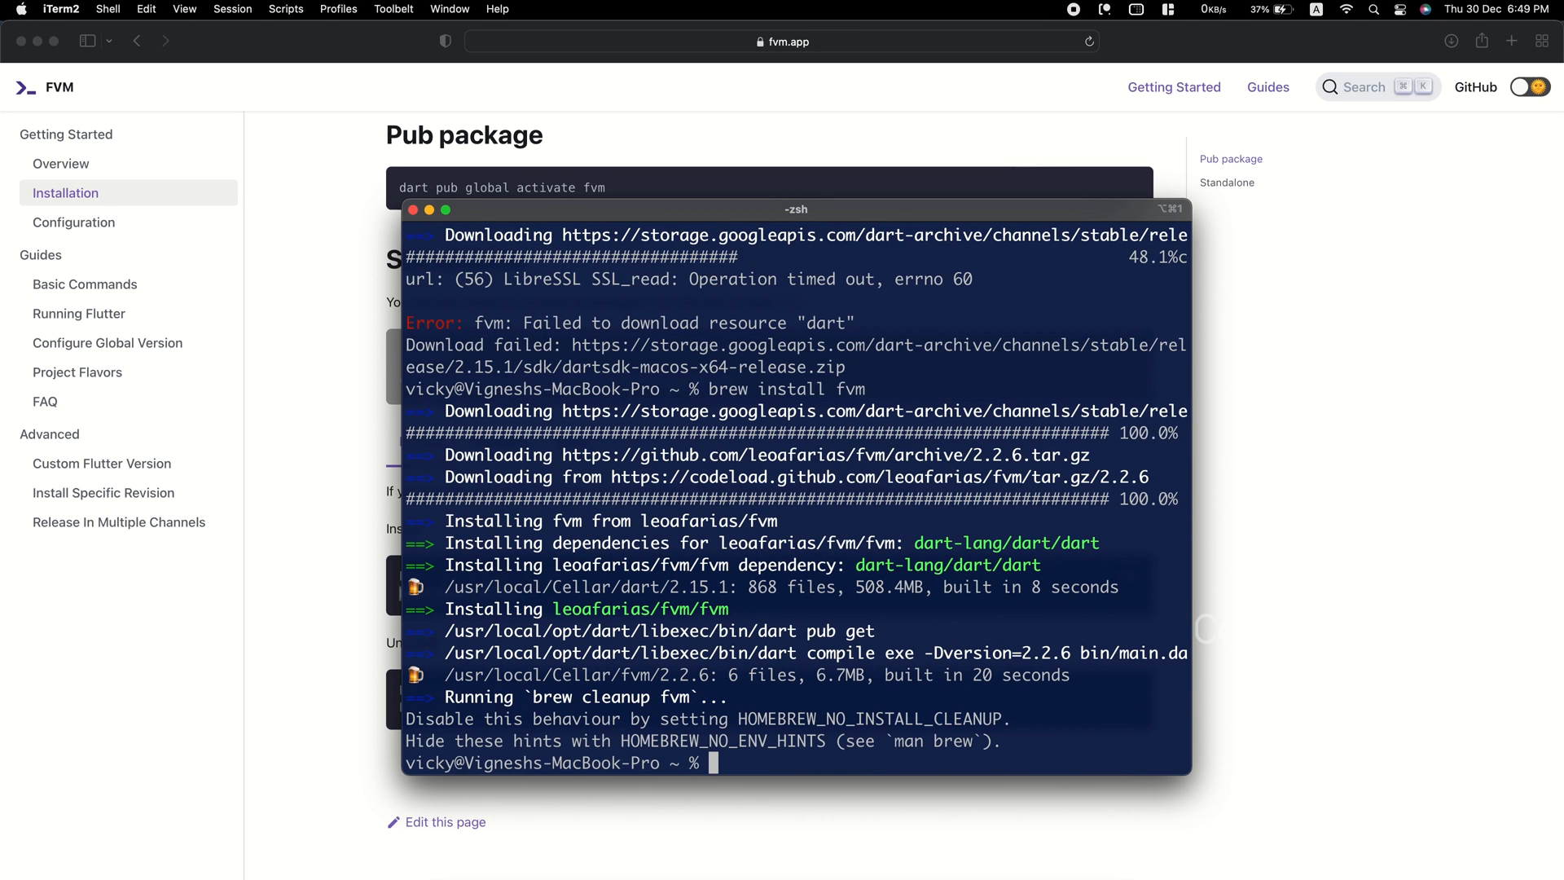
{"action": "type", "text": "fvm releas"}
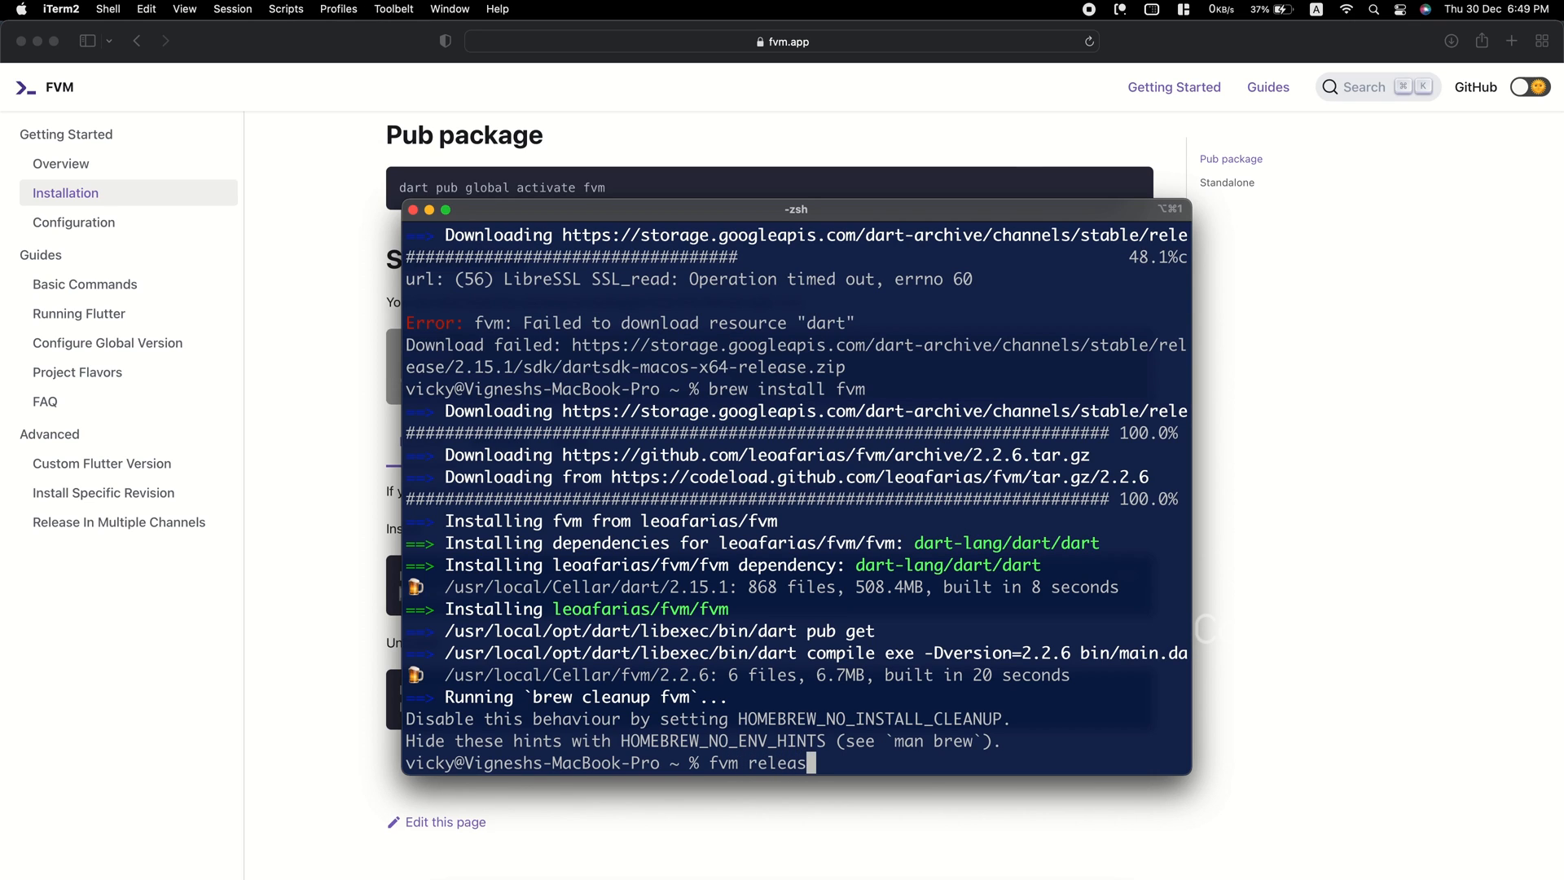
{"action": "key", "text": "Return"}
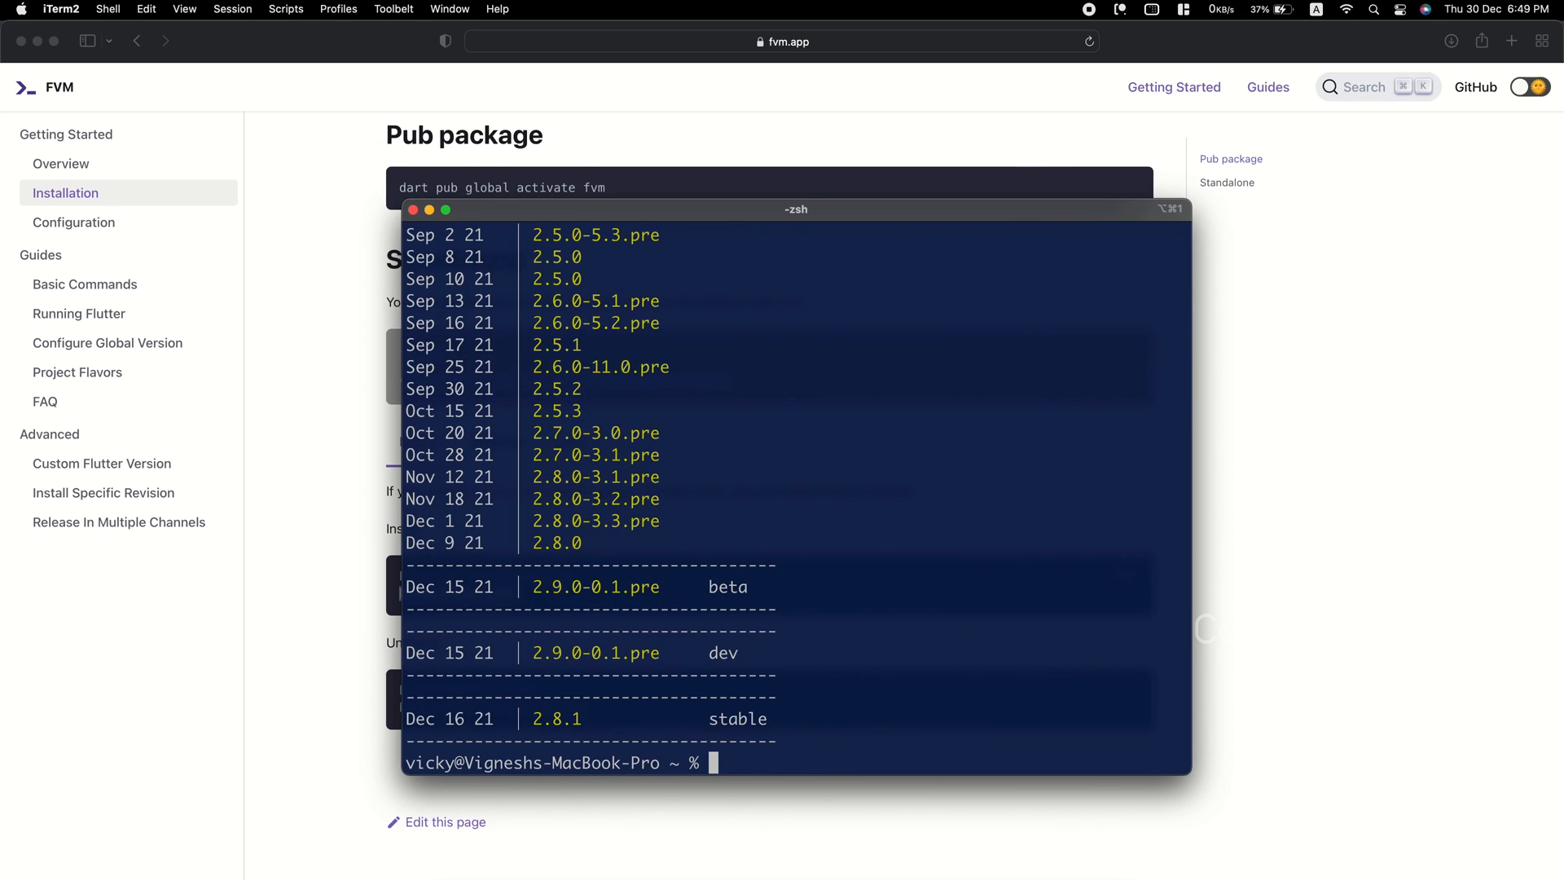
{"action": "mouse_move", "coordinate": [741, 726]}
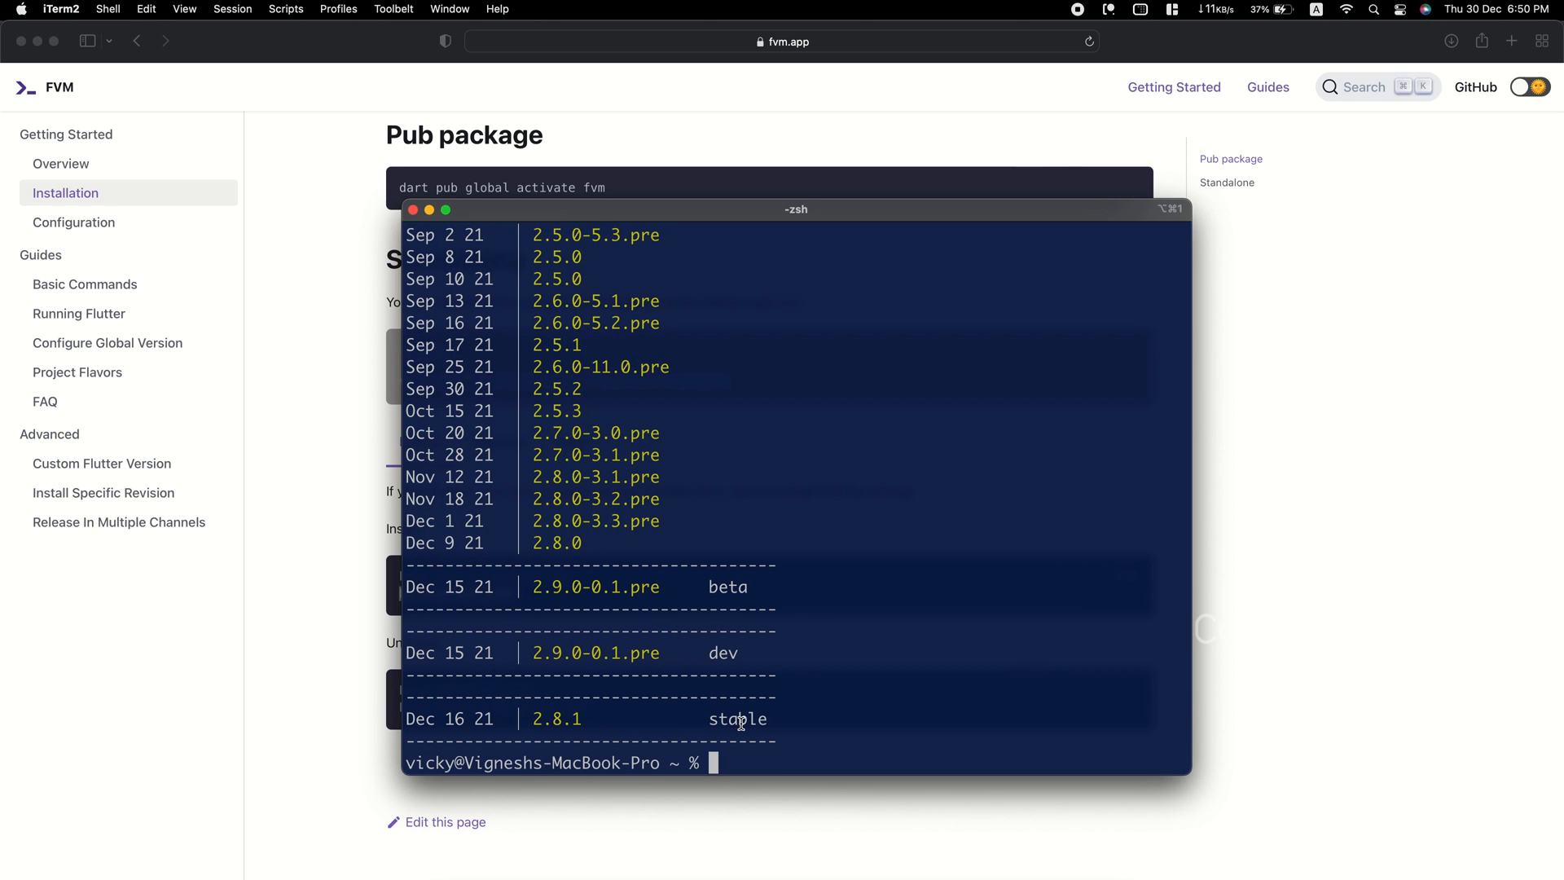
Install Flutter 2.8.1 via FVM, then see flutter --version return command not found.
{"action": "type", "text": "fvm install 2."}
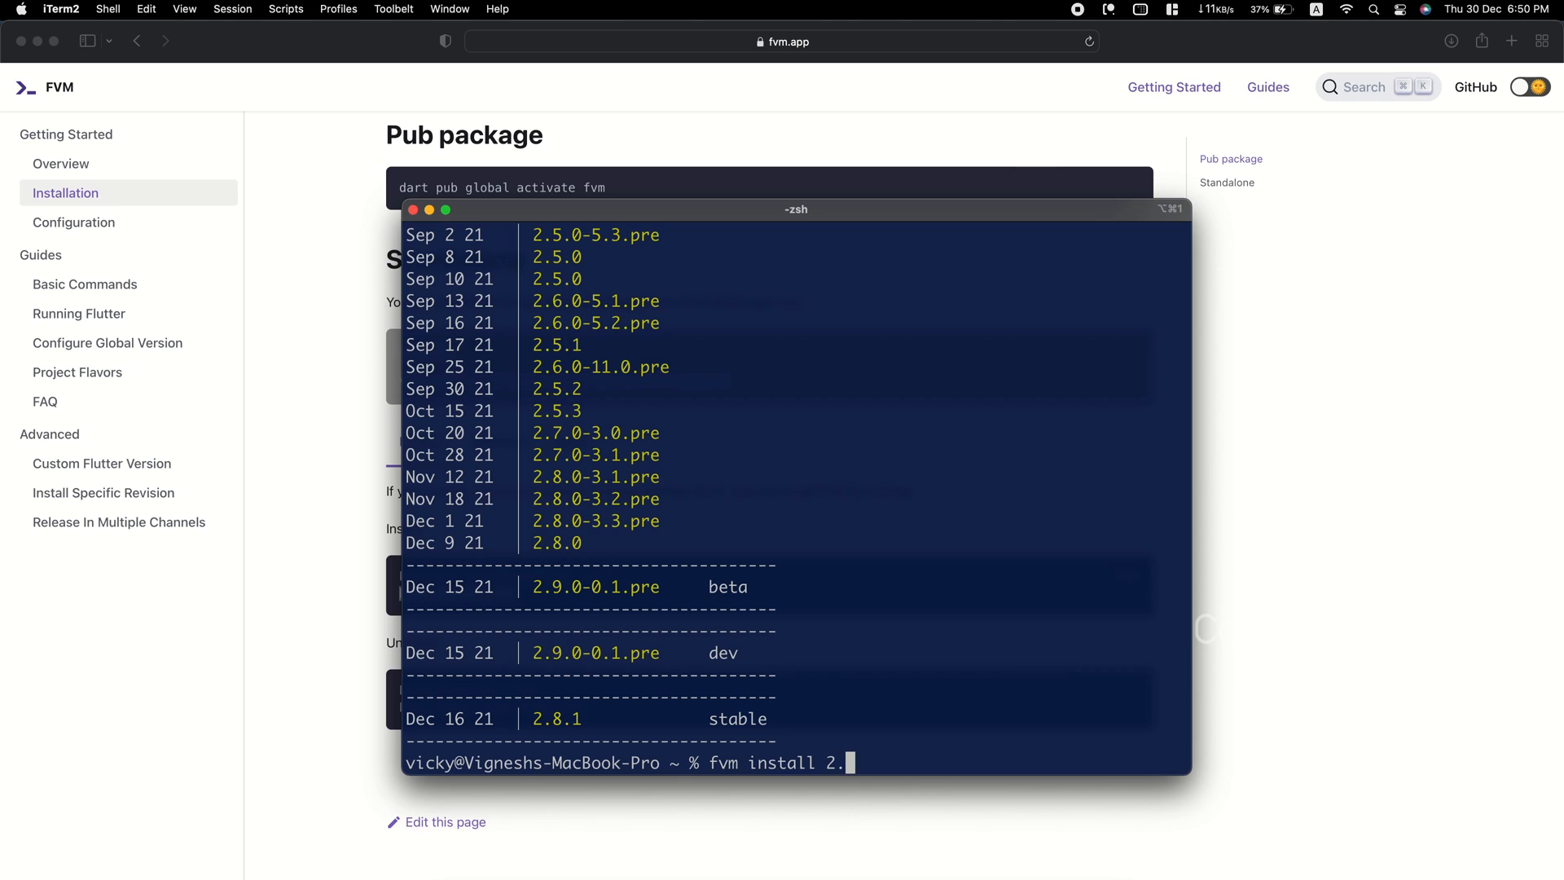
{"action": "key", "text": "Return"}
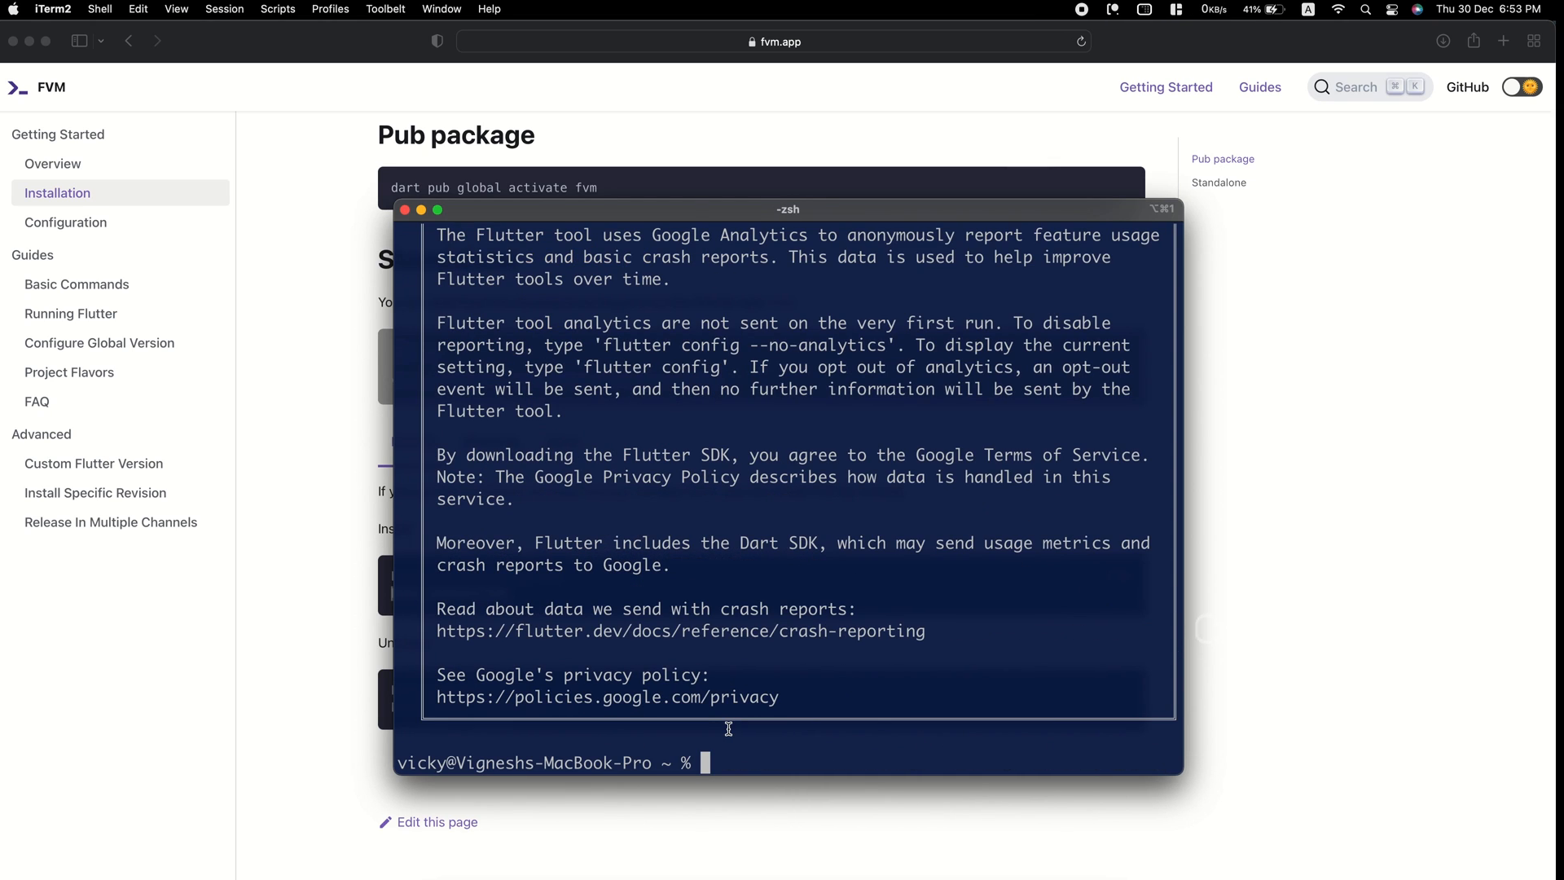
{"action": "type", "text": "flutter --version"}
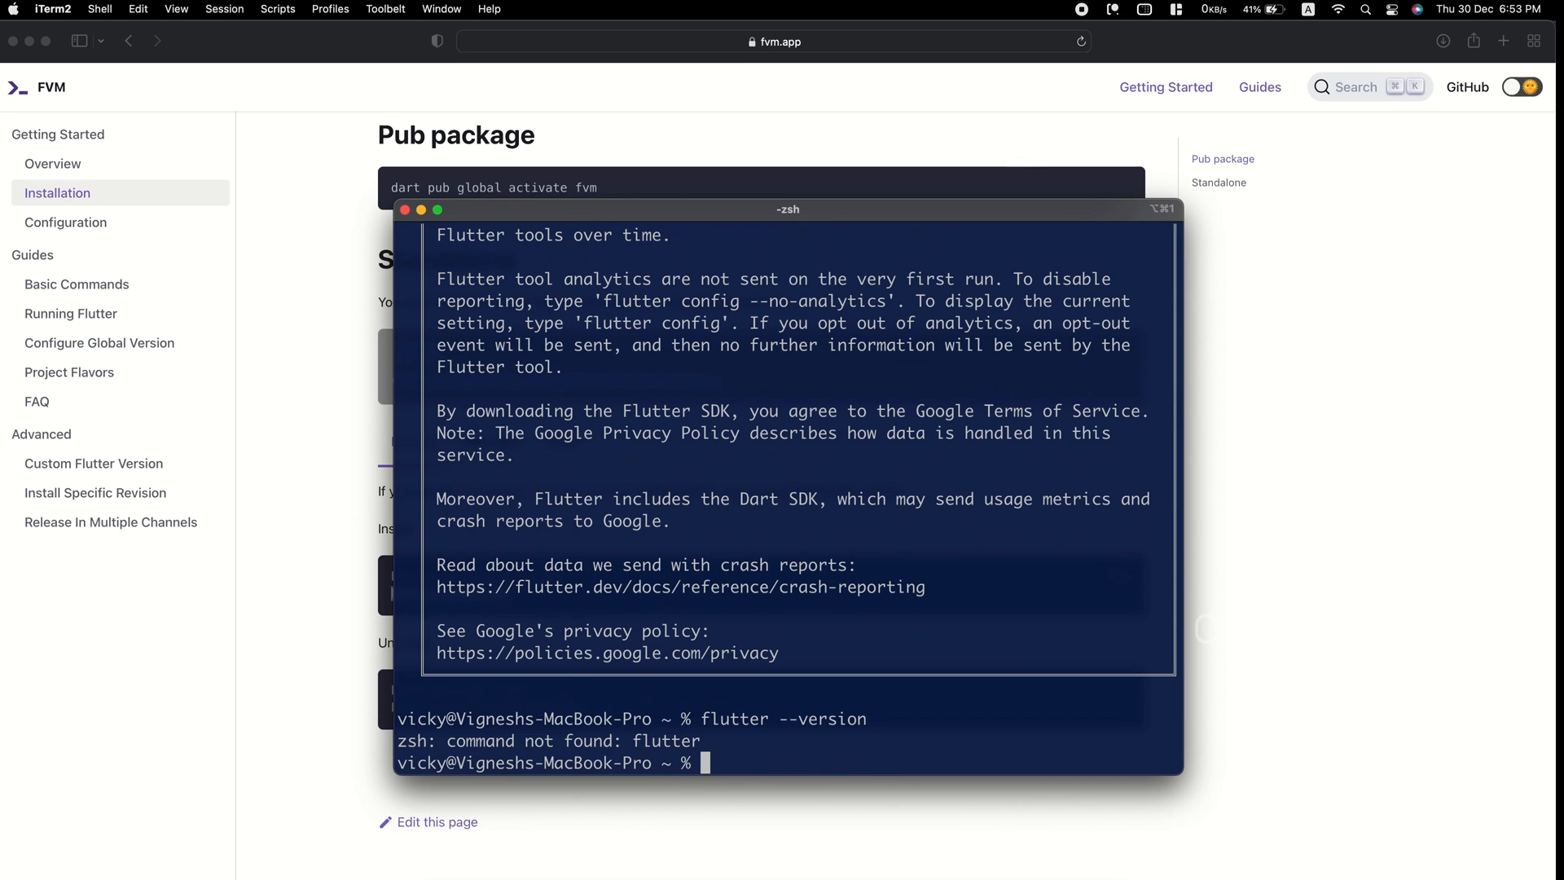
{"action": "mouse_move", "coordinate": [461, 740]}
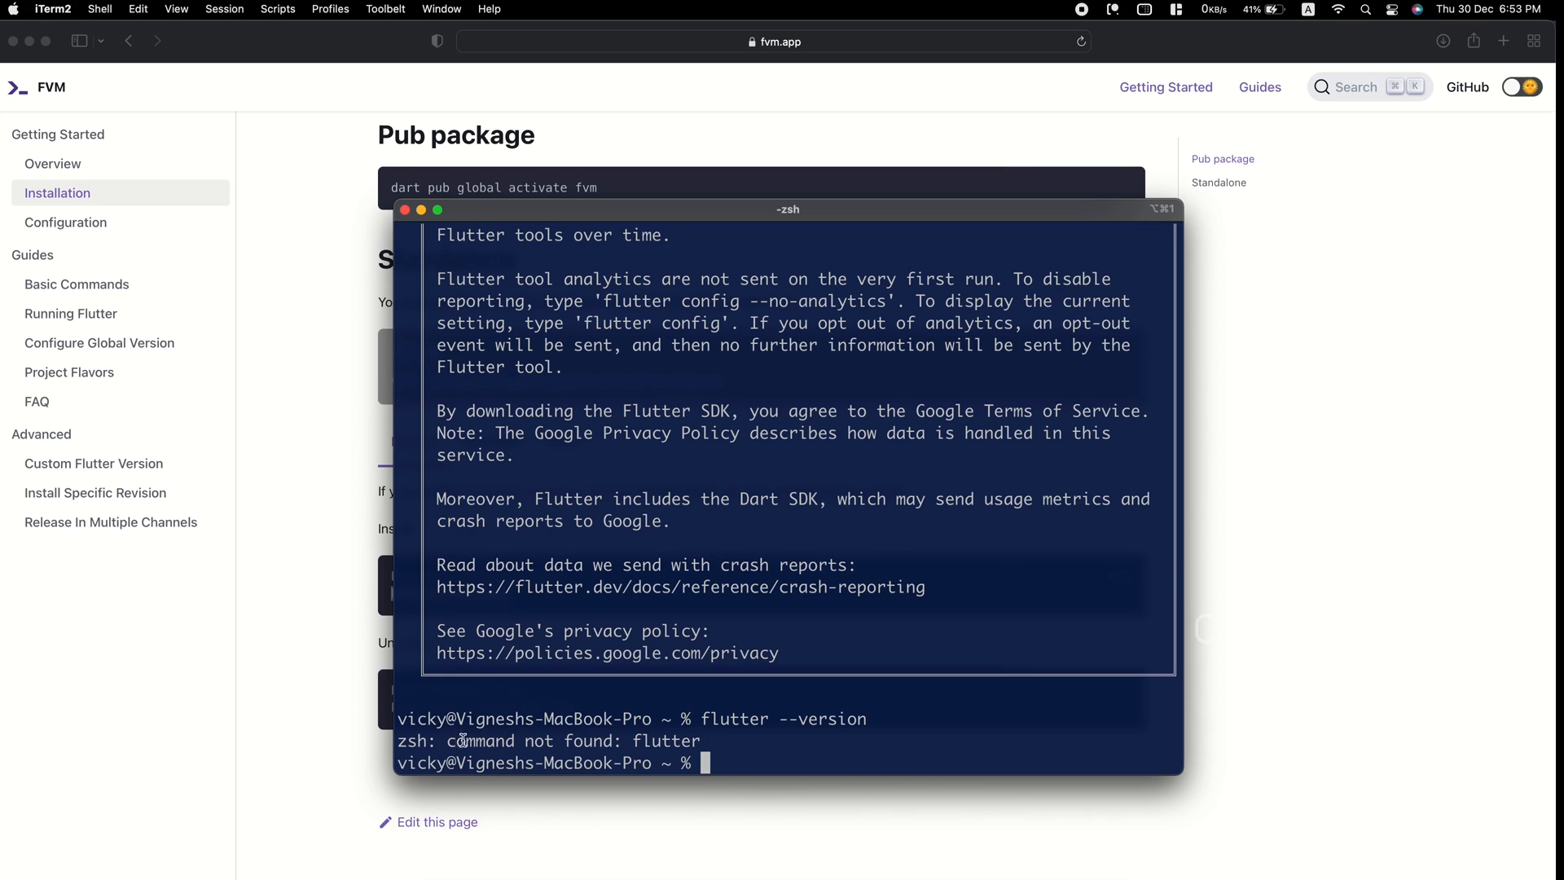
{"action": "mouse_move", "coordinate": [713, 759]}
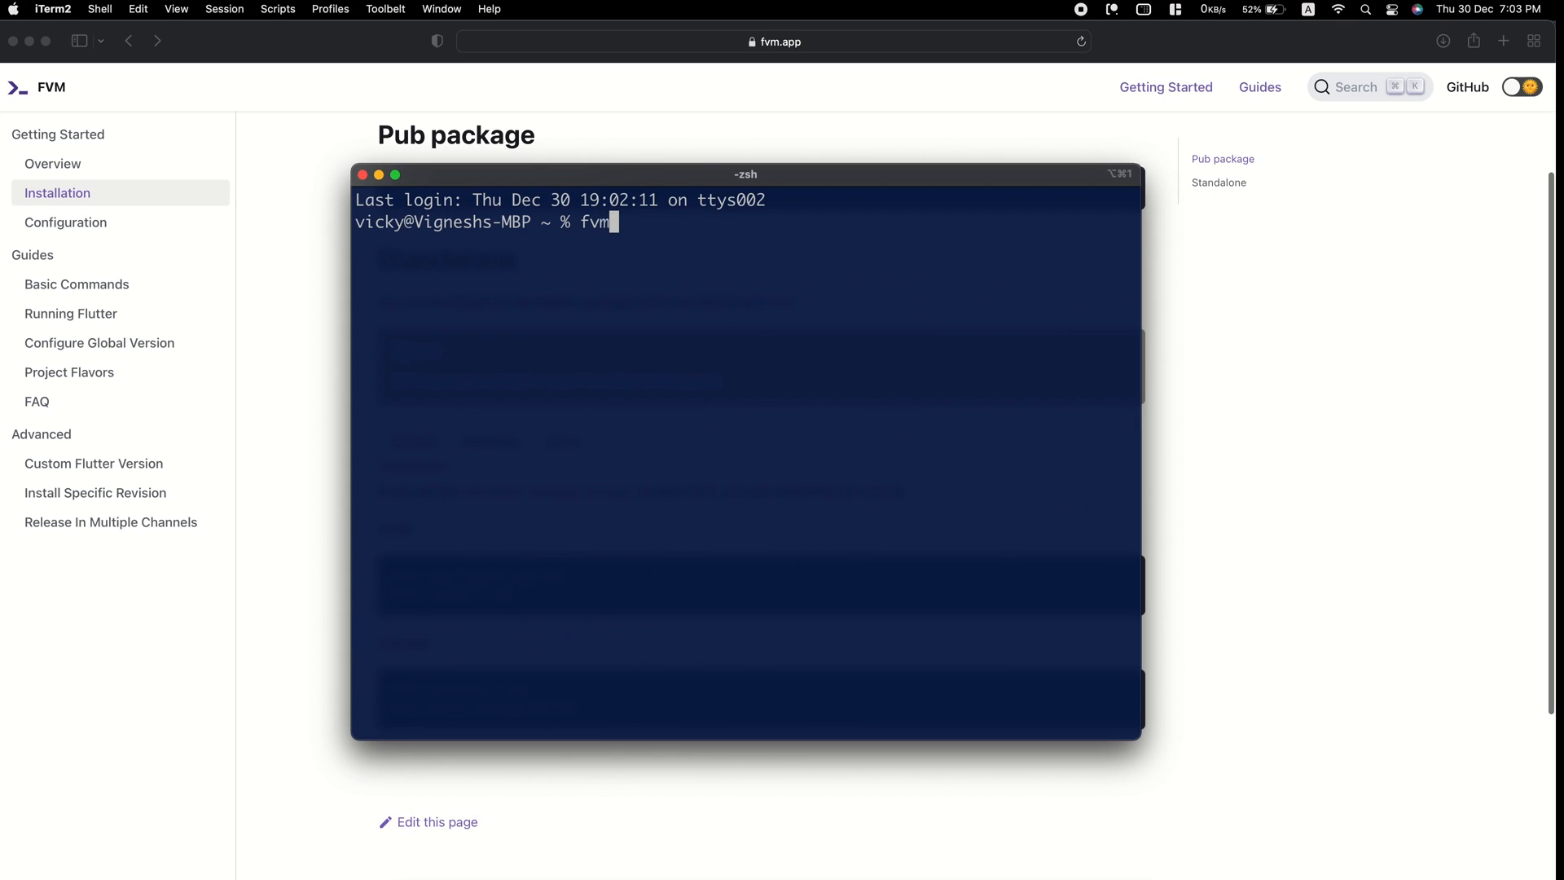
Run fvm global 2.8.1 and select the suggested /Users/vicky/fvm/default/bin path.
{"action": "type", "text": "global"}
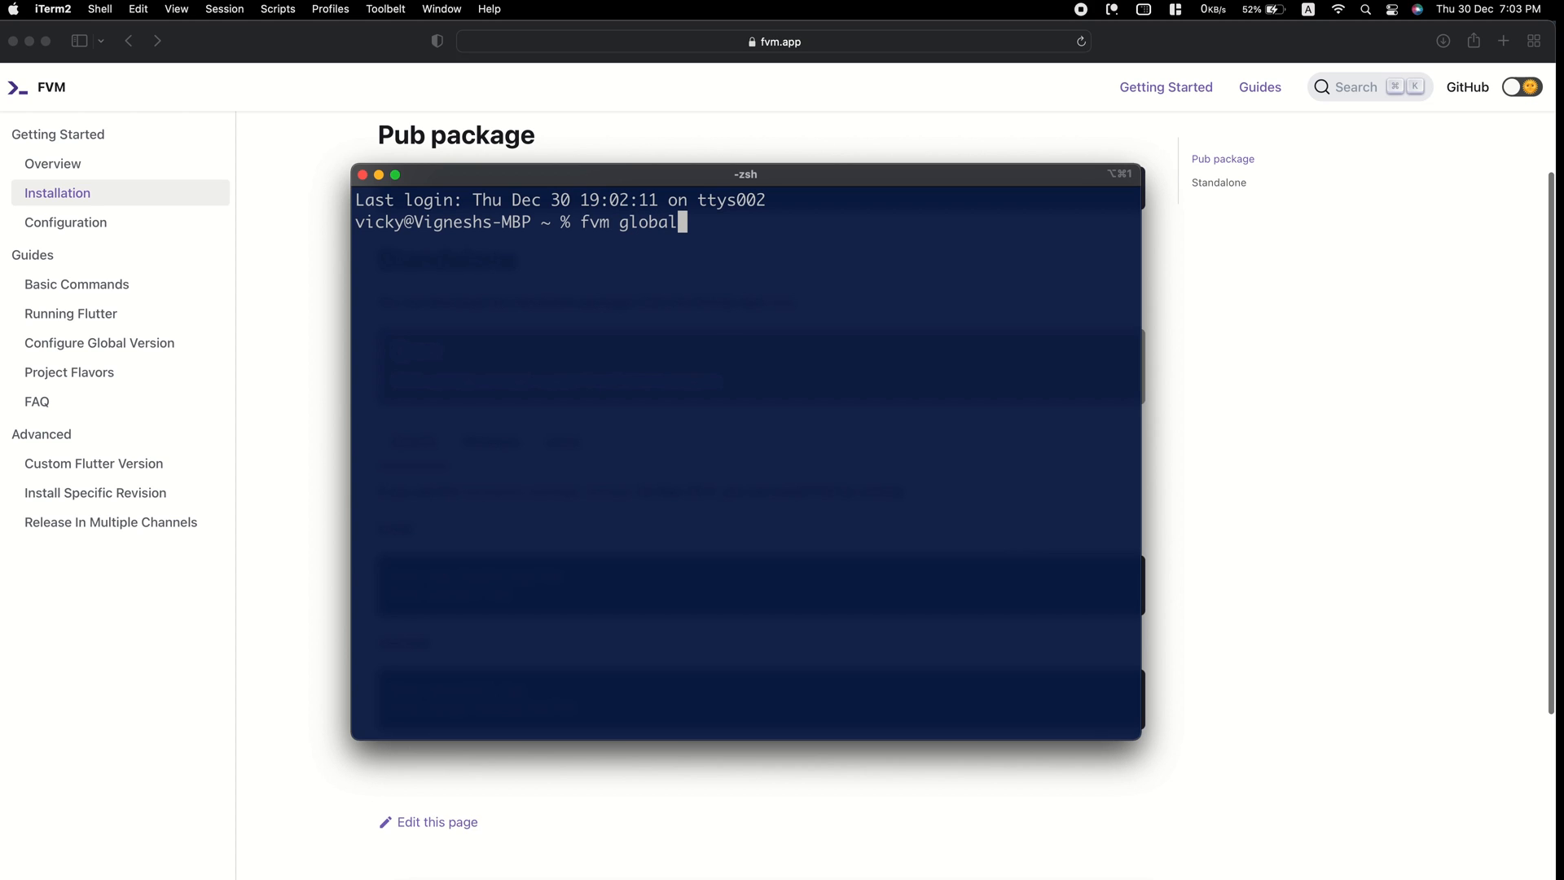
{"action": "type", "text": "2.8.1"}
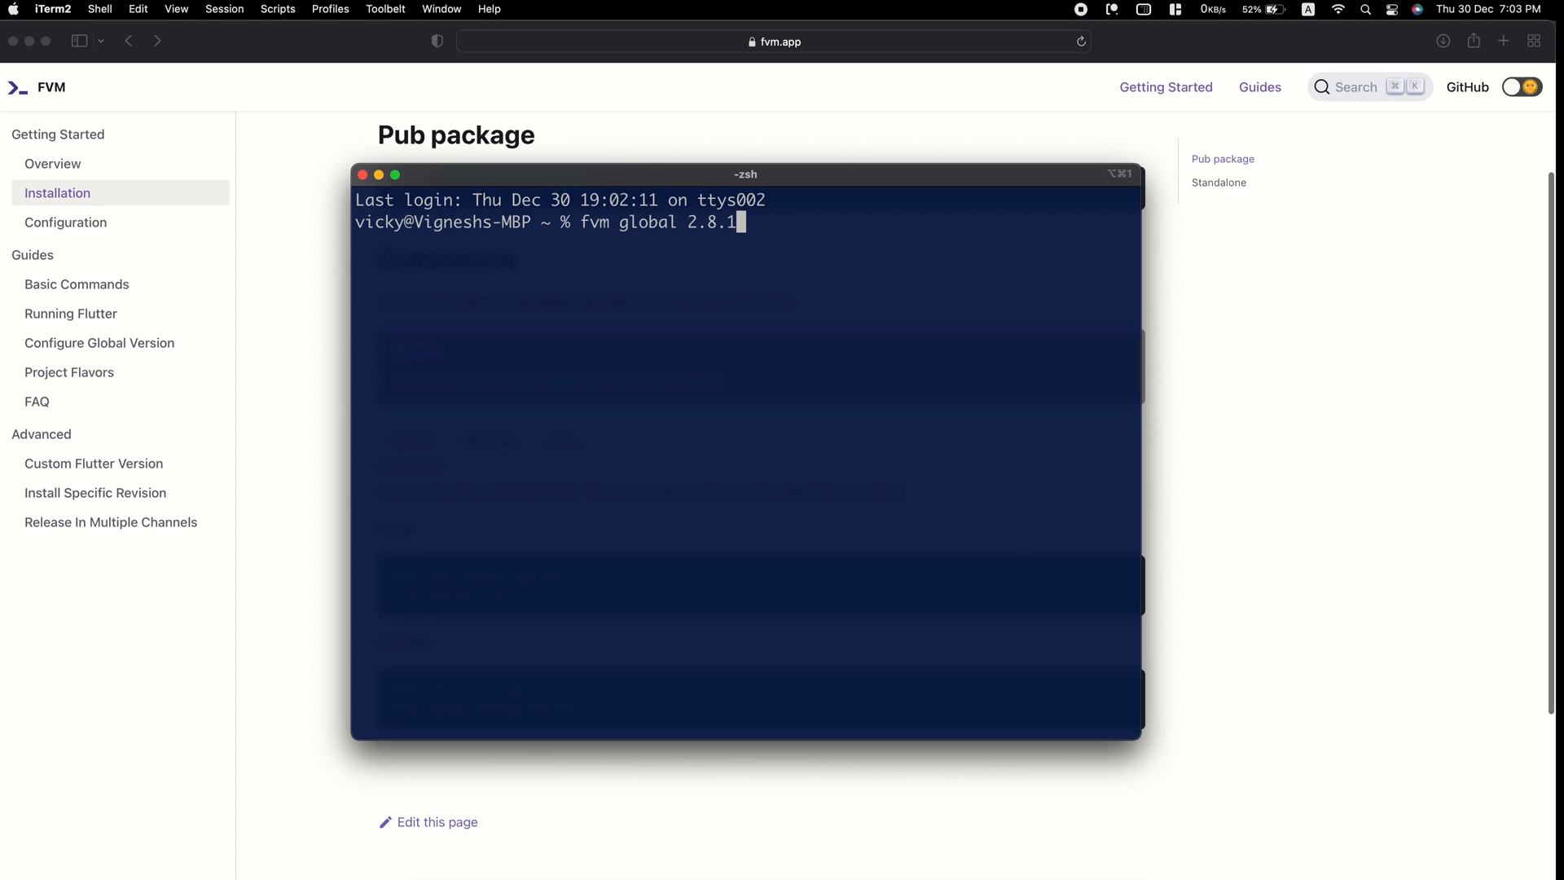
{"action": "key", "text": "Return"}
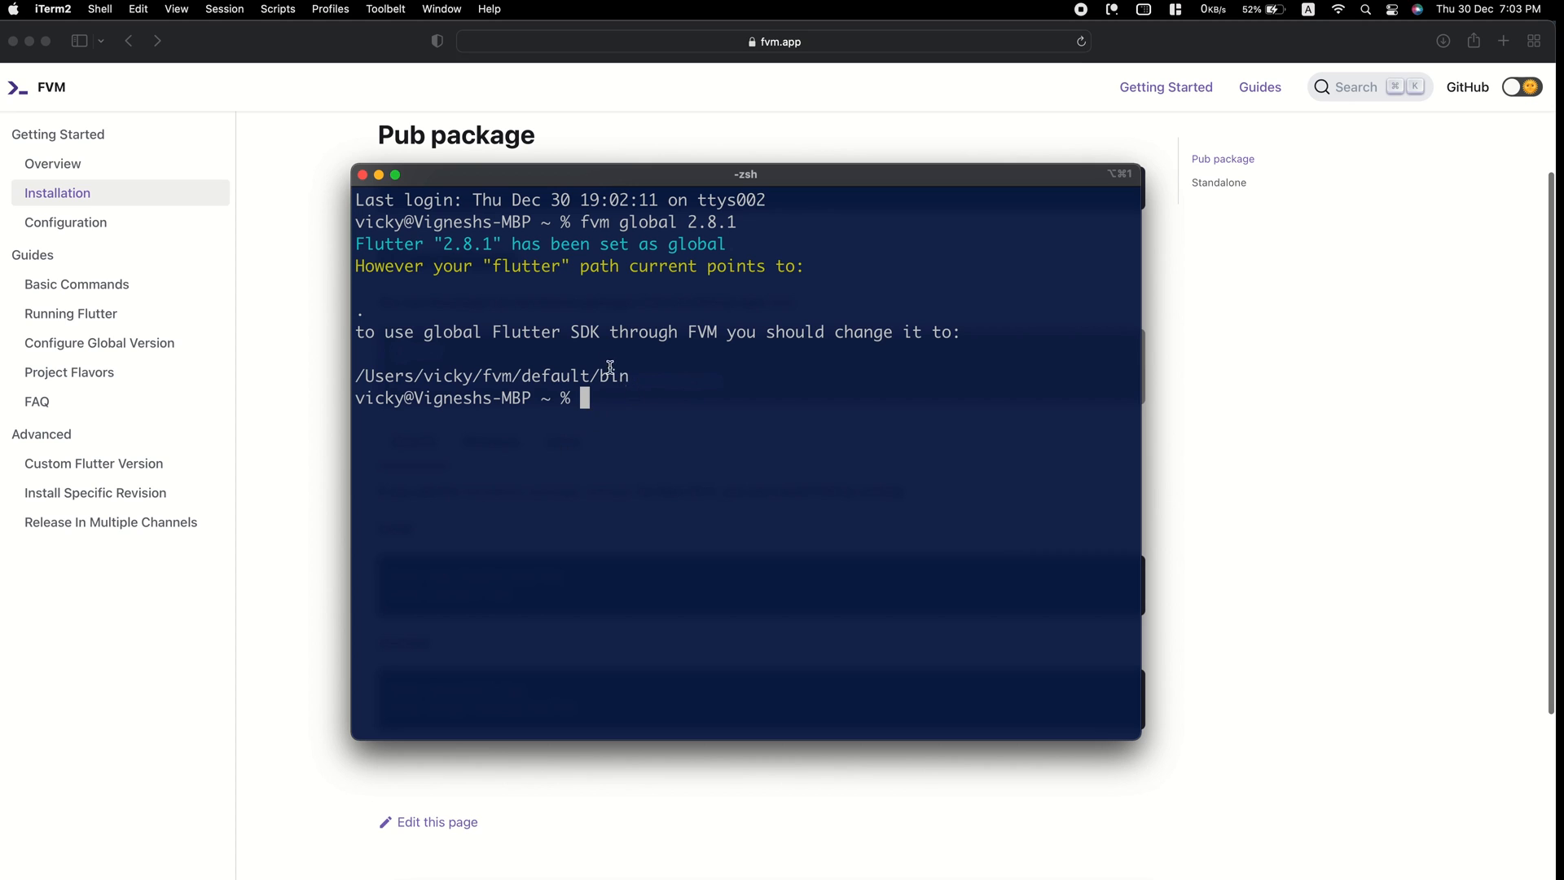
{"action": "double_click", "coordinate": [491, 375]}
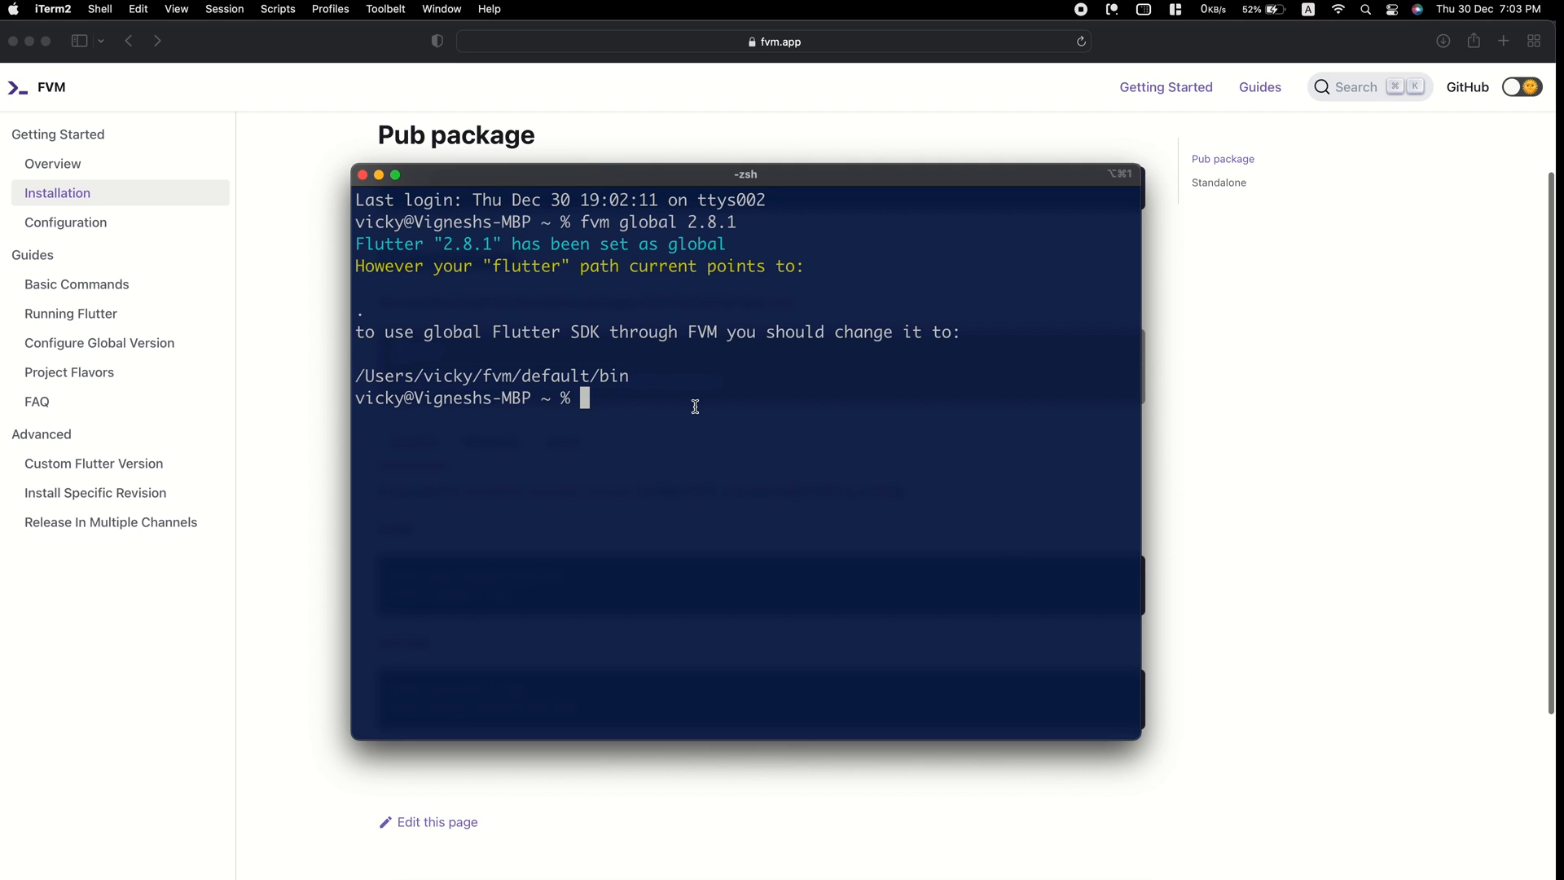
Add export PATH=$PATH:/Users/vicky/fvm/default/bin to ~/.zshrc in nano and save.
{"action": "type", "text": "nano ~/"}
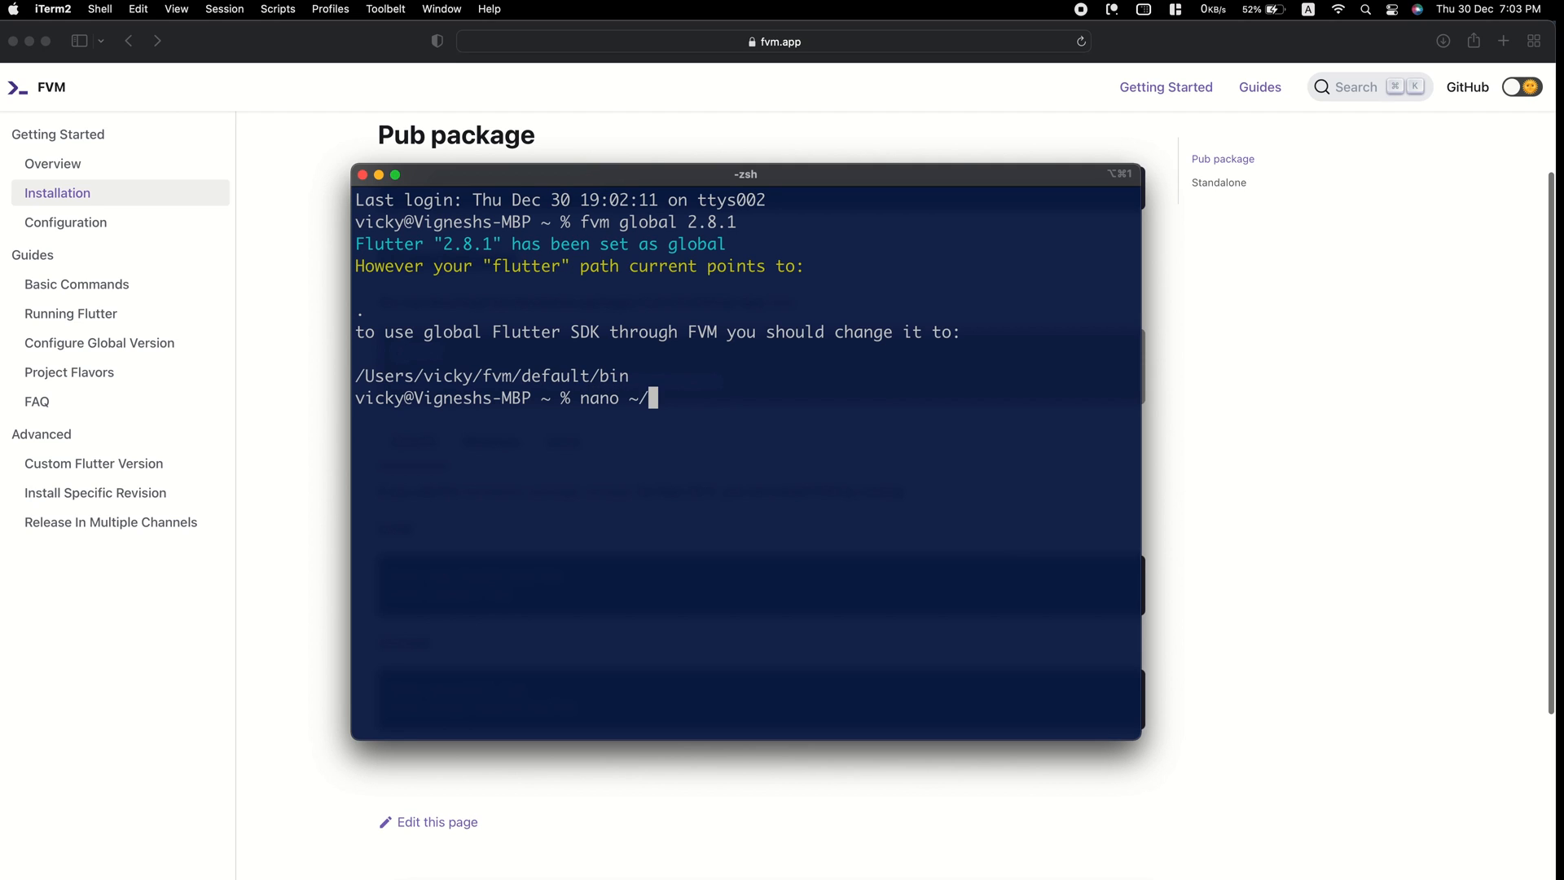
{"action": "key", "text": "Return"}
{"action": "type", "text": "export PATH=$PATH:/Users/vicky/fvm/default/bin"}
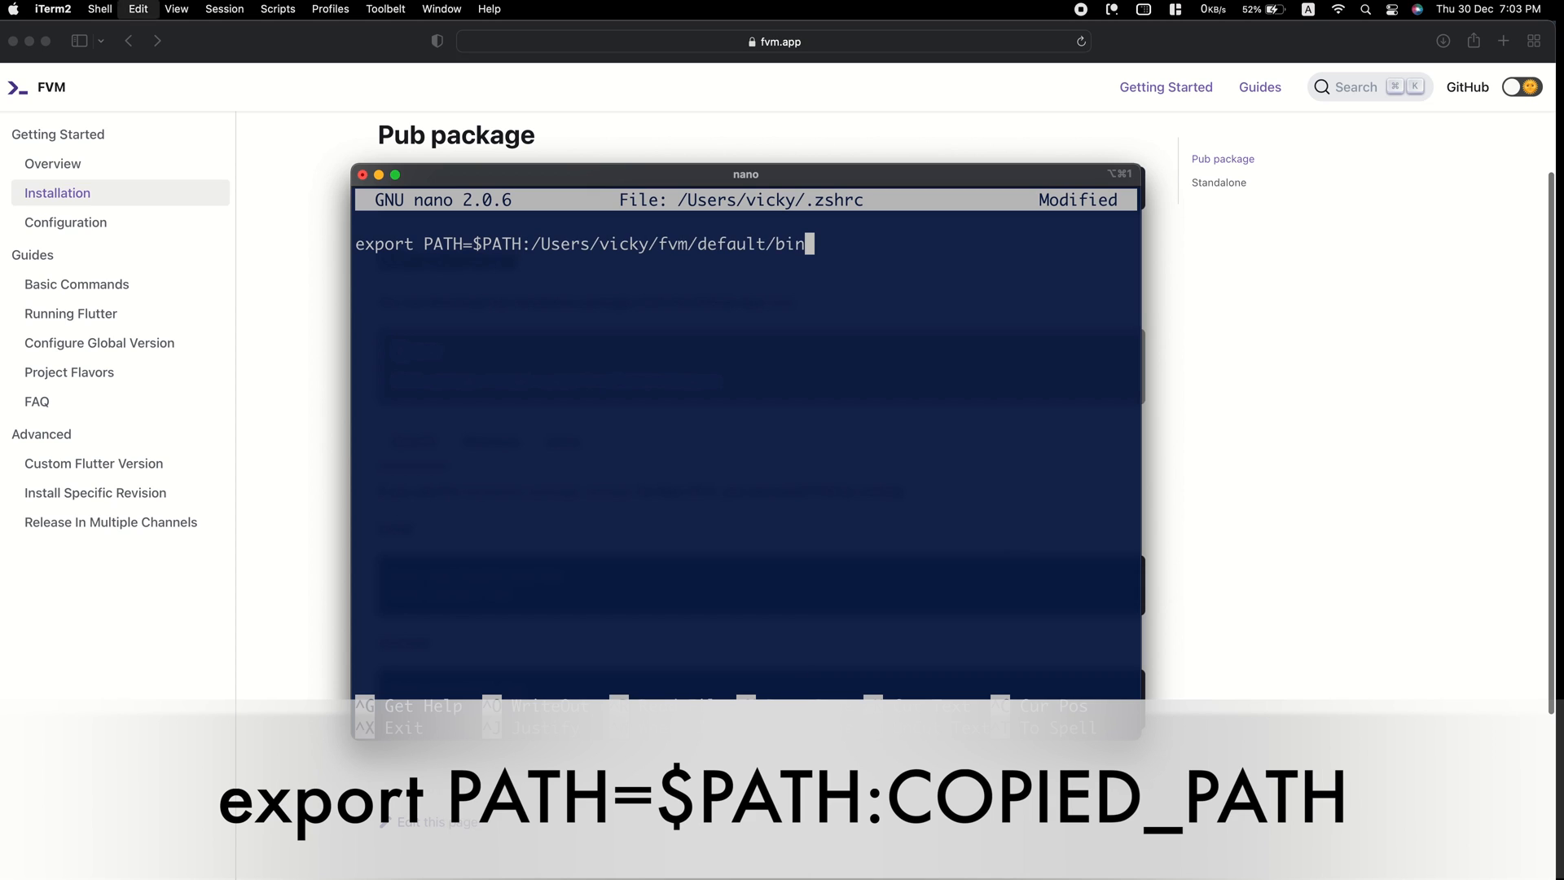
{"action": "key", "text": "ctrl+o"}
{"action": "type", "text": "fl"}
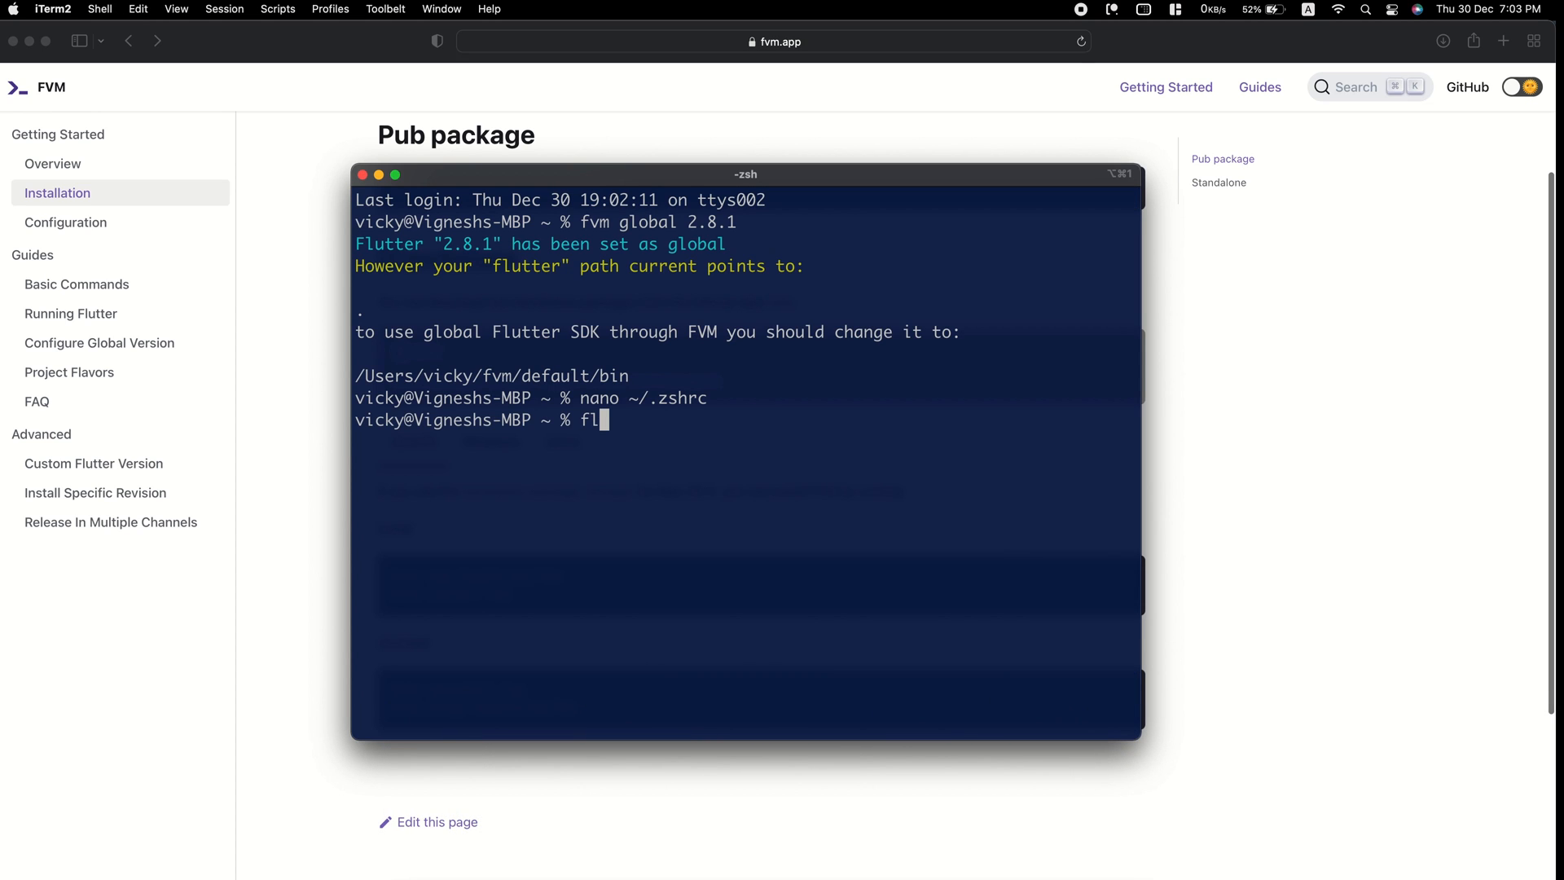
Run flutter --version in a new session to confirm Flutter 2.8.1.
{"action": "type", "text": "utter --"}
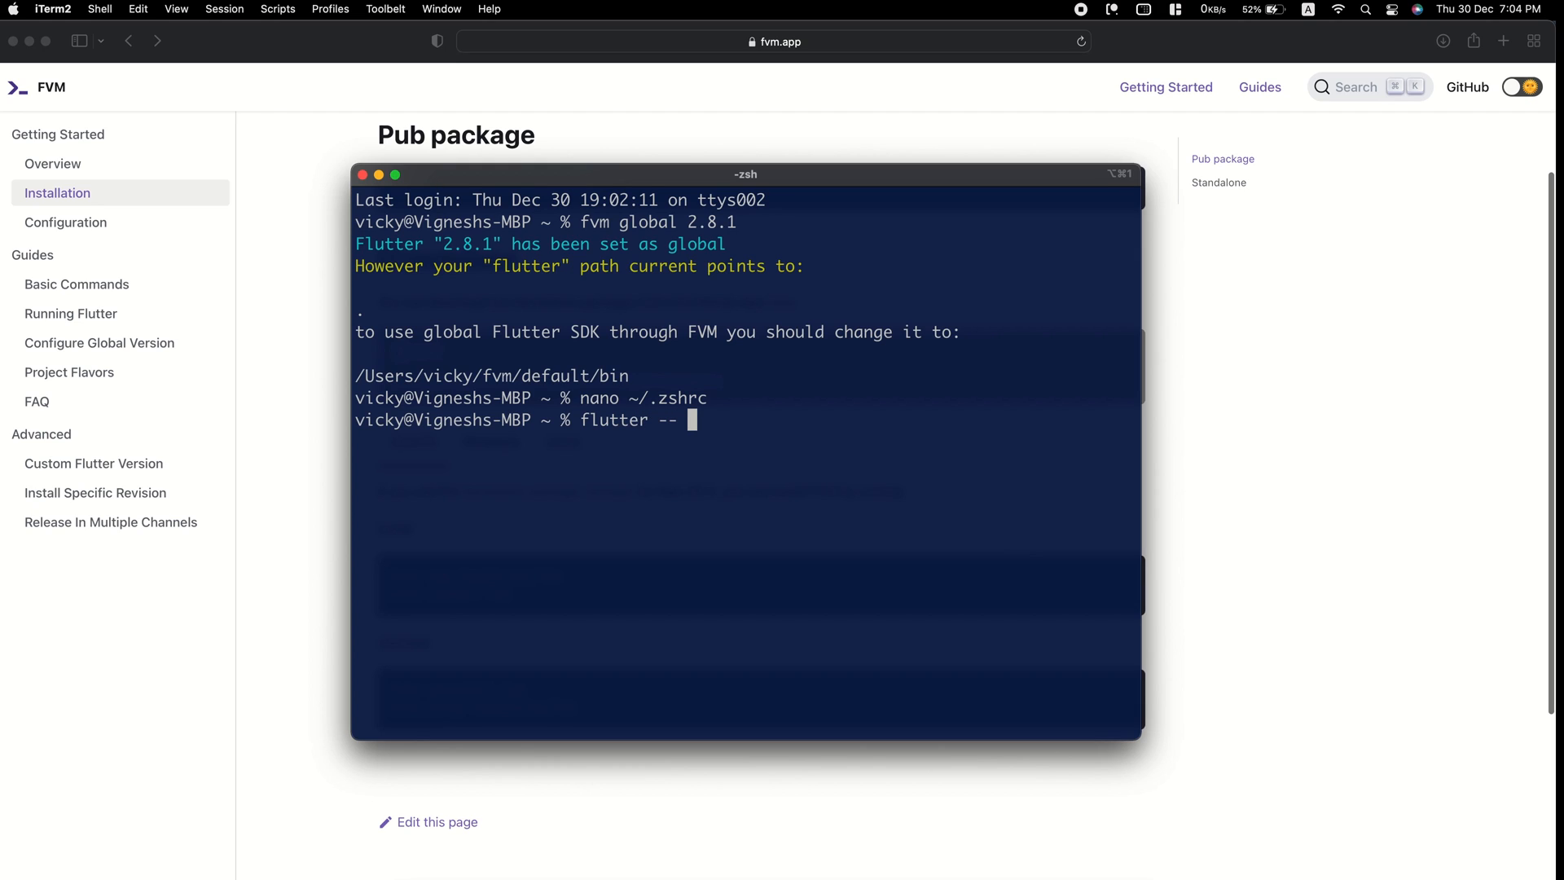
{"action": "type", "text": "version"}
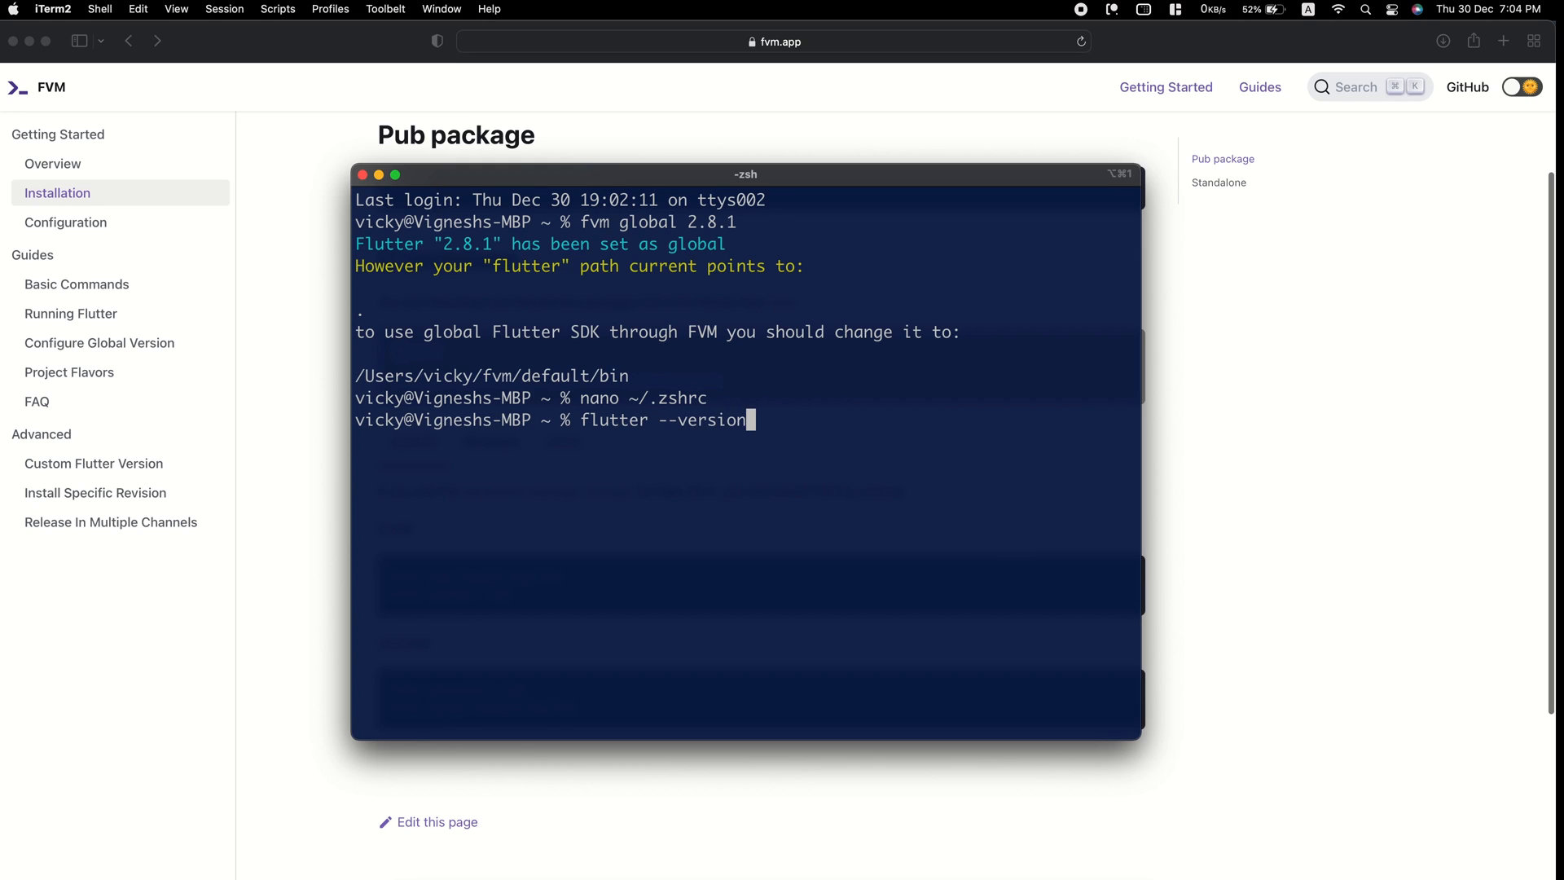
{"action": "key", "text": "Return"}
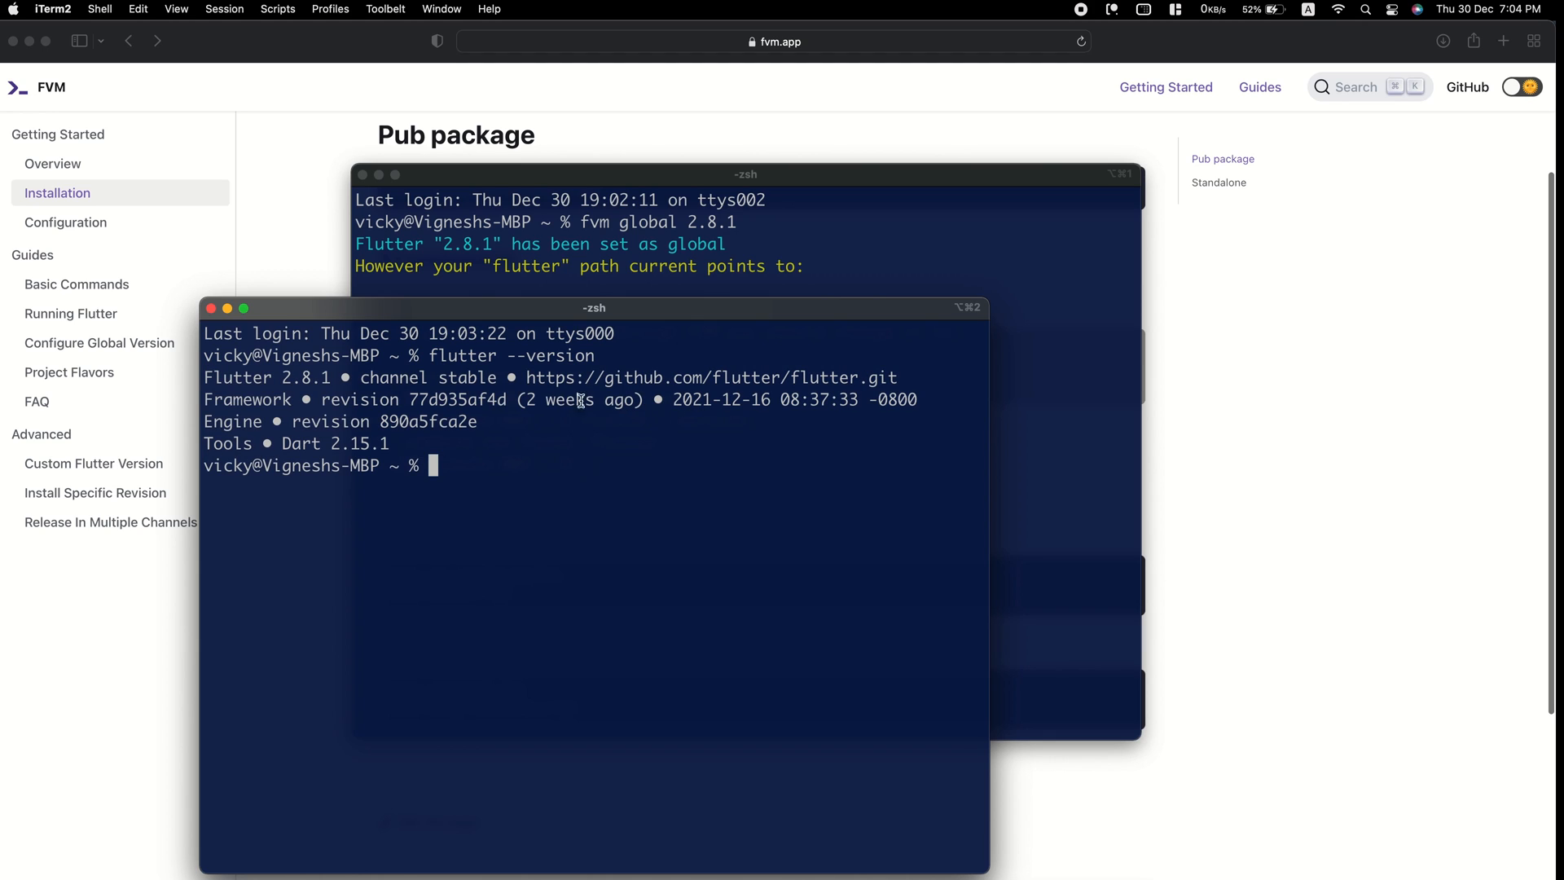
{"action": "mouse_move", "coordinate": [646, 270]}
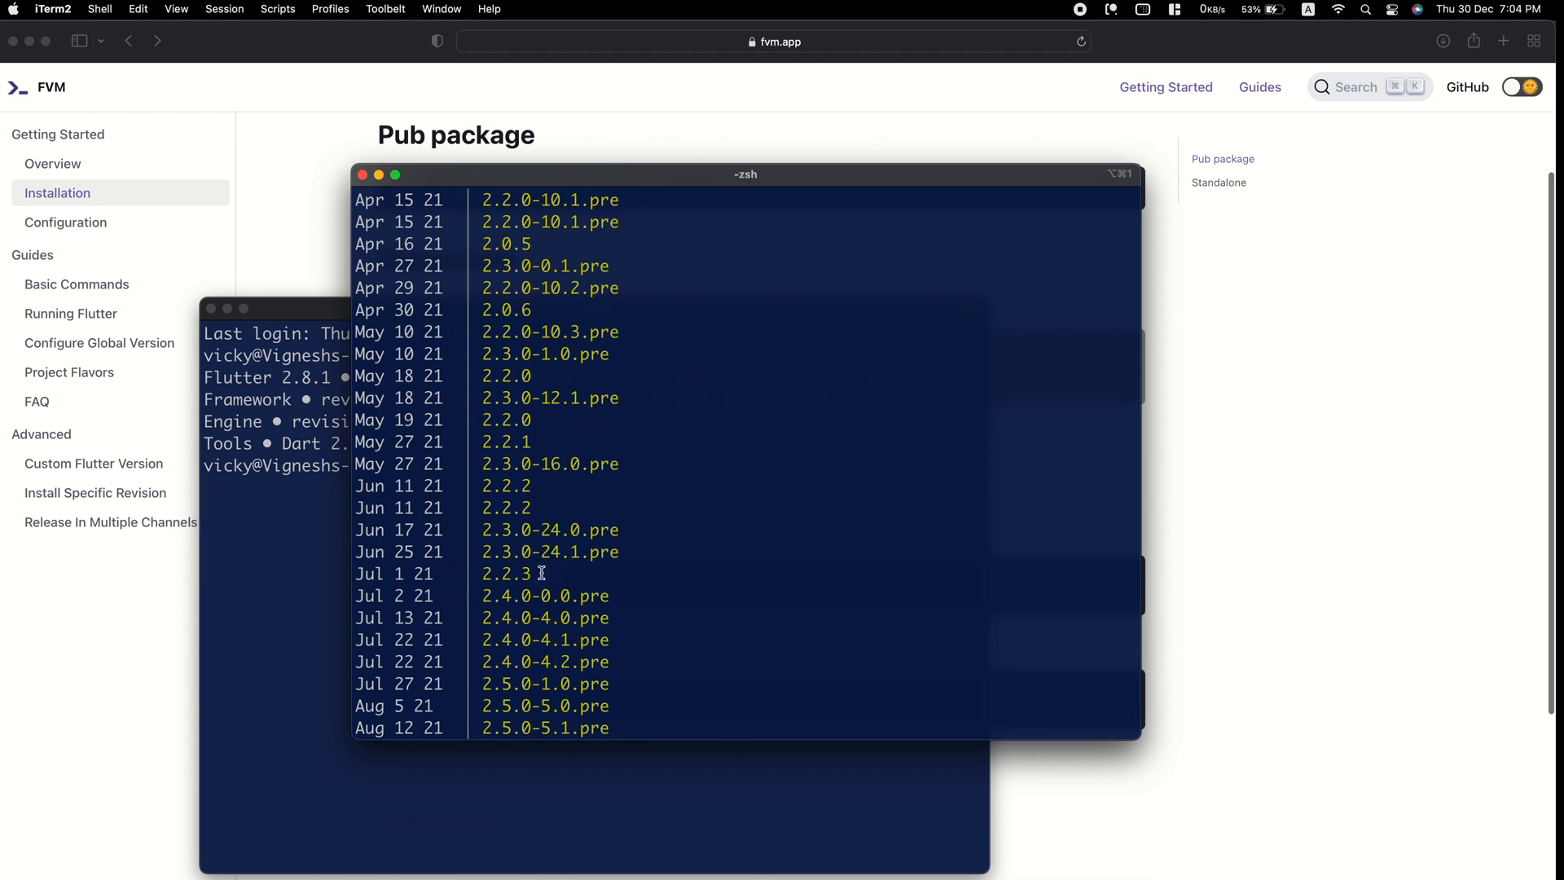
Copy release 2.2.3 and confirm in the second session Flutter is still 2.8.1.
{"action": "double_click", "coordinate": [507, 574]}
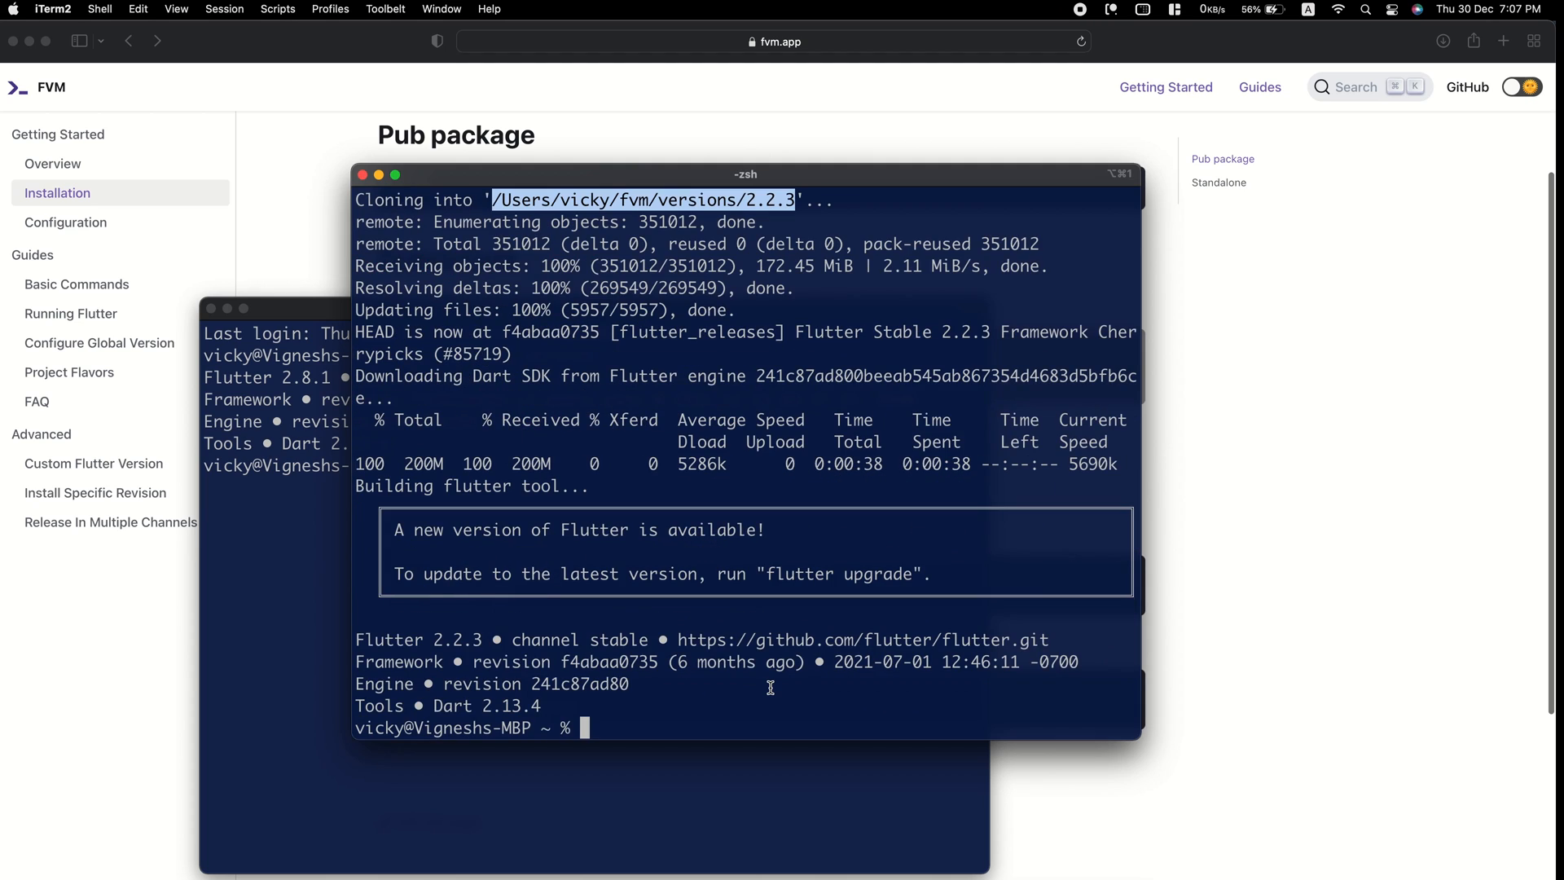
{"action": "left_click", "coordinate": [594, 314]}
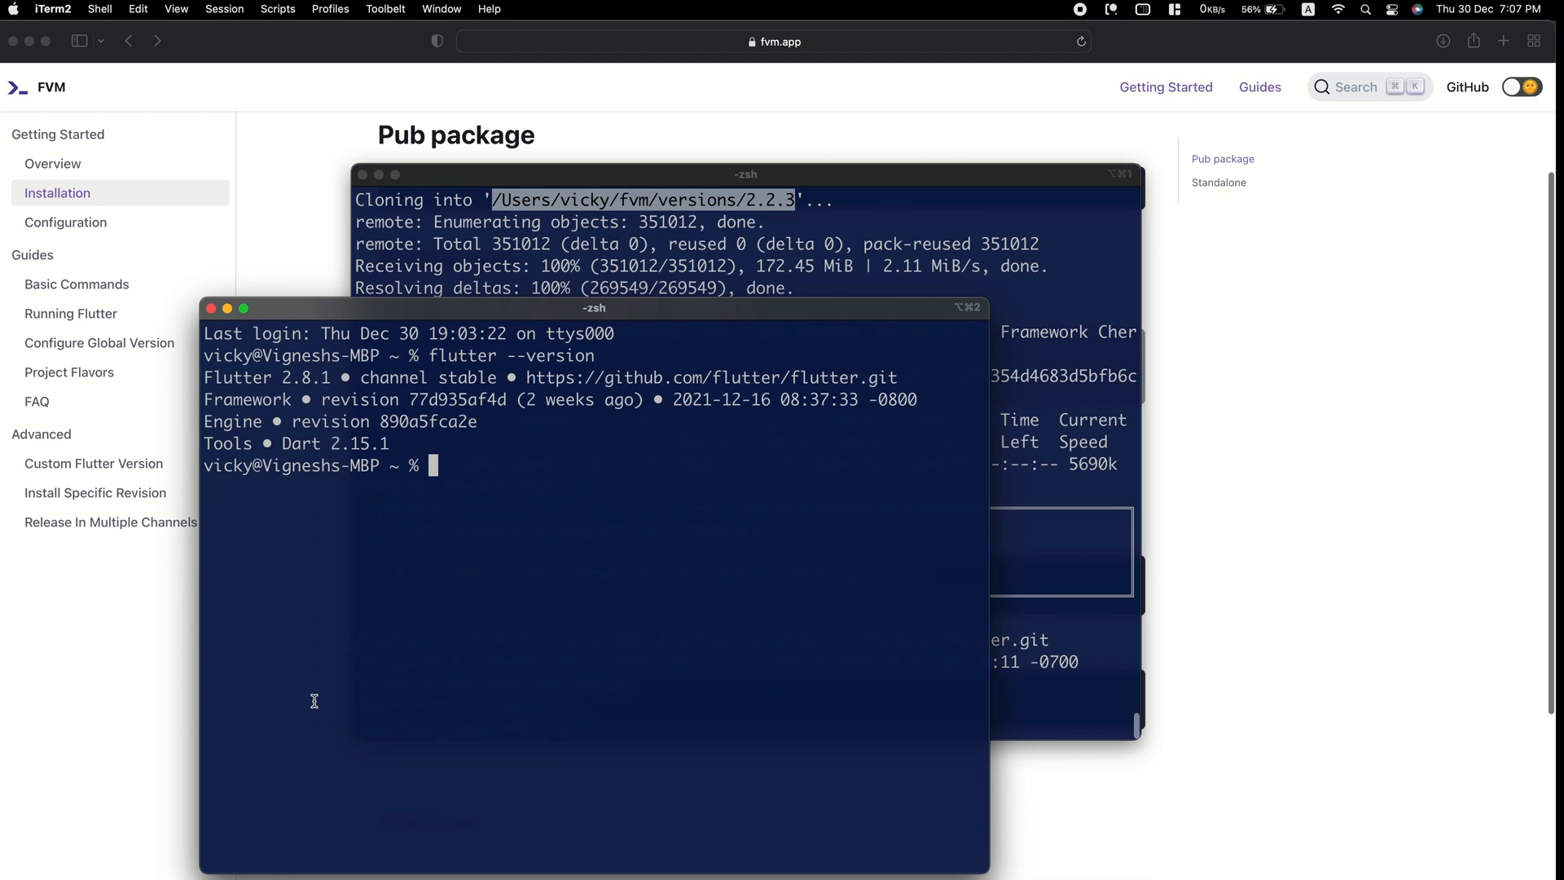
{"action": "type", "text": "flutter --version"}
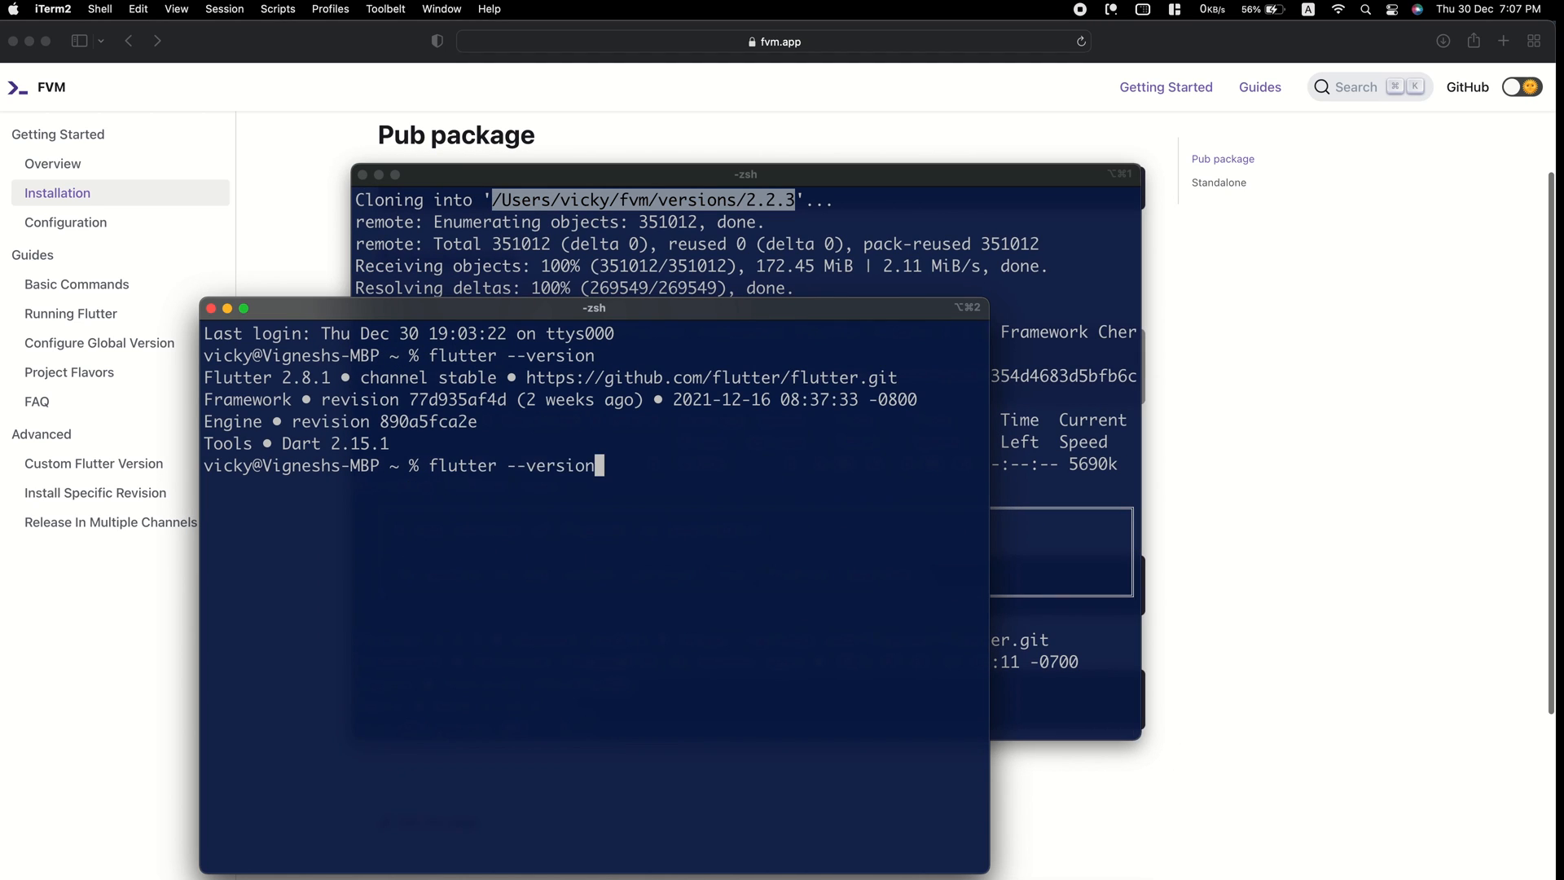
{"action": "key", "text": "Return"}
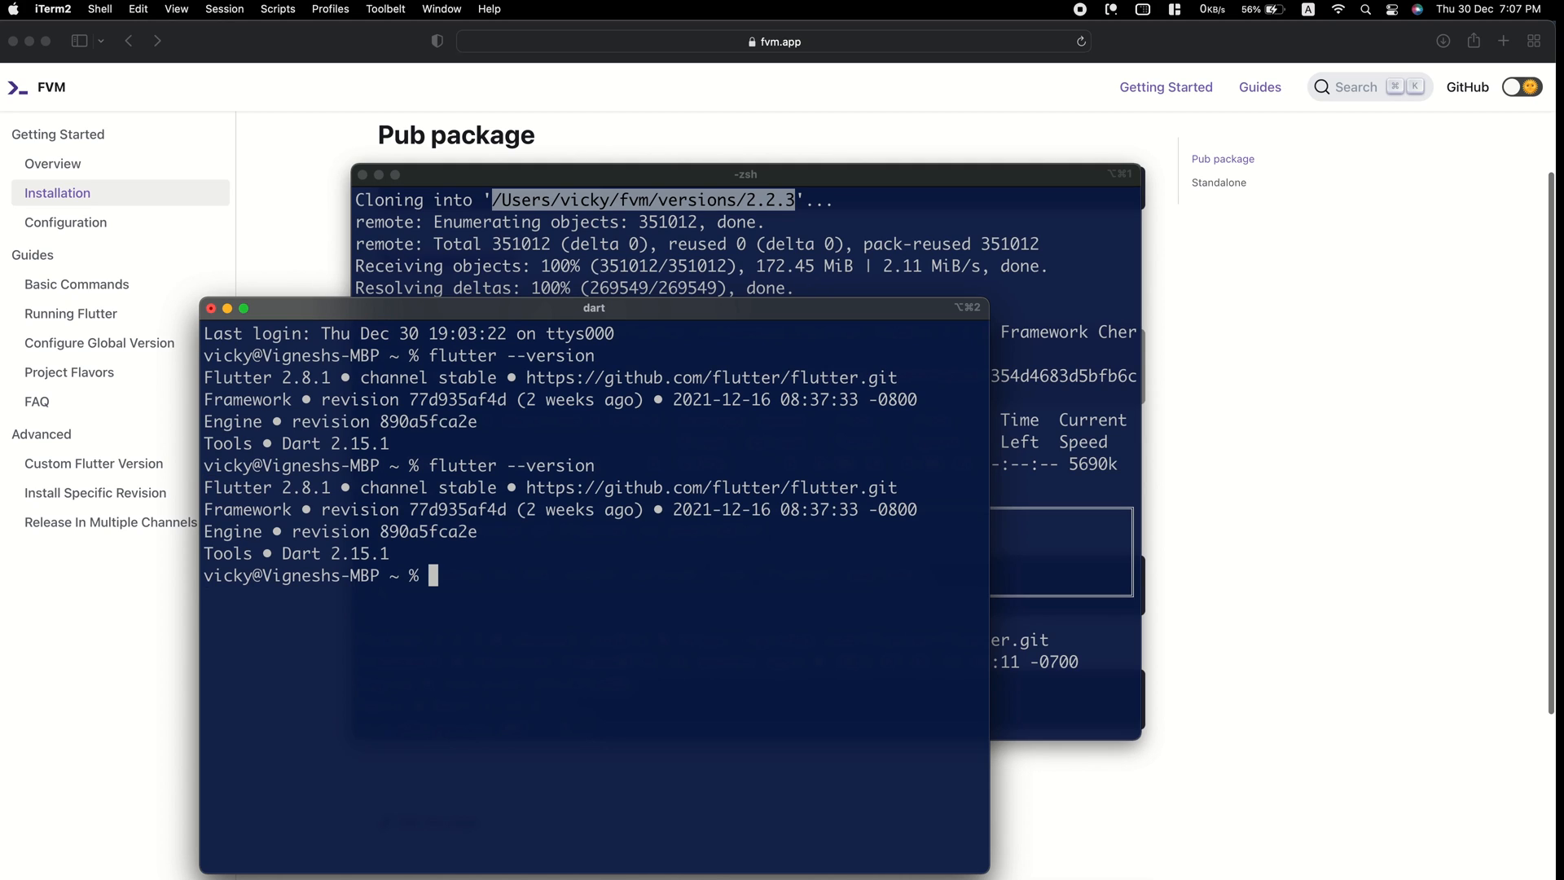
Set Flutter 2.2.3 as the global FVM version and verify with flutter --version.
{"action": "type", "text": "fvm"}
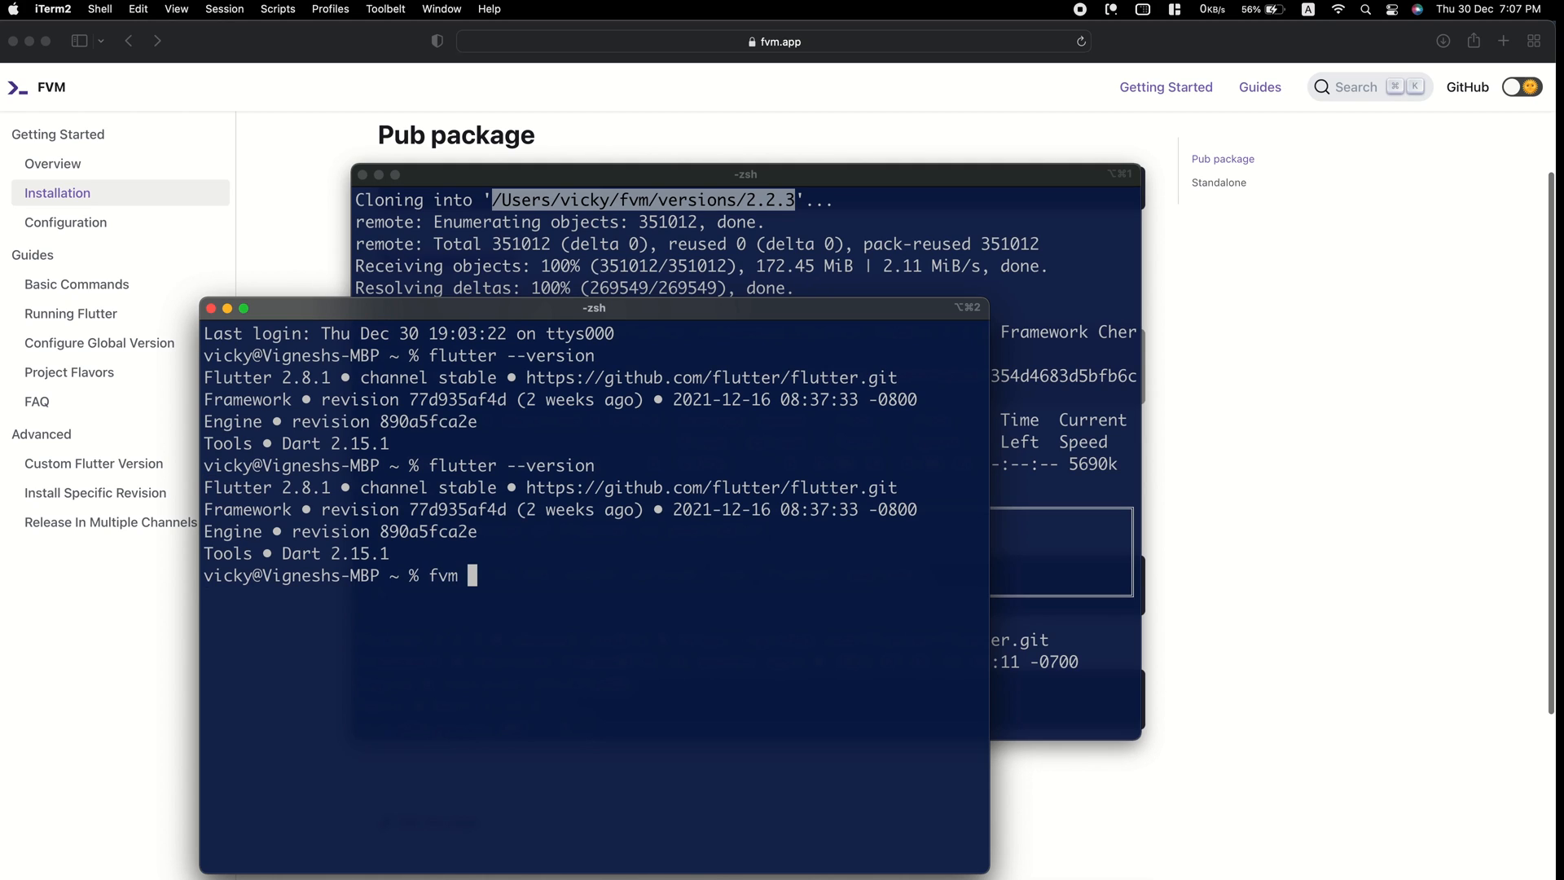
{"action": "type", "text": "global 2"}
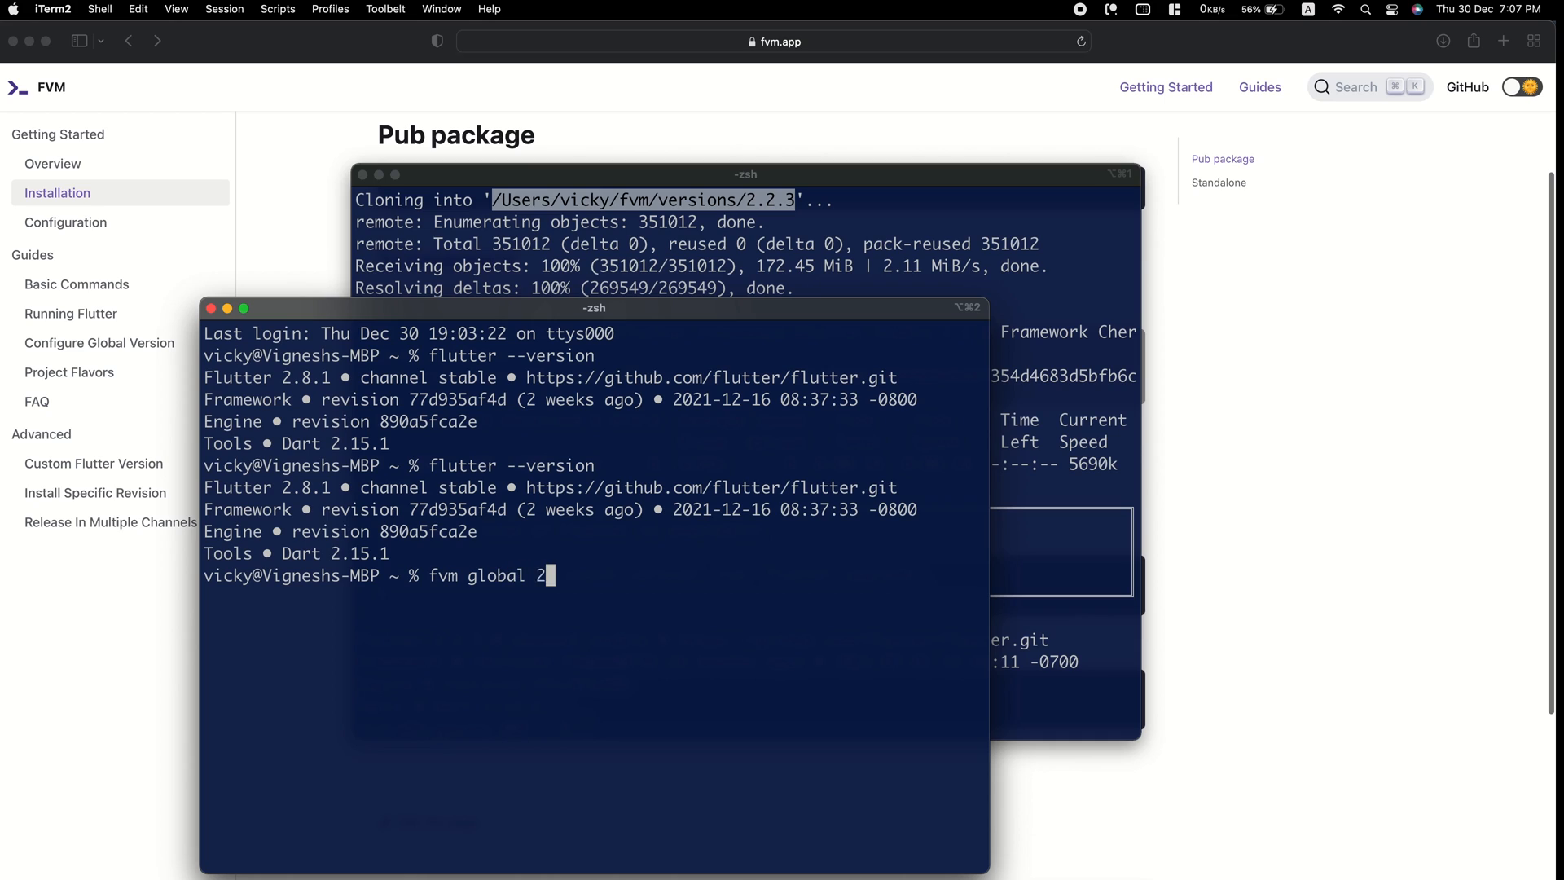
{"action": "key", "text": "Return"}
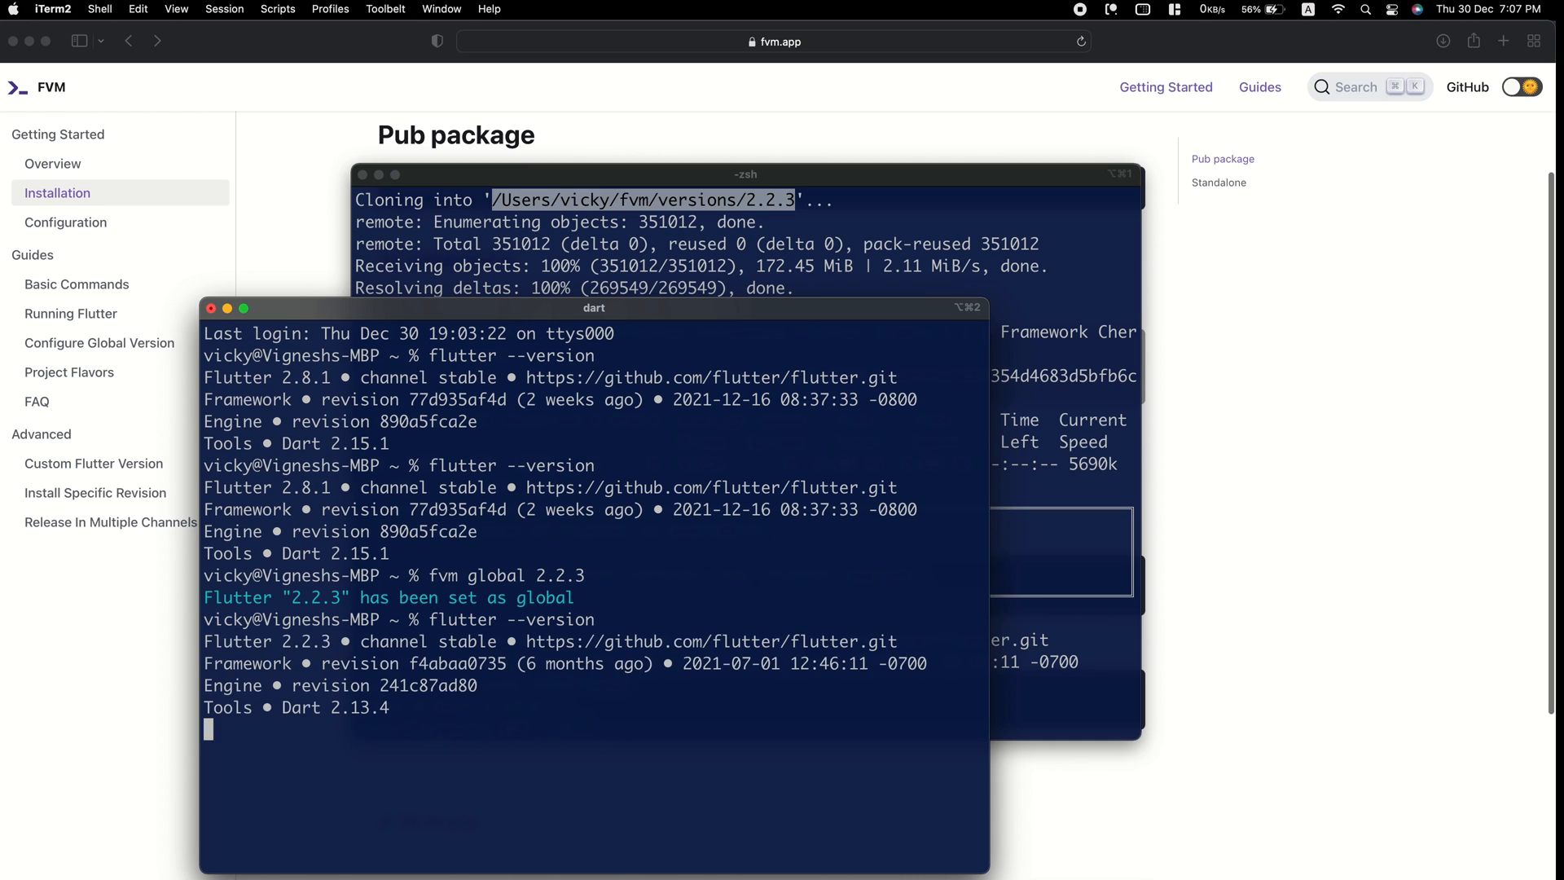
{"action": "key", "text": "Return"}
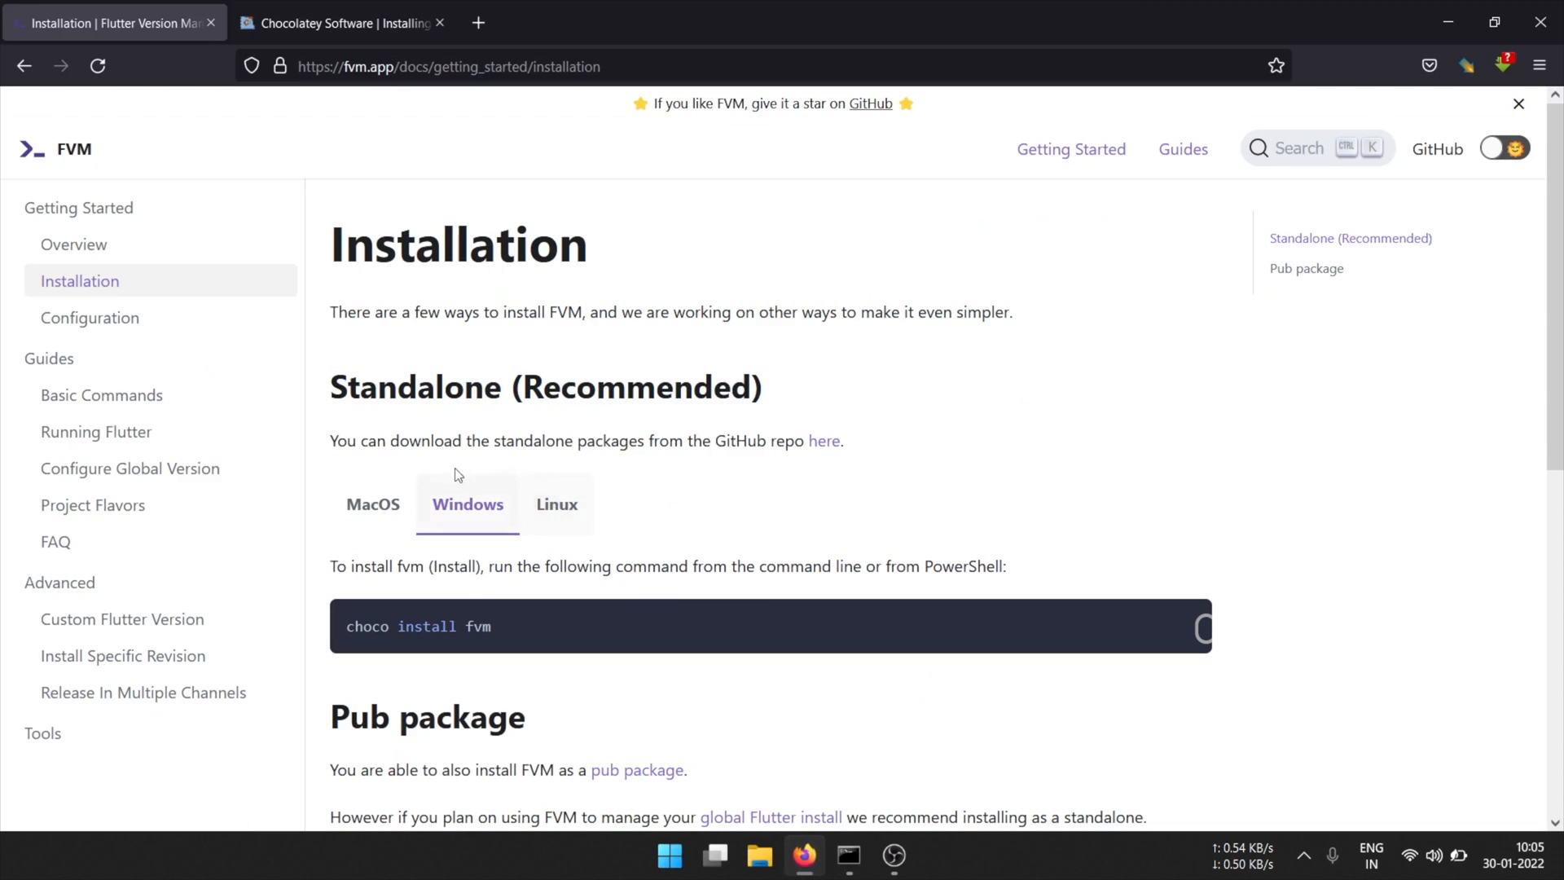
{"action": "mouse_move", "coordinate": [485, 552]}
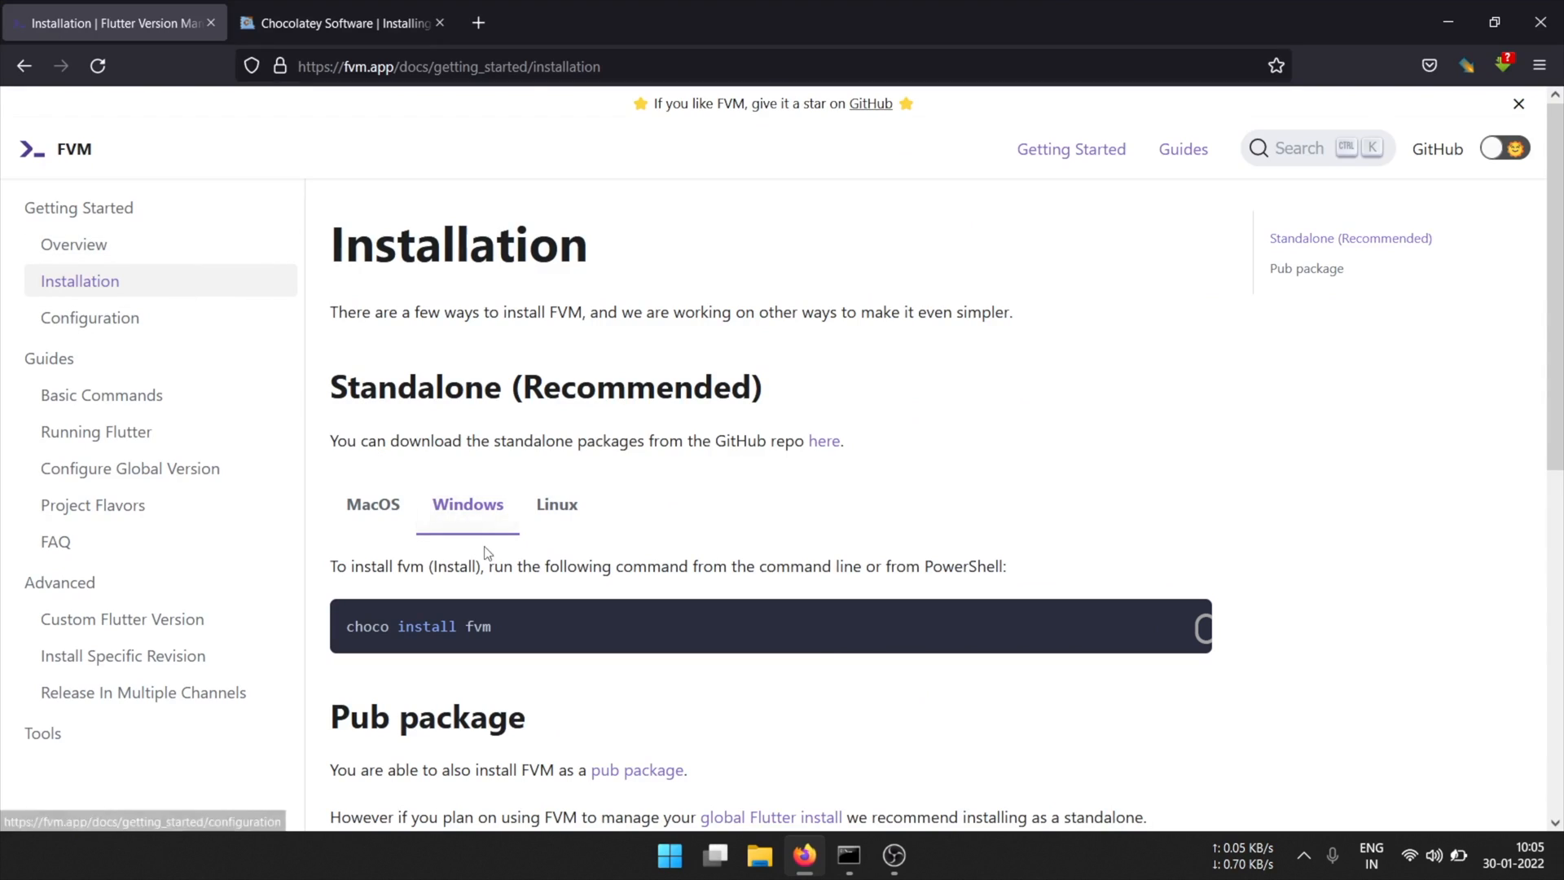
Search Google in a new tab for installing Chocolatey on Windows.
{"action": "double_click", "coordinate": [366, 626]}
{"action": "type", "text": "ins"}
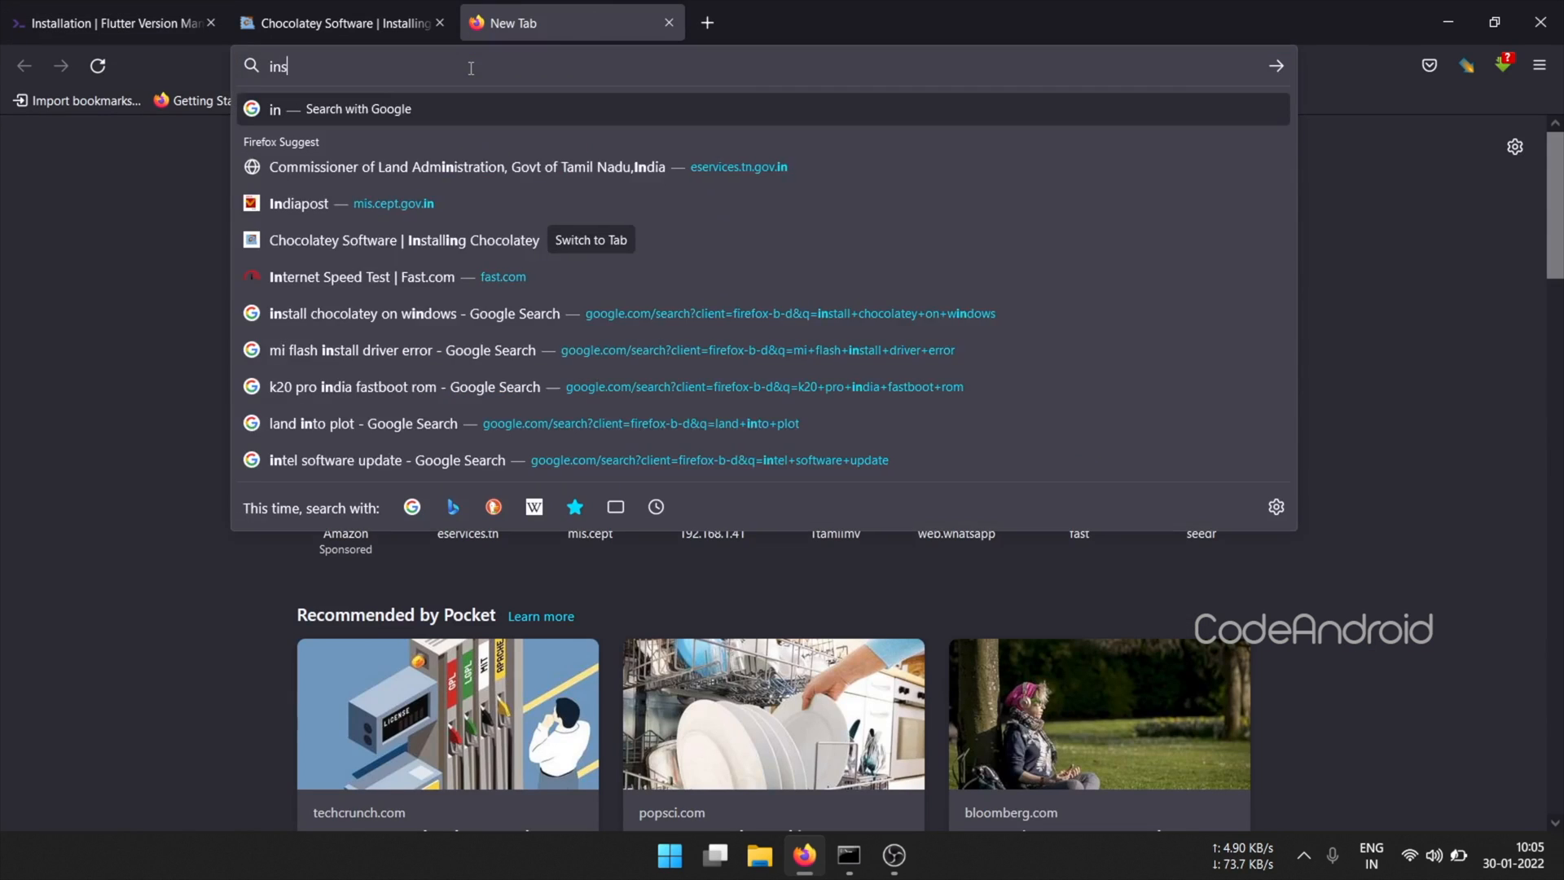
{"action": "type", "text": "tal choco"}
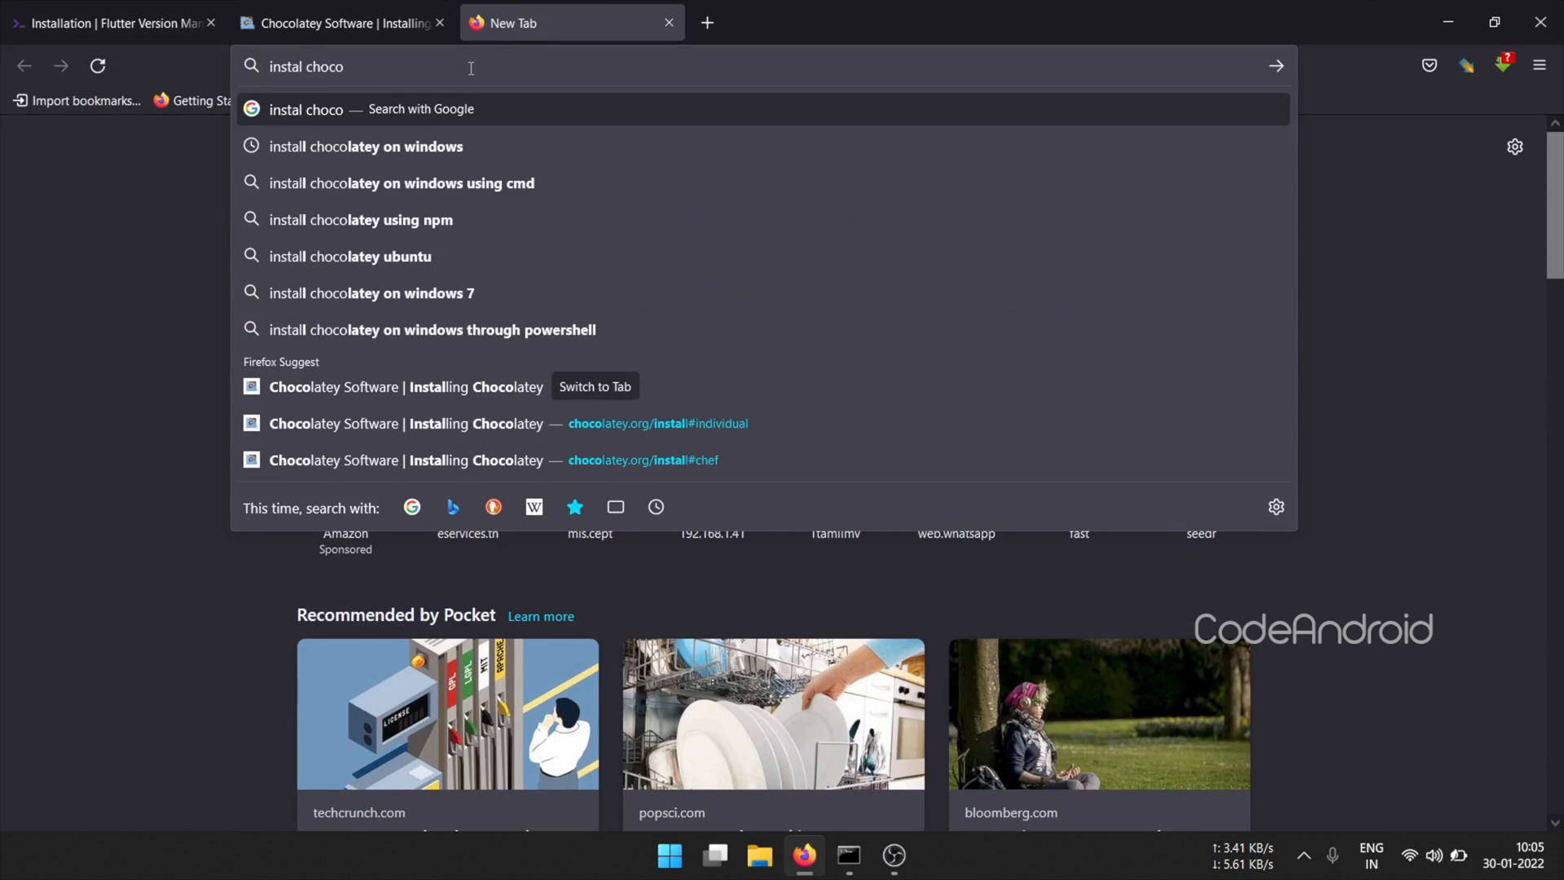
{"action": "left_click", "coordinate": [365, 146]}
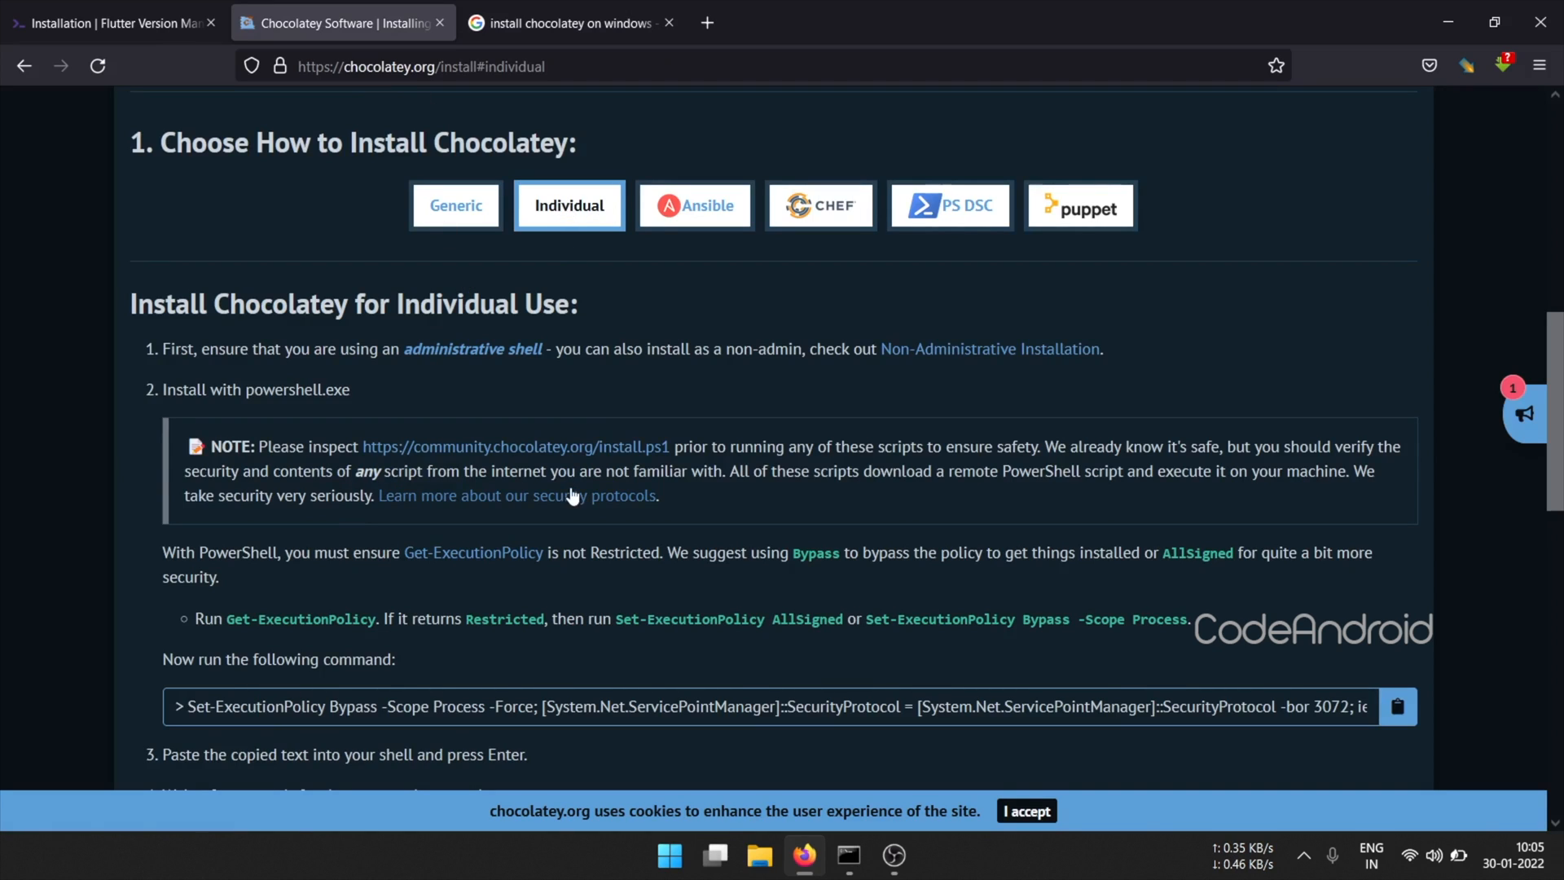
Copy Chocolatey's install command and launch PowerShell as administrator.
{"action": "scroll", "scroll_direction": "down", "scroll_amount": 3}
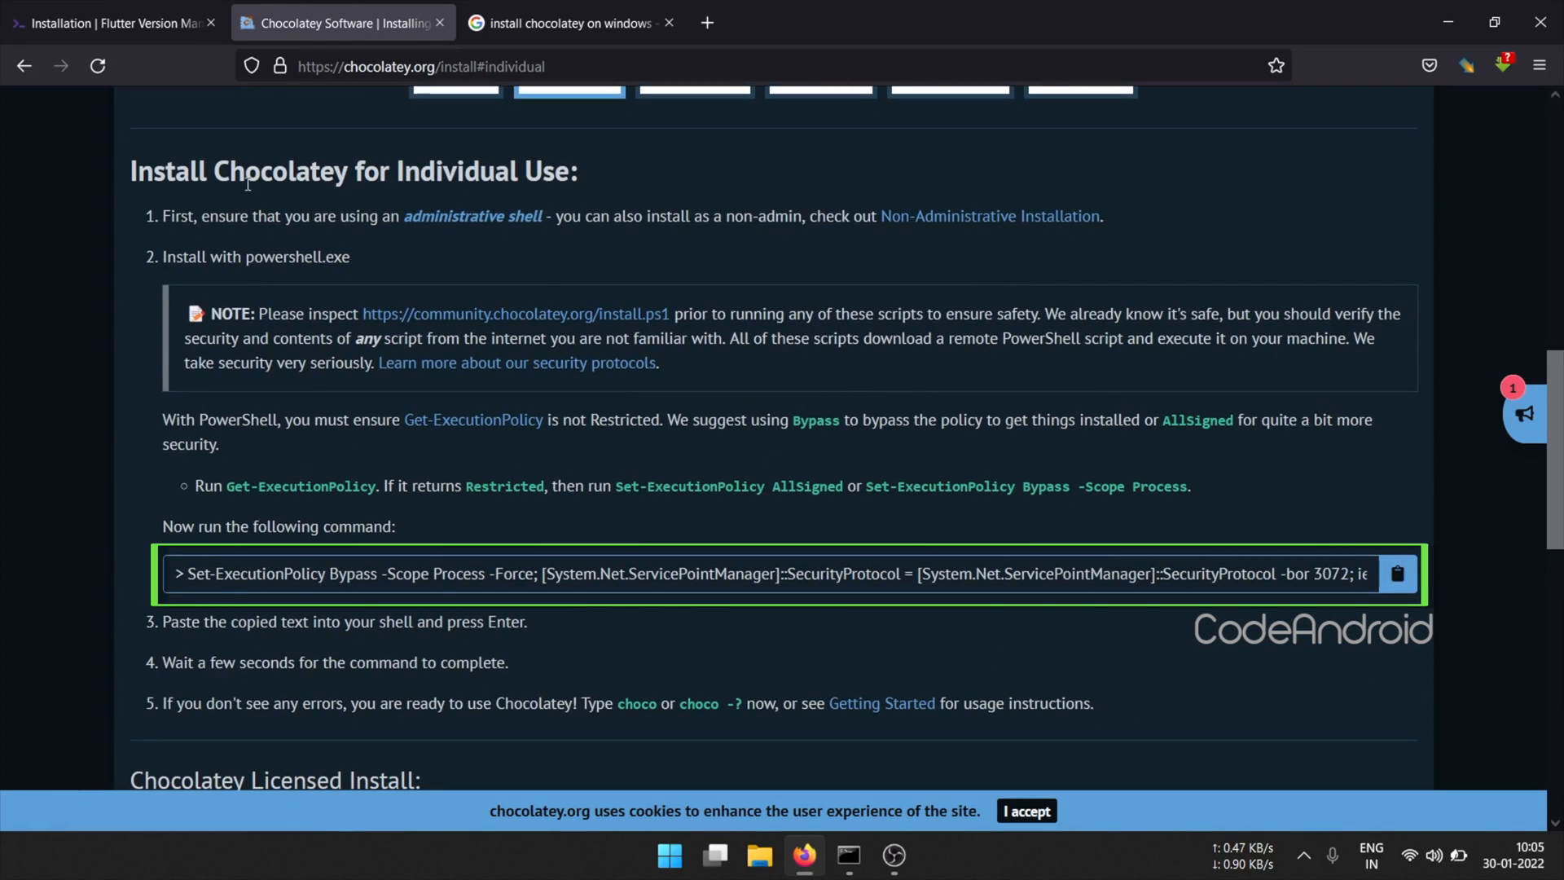
{"action": "left_click_drag", "start_coordinate": [196, 215], "coordinate": [626, 215]}
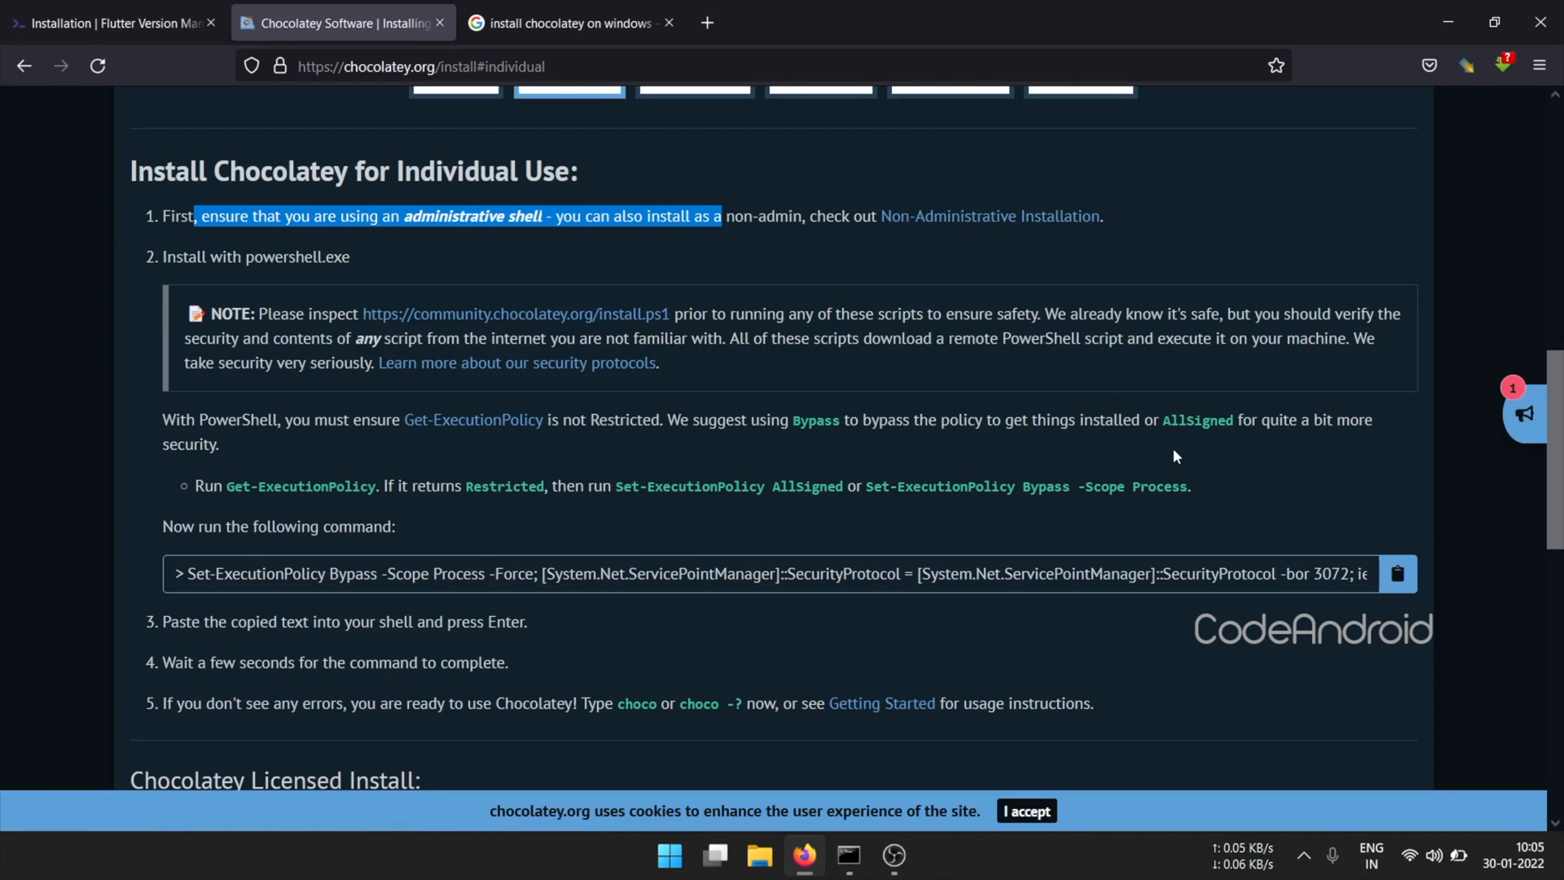
{"action": "left_click", "coordinate": [1395, 573]}
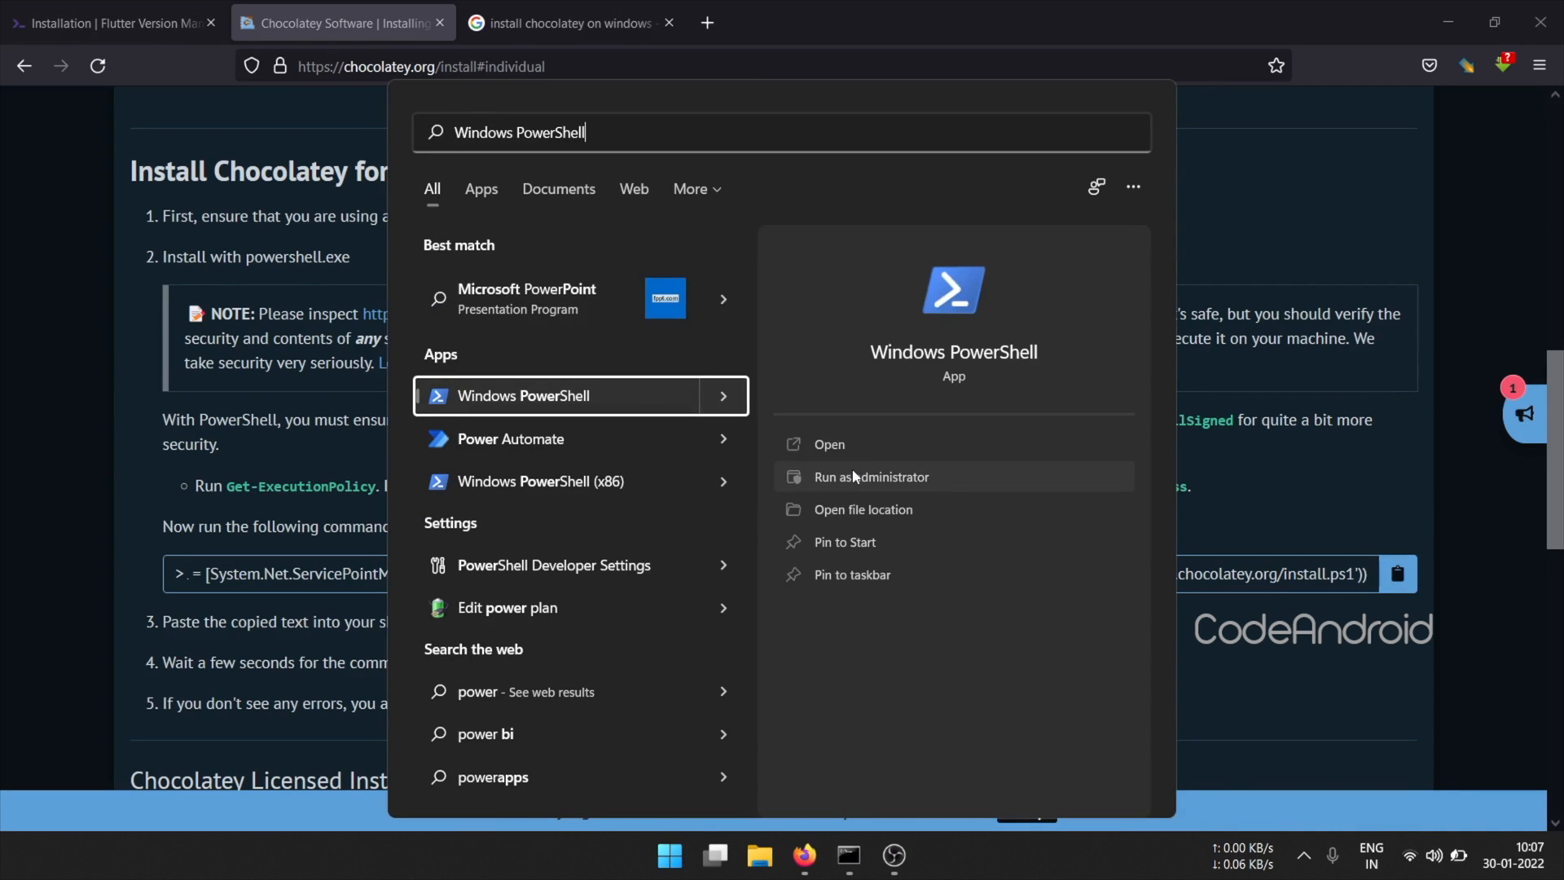
{"action": "left_click", "coordinate": [870, 475]}
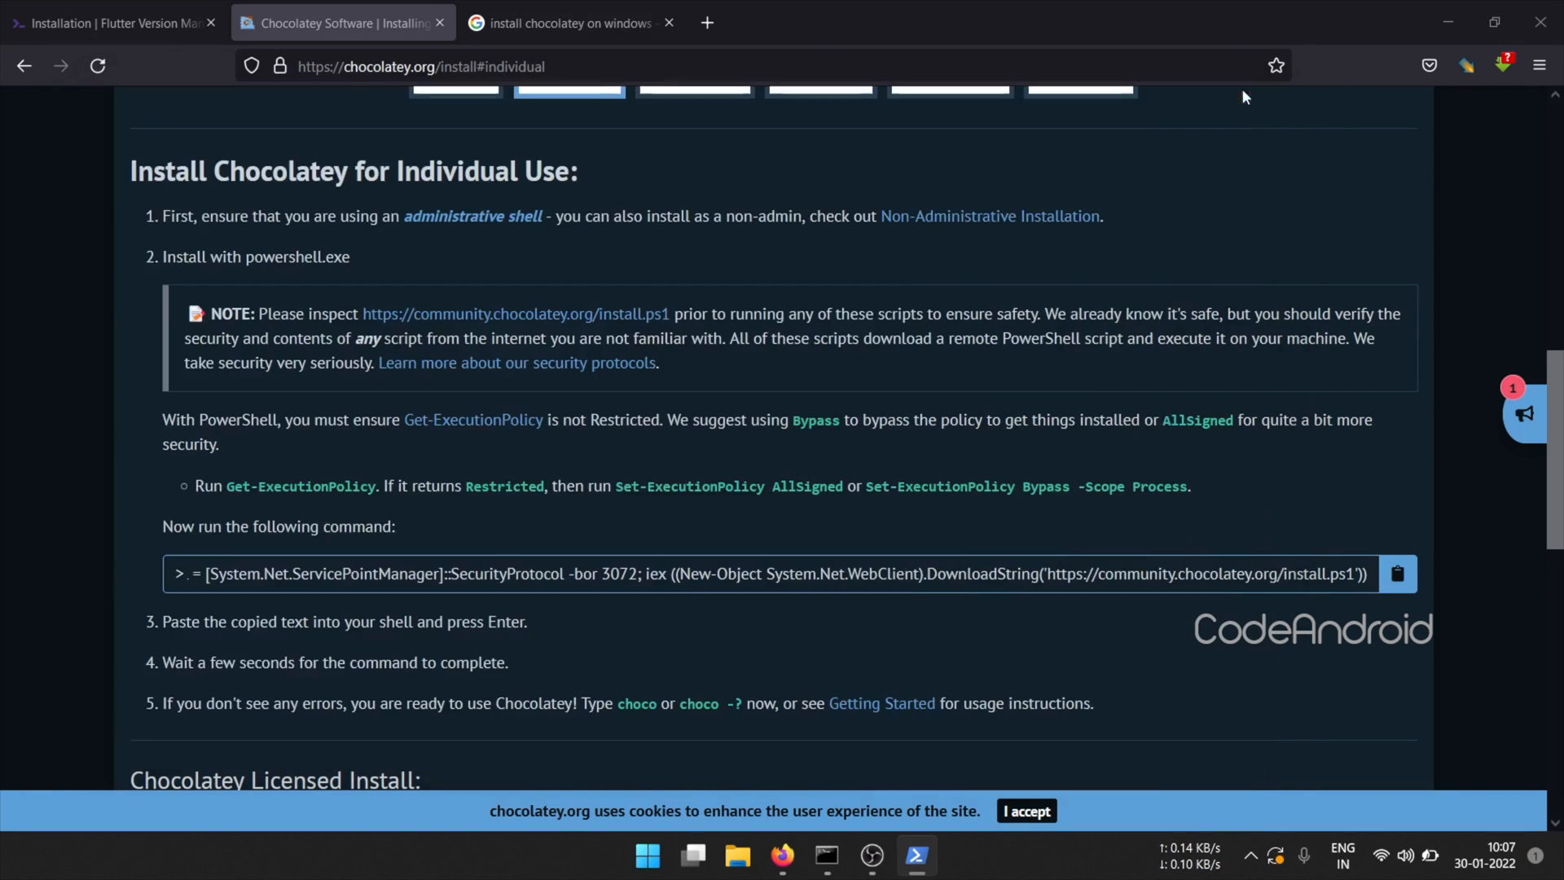
Return to FVM's installation page and copy the choco install fvm command.
{"action": "left_click", "coordinate": [110, 22]}
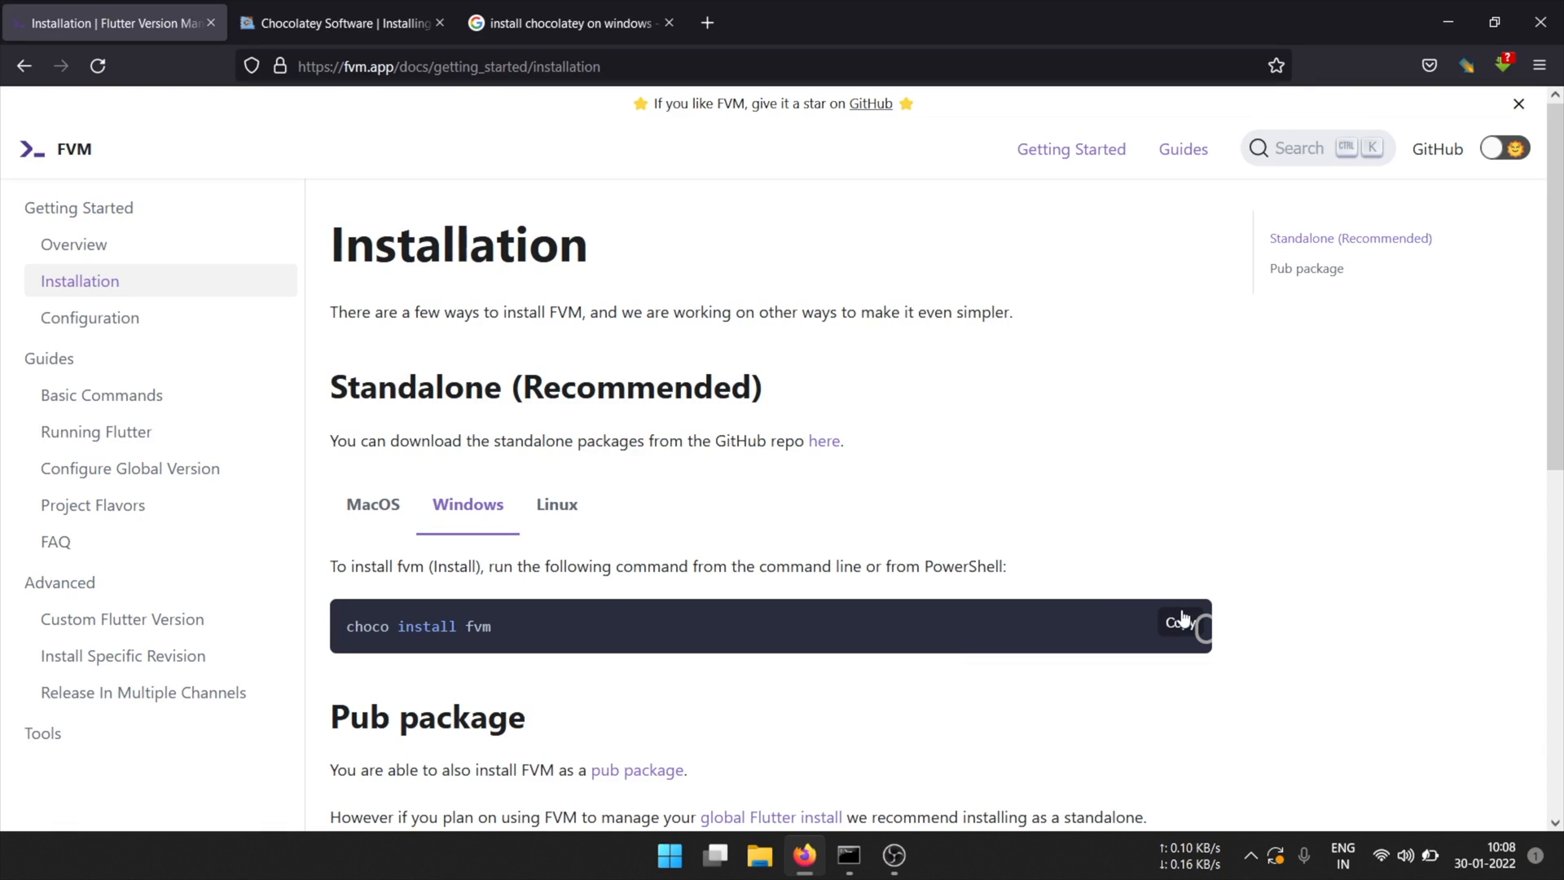
{"action": "left_click", "coordinate": [691, 854]}
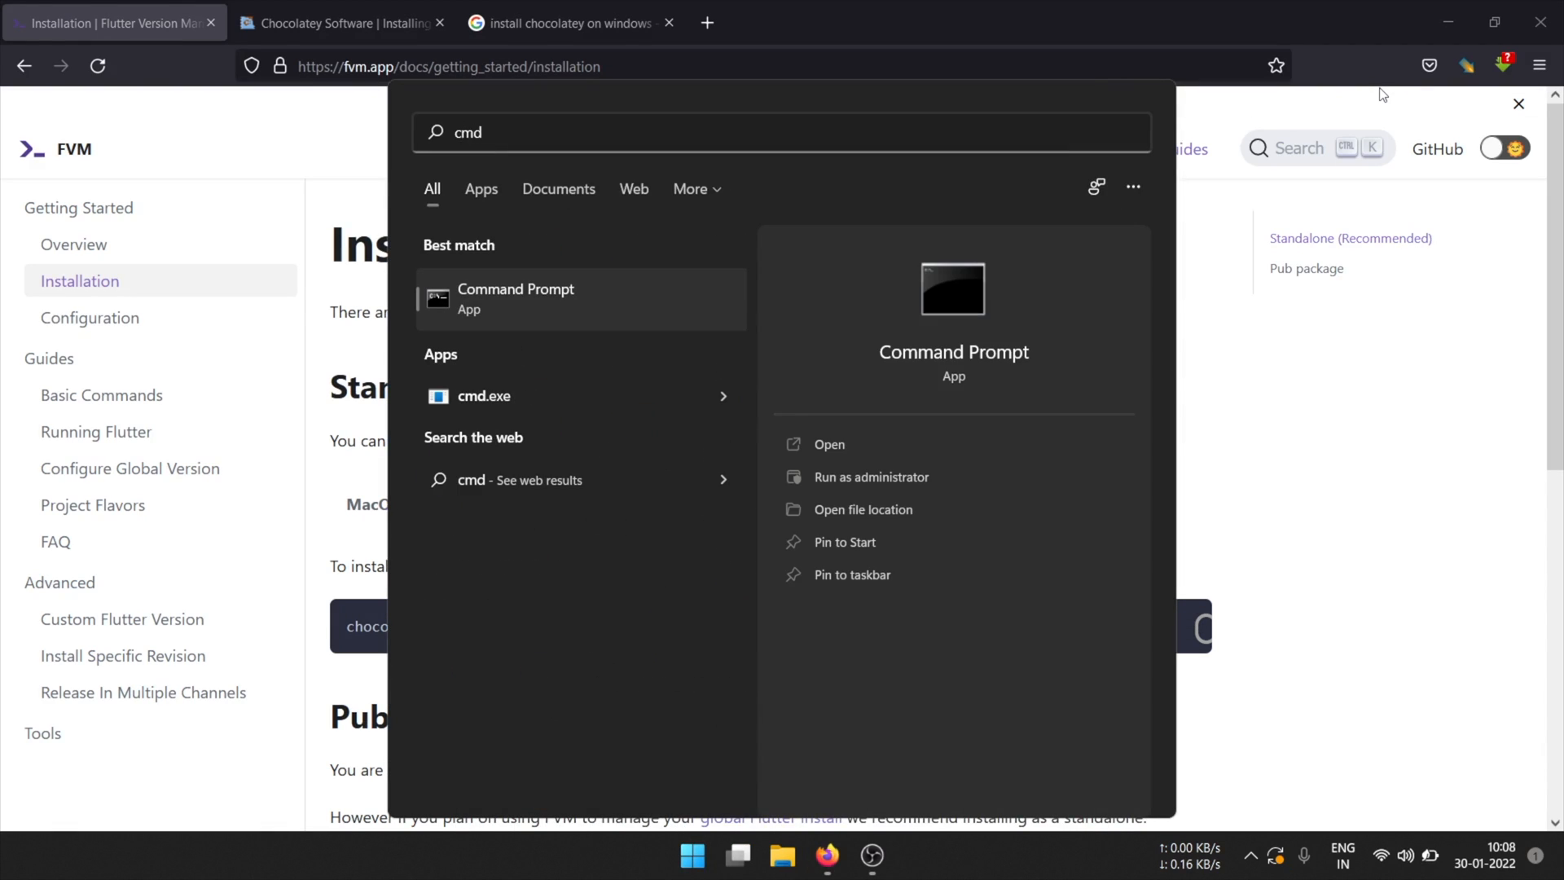
{"action": "mouse_move", "coordinate": [973, 477]}
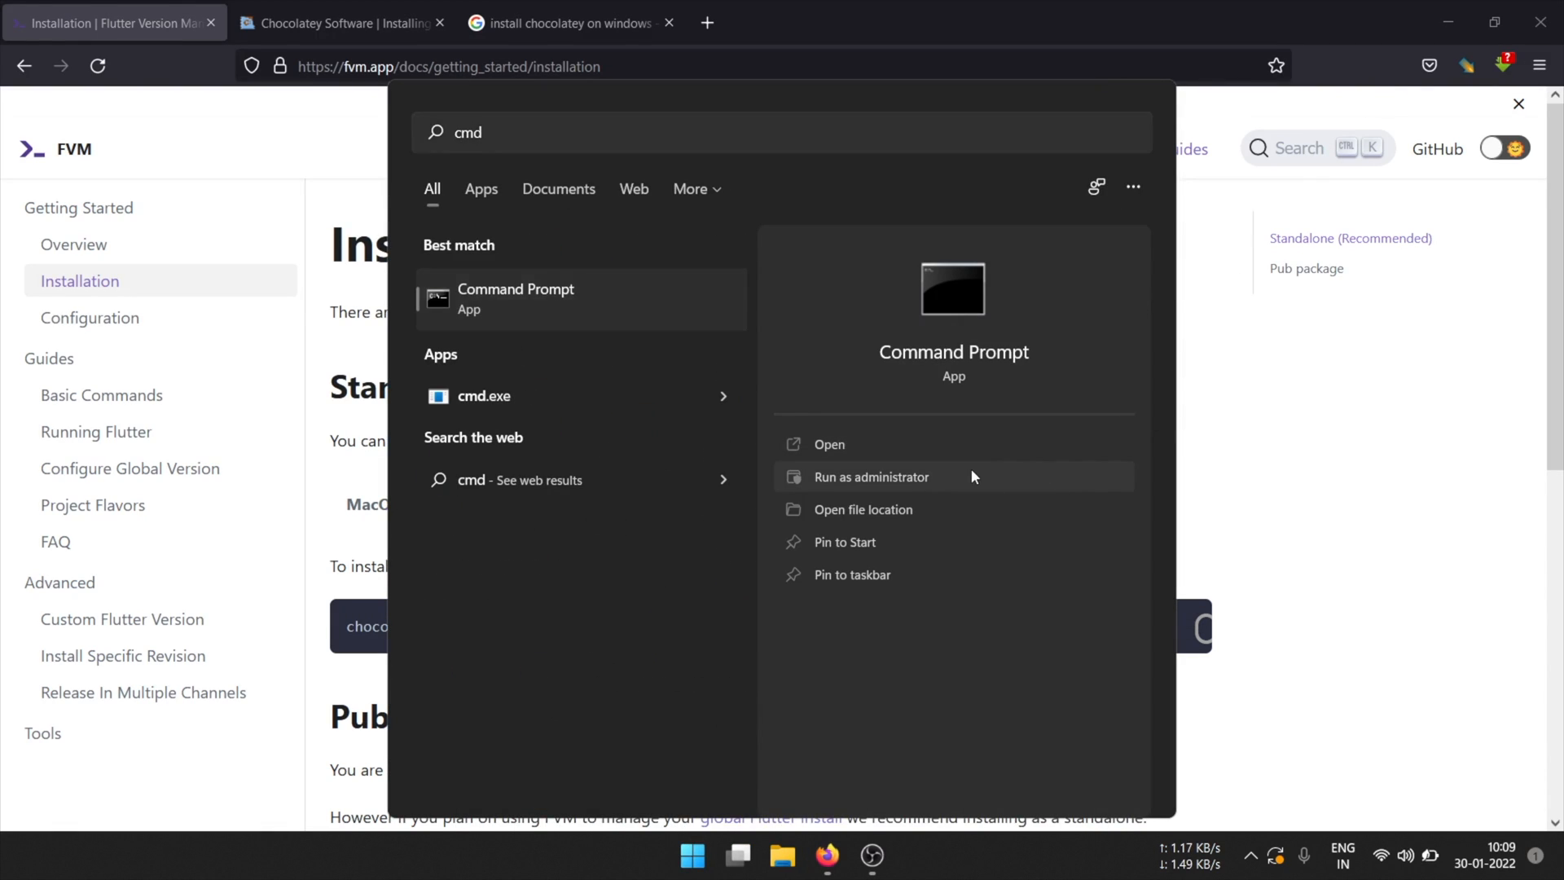
Install FVM via choco install fvm in an administrator Command Prompt and run fvm list.
{"action": "left_click", "coordinate": [871, 477]}
{"action": "type", "text": "choco install fvm"}
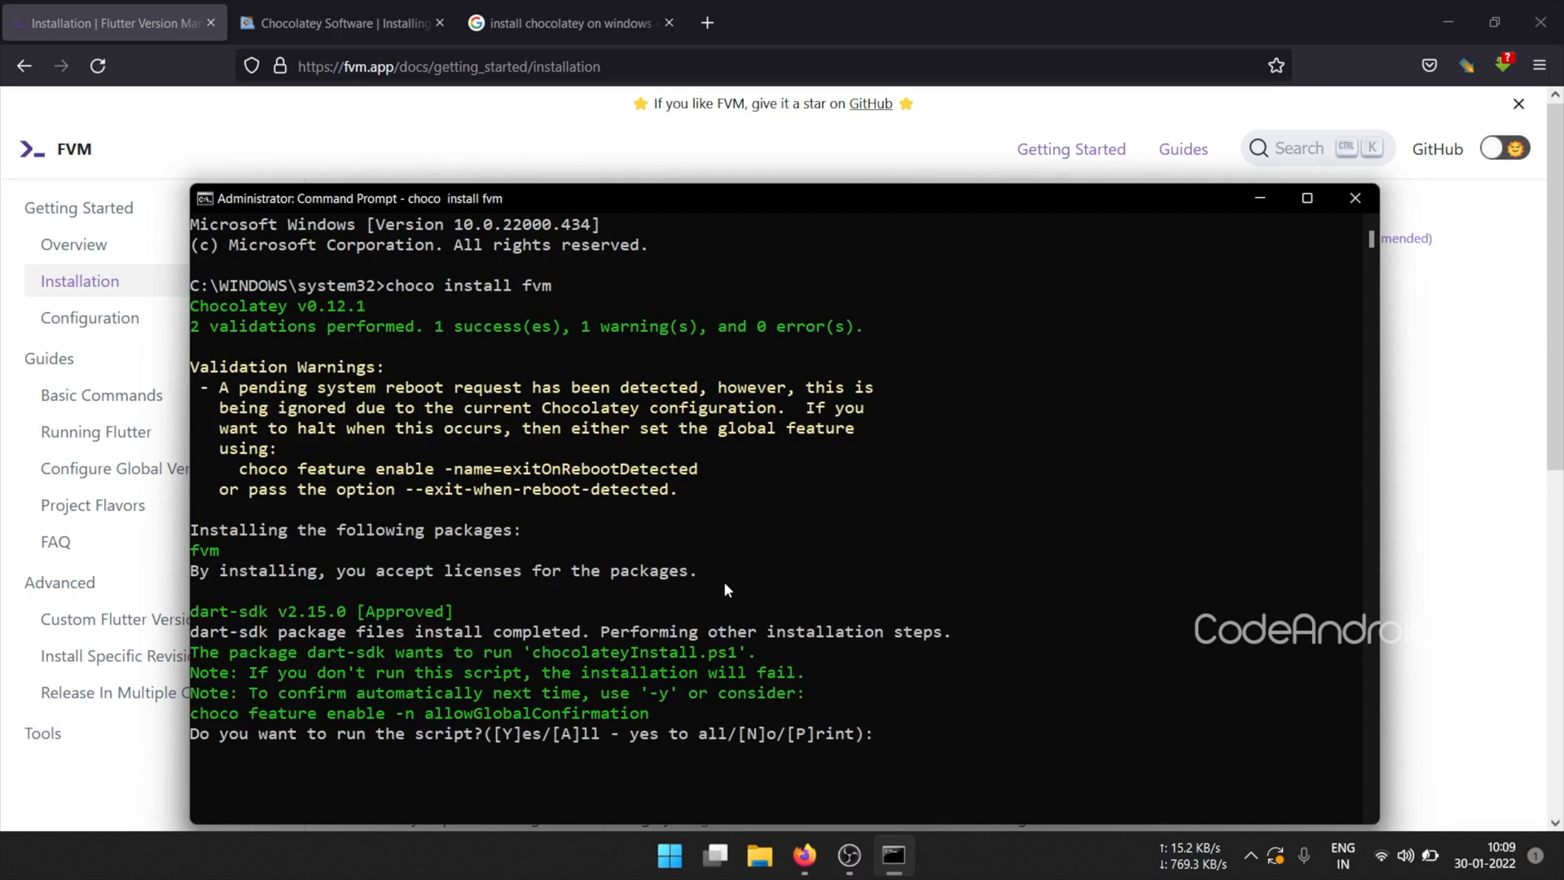
{"action": "type", "text": "y"}
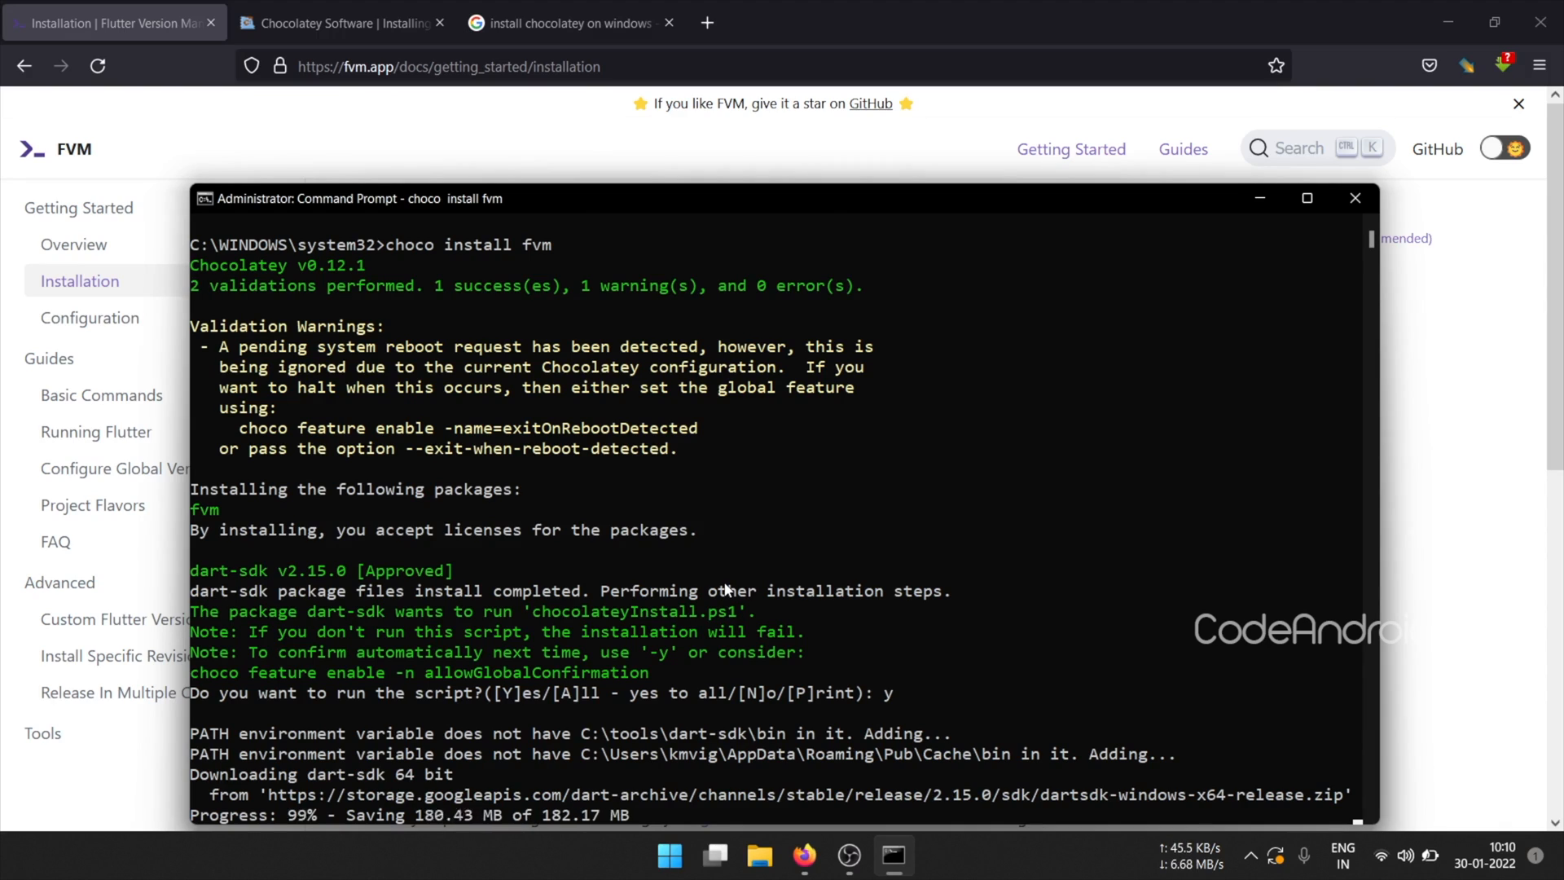
{"action": "scroll", "scroll_direction": "down", "scroll_amount": 3}
{"action": "type", "text": "a"}
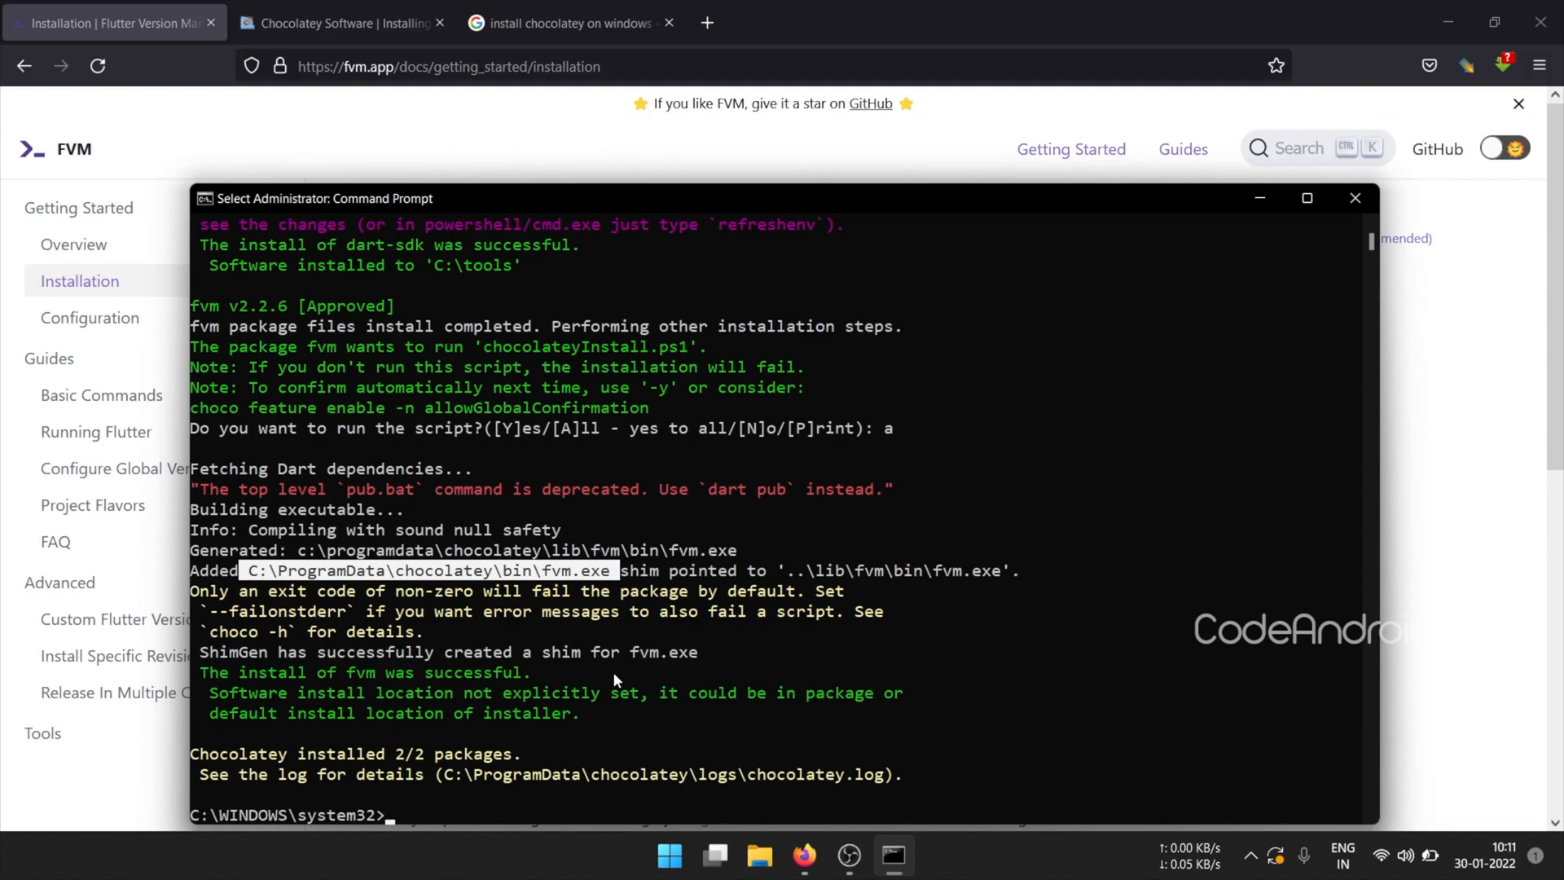
{"action": "type", "text": "fvm list"}
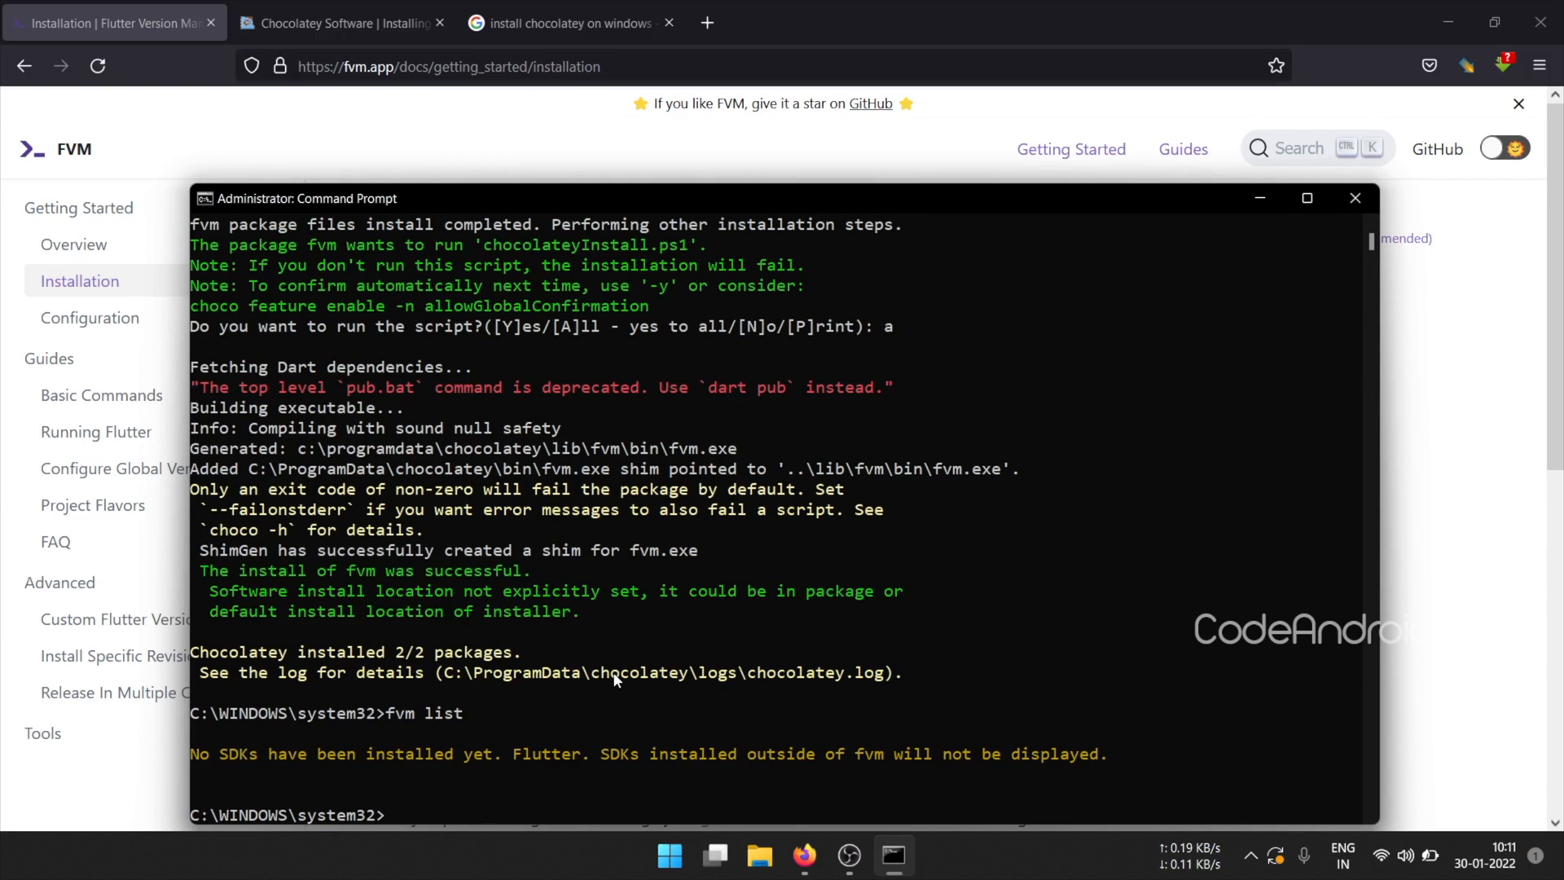
Run fvm releases to list available Flutter releases.
{"action": "type", "text": "fvm re"}
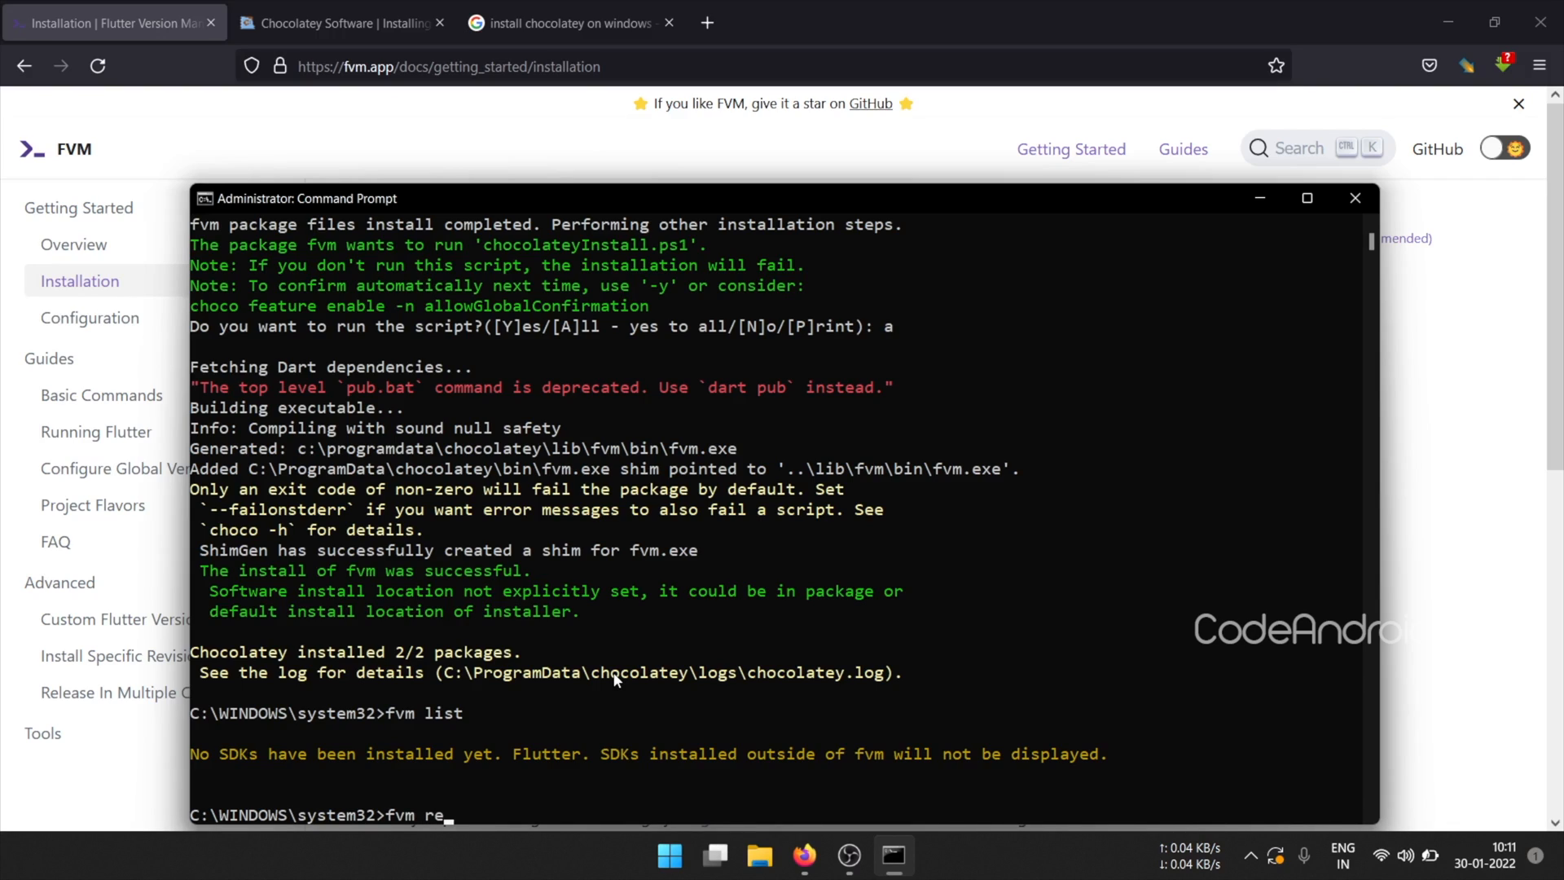
{"action": "type", "text": "leases"}
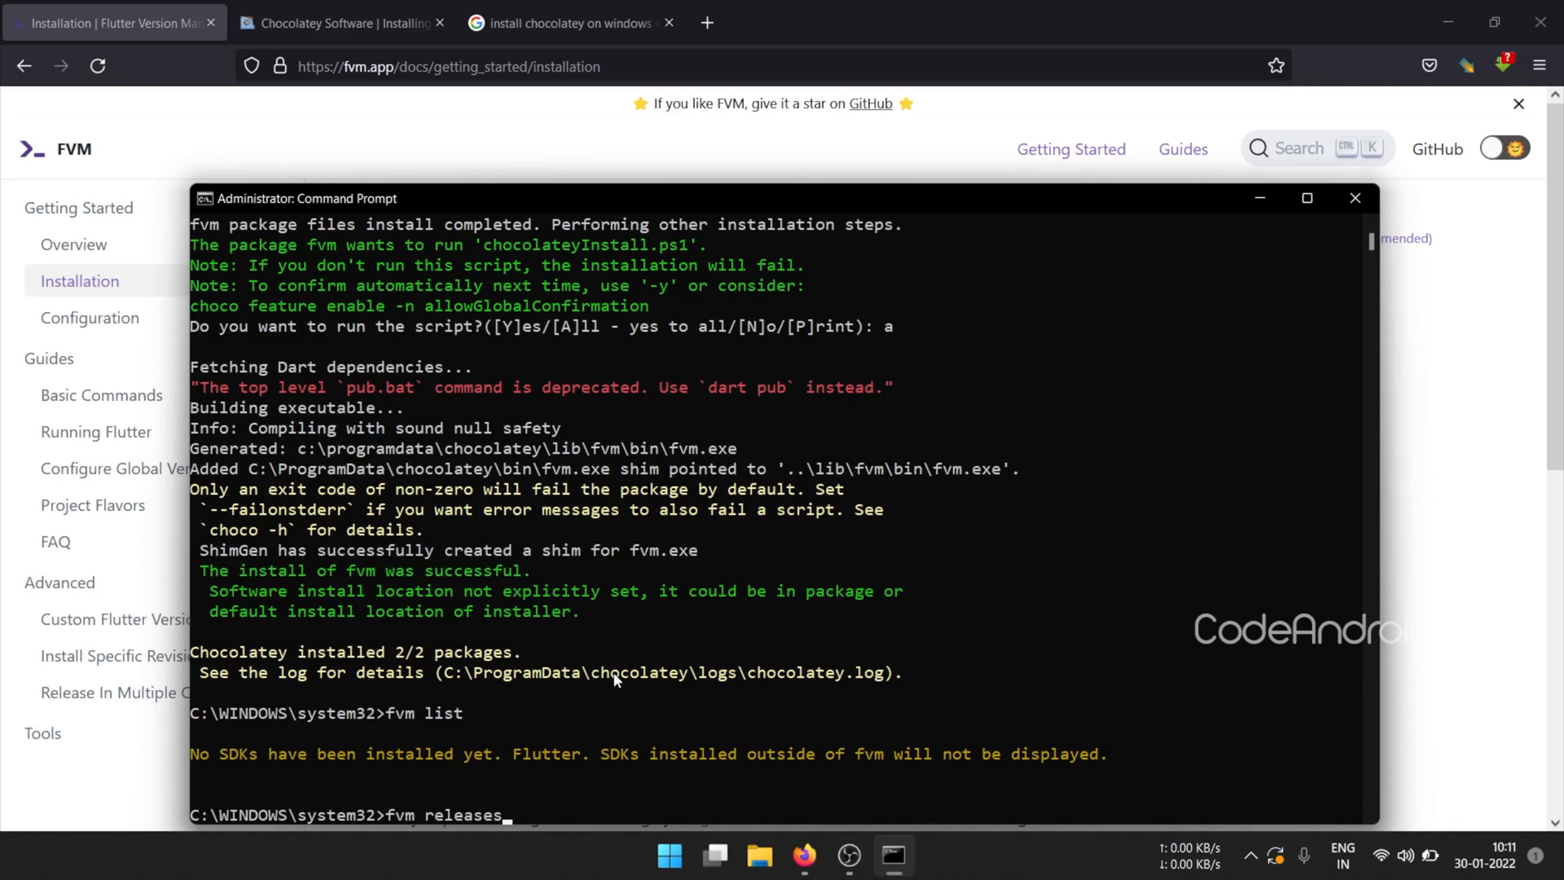
{"action": "key", "text": "Return"}
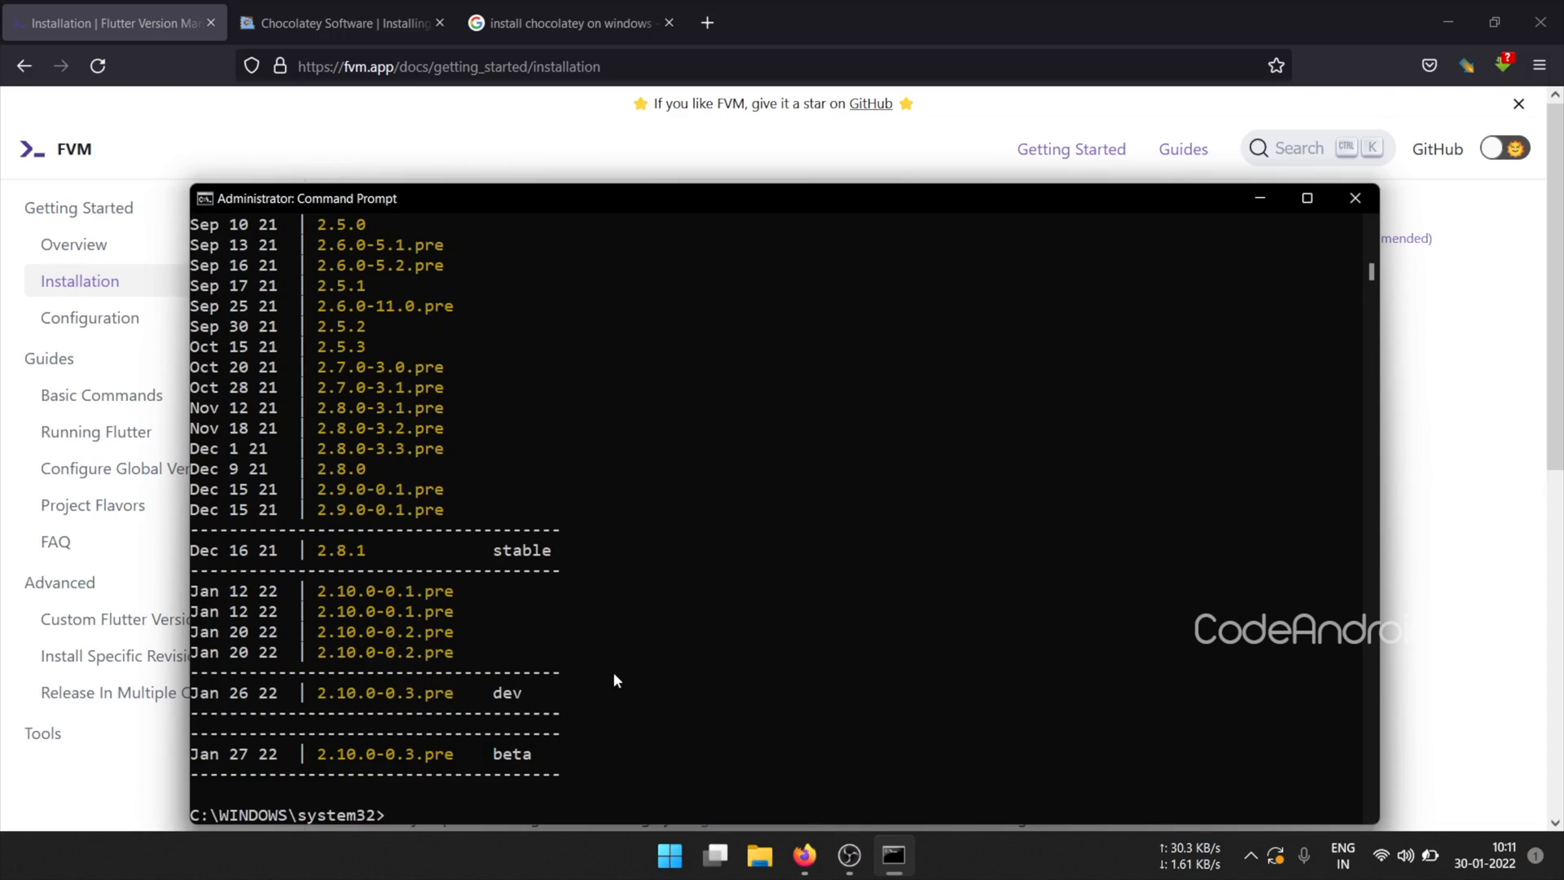
Try fvm install 2.8.1, which fails because git is not recognized, and search how to install git.
{"action": "type", "text": "fvm"}
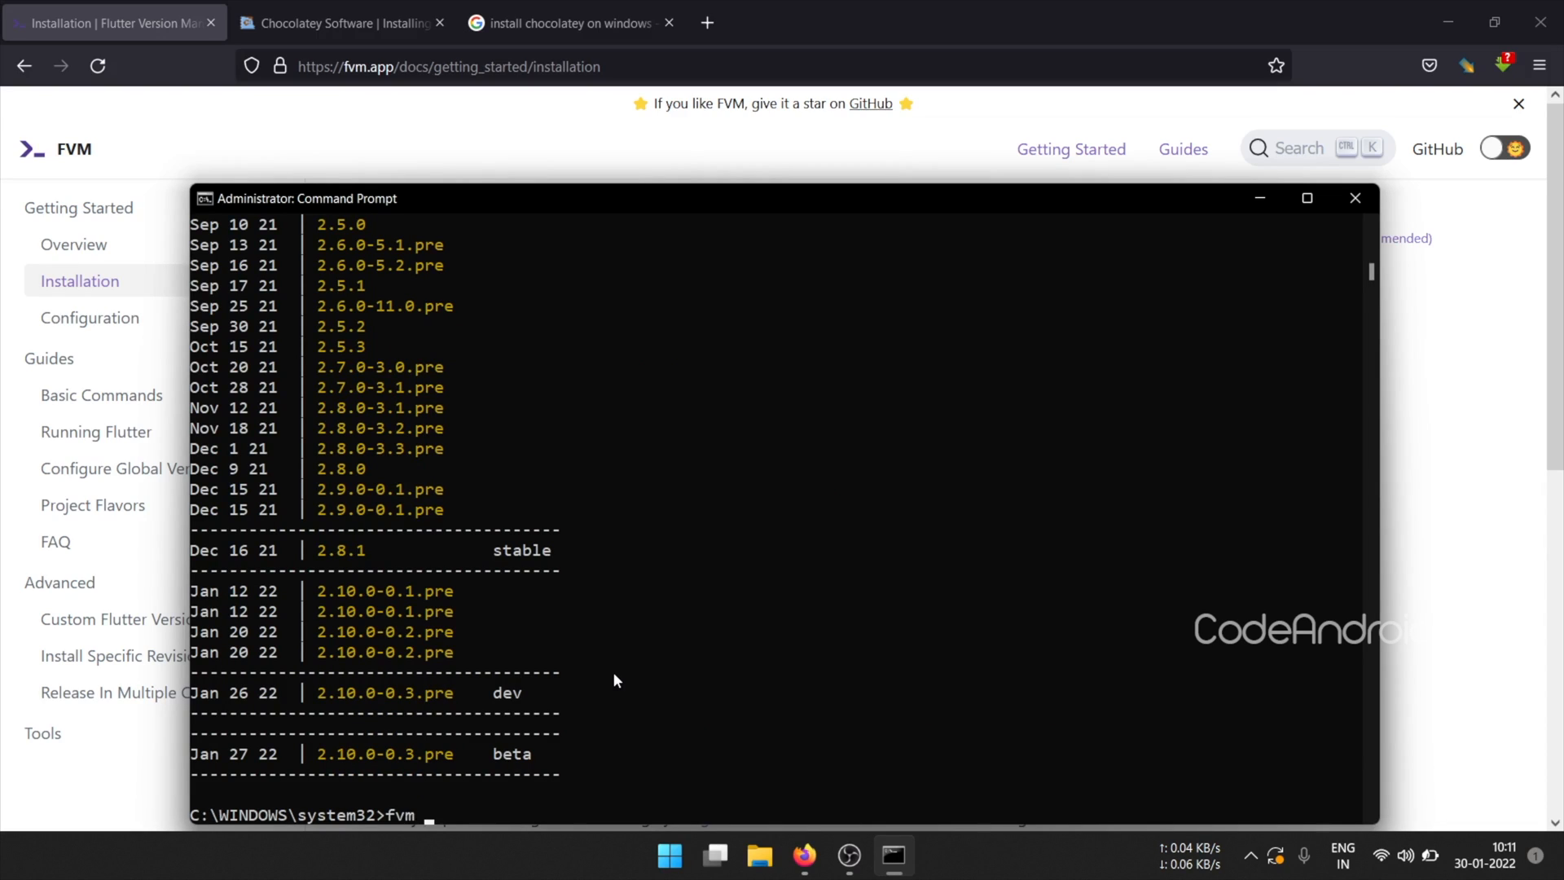
{"action": "type", "text": "install"}
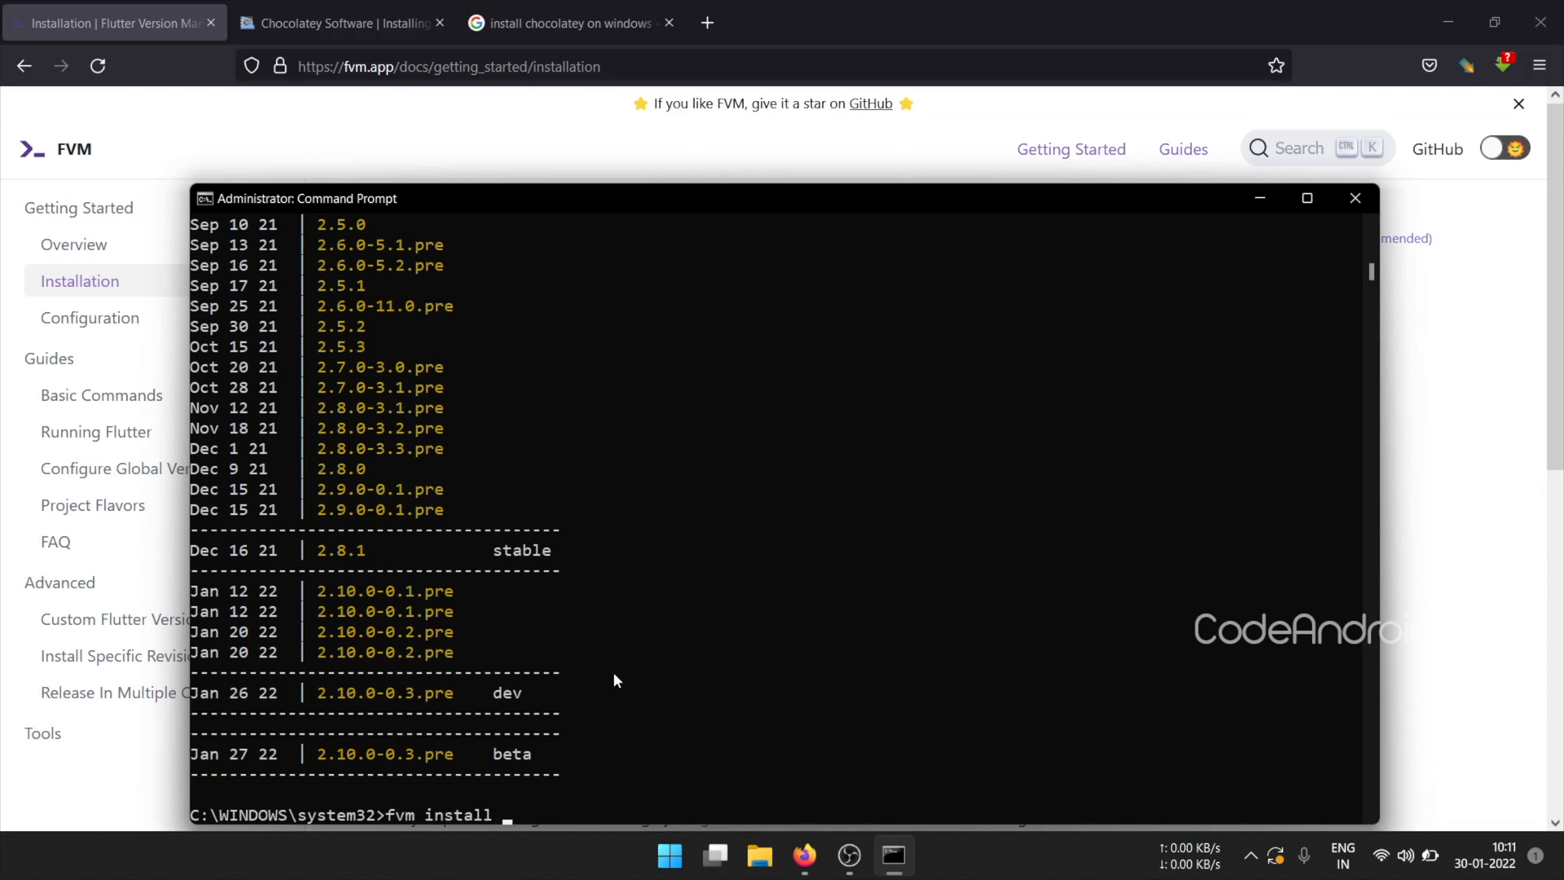
{"action": "type", "text": "2.8.1"}
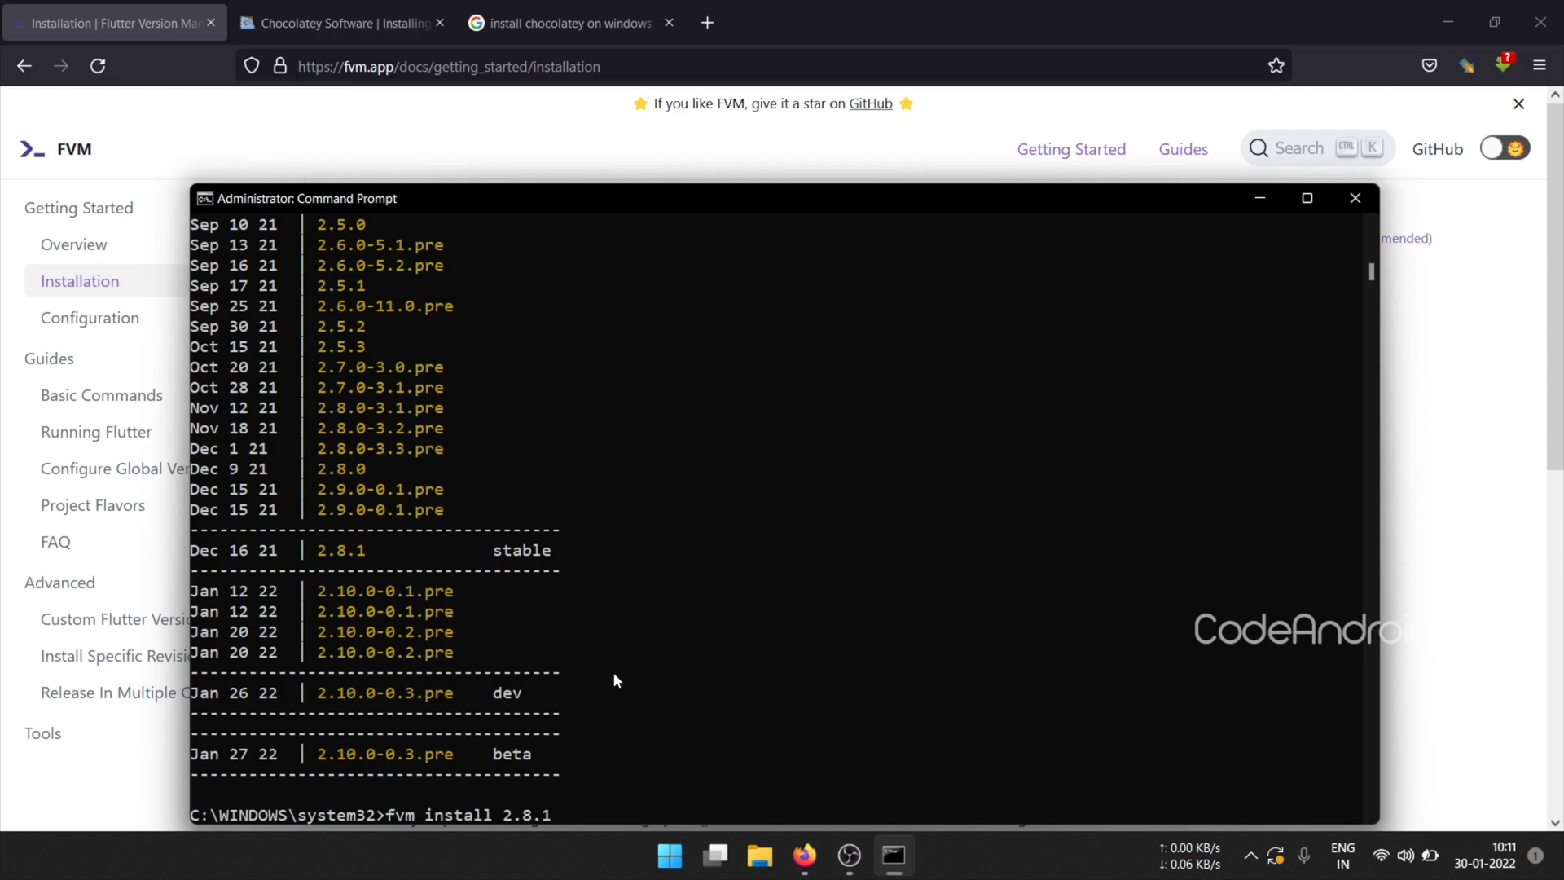
{"action": "key", "text": "Return"}
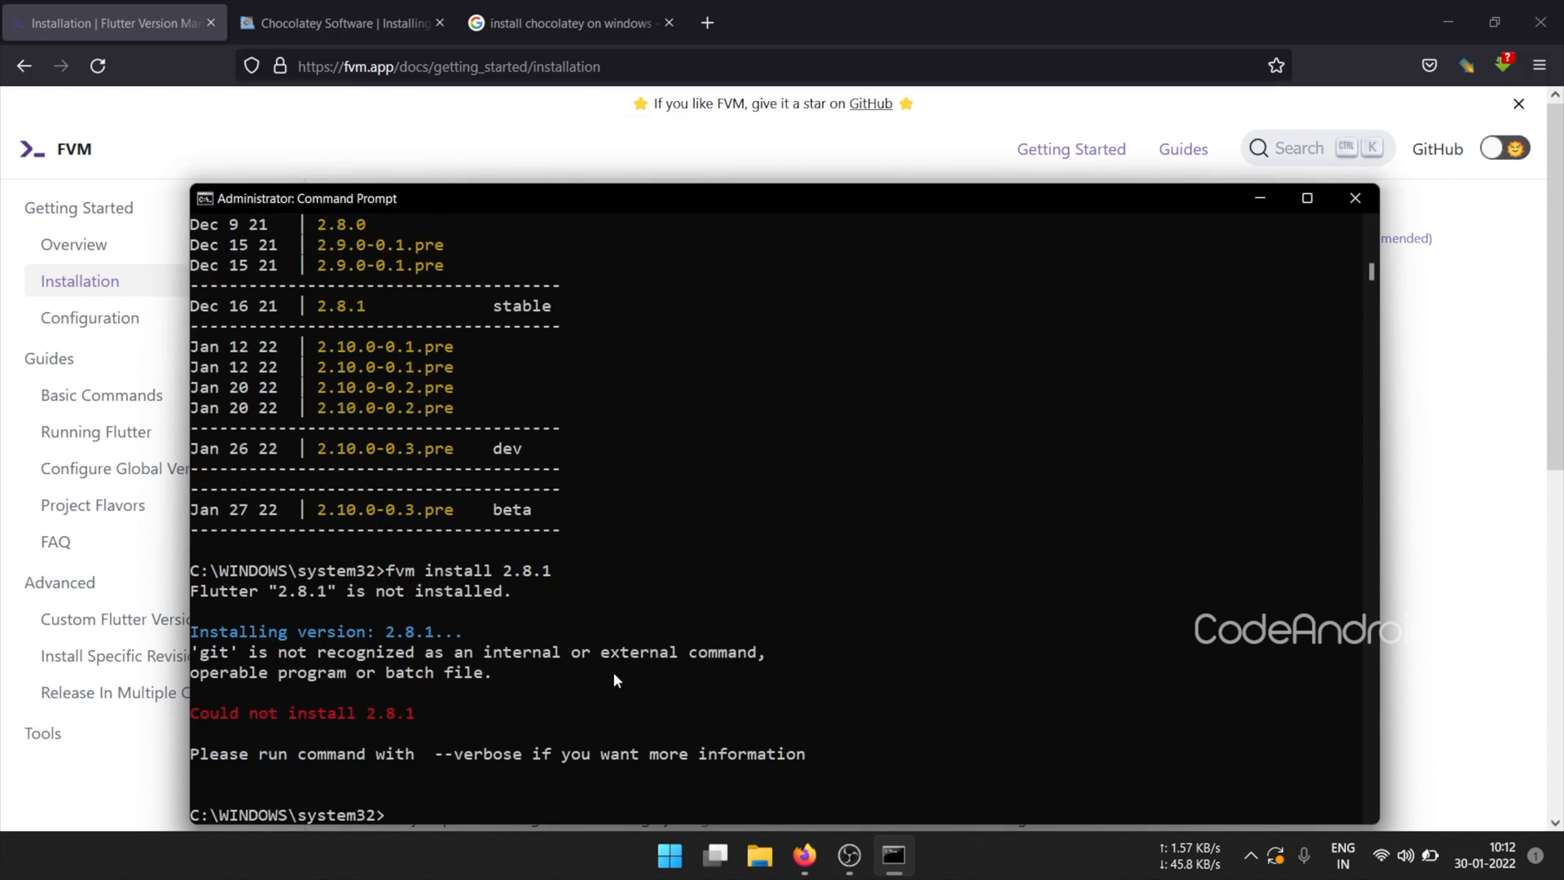
{"action": "double_click", "coordinate": [217, 652]}
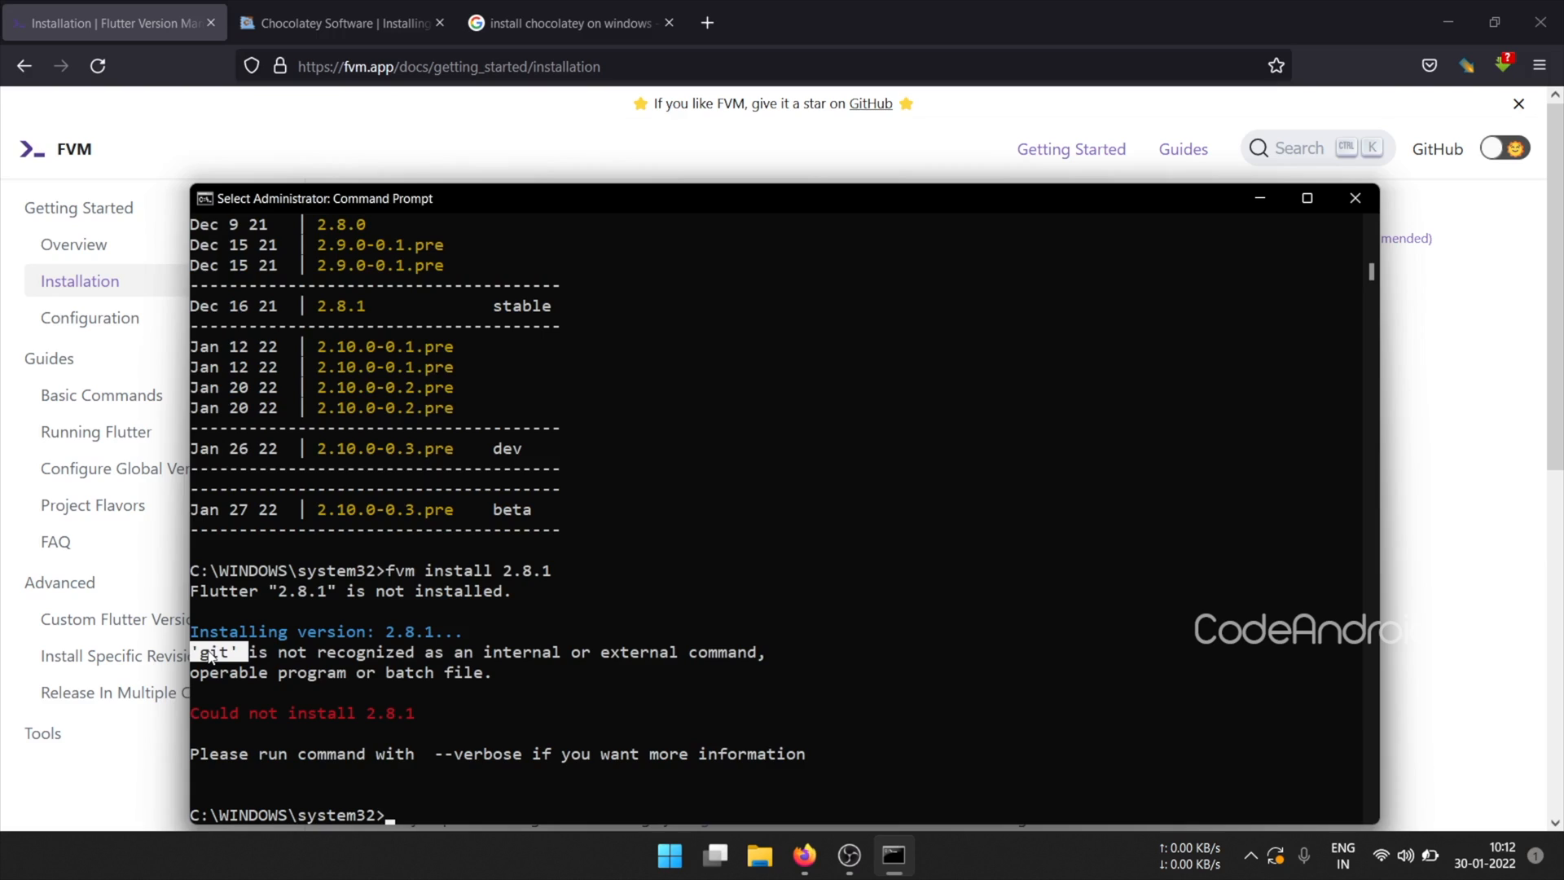
{"action": "type", "text": "install+git+in+windows+10"}
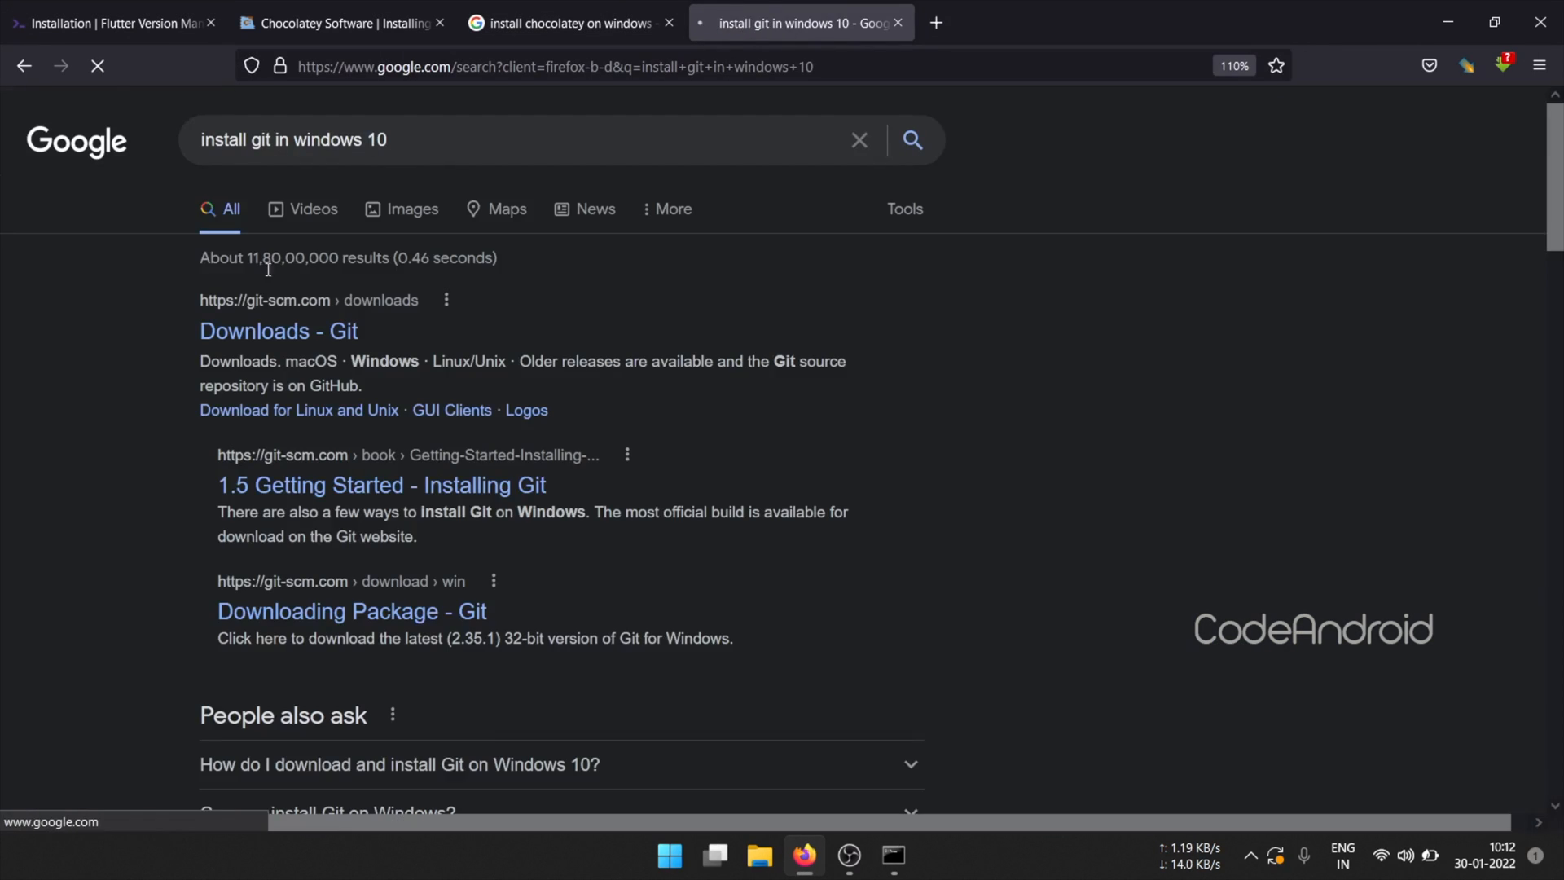
Download the Git 2.35.1 for Windows installer from git-scm.com in Firefox.
{"action": "left_click", "coordinate": [278, 331]}
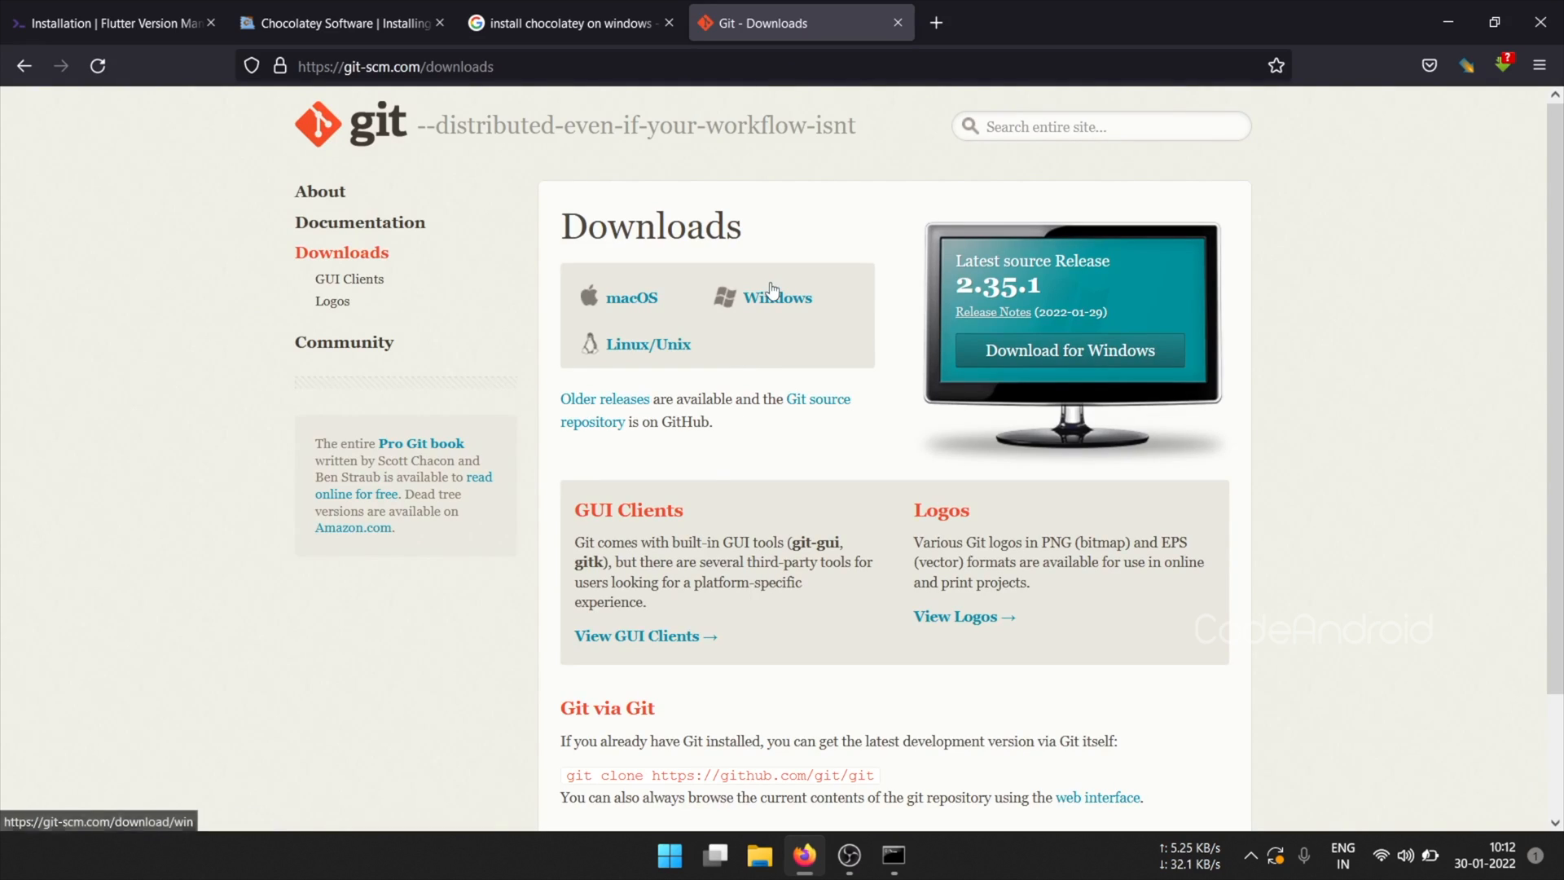
{"action": "left_click", "coordinate": [1068, 350]}
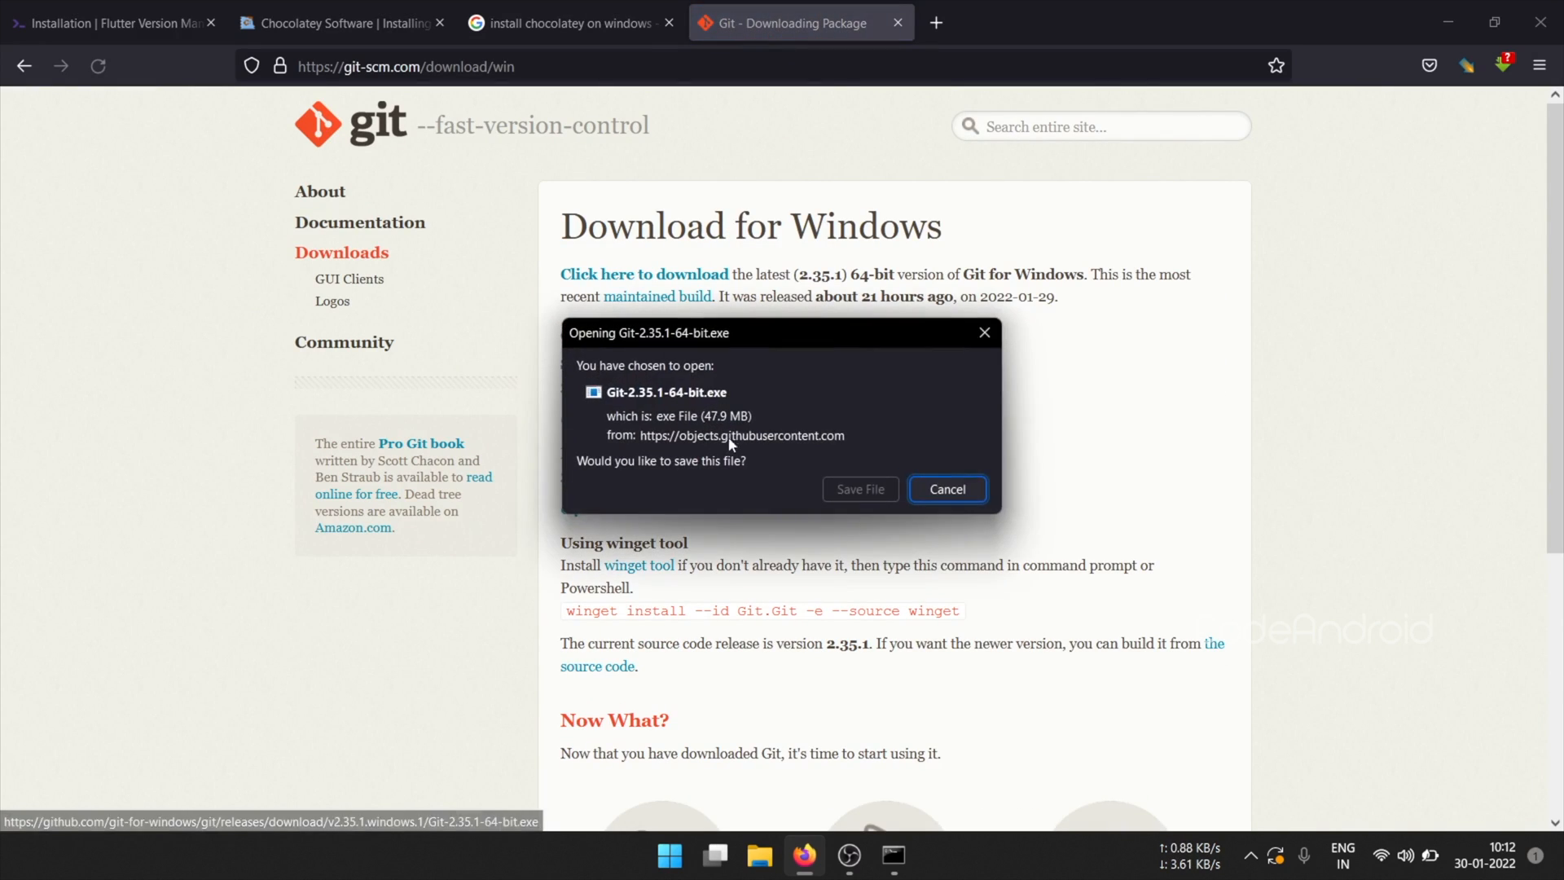
{"action": "left_click", "coordinate": [859, 489]}
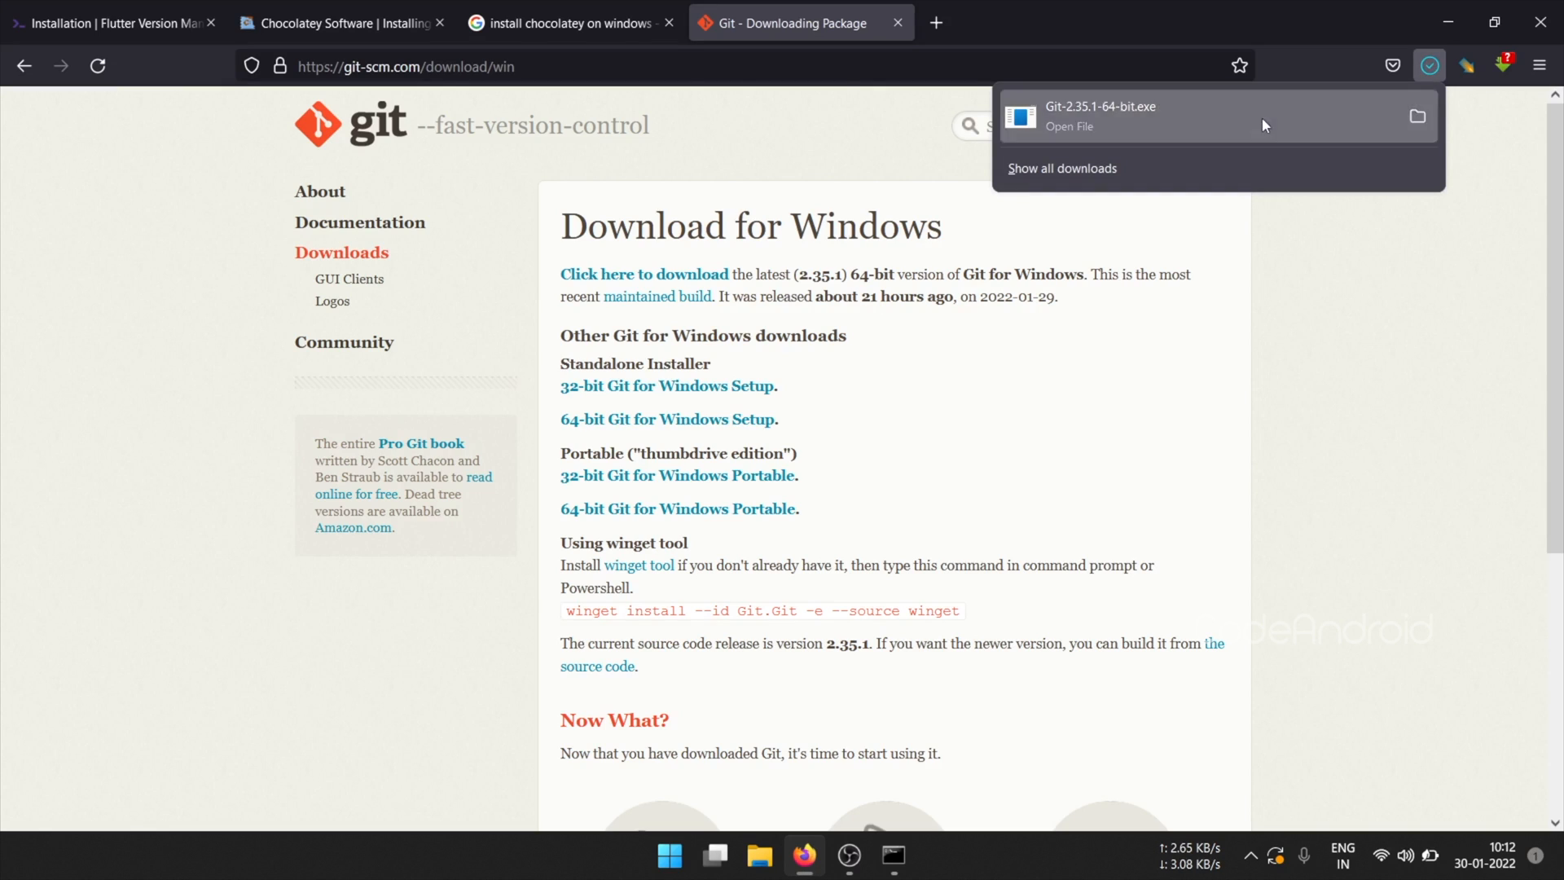
Run the Git setup, keeping the default editor and extra options.
{"action": "left_click", "coordinate": [1099, 115]}
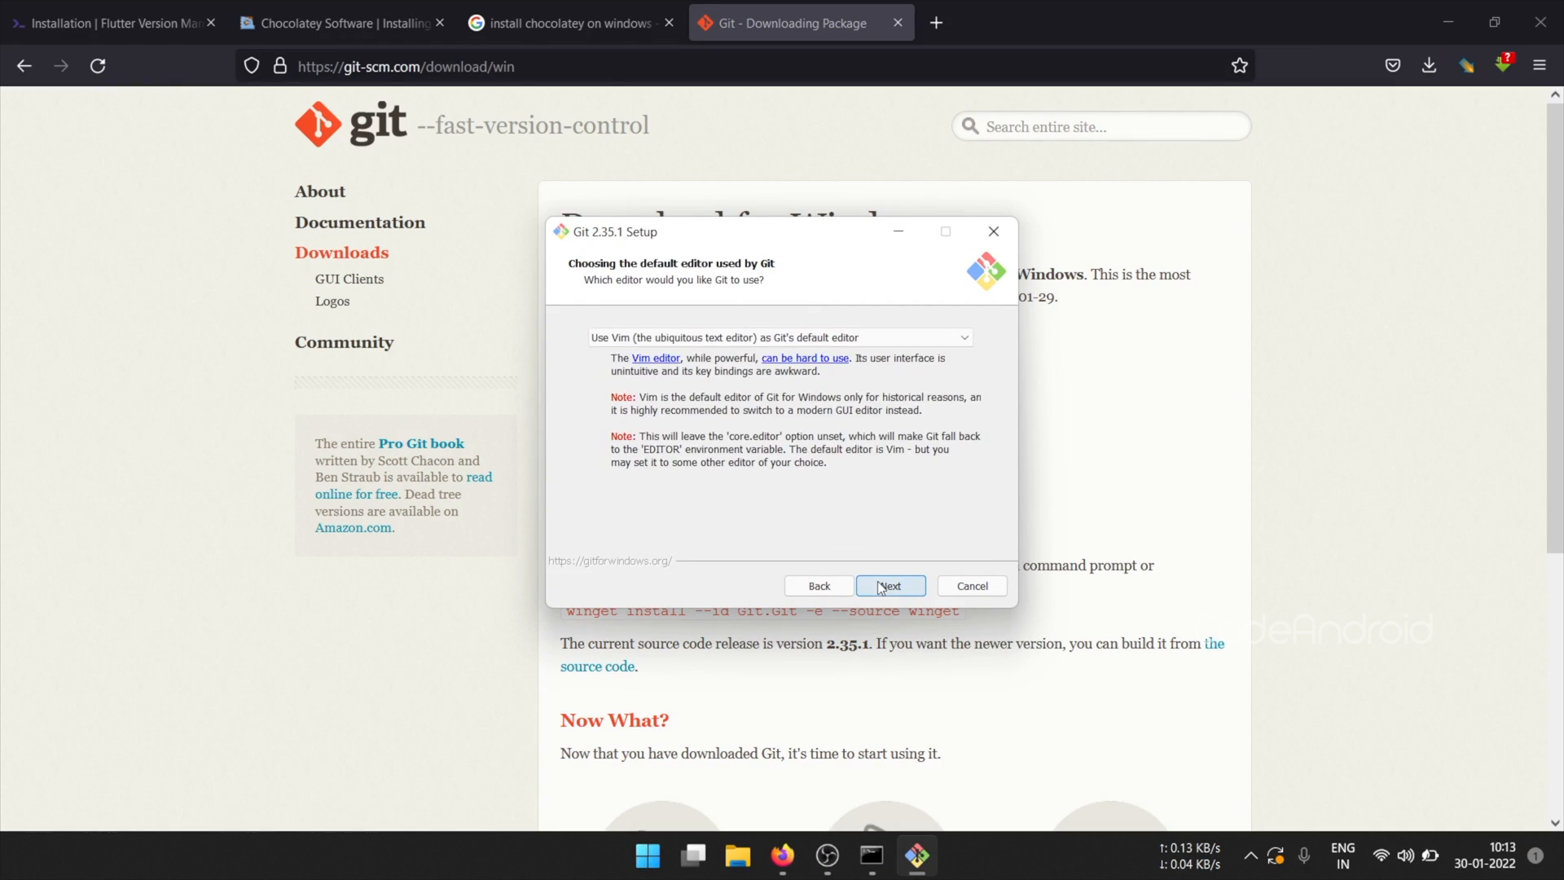
{"action": "left_click", "coordinate": [888, 586]}
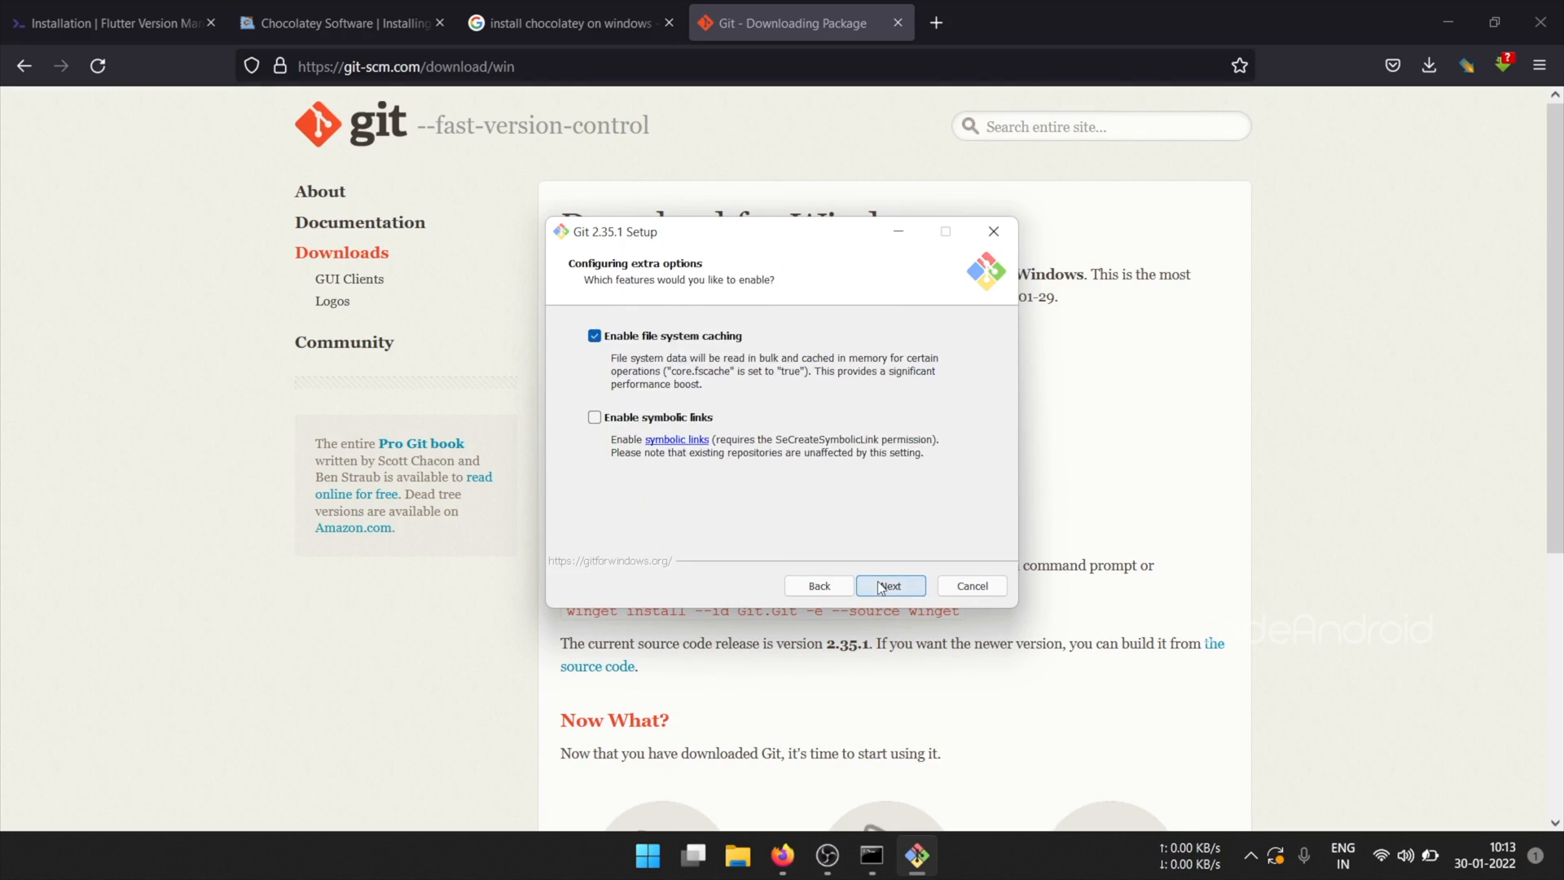
{"action": "left_click", "coordinate": [889, 585]}
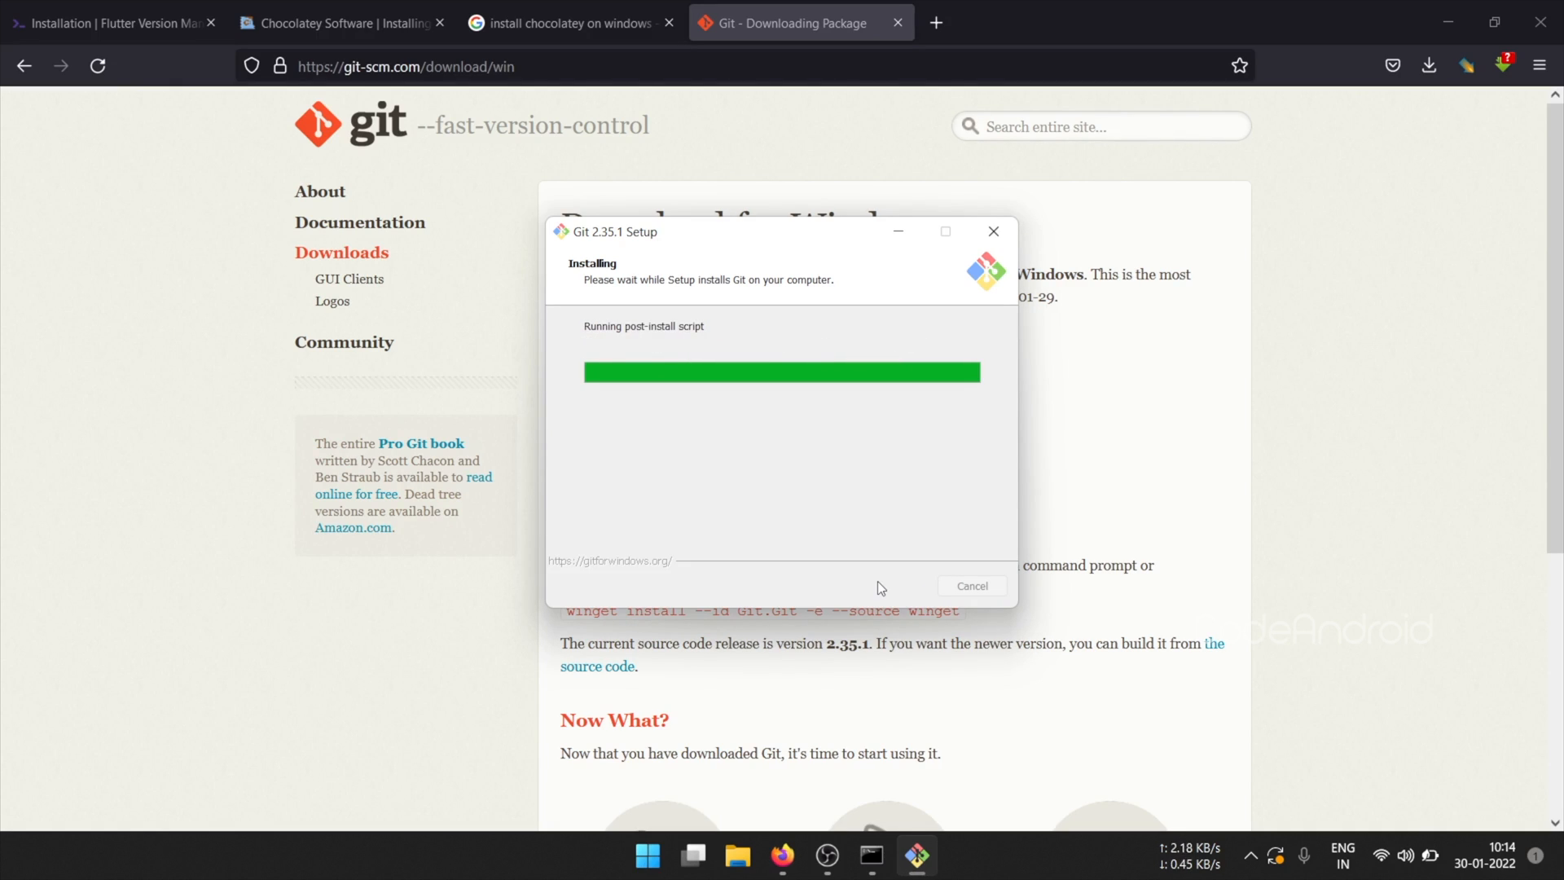
In an administrator Command Prompt, run fvm global 2.8.1.
{"action": "left_click", "coordinate": [667, 854]}
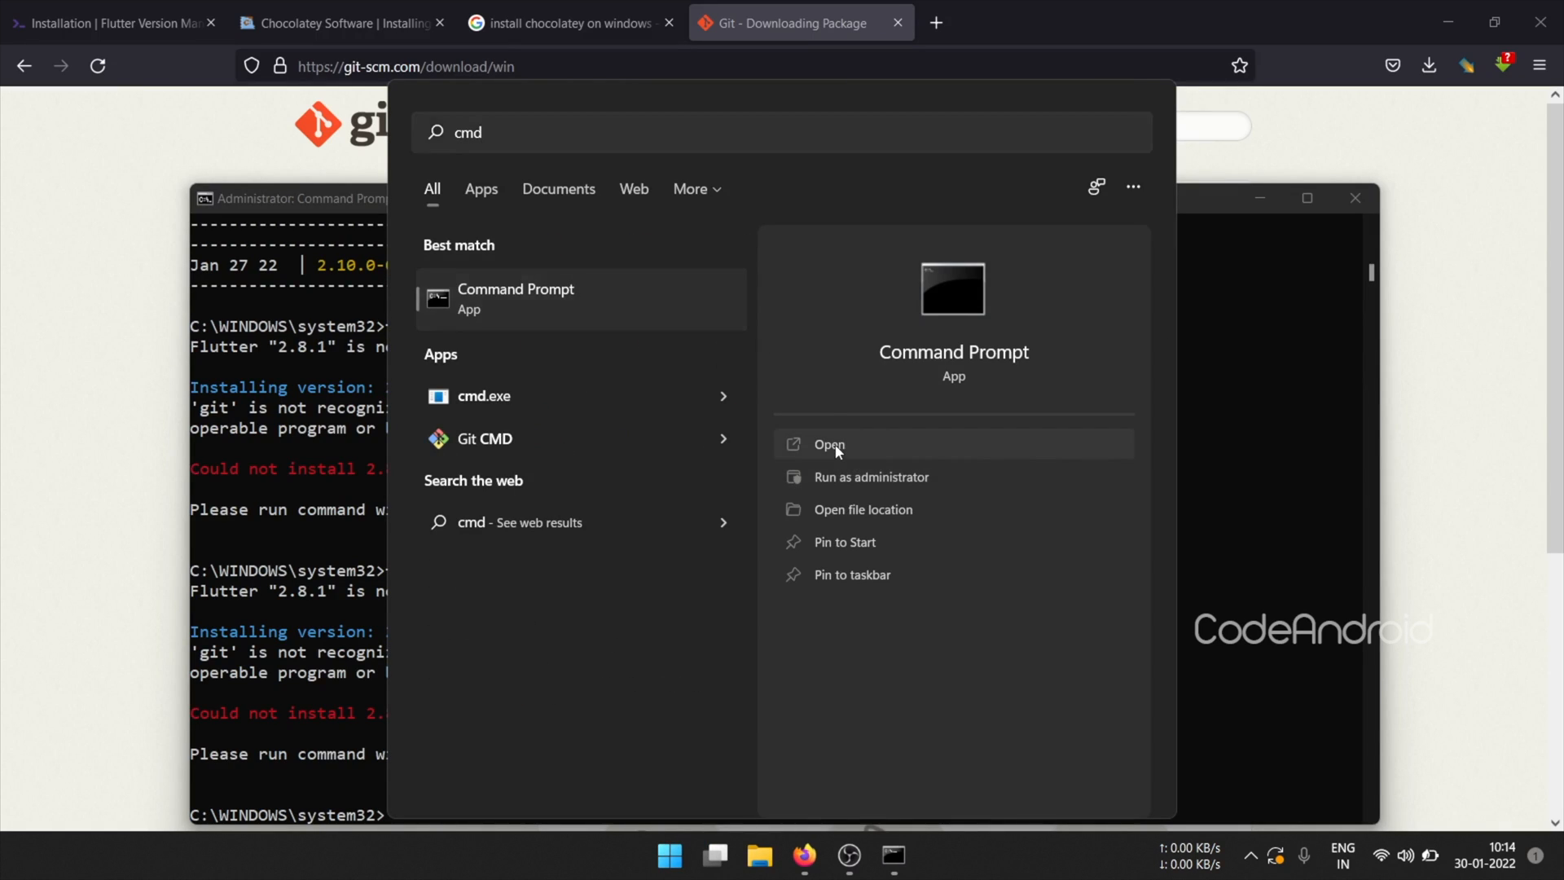
{"action": "left_click", "coordinate": [828, 444]}
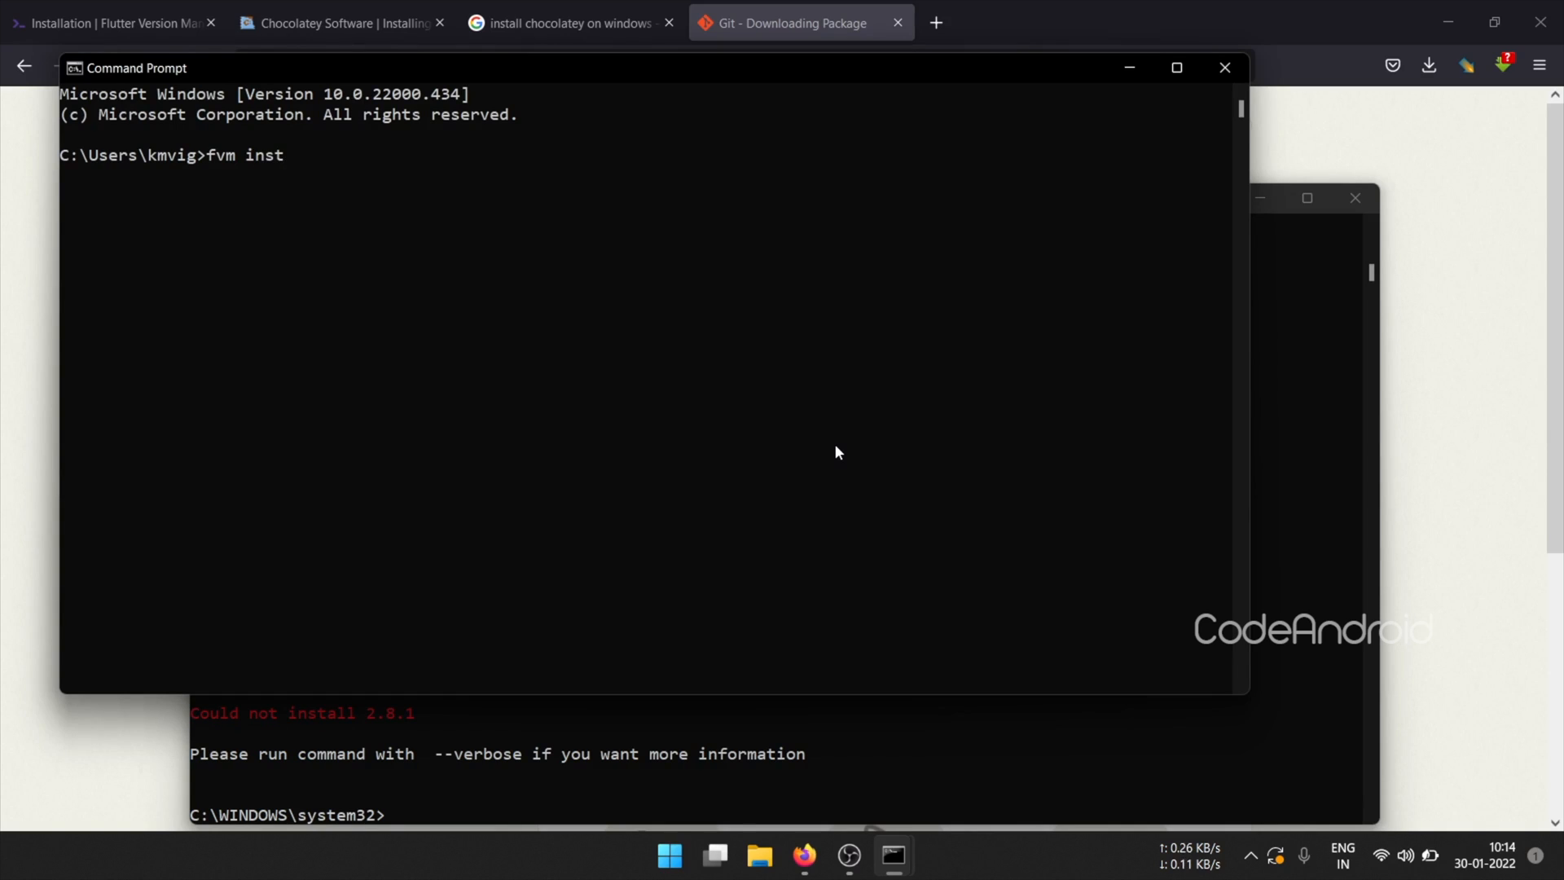
{"action": "key", "text": "Return"}
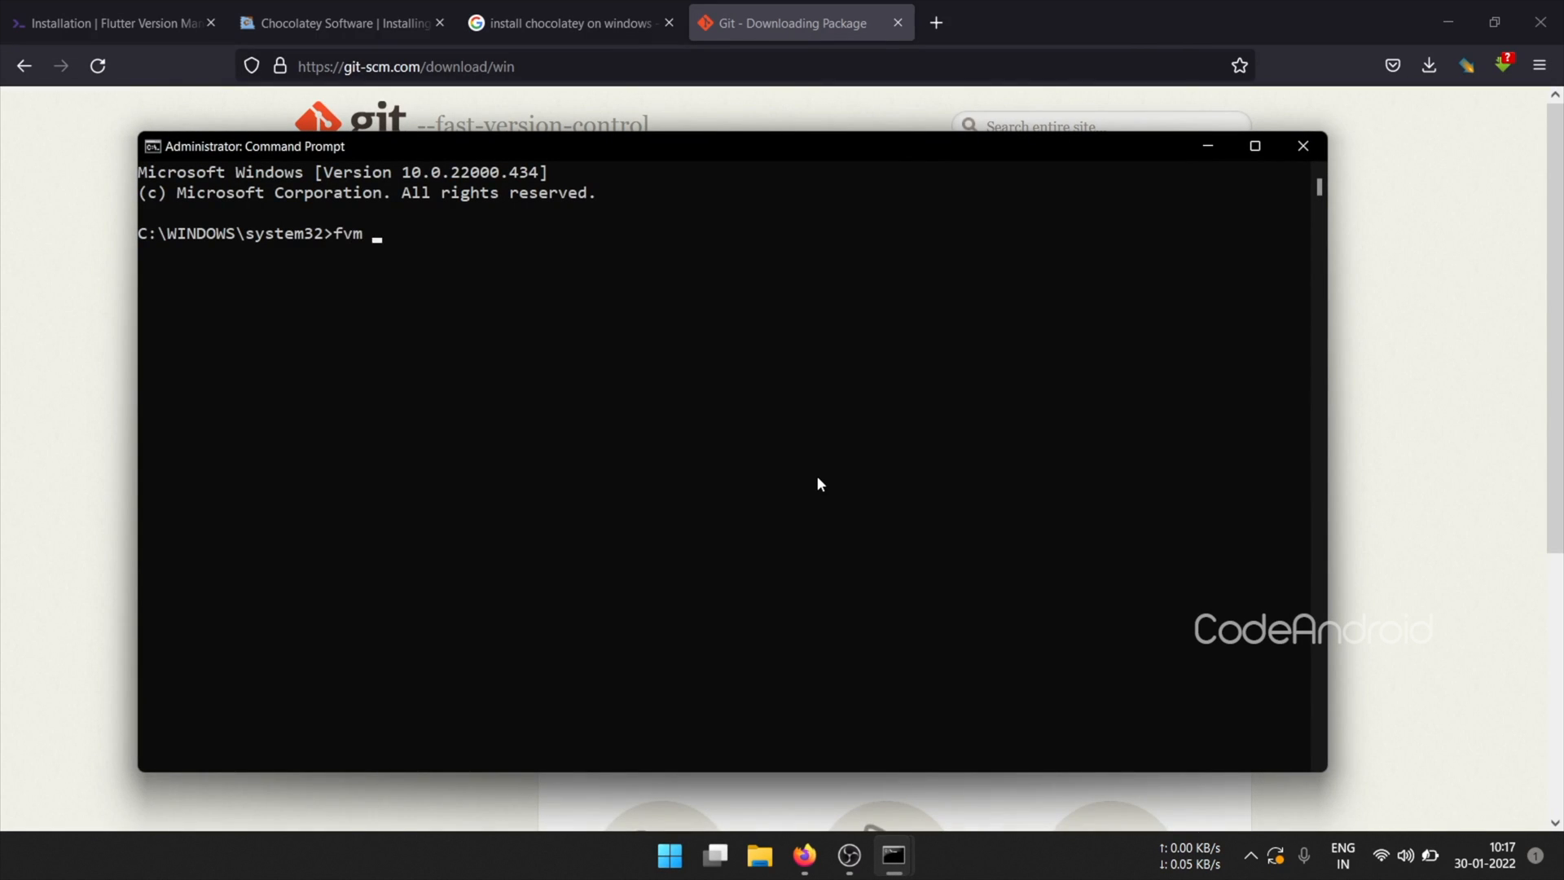
{"action": "type", "text": "global"}
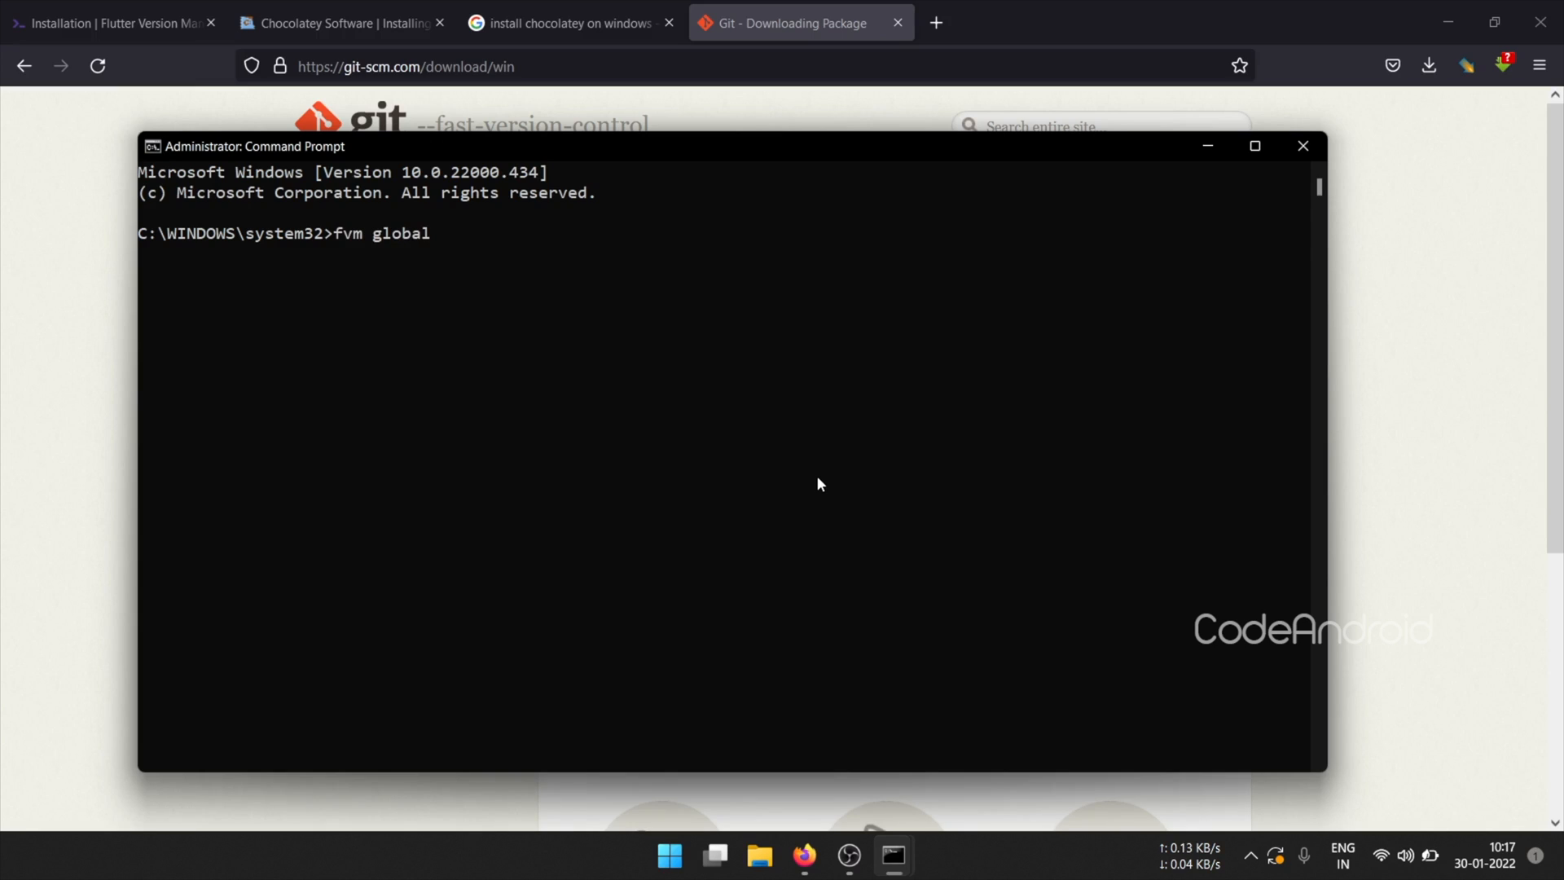
{"action": "type", "text": "2.8.1"}
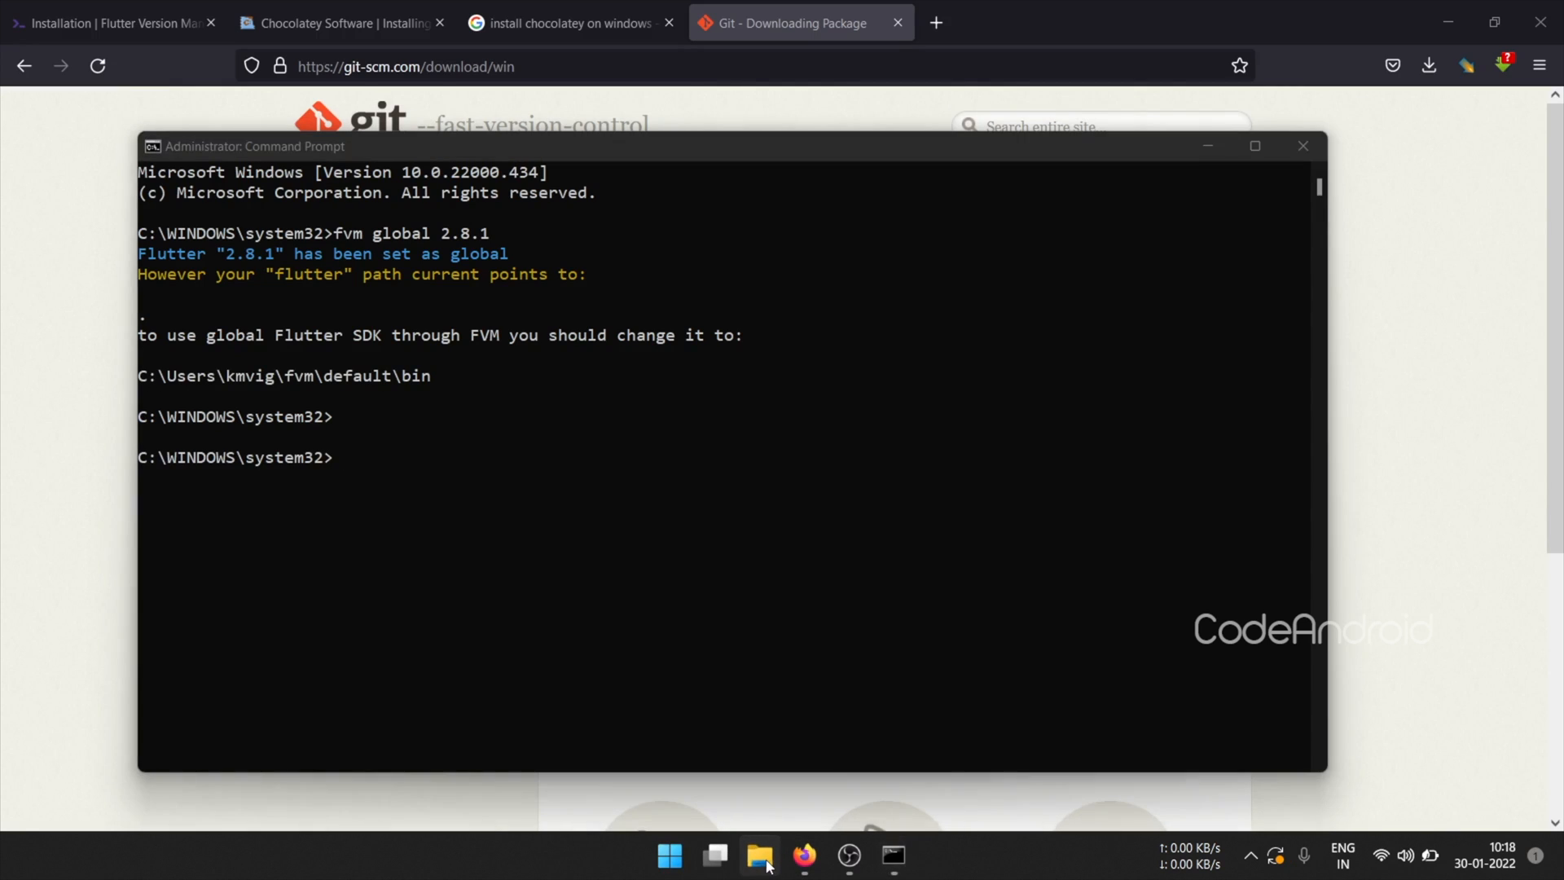
Add a new user Path entry with FVM's default bin path via This PC > Environment Variables.
{"action": "left_click", "coordinate": [760, 855]}
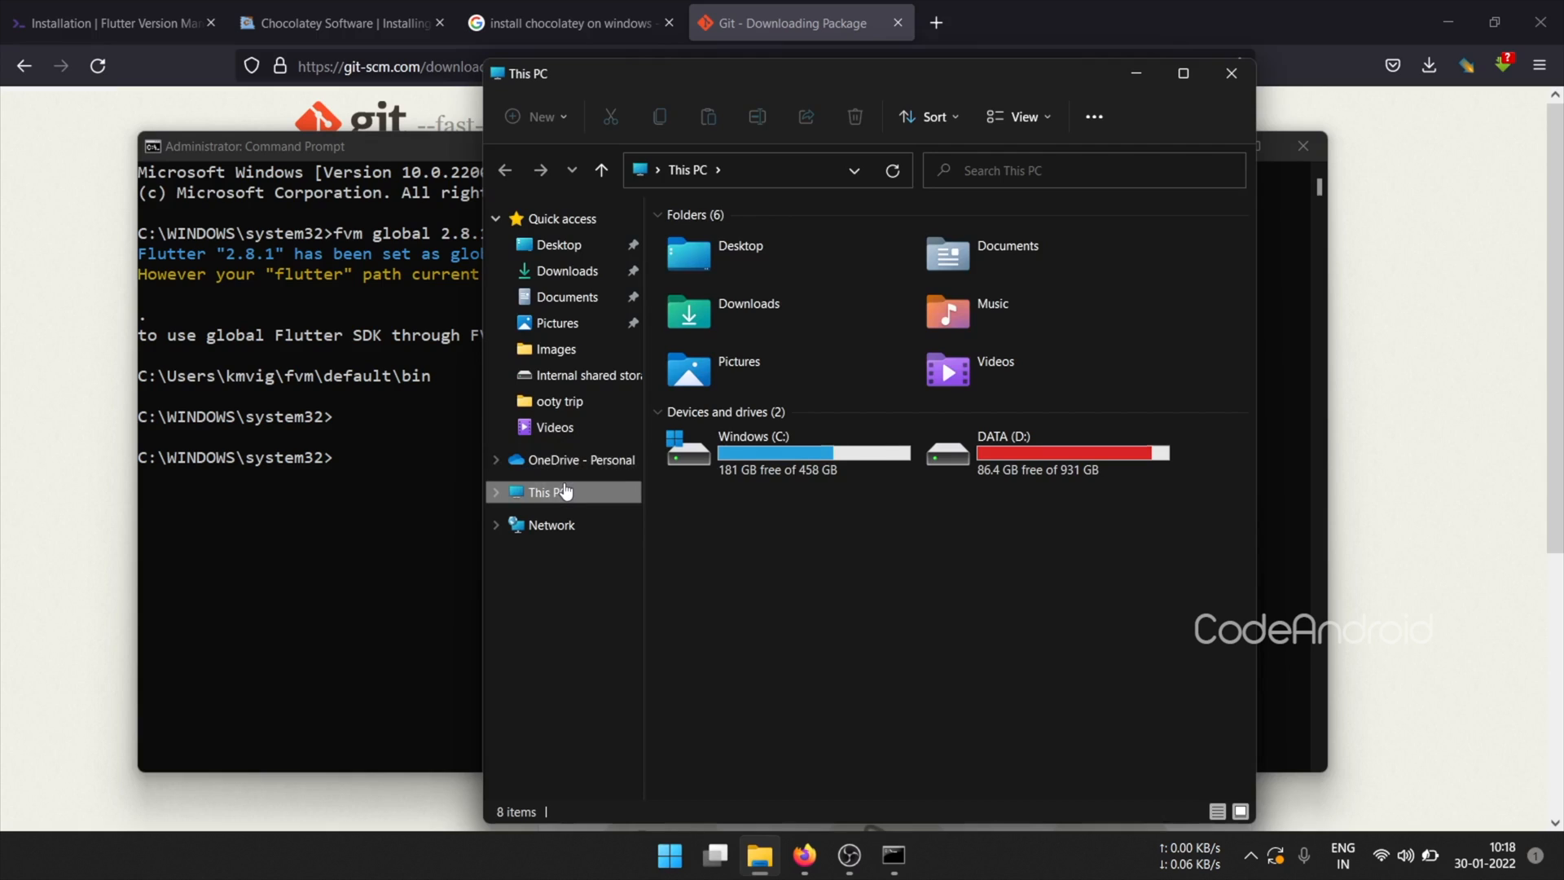
{"action": "right_click", "coordinate": [548, 492]}
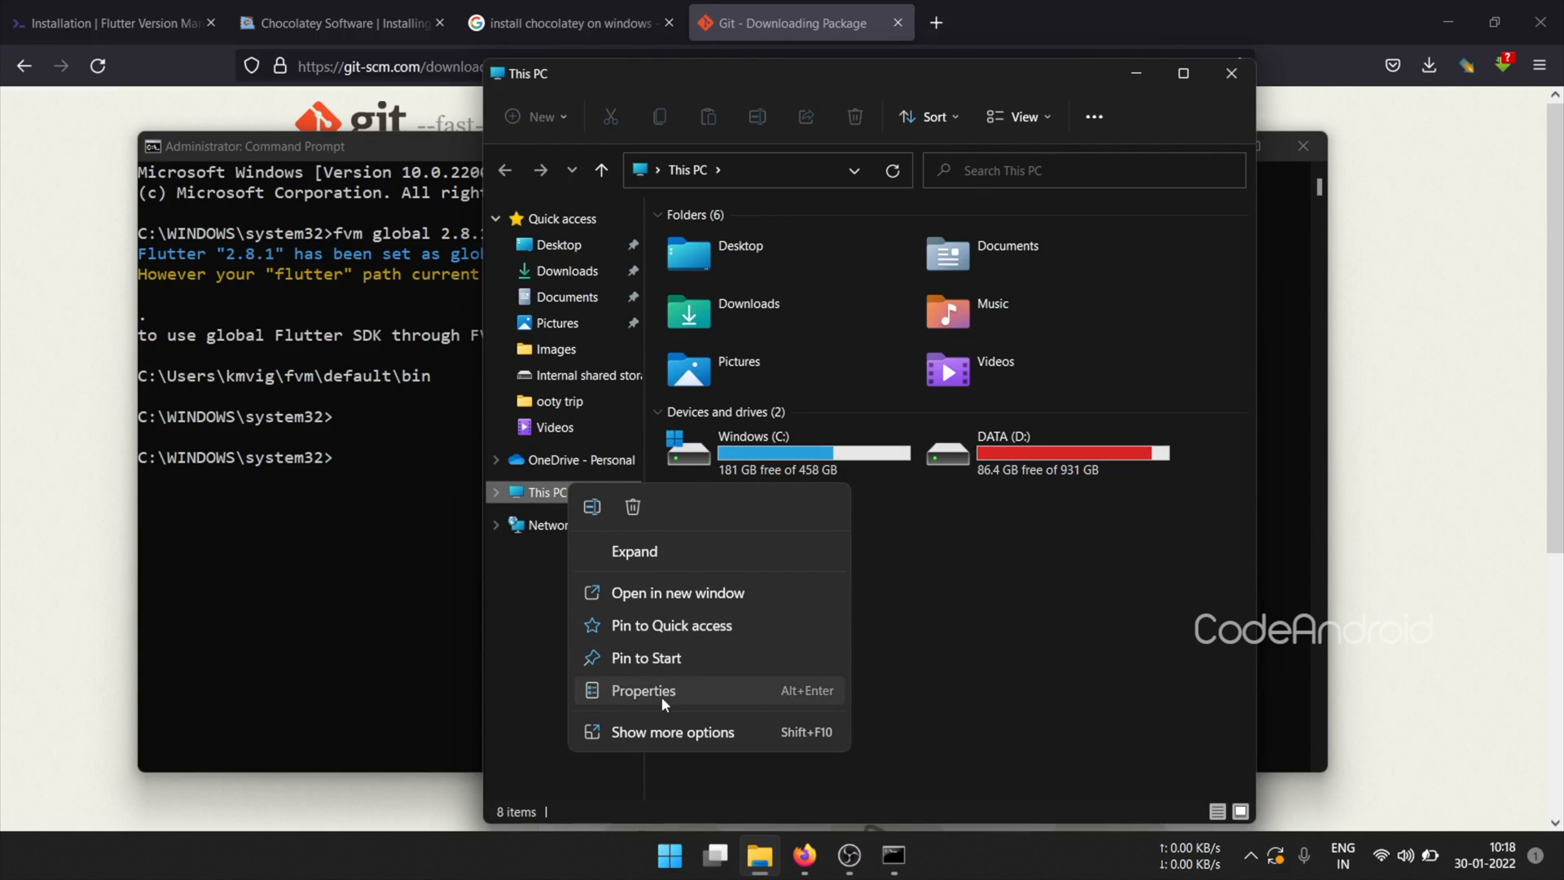
{"action": "left_click", "coordinate": [643, 691]}
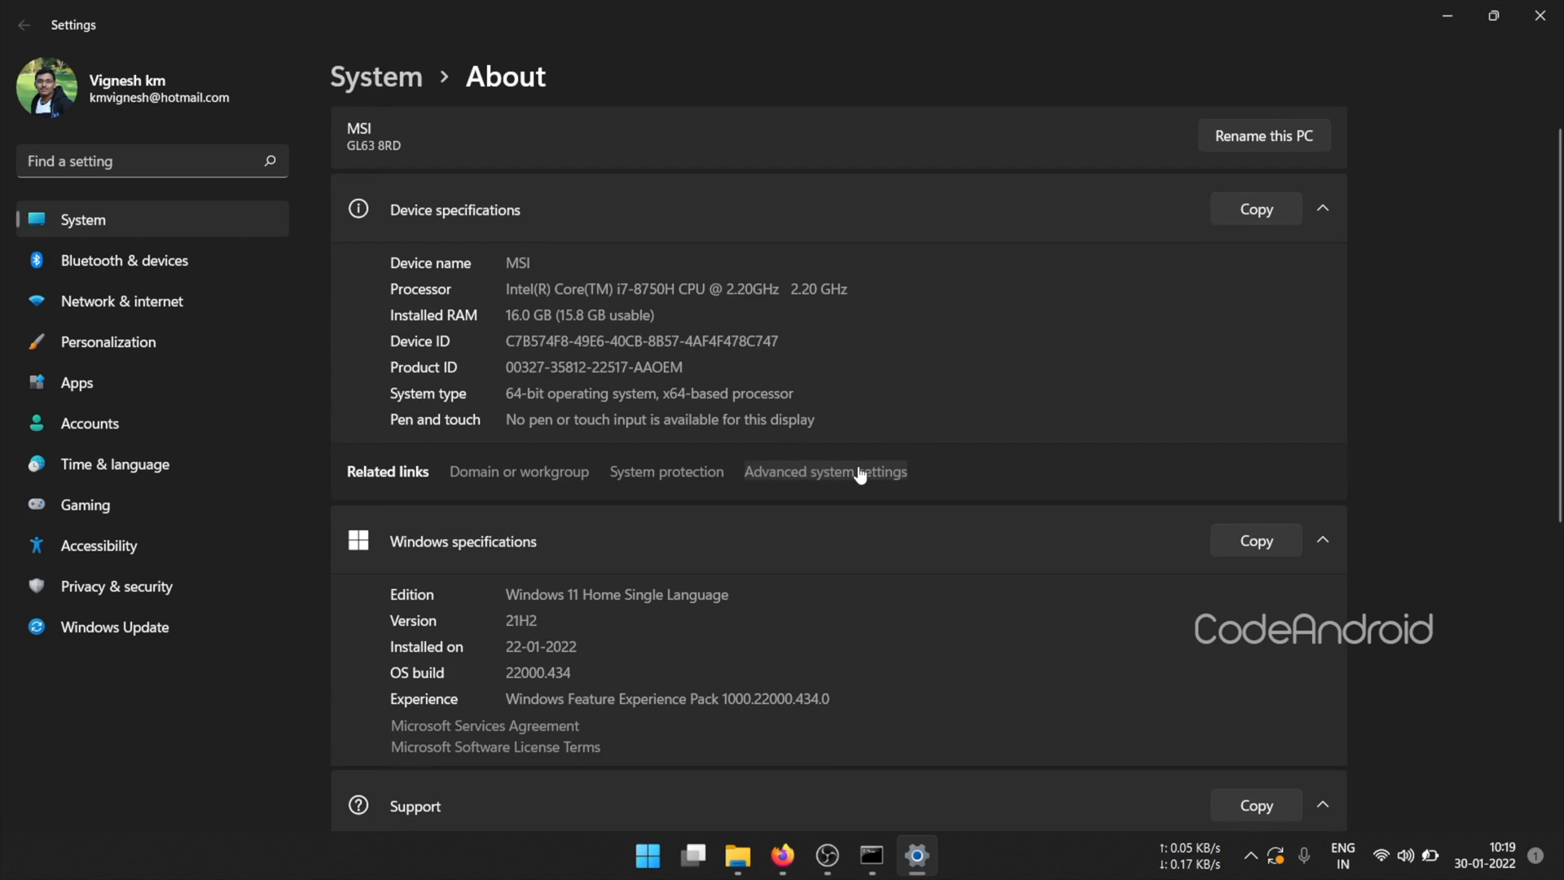
{"action": "left_click", "coordinate": [824, 471]}
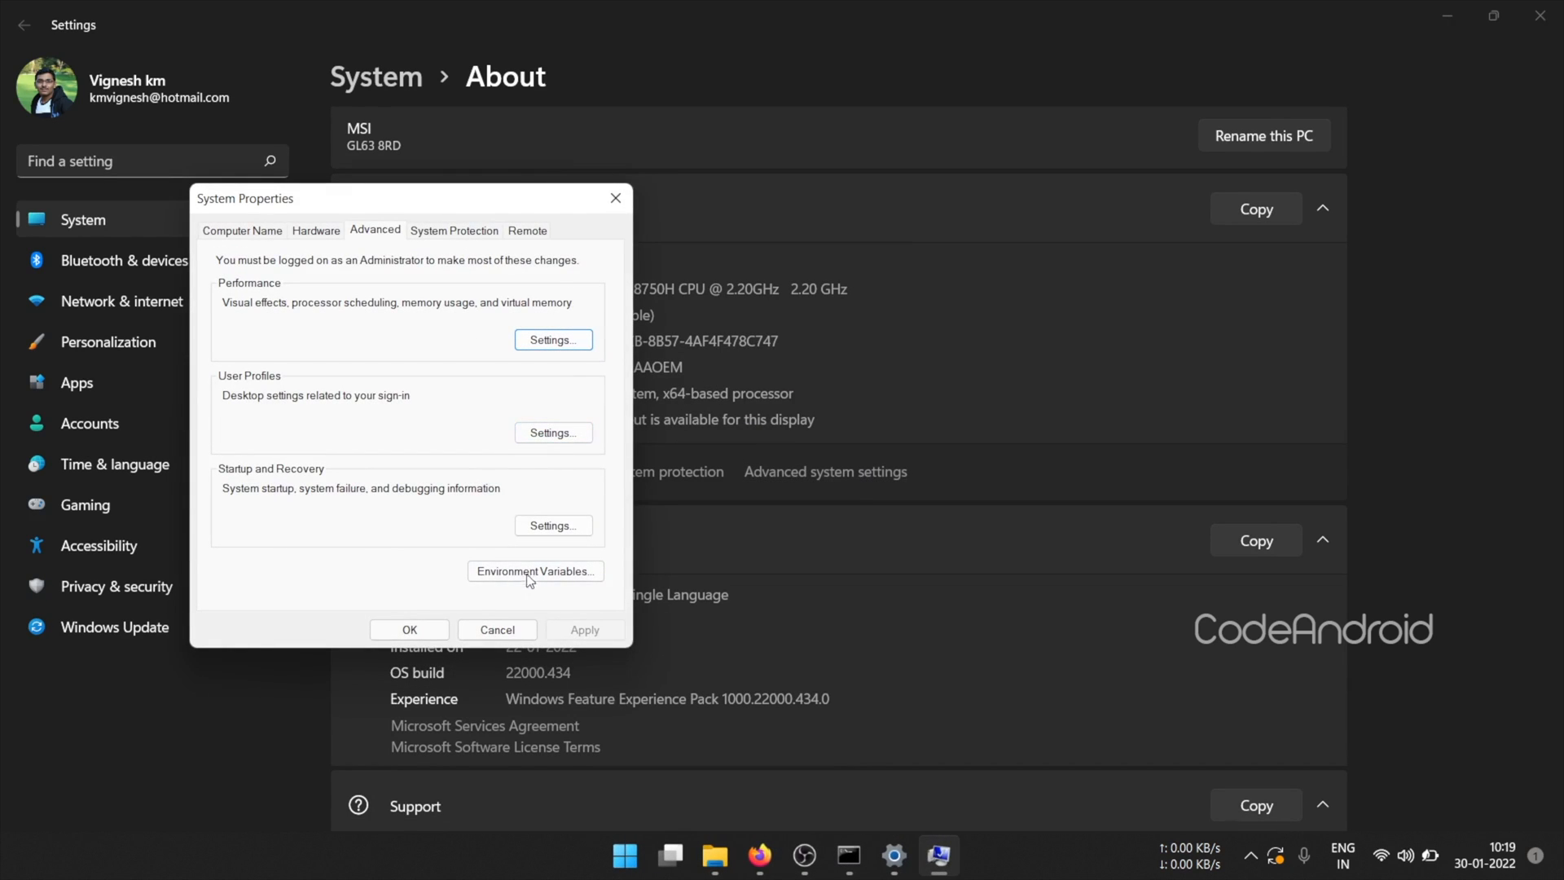
{"action": "left_click", "coordinate": [534, 571]}
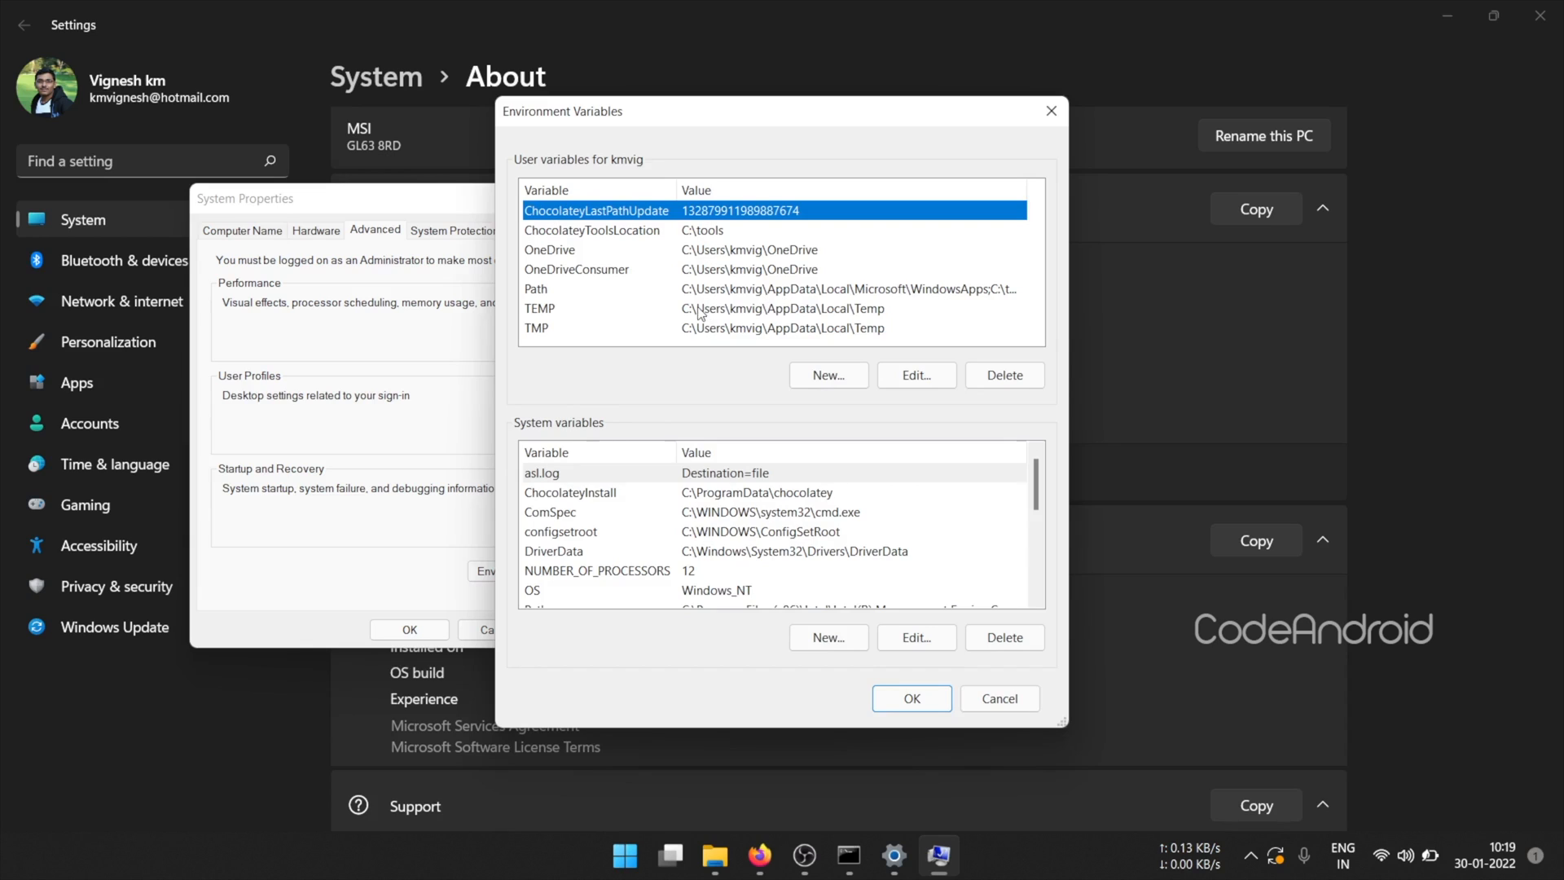
{"action": "left_click", "coordinate": [915, 375]}
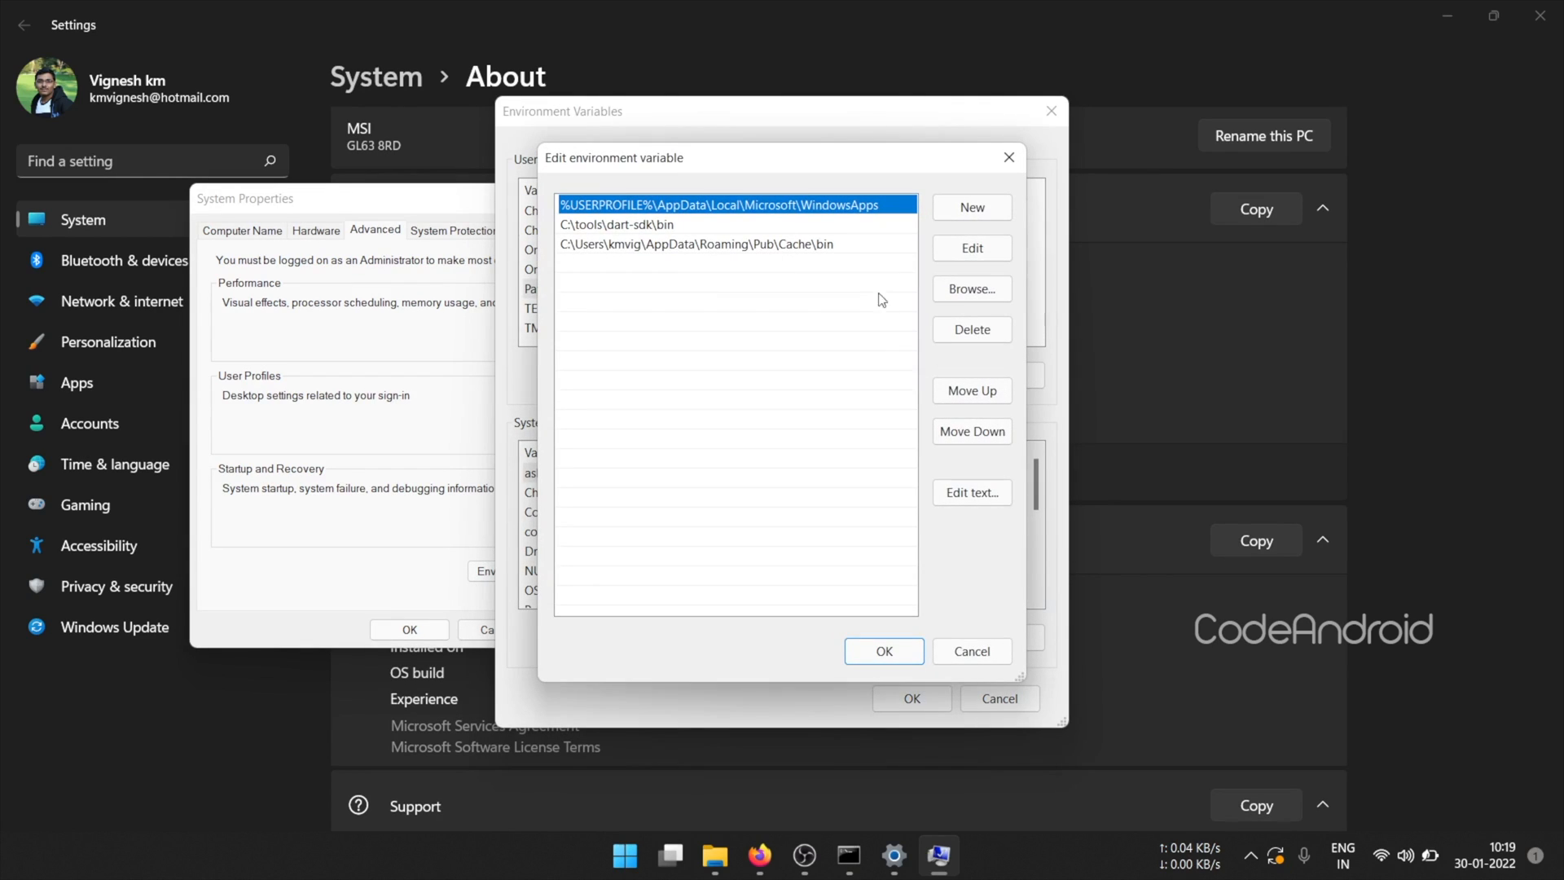
{"action": "left_click", "coordinate": [969, 208]}
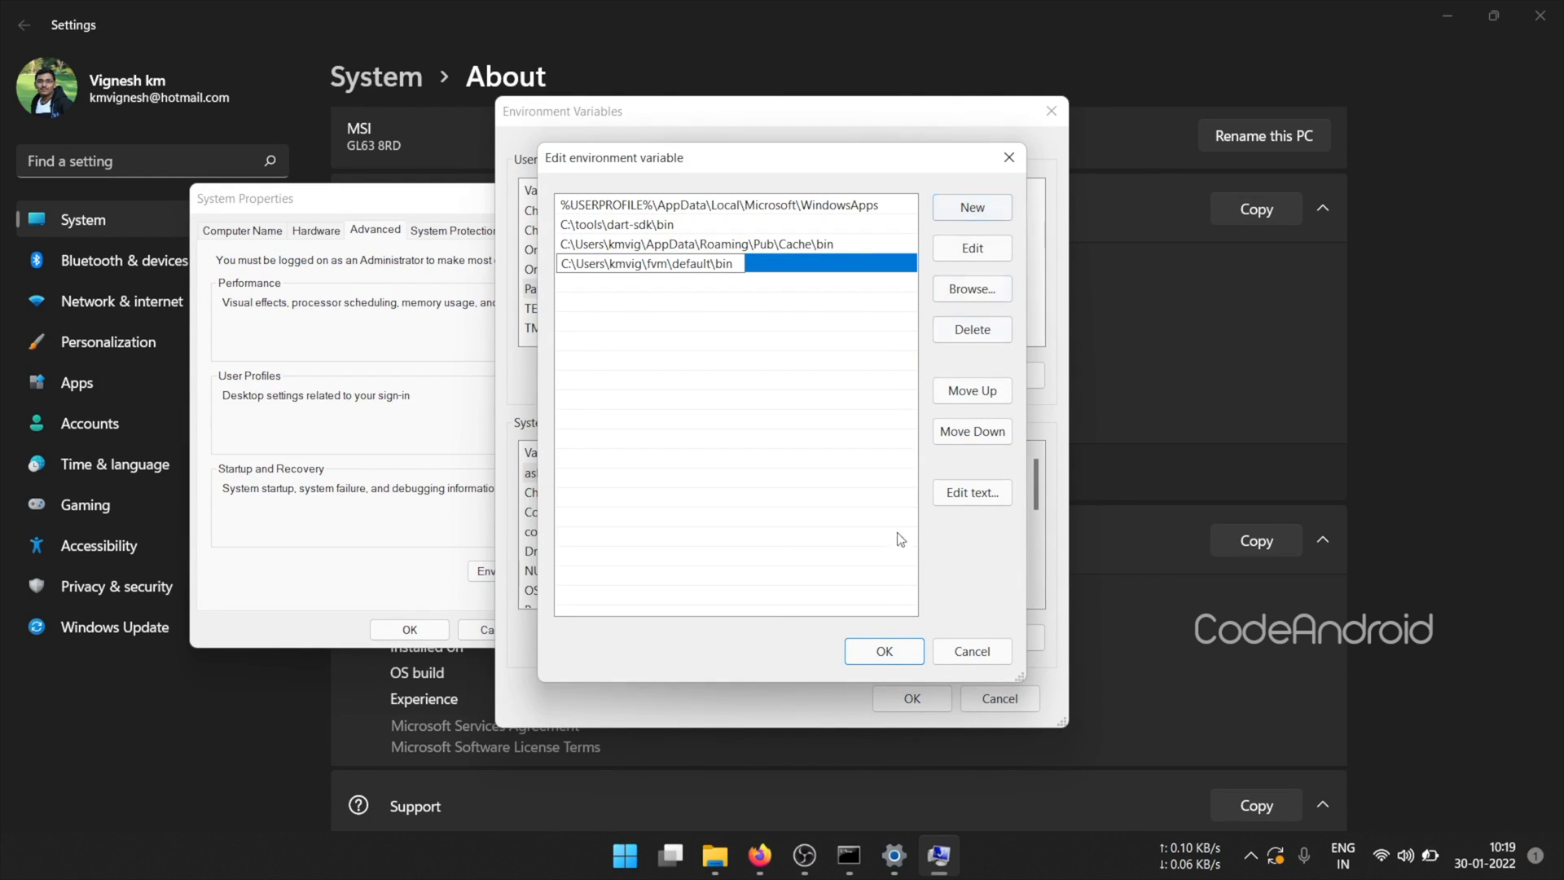
{"action": "left_click", "coordinate": [882, 650]}
{"action": "type", "text": "cmd"}
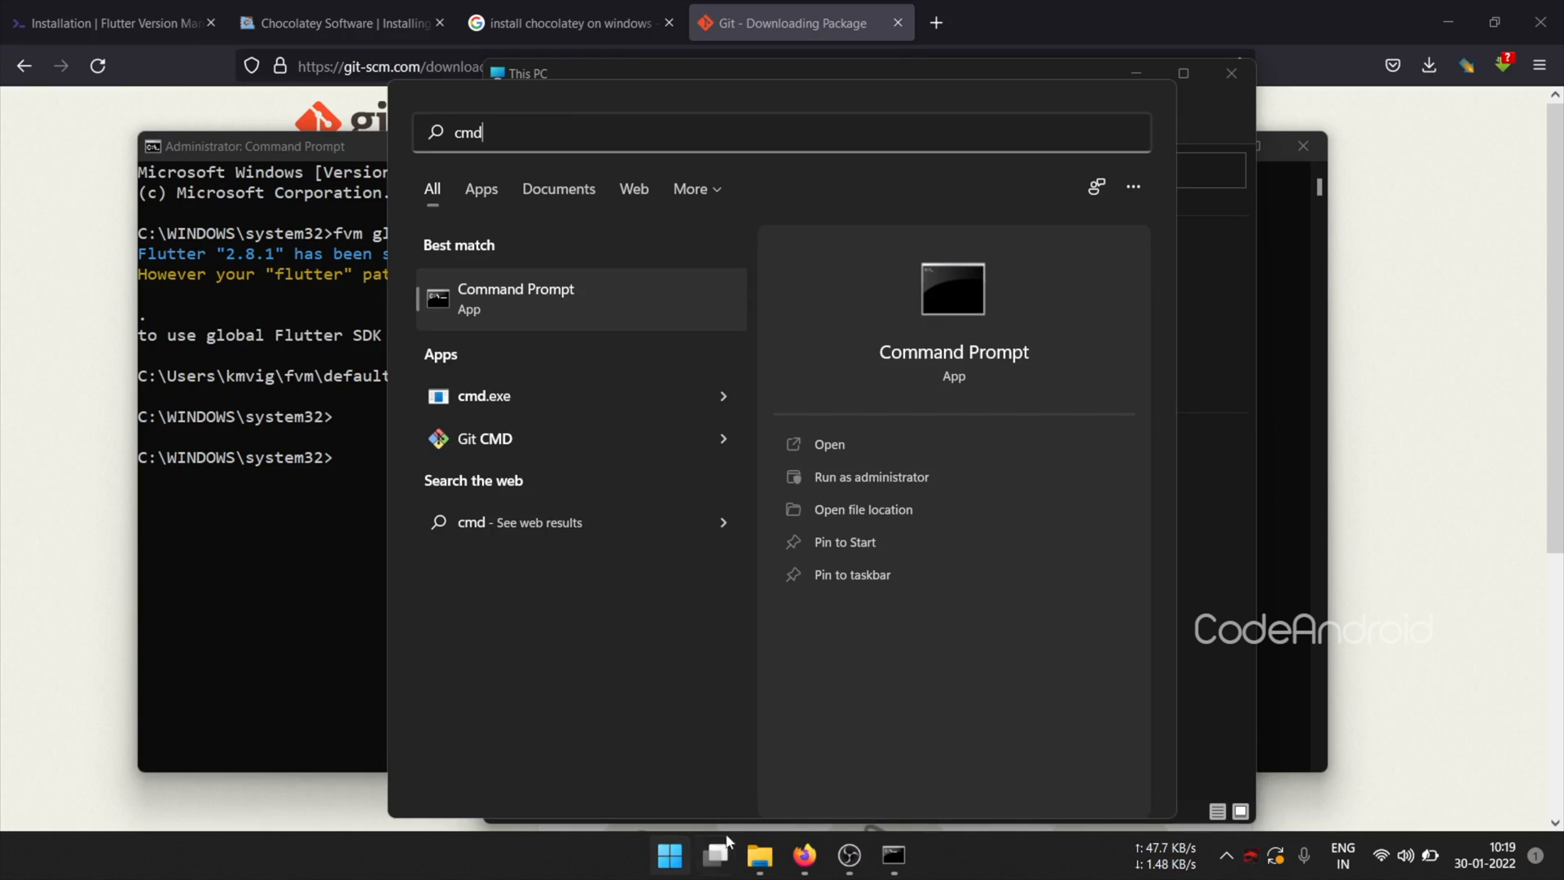
Run flutter --version in a new Command Prompt, confirming Flutter 2.8.1 with Dart 2.15.1.
{"action": "left_click", "coordinate": [830, 444]}
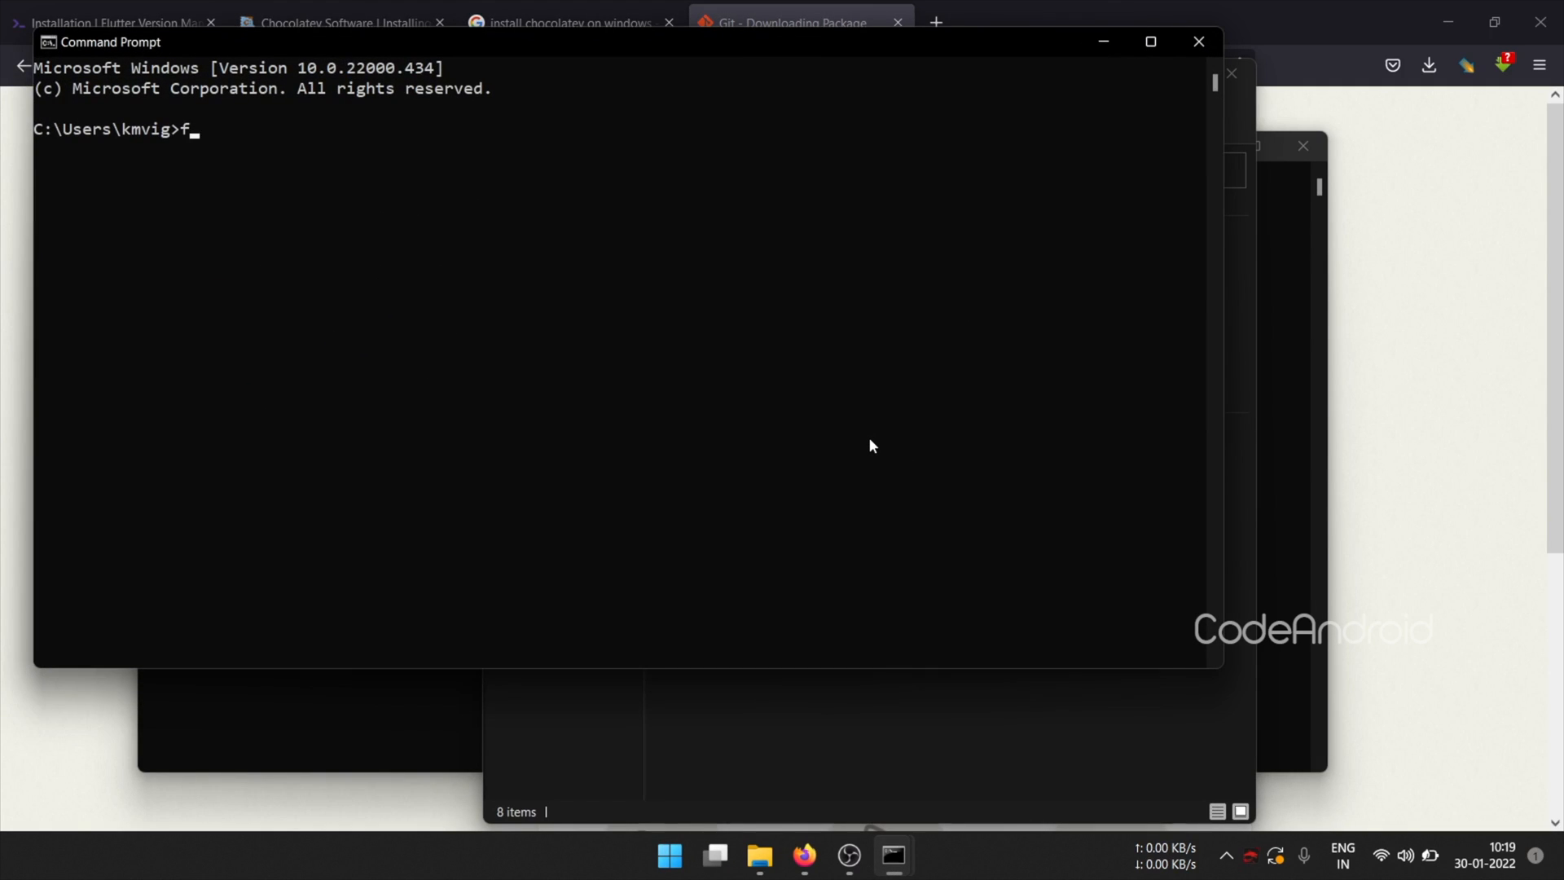
{"action": "type", "text": "lutter --version"}
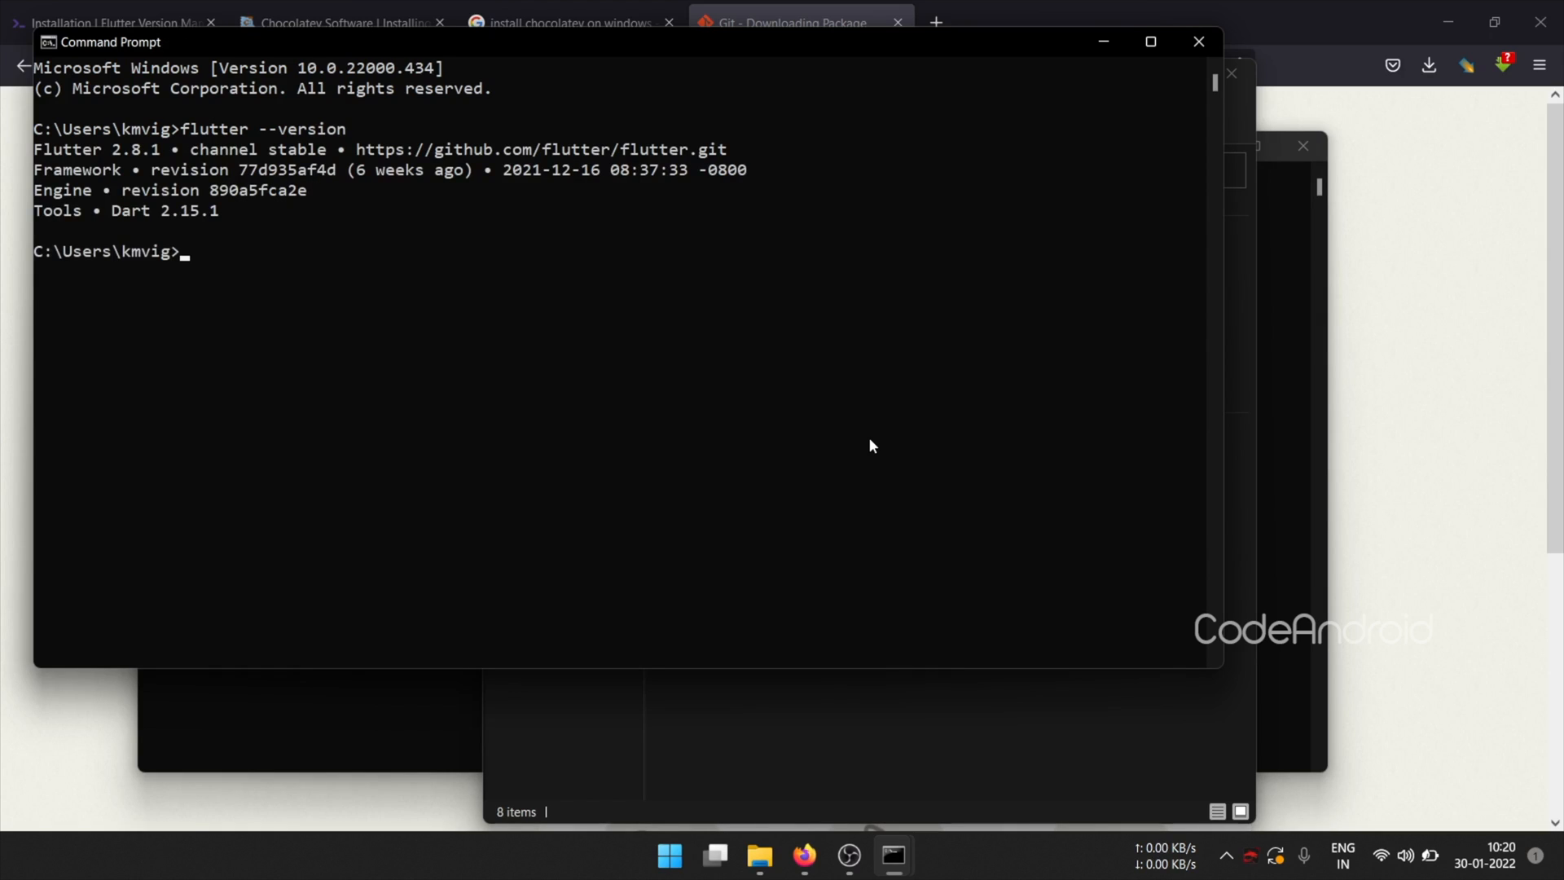
{"action": "mouse_move", "coordinate": [881, 461]}
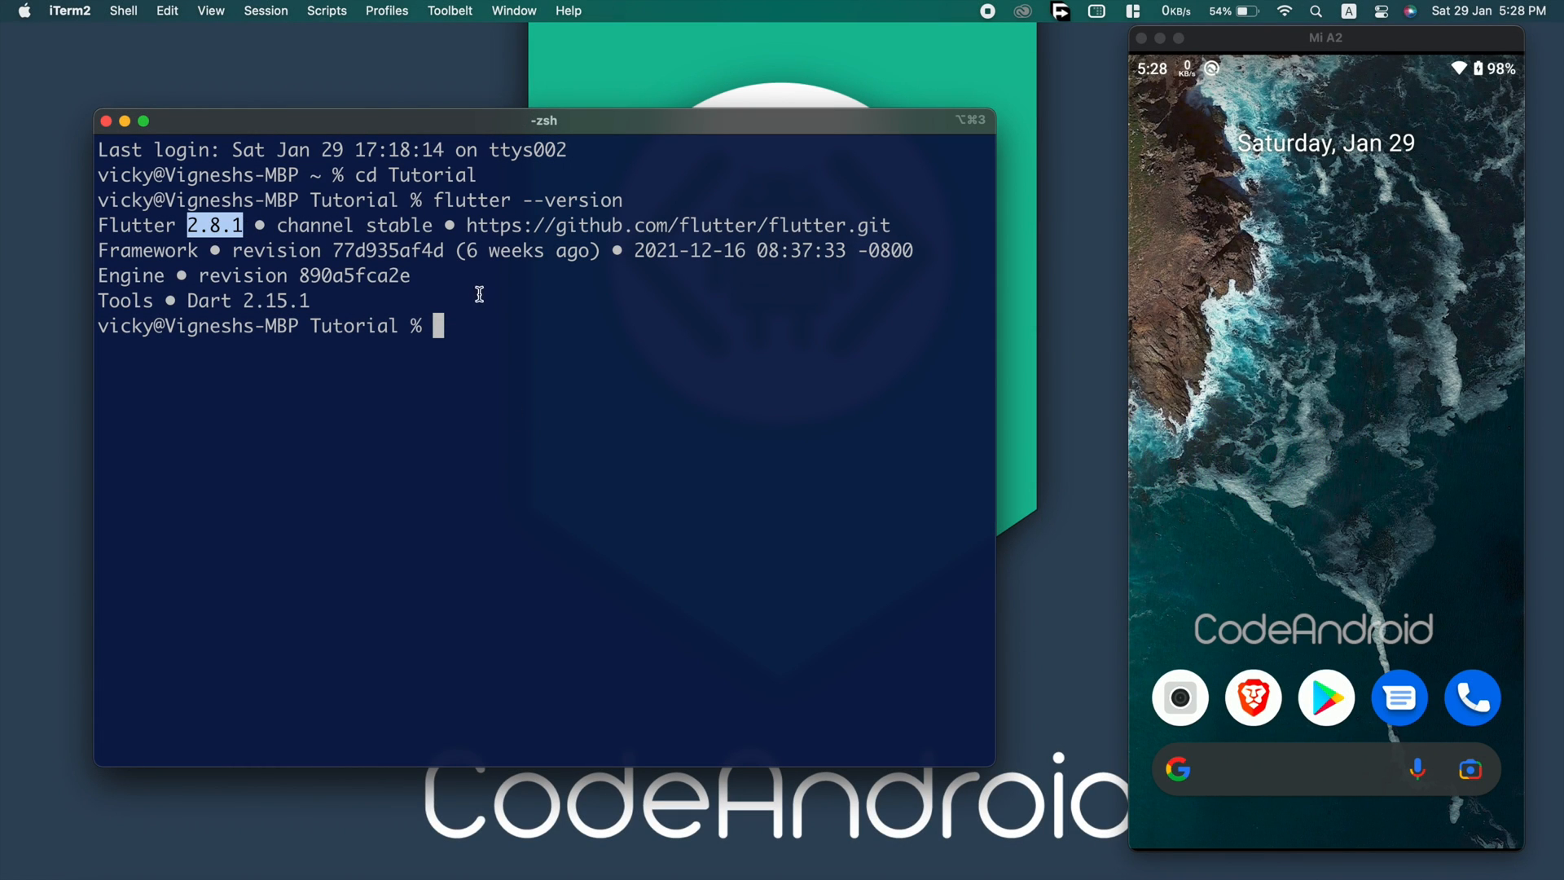
Create and run new_app on the Mi A2, tap +, then run fvm use 2.8.1.
{"action": "type", "text": "flutter create"}
{"action": "type", "text": "flutter run"}
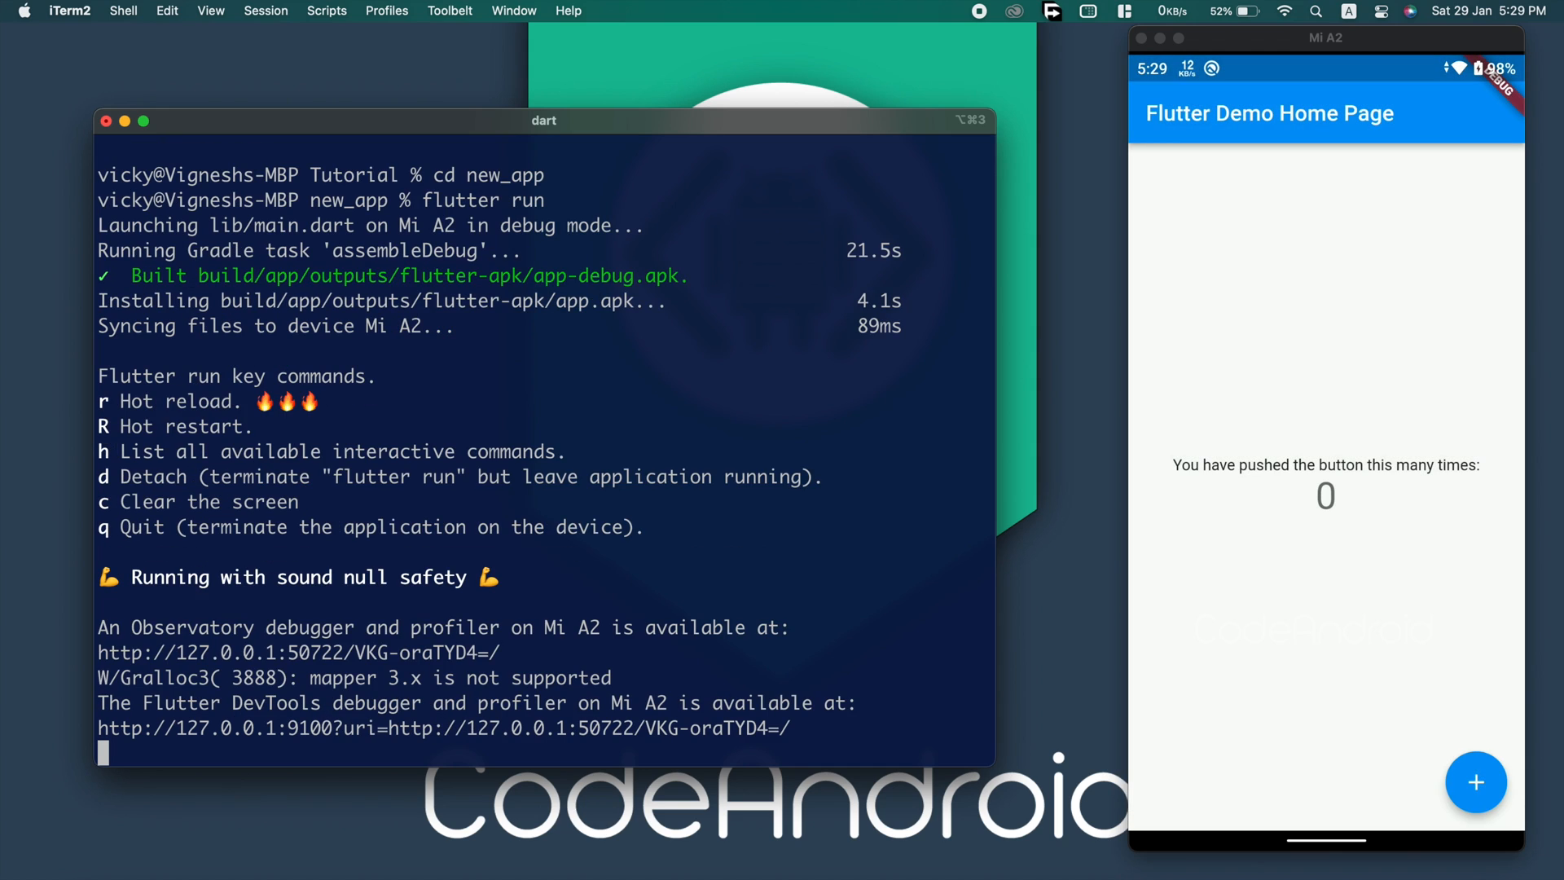
{"action": "left_click", "coordinate": [1476, 782]}
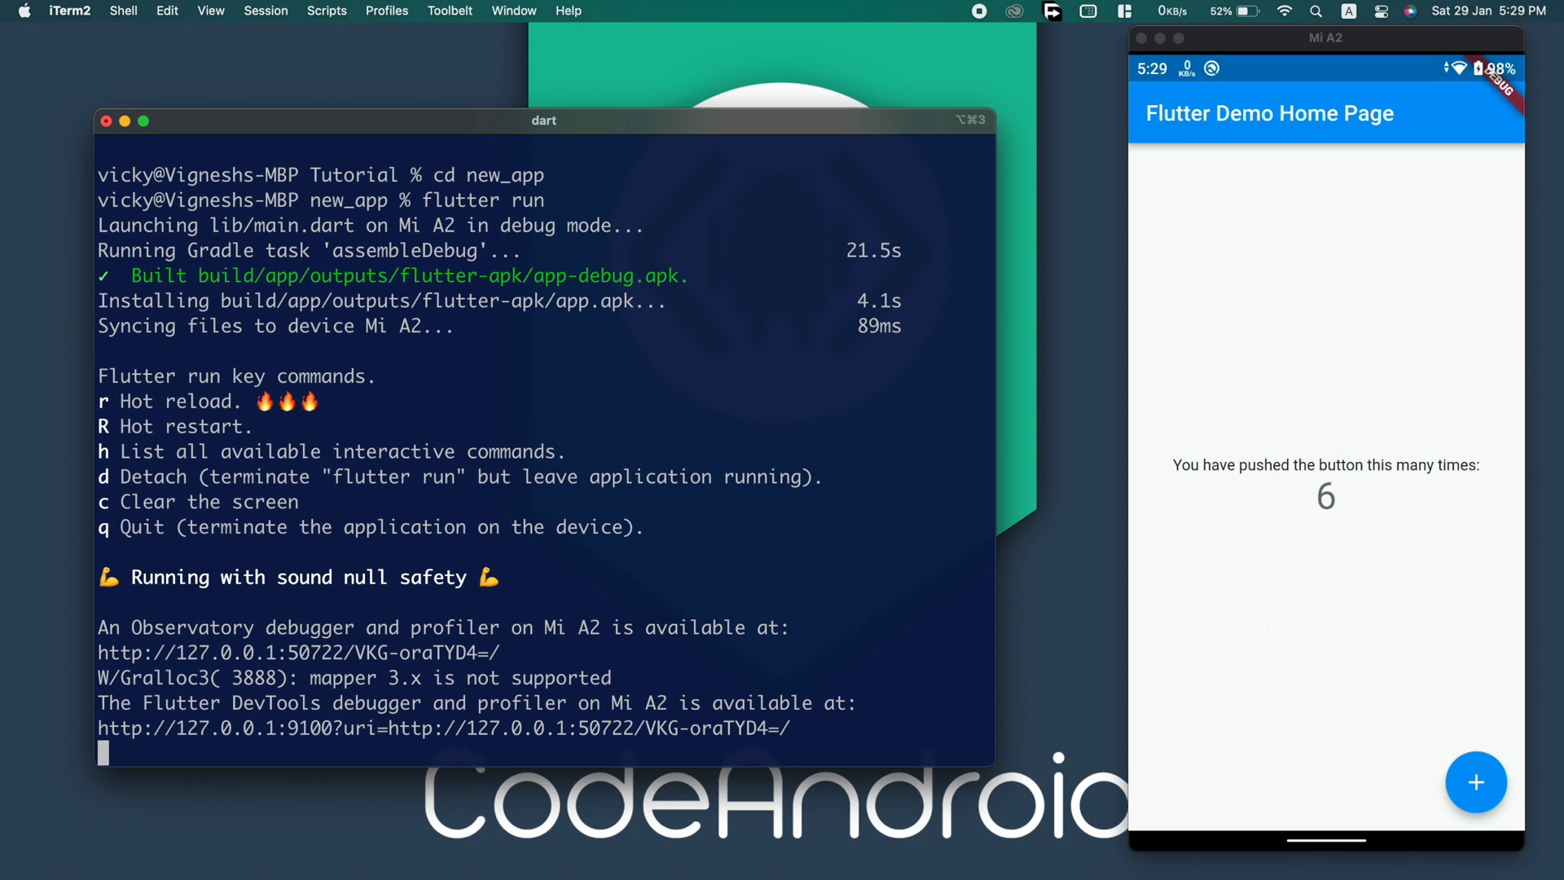
{"action": "type", "text": "fvm use 2.8.1"}
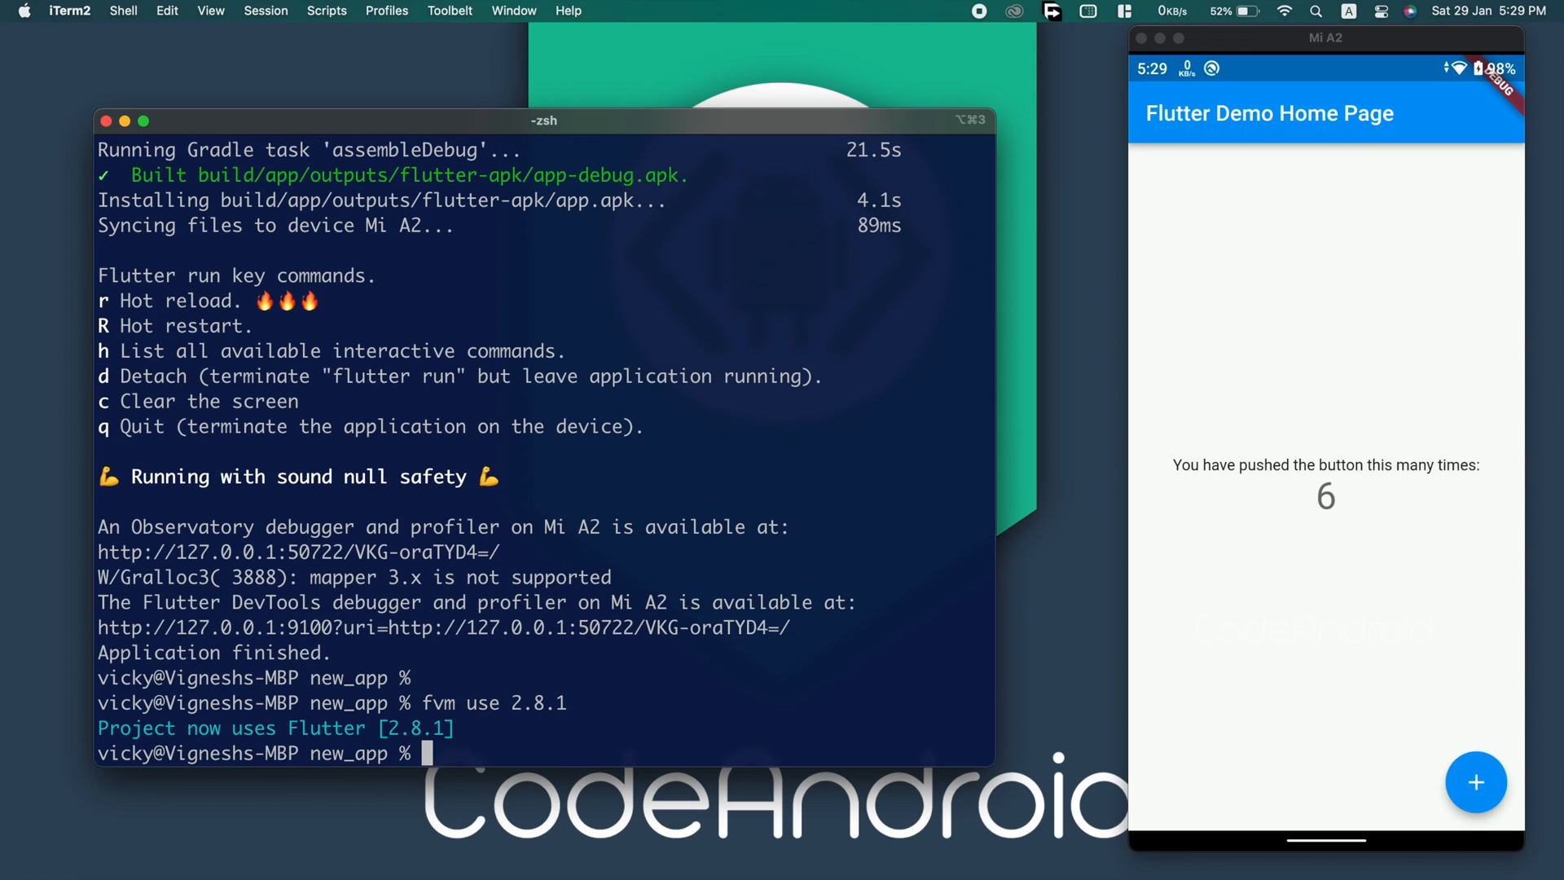
Open new_app in Finder and expand .fvm to show flutter_sdk and fvm_config.json.
{"action": "type", "text": "open"}
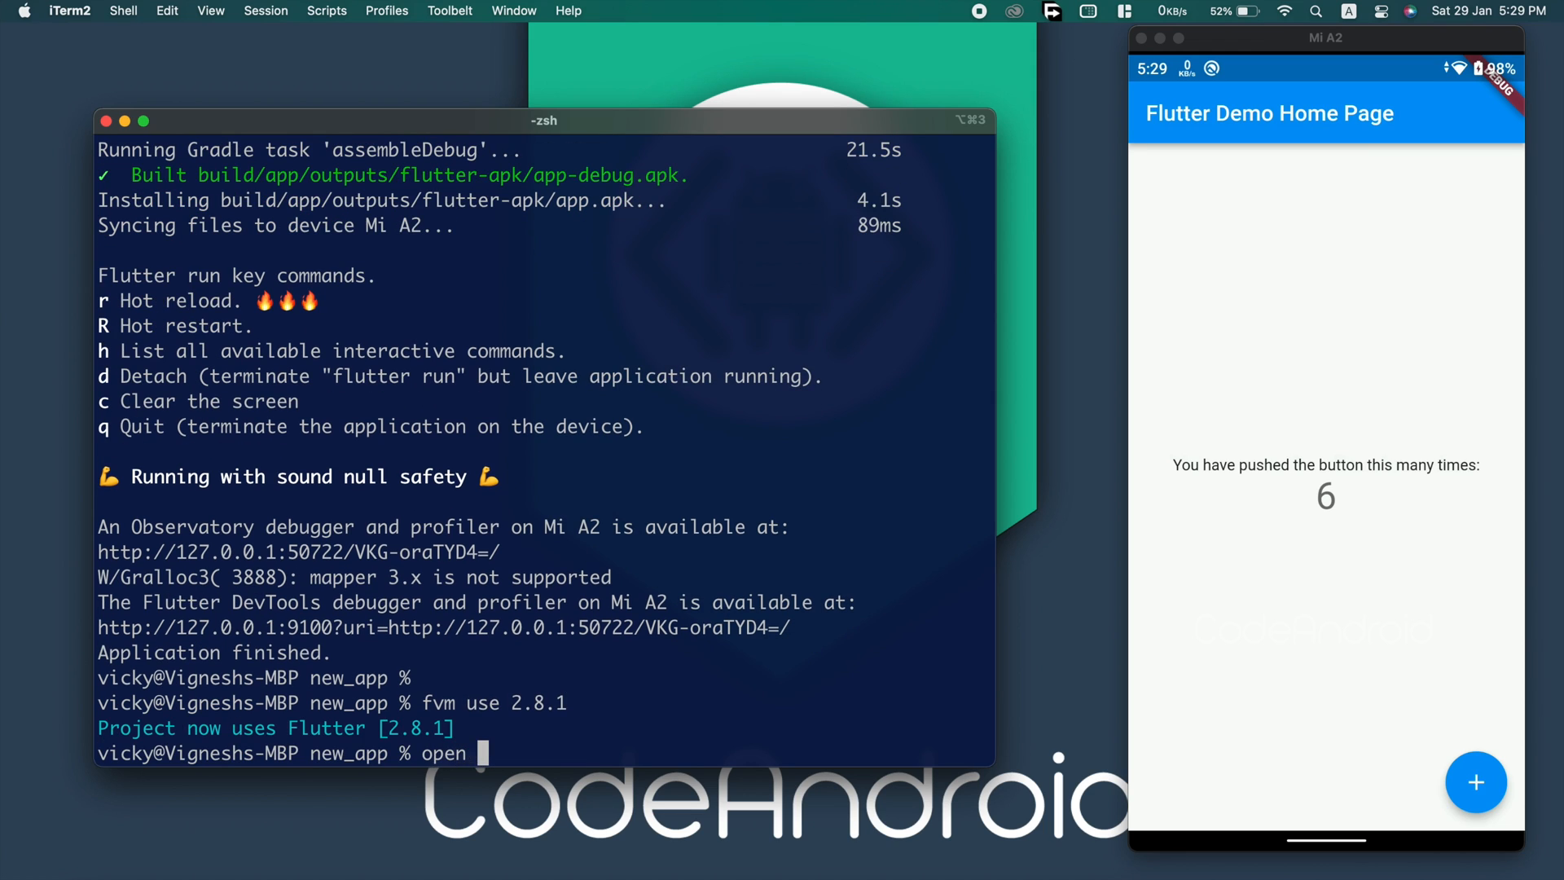
{"action": "key", "text": "Return"}
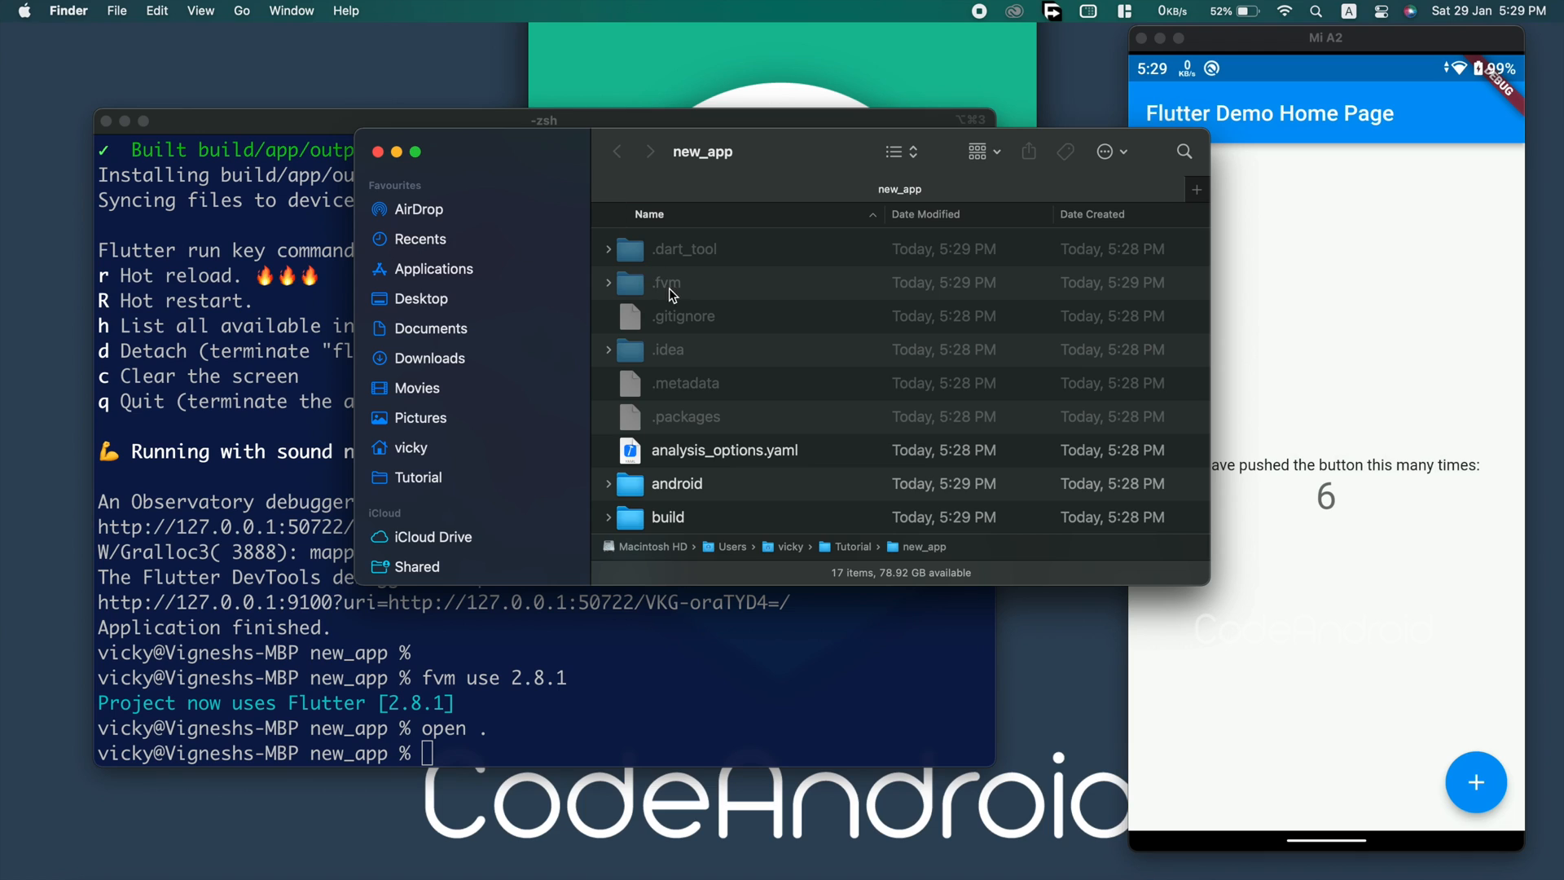
{"action": "left_click", "coordinate": [608, 283]}
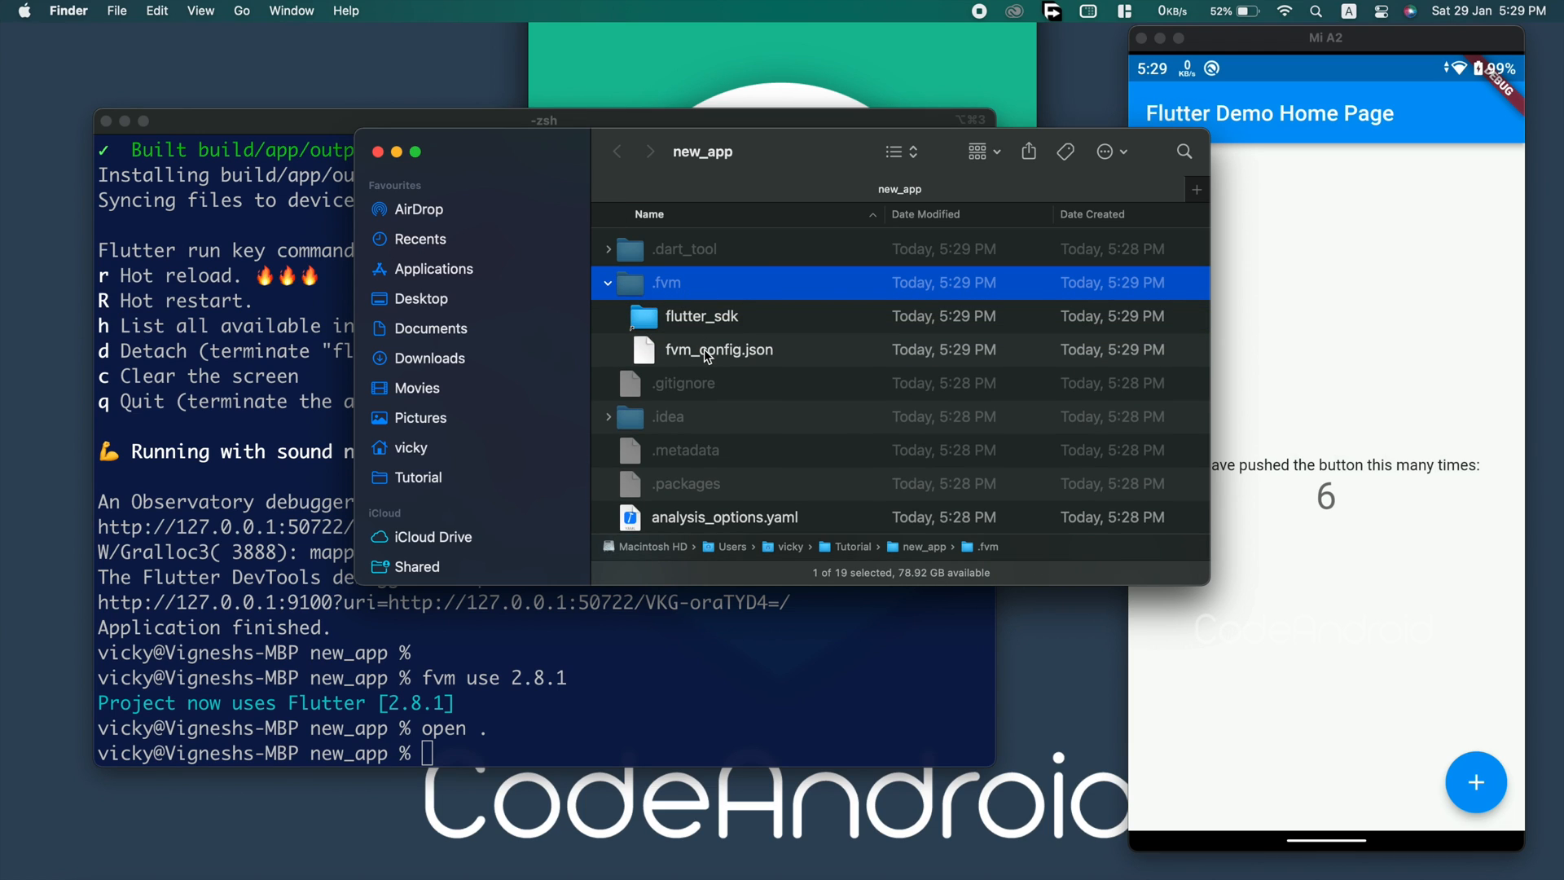
{"action": "left_click", "coordinate": [718, 350]}
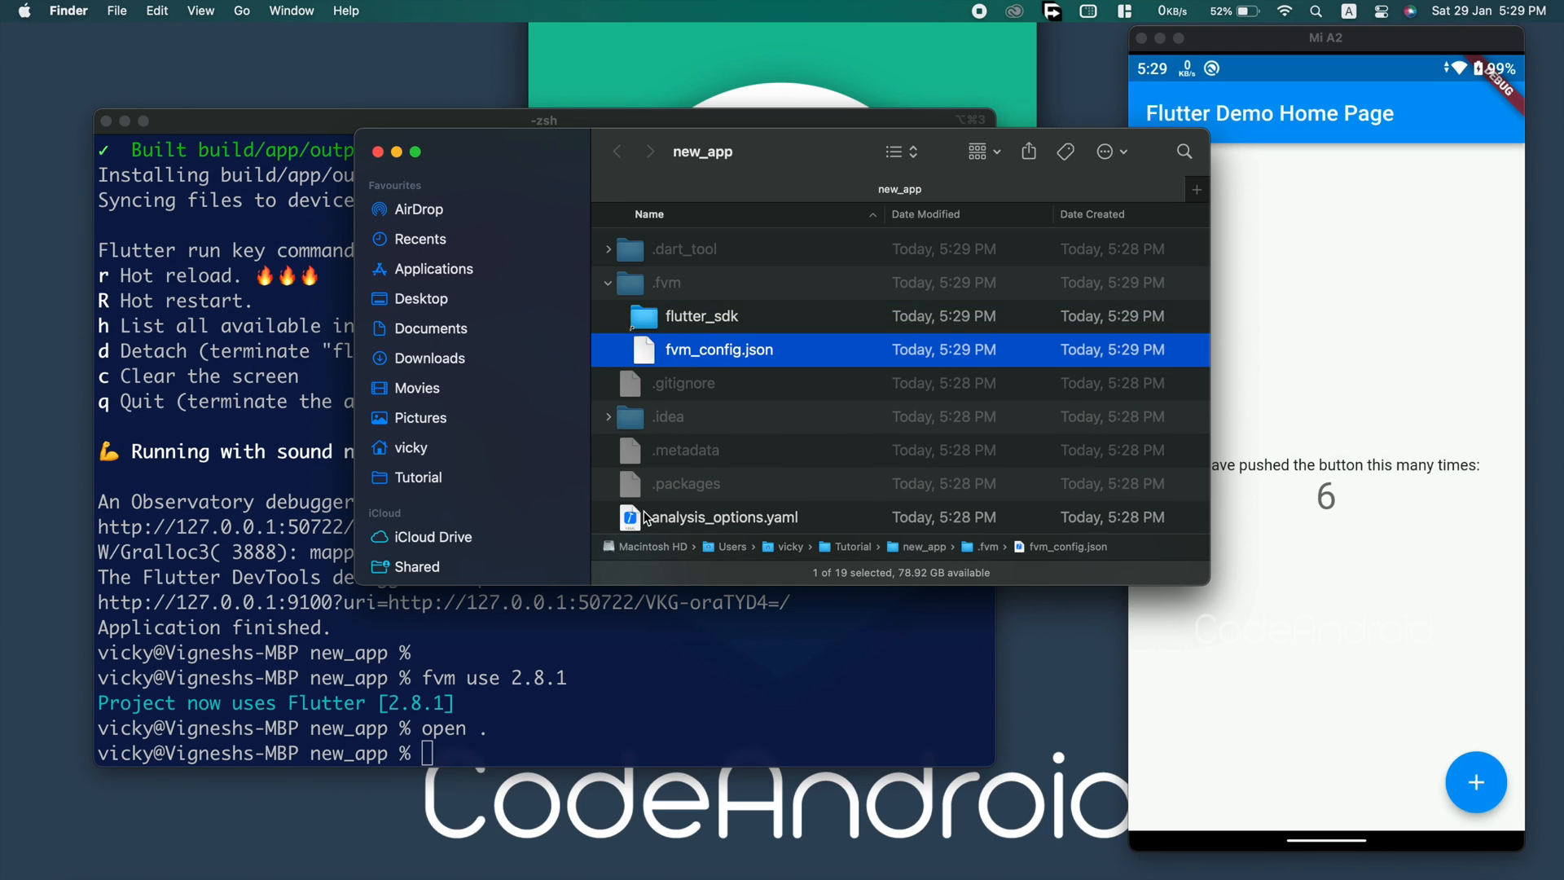
{"action": "left_click", "coordinate": [665, 283]}
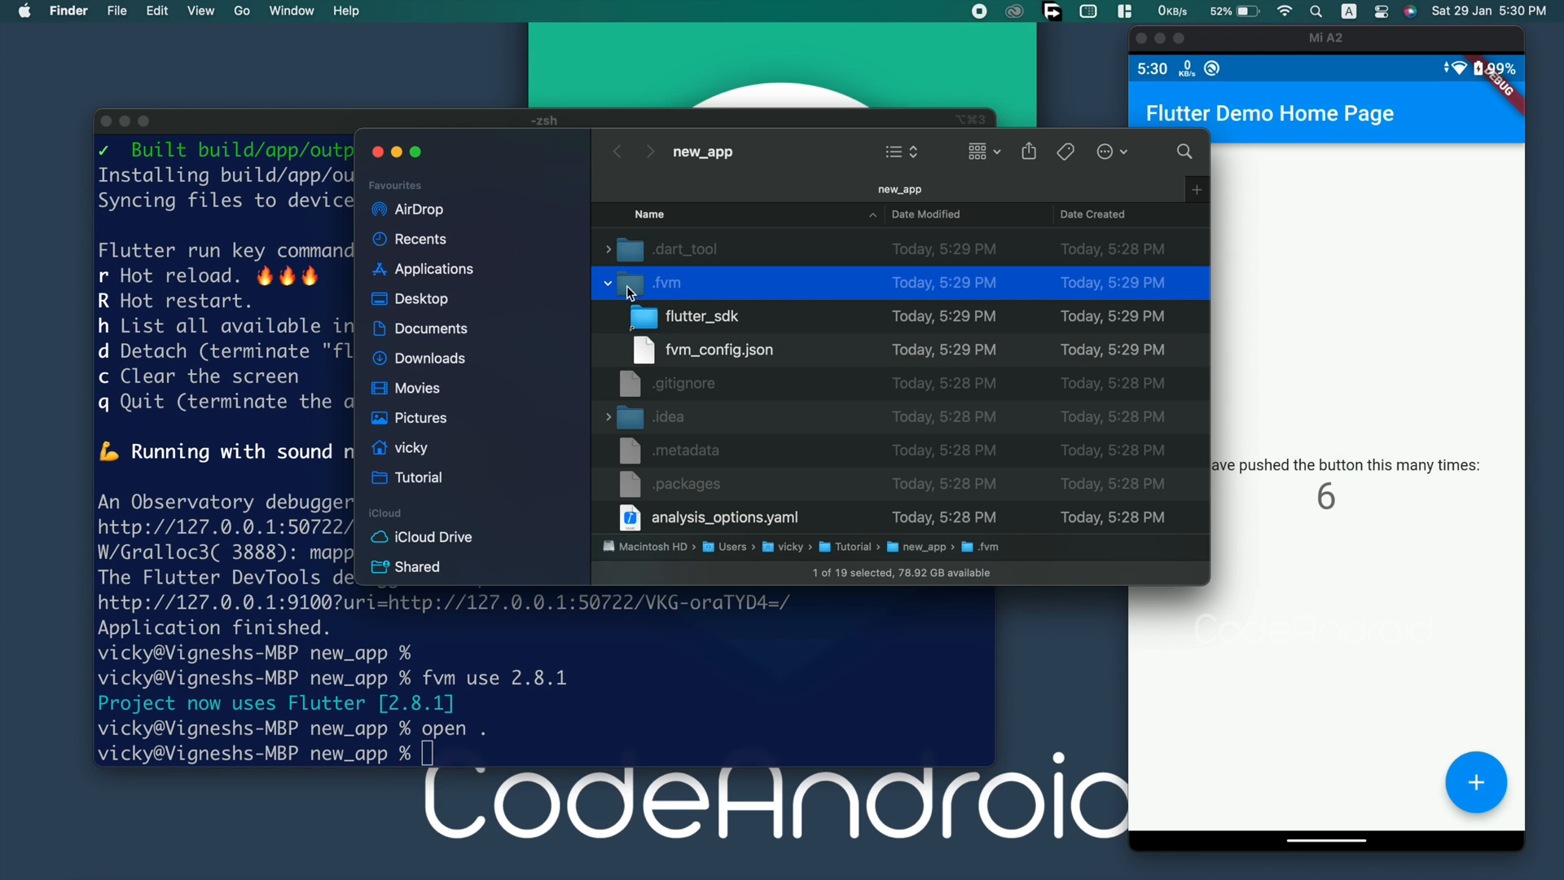
{"action": "left_click", "coordinate": [608, 283]}
{"action": "type", "text": "open ."}
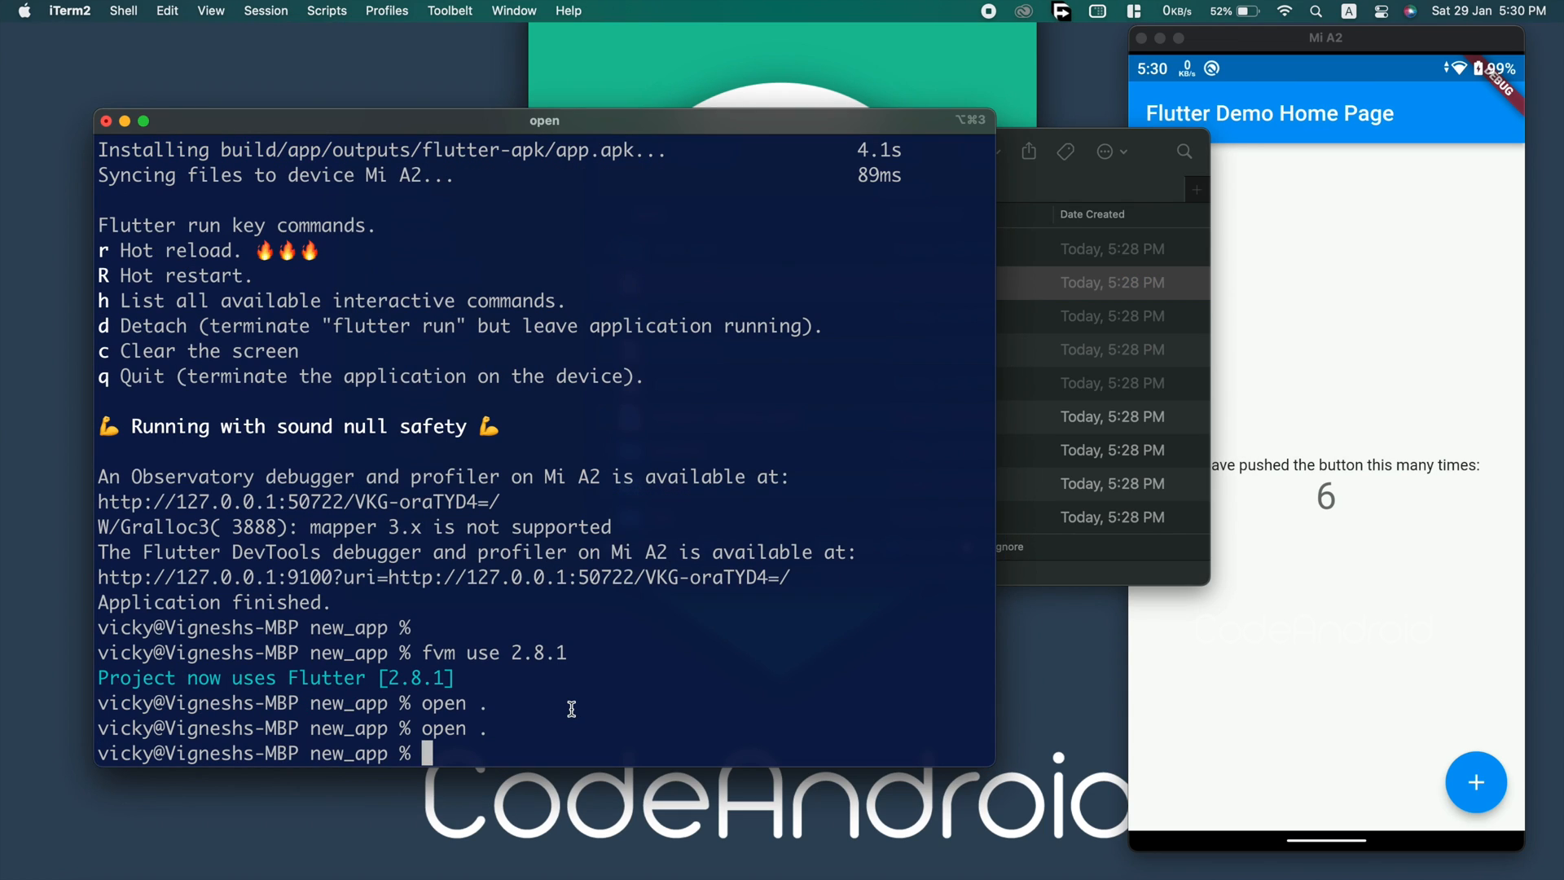
Run fvm global 1.22.4, confirm it with flutter --version, then start flutter run.
{"action": "type", "text": "fvm use 2.8.1"}
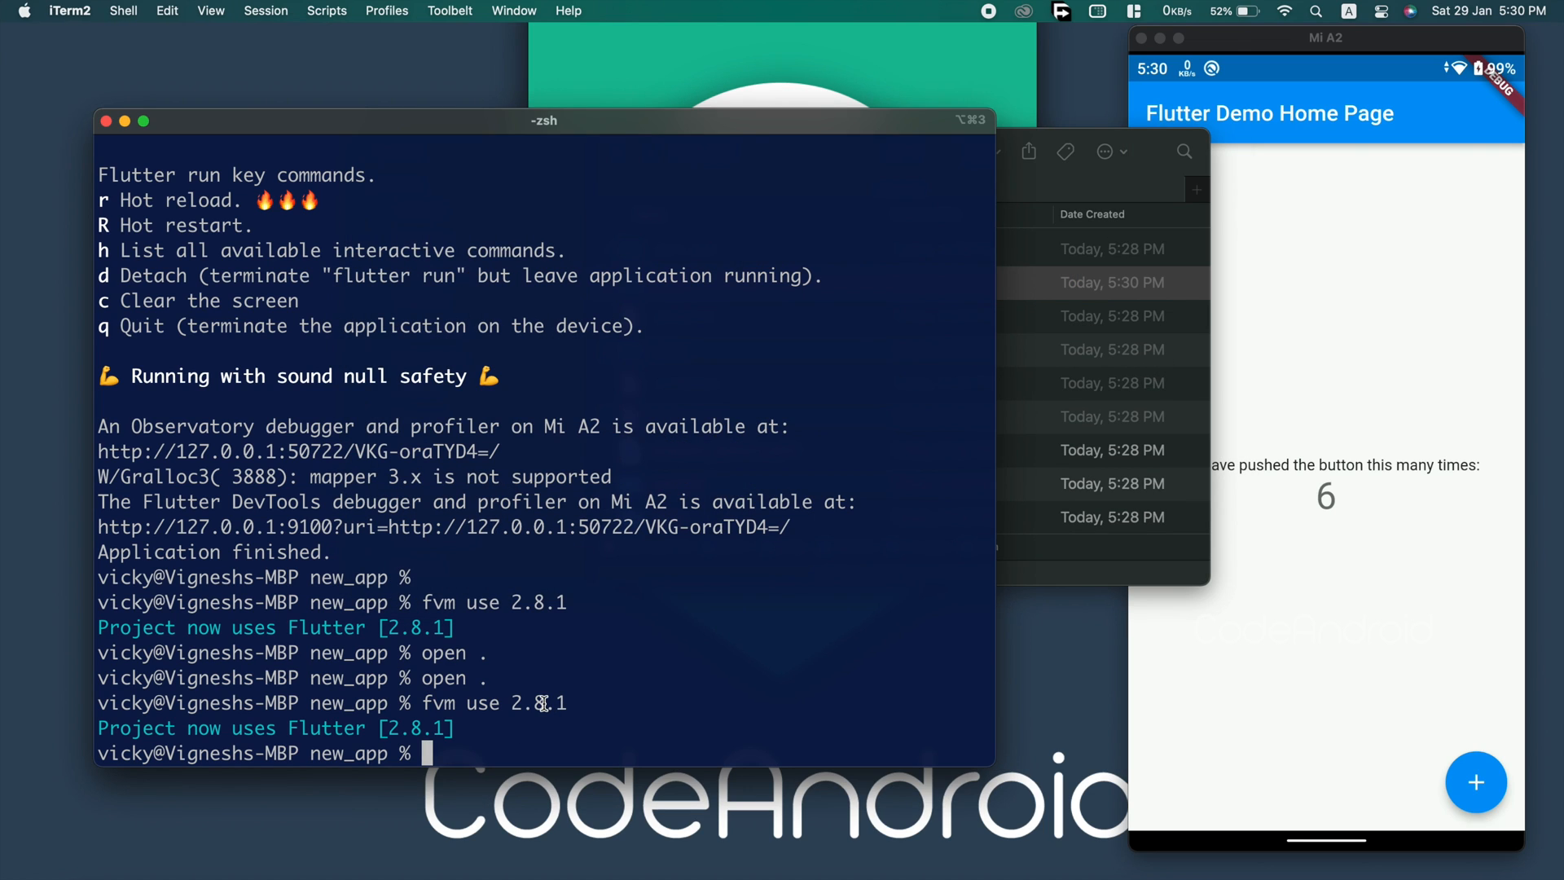
{"action": "type", "text": "fvm global 1.22.4"}
{"action": "type", "text": "flutter --v"}
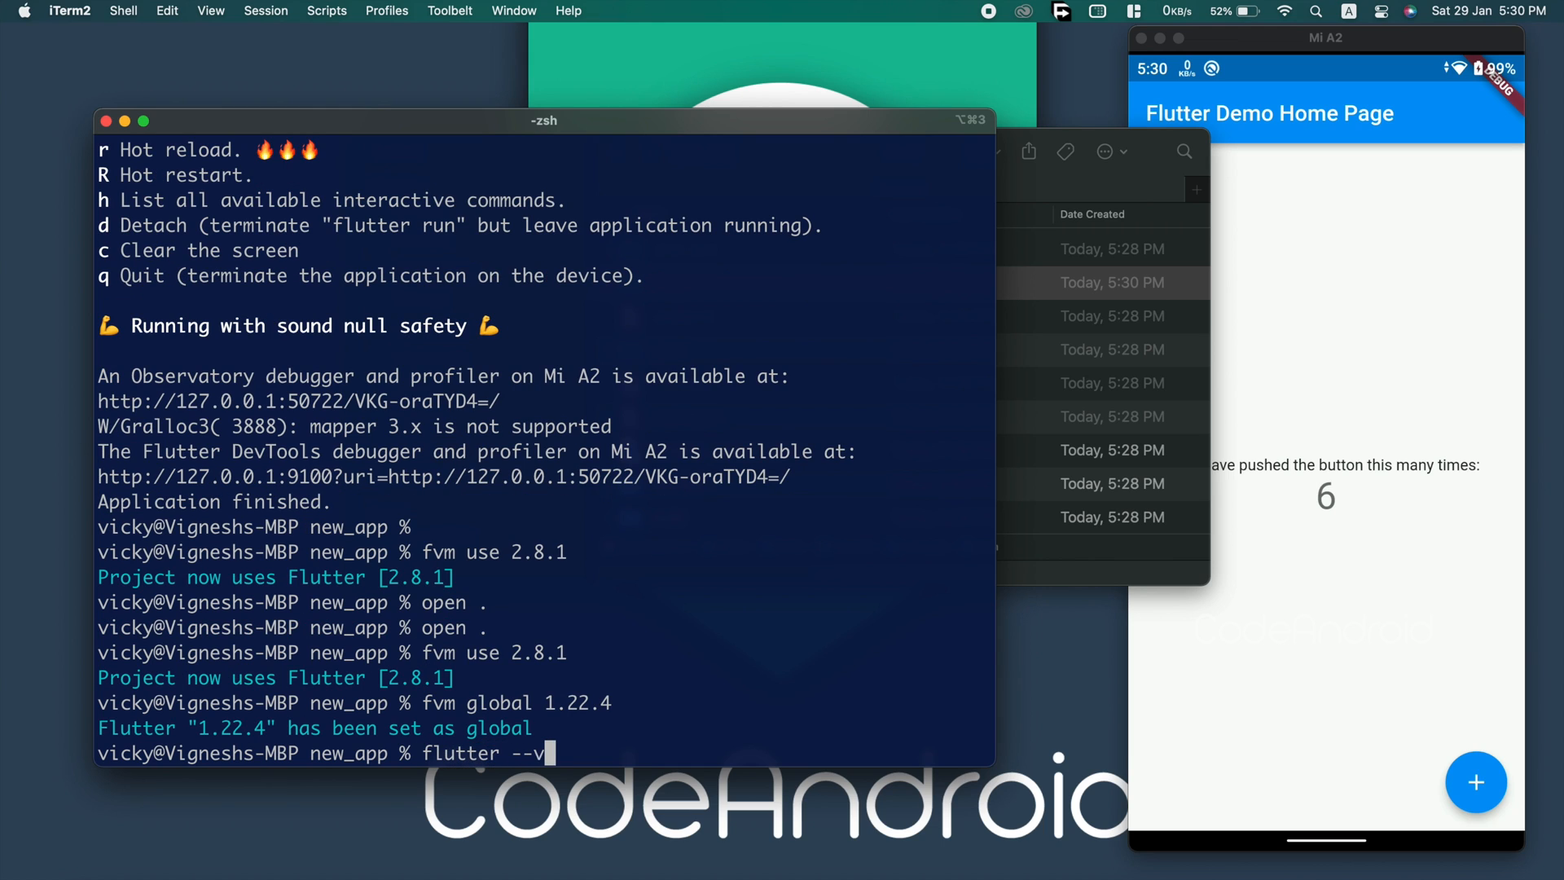
{"action": "key", "text": "Return"}
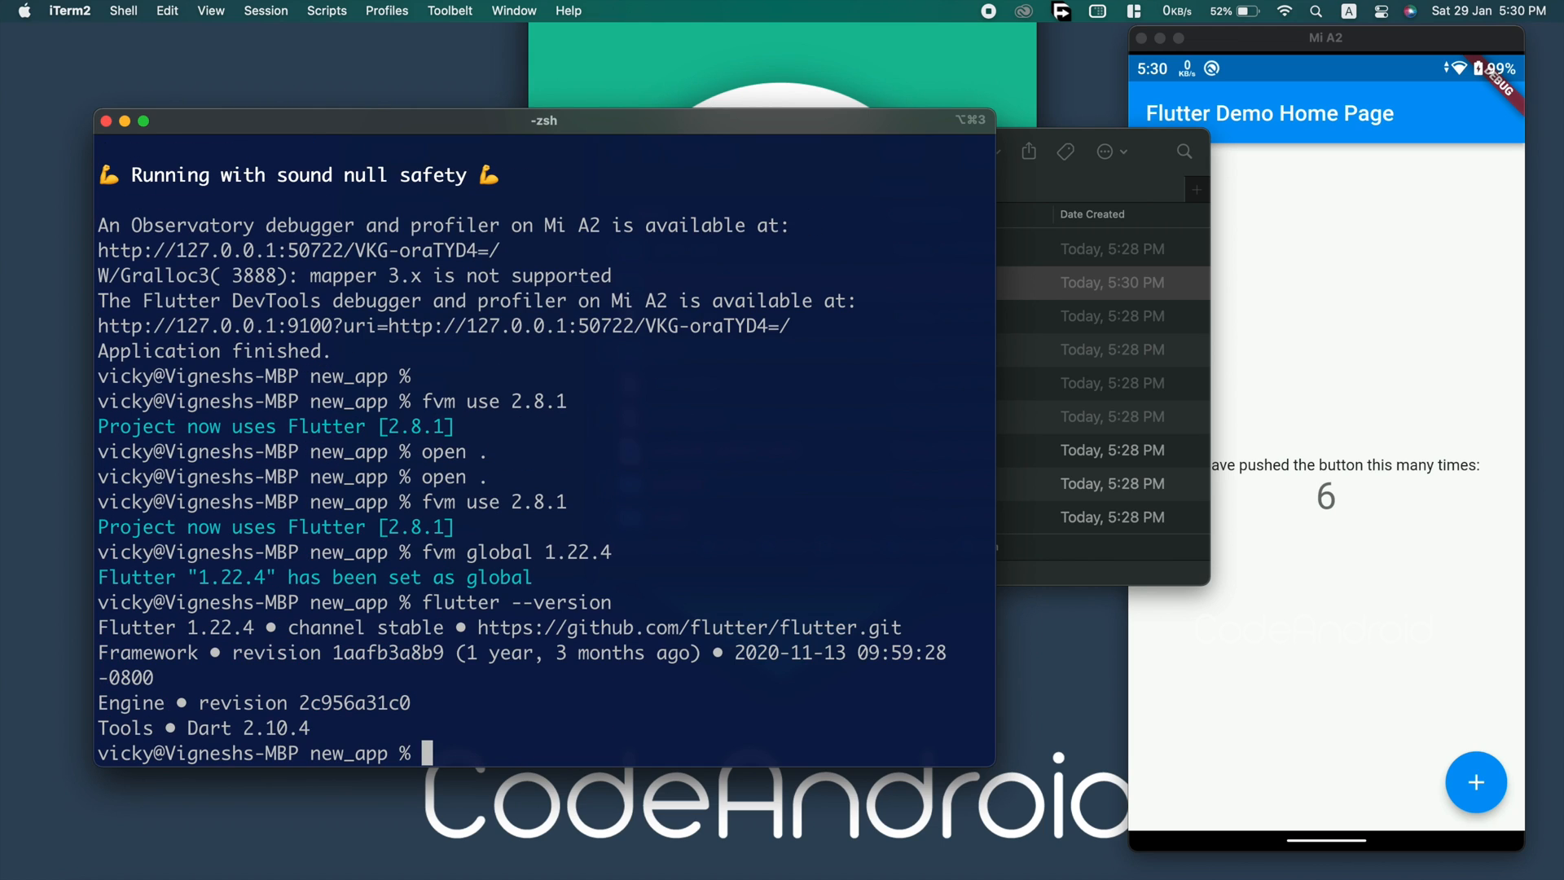
{"action": "double_click", "coordinate": [348, 753]}
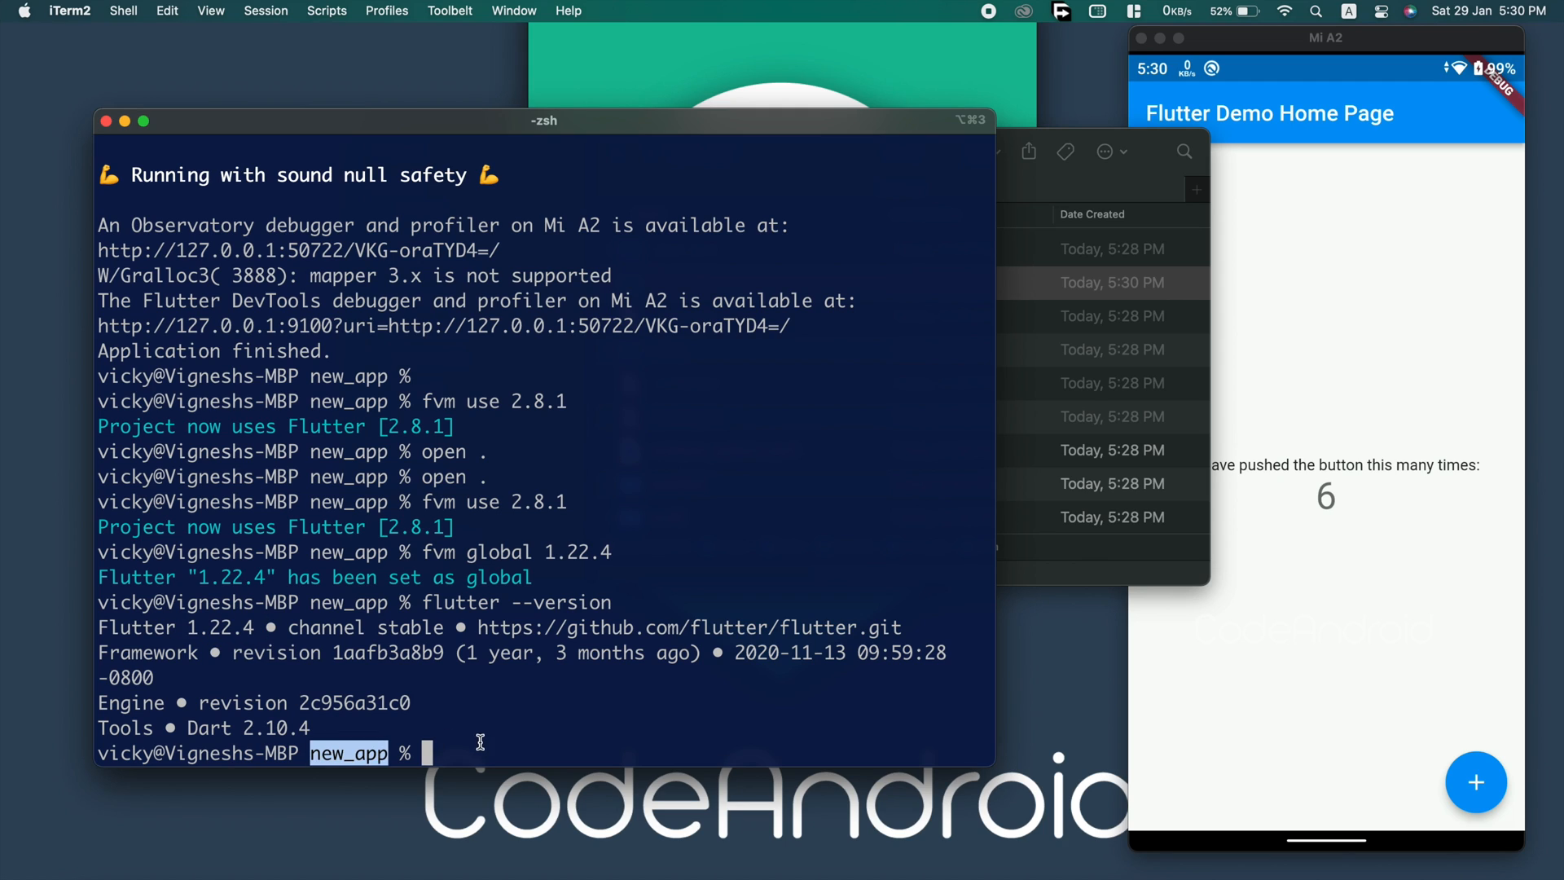
{"action": "type", "text": "flutter run"}
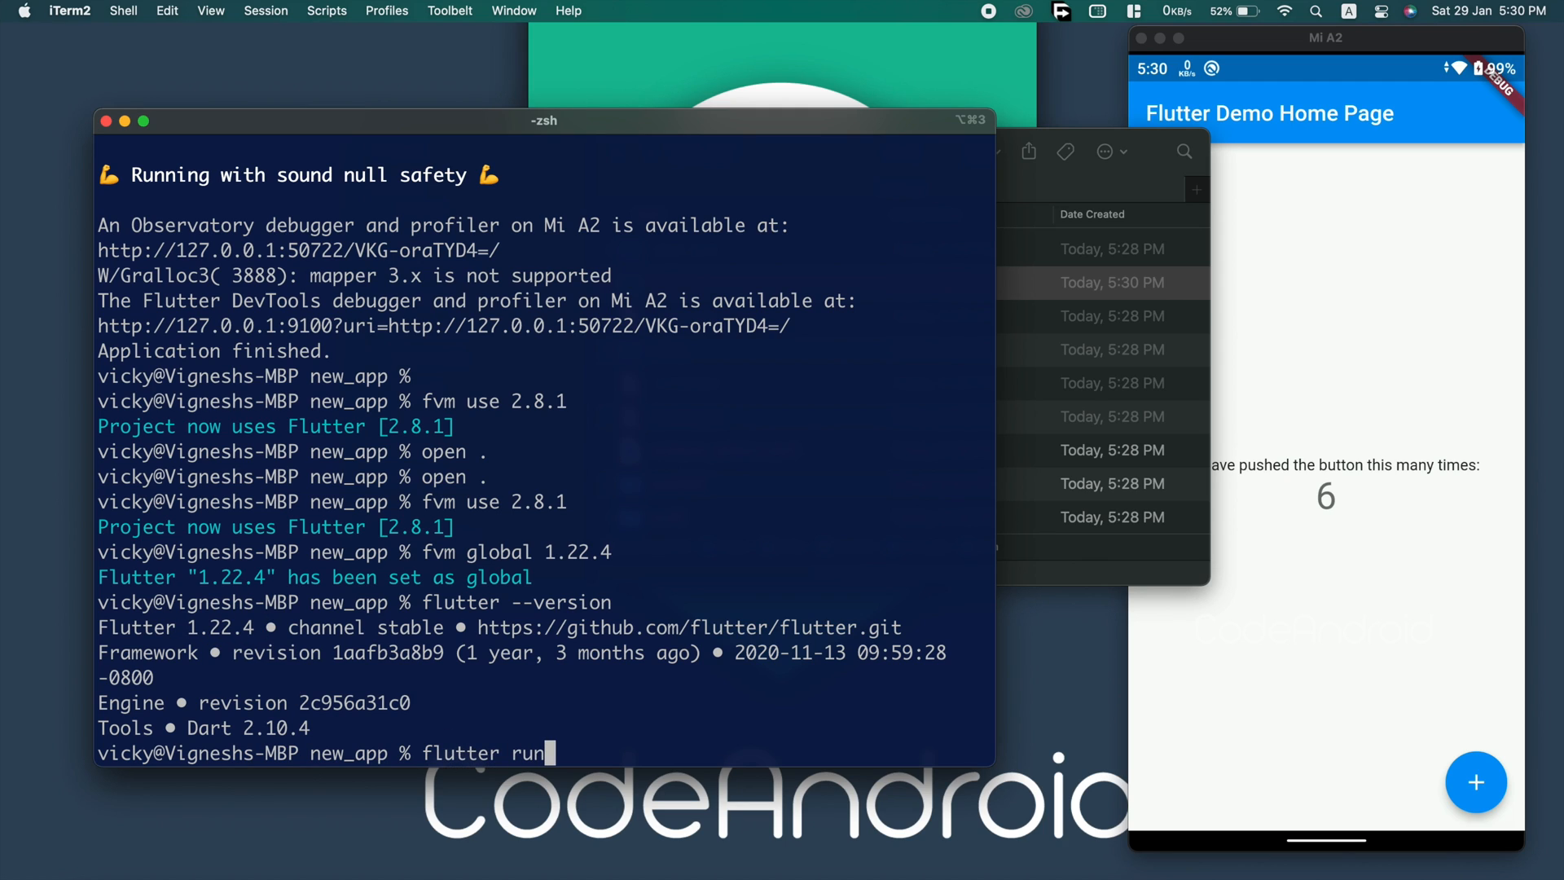
{"action": "key", "text": "Return"}
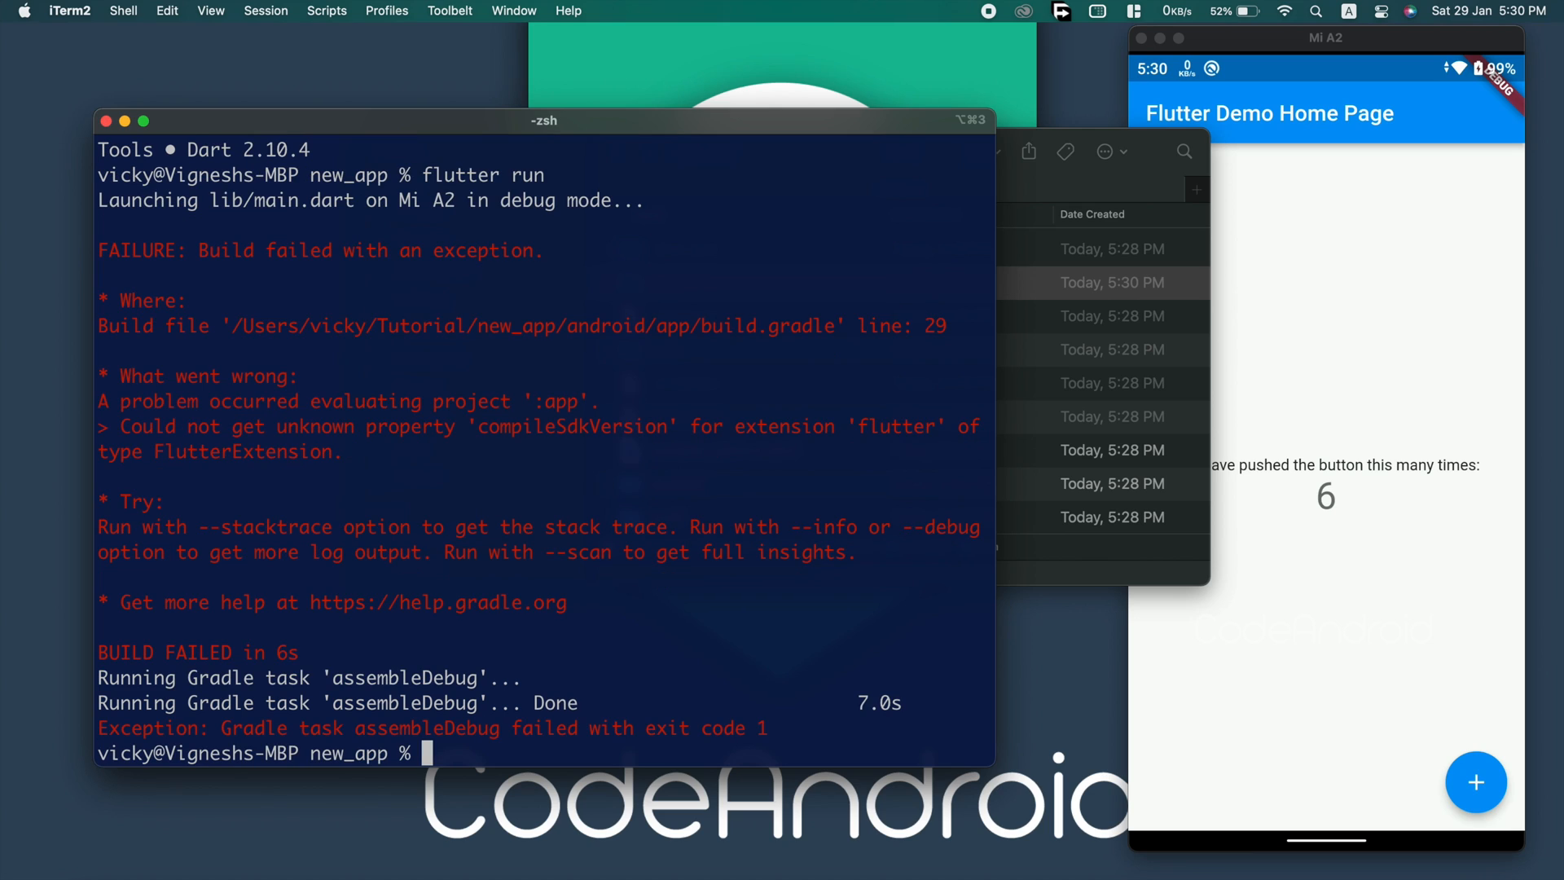
Launch new_app with fvm flutter run, checking the .fvm folder while it builds.
{"action": "type", "text": "fvm flutte"}
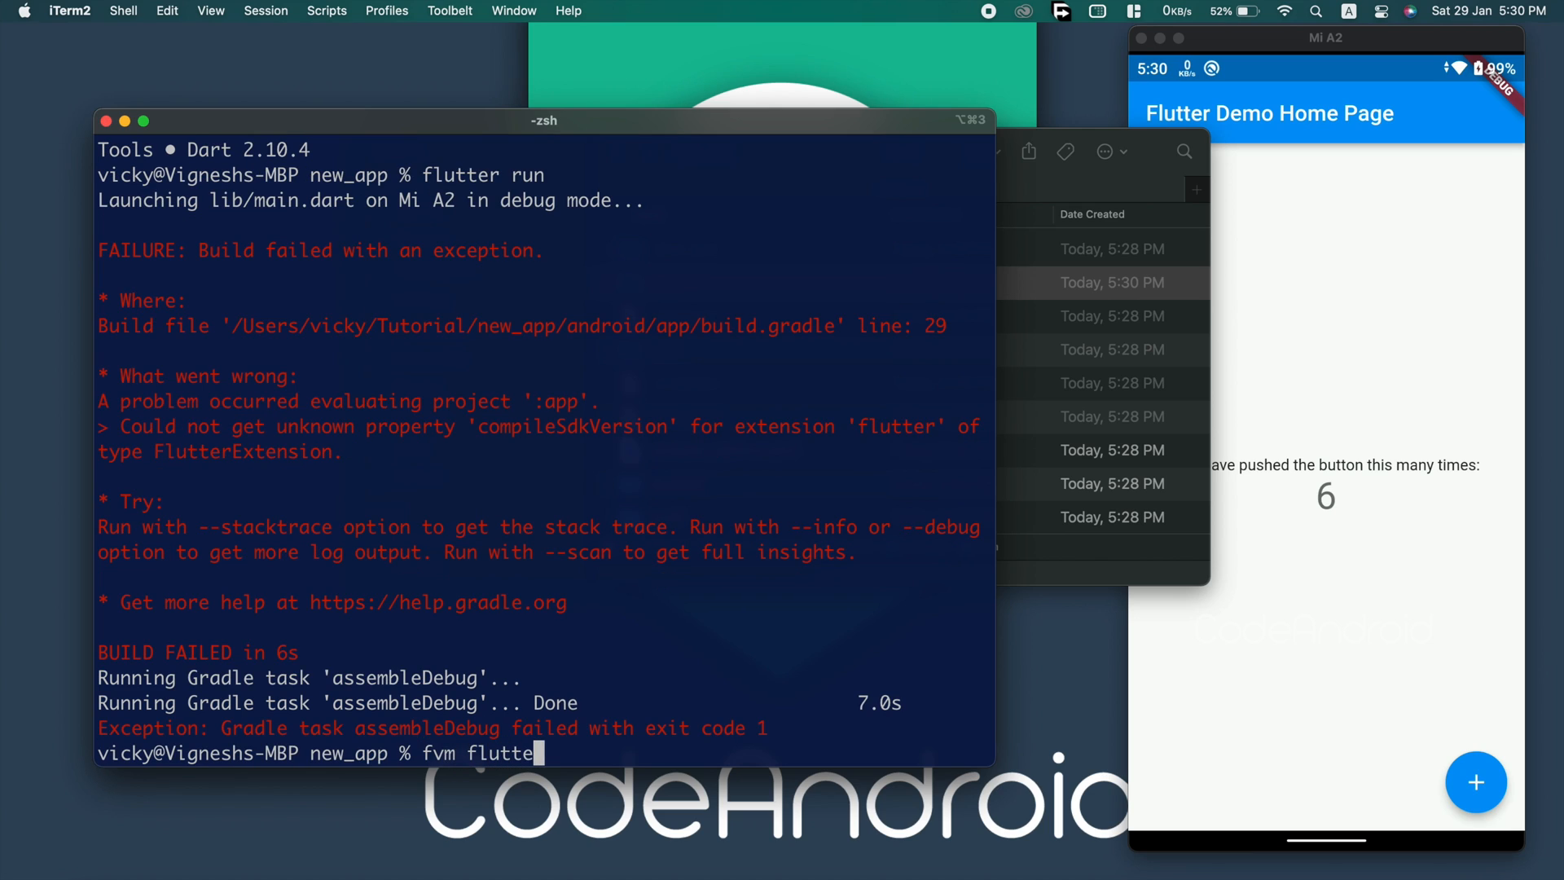
{"action": "key", "text": "Return"}
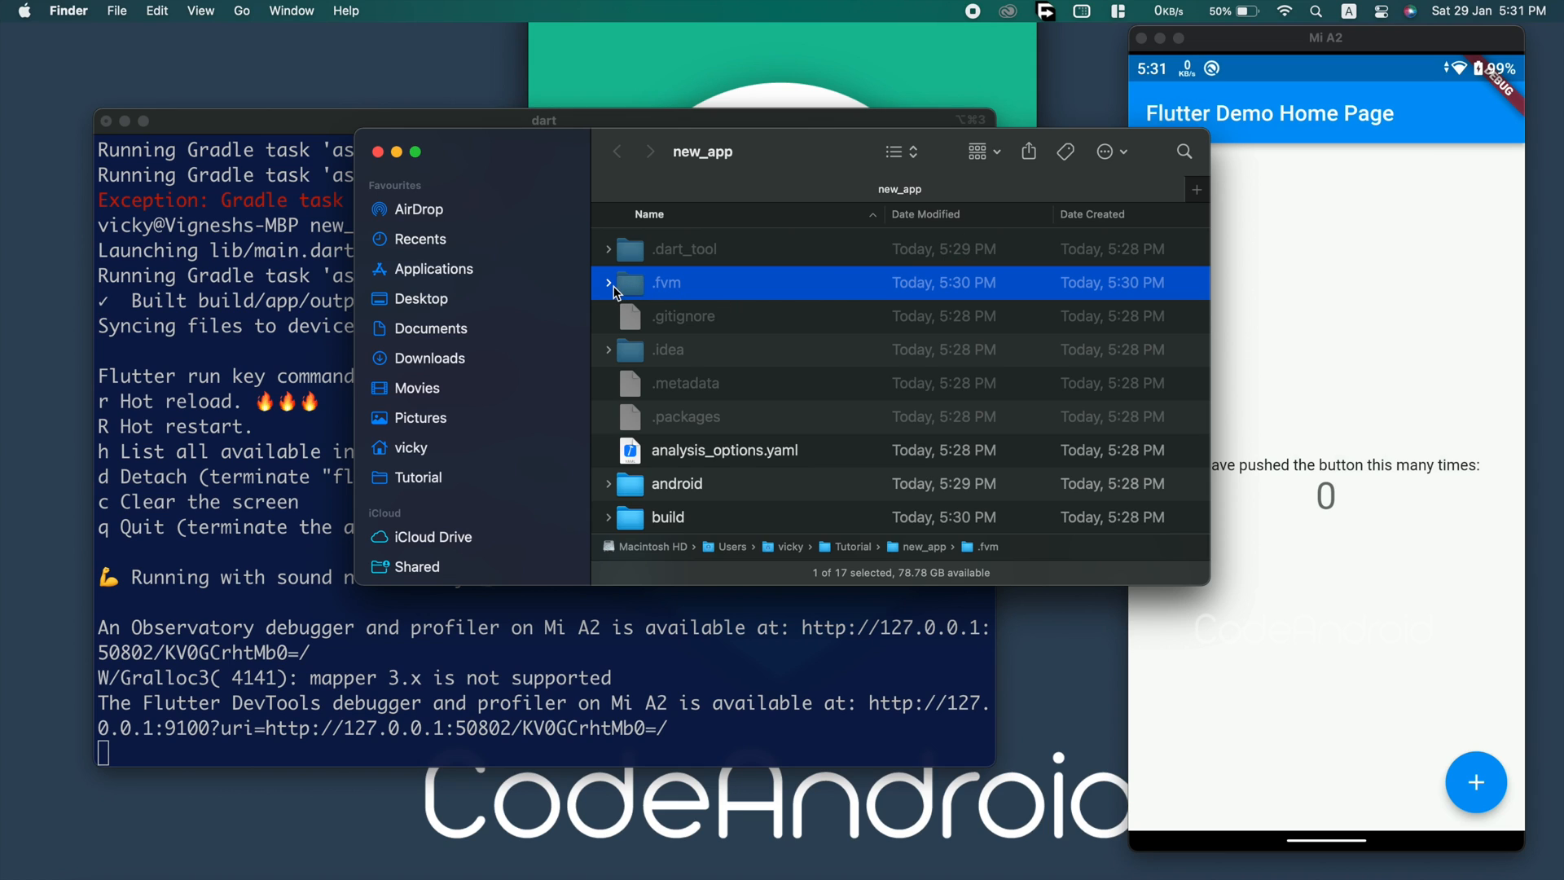
{"action": "left_click", "coordinate": [609, 283]}
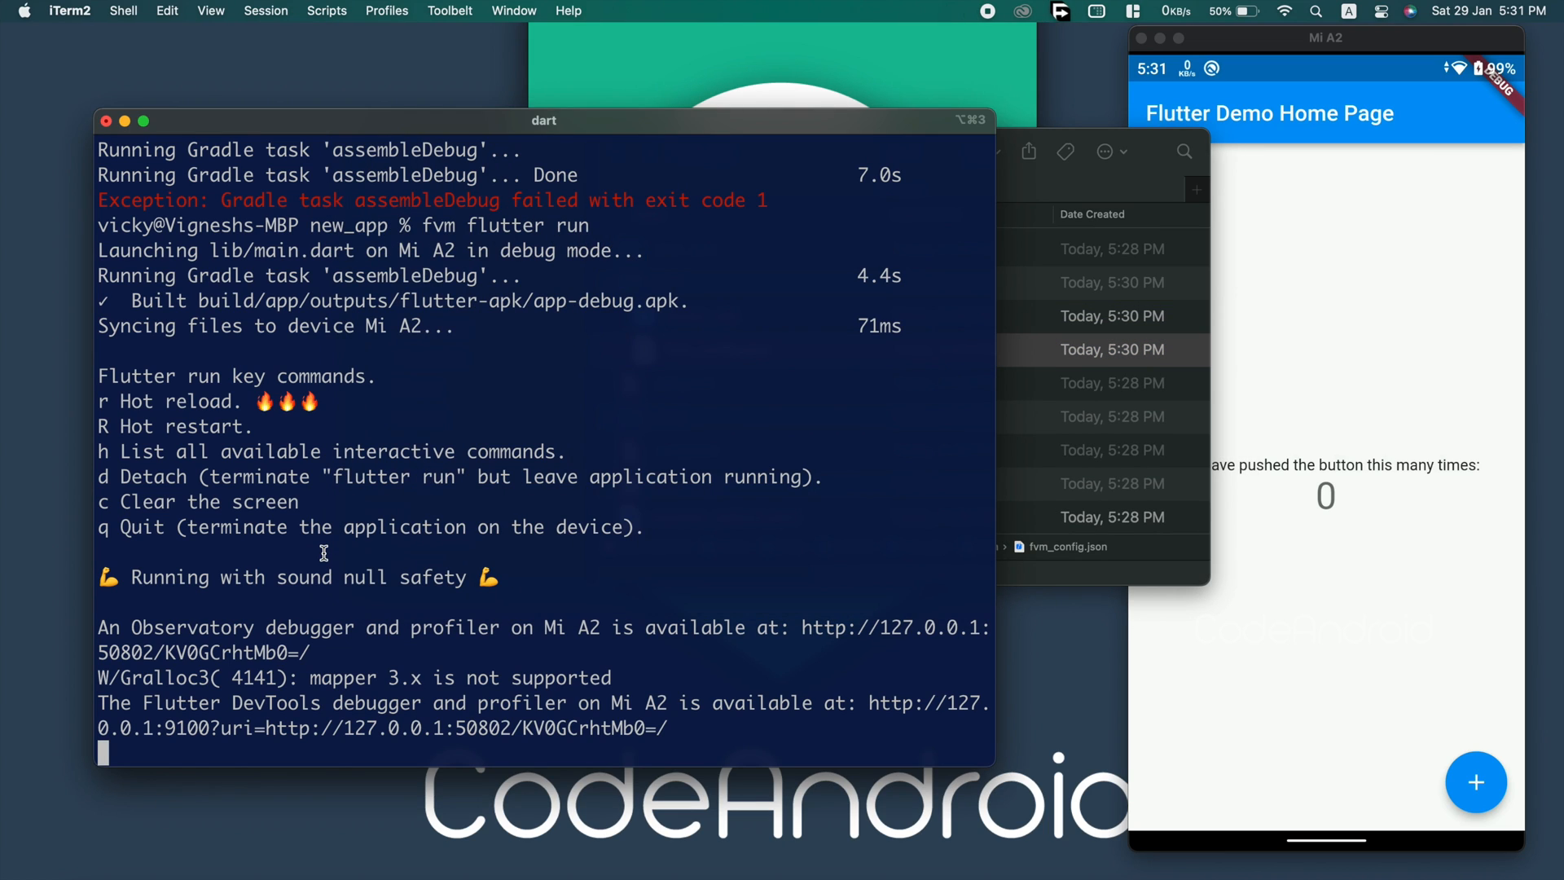
{"action": "key", "text": "q"}
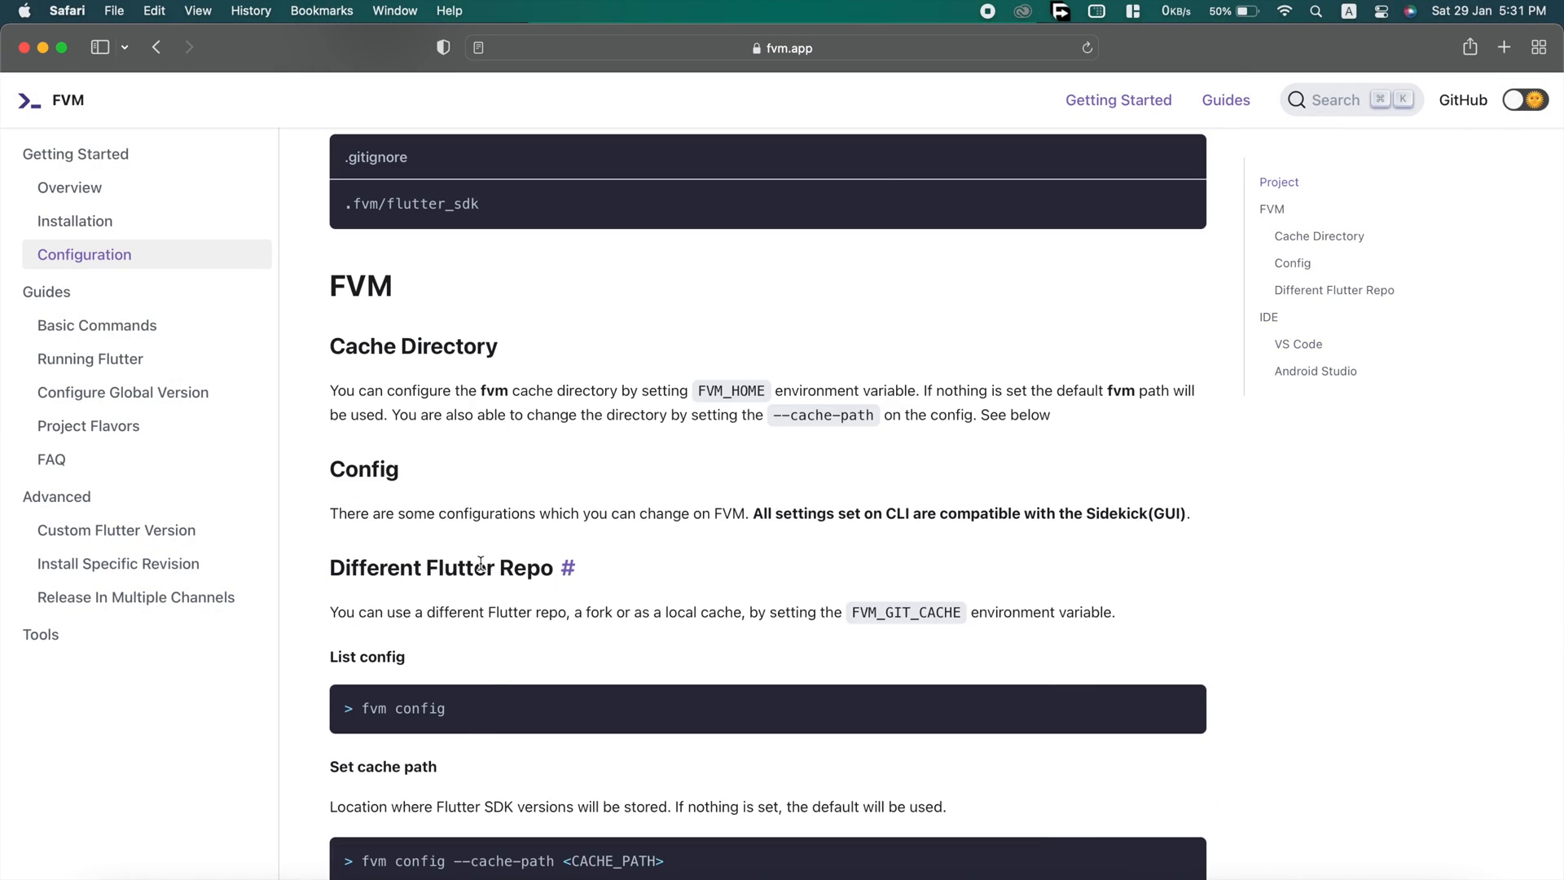
Scroll the fvm.app Configuration page to the IDE > VS Code section.
{"action": "scroll", "scroll_direction": "down", "scroll_amount": 3}
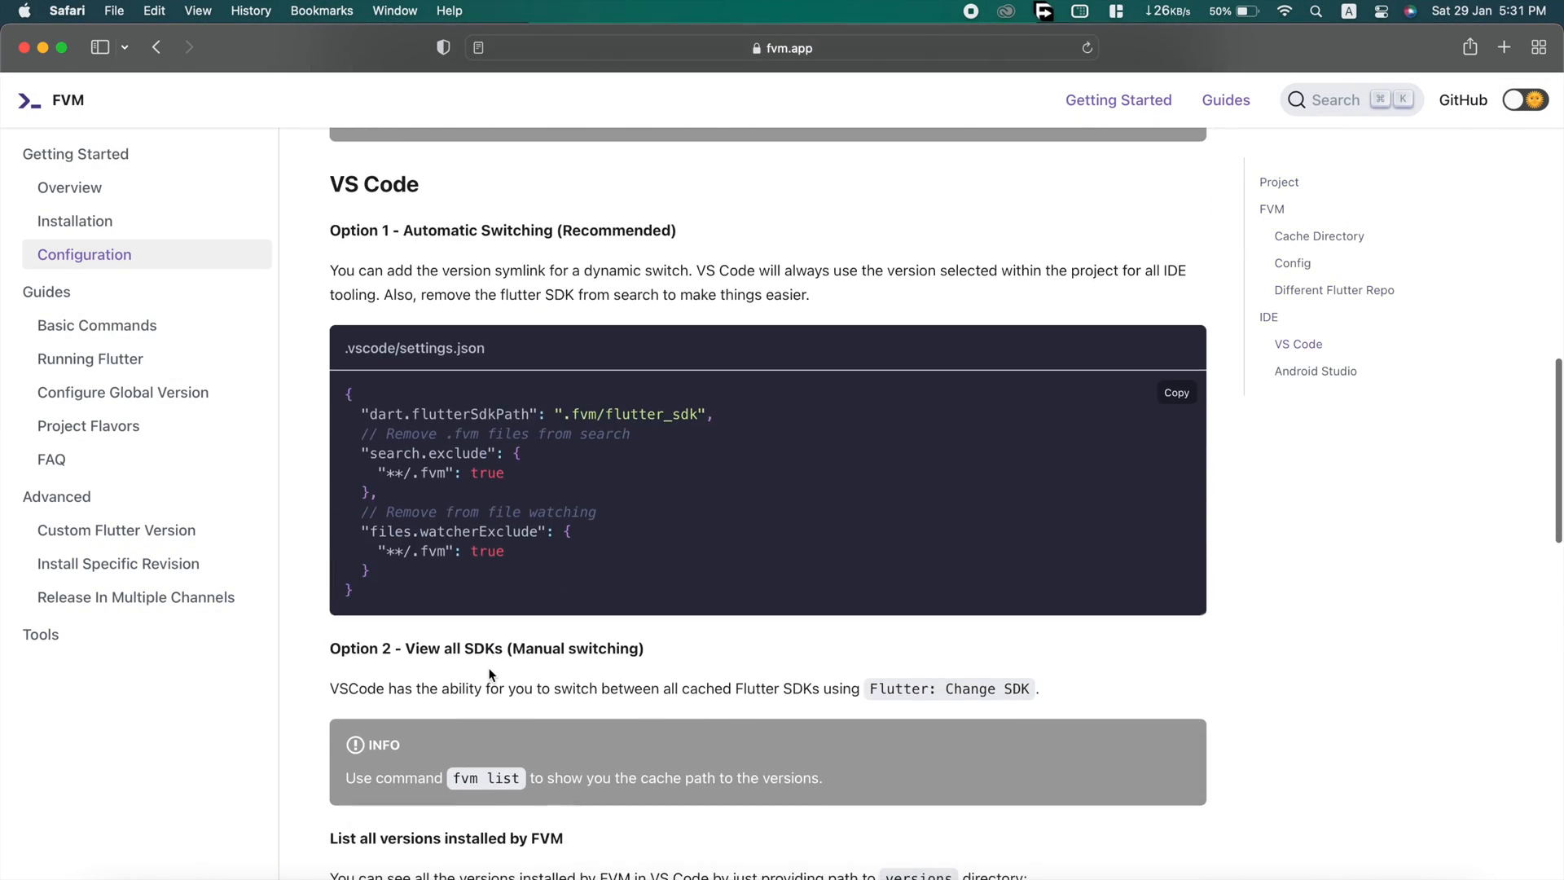
{"action": "left_click", "coordinate": [1177, 392]}
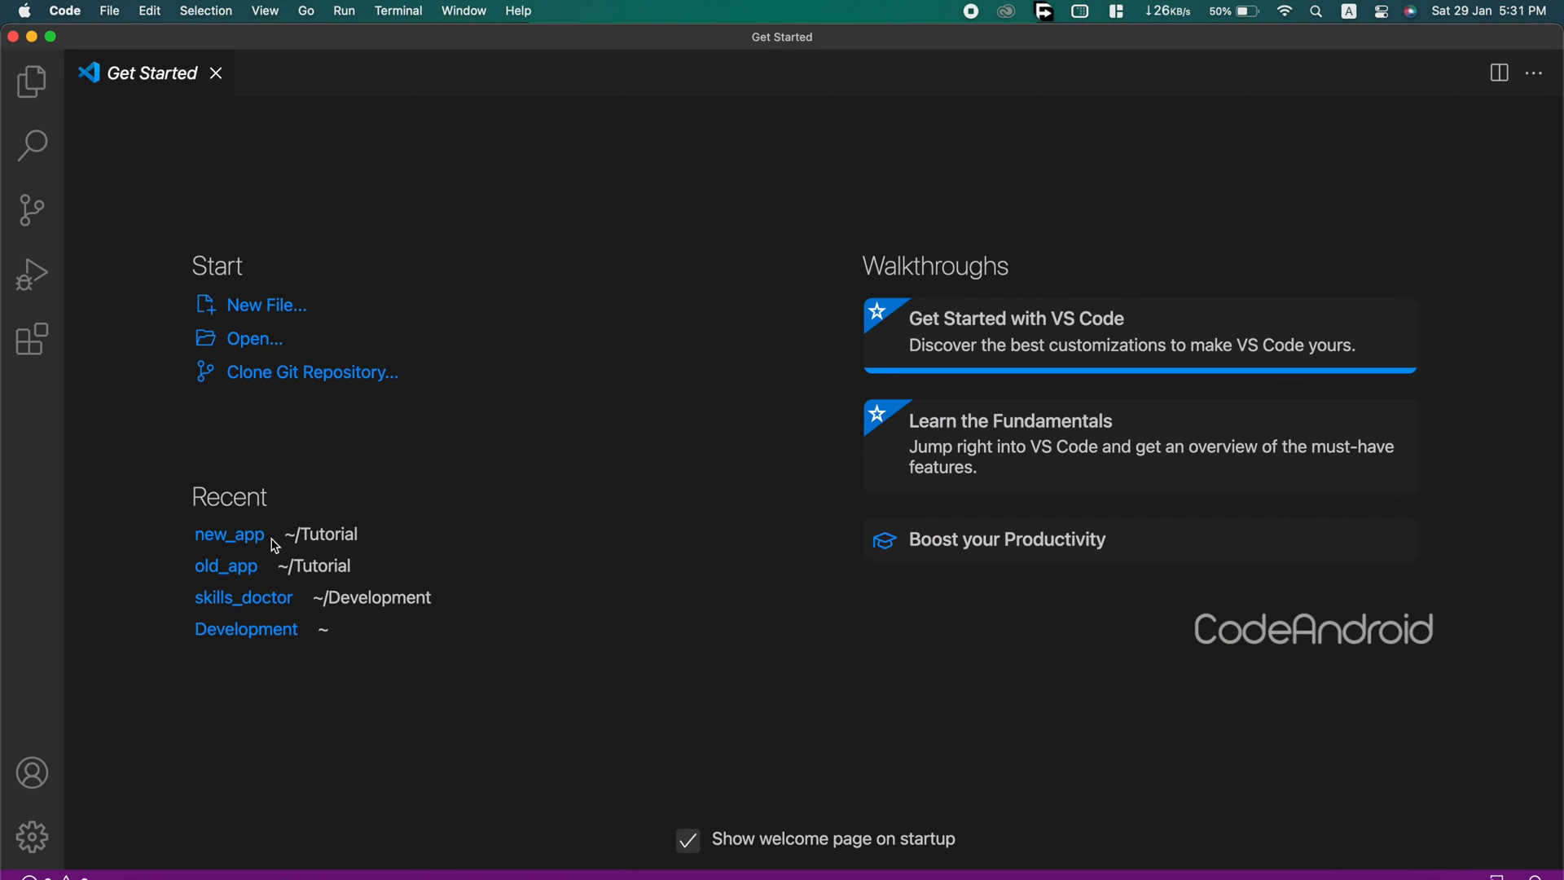
Open new_app, create a Dart & Flutter launch.json, and start a new .vscode file.
{"action": "left_click", "coordinate": [230, 534]}
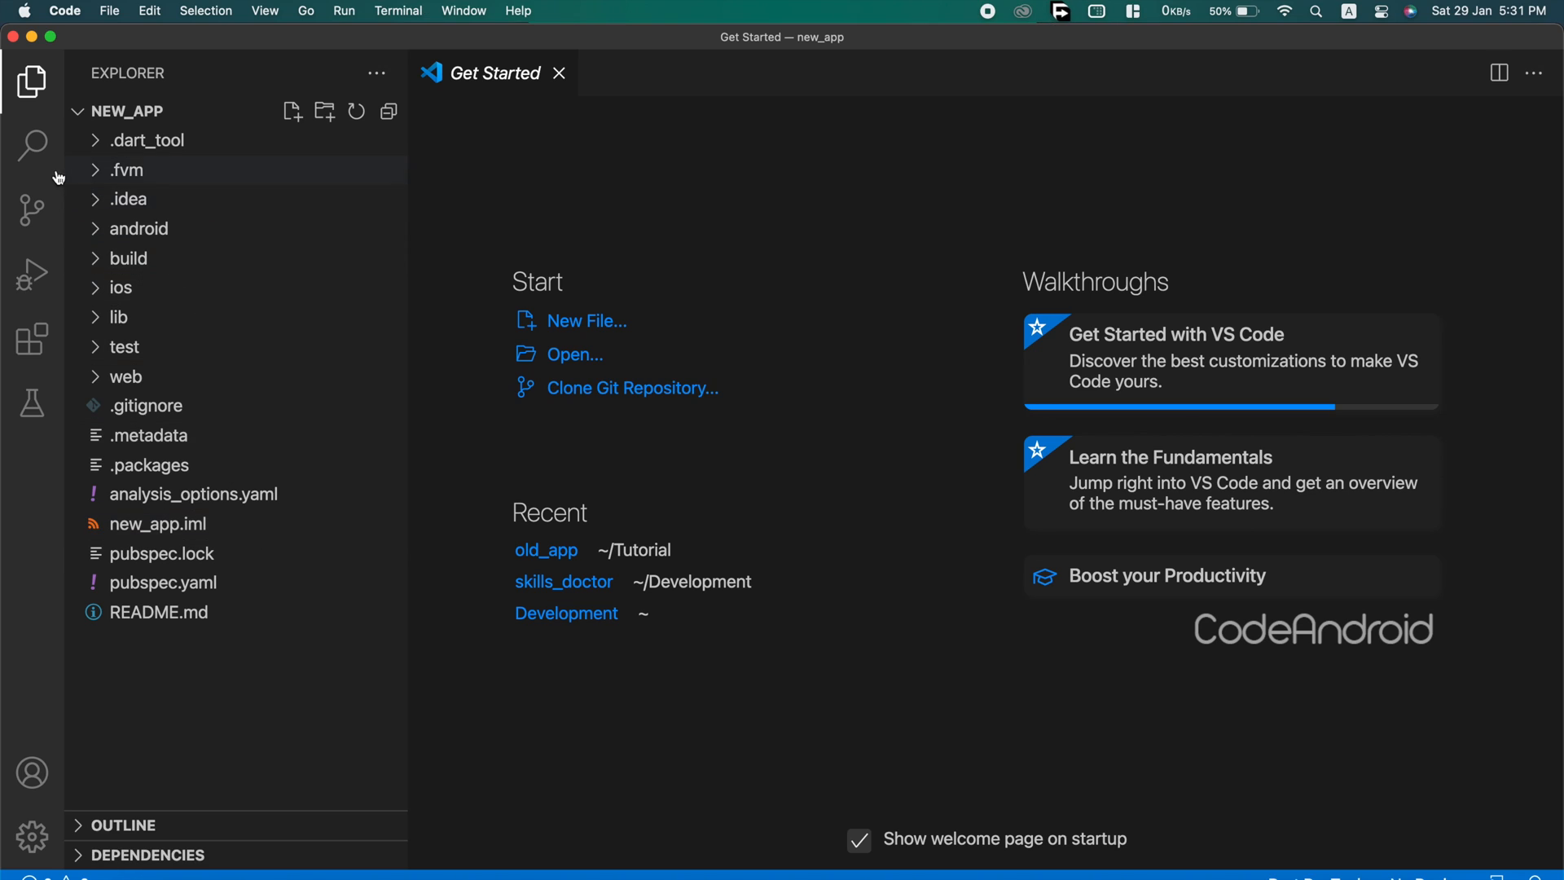
{"action": "left_click", "coordinate": [31, 274]}
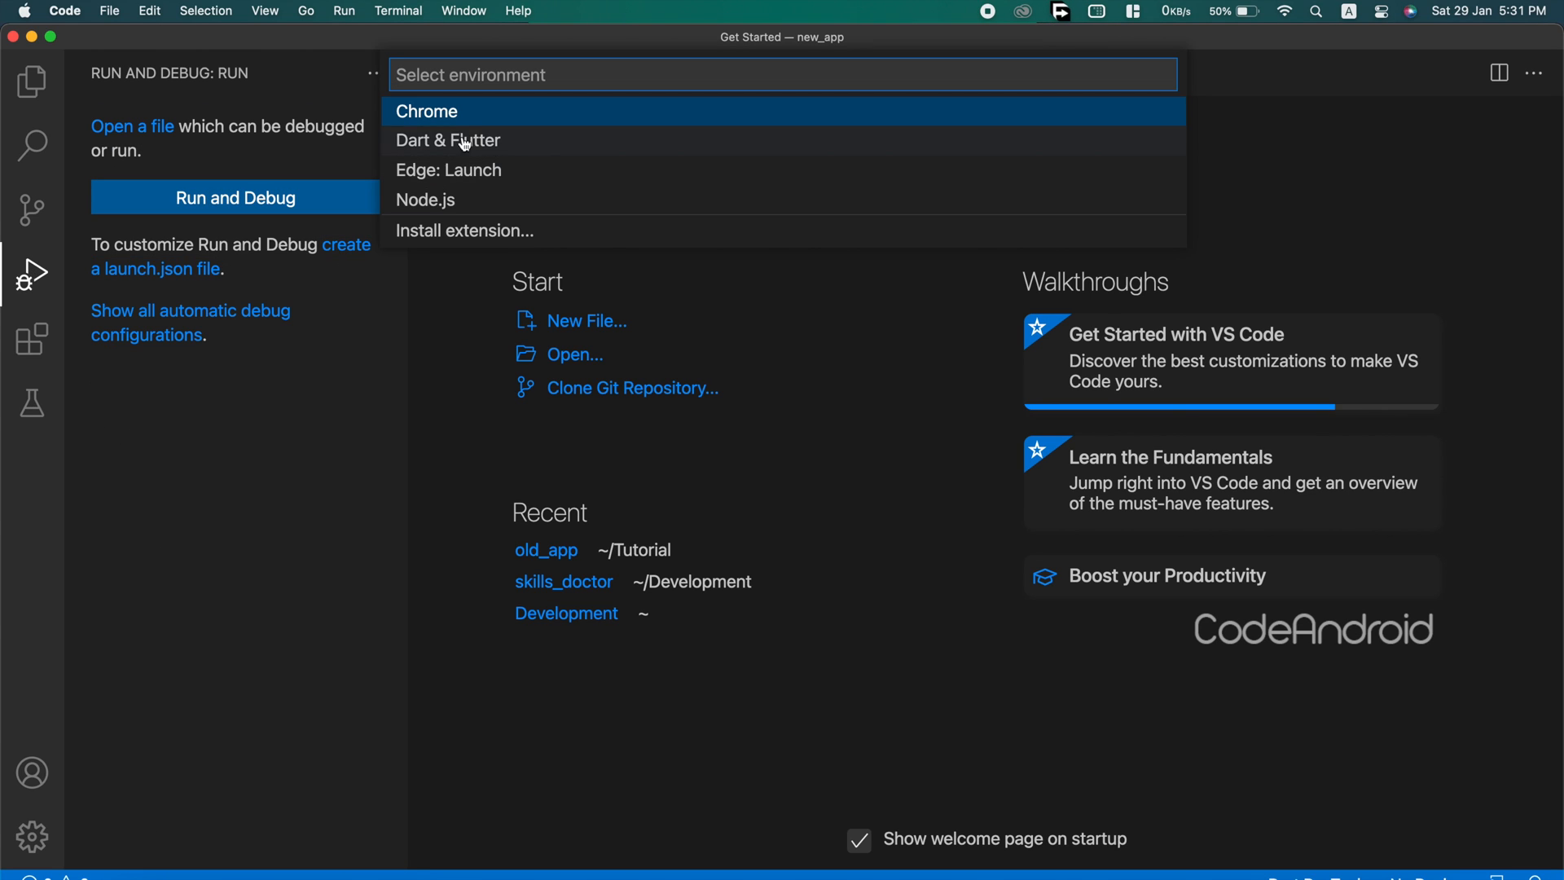
{"action": "left_click", "coordinate": [447, 140]}
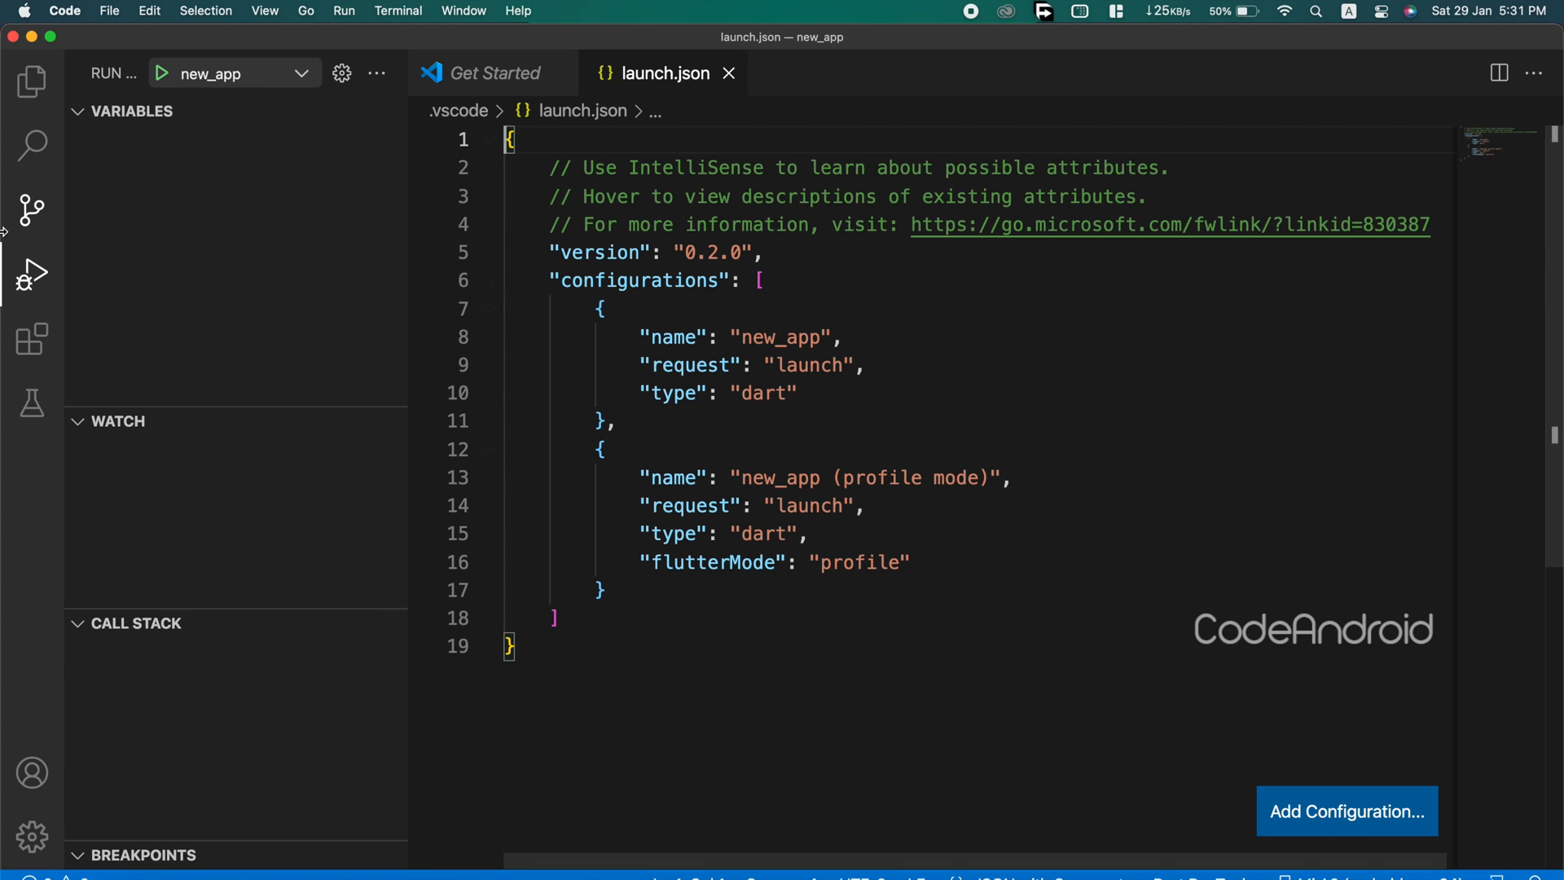
{"action": "left_click", "coordinate": [32, 81]}
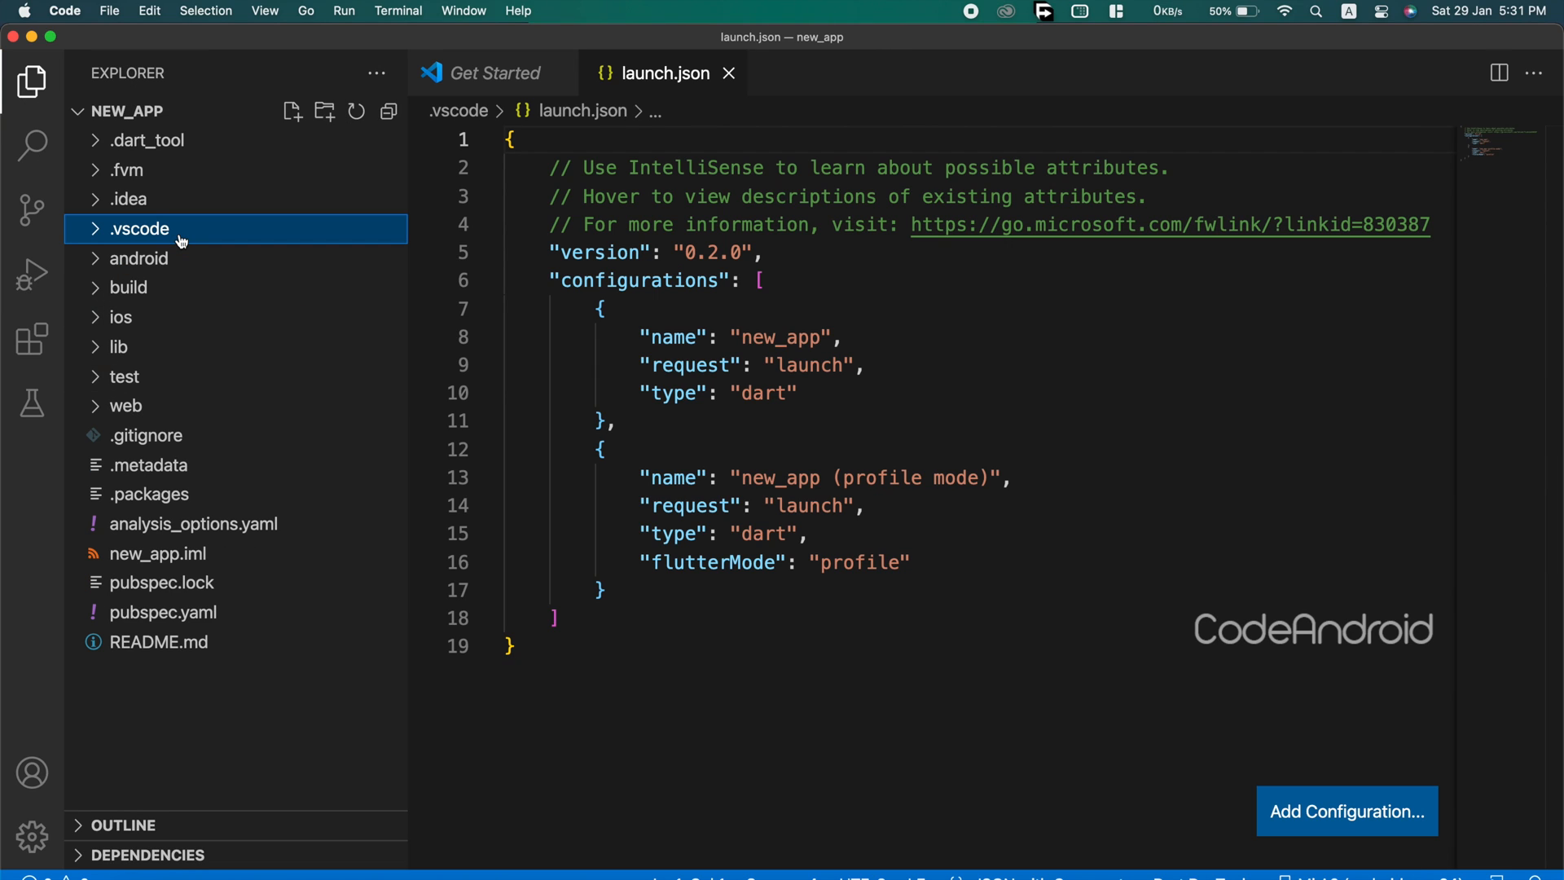
{"action": "right_click", "coordinate": [139, 228]}
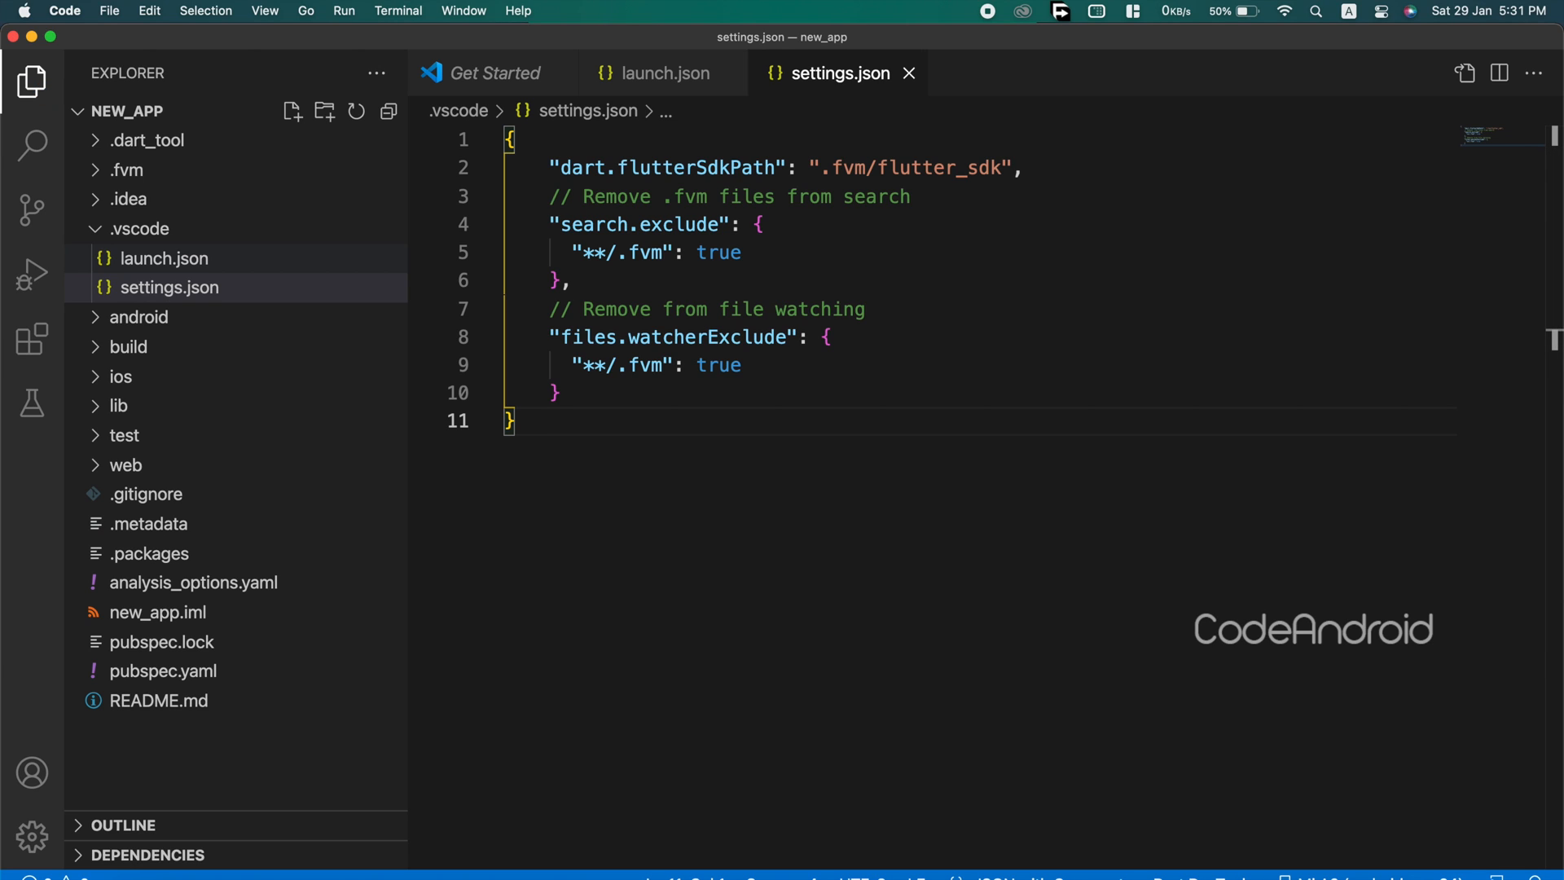
Start debugging new_app on the Mi A2 from Run and Debug, then show the terminal.
{"action": "left_click", "coordinate": [32, 272]}
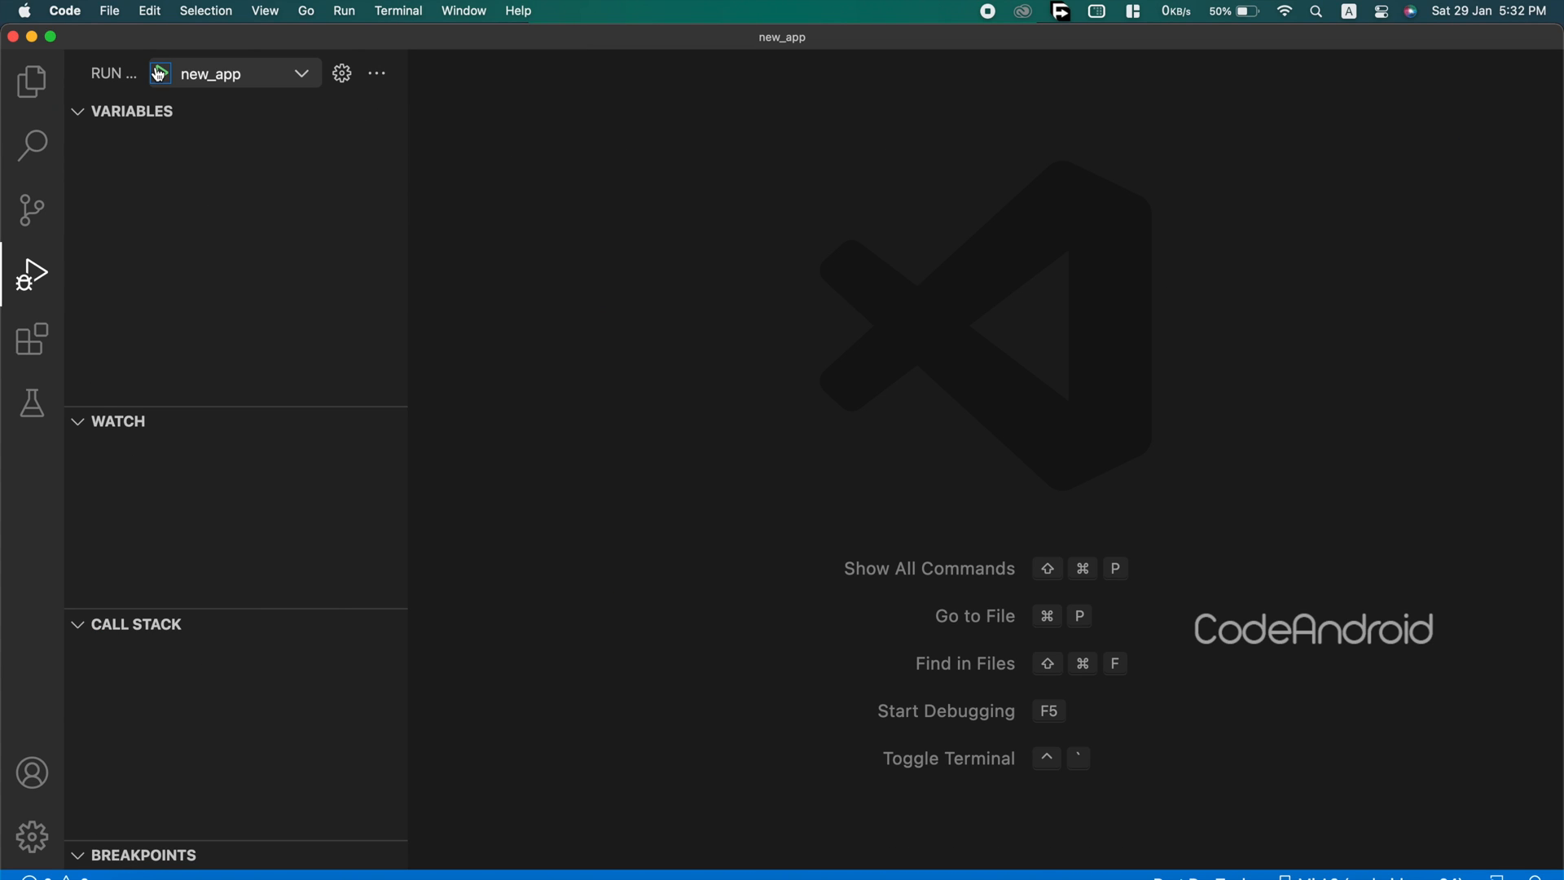
{"action": "left_click", "coordinate": [161, 73]}
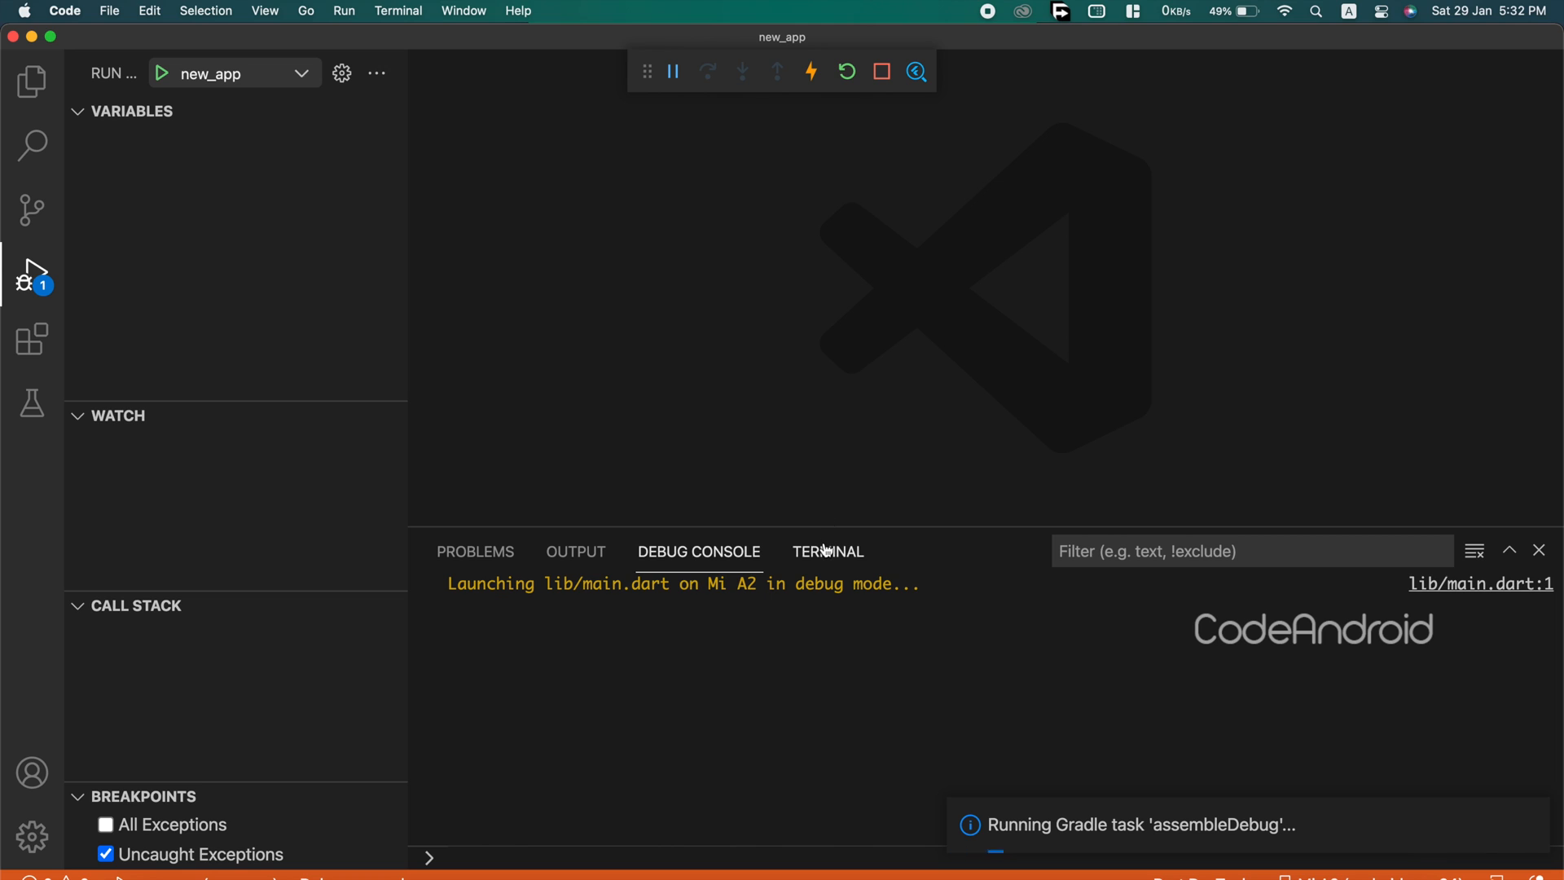
{"action": "left_click", "coordinate": [827, 551]}
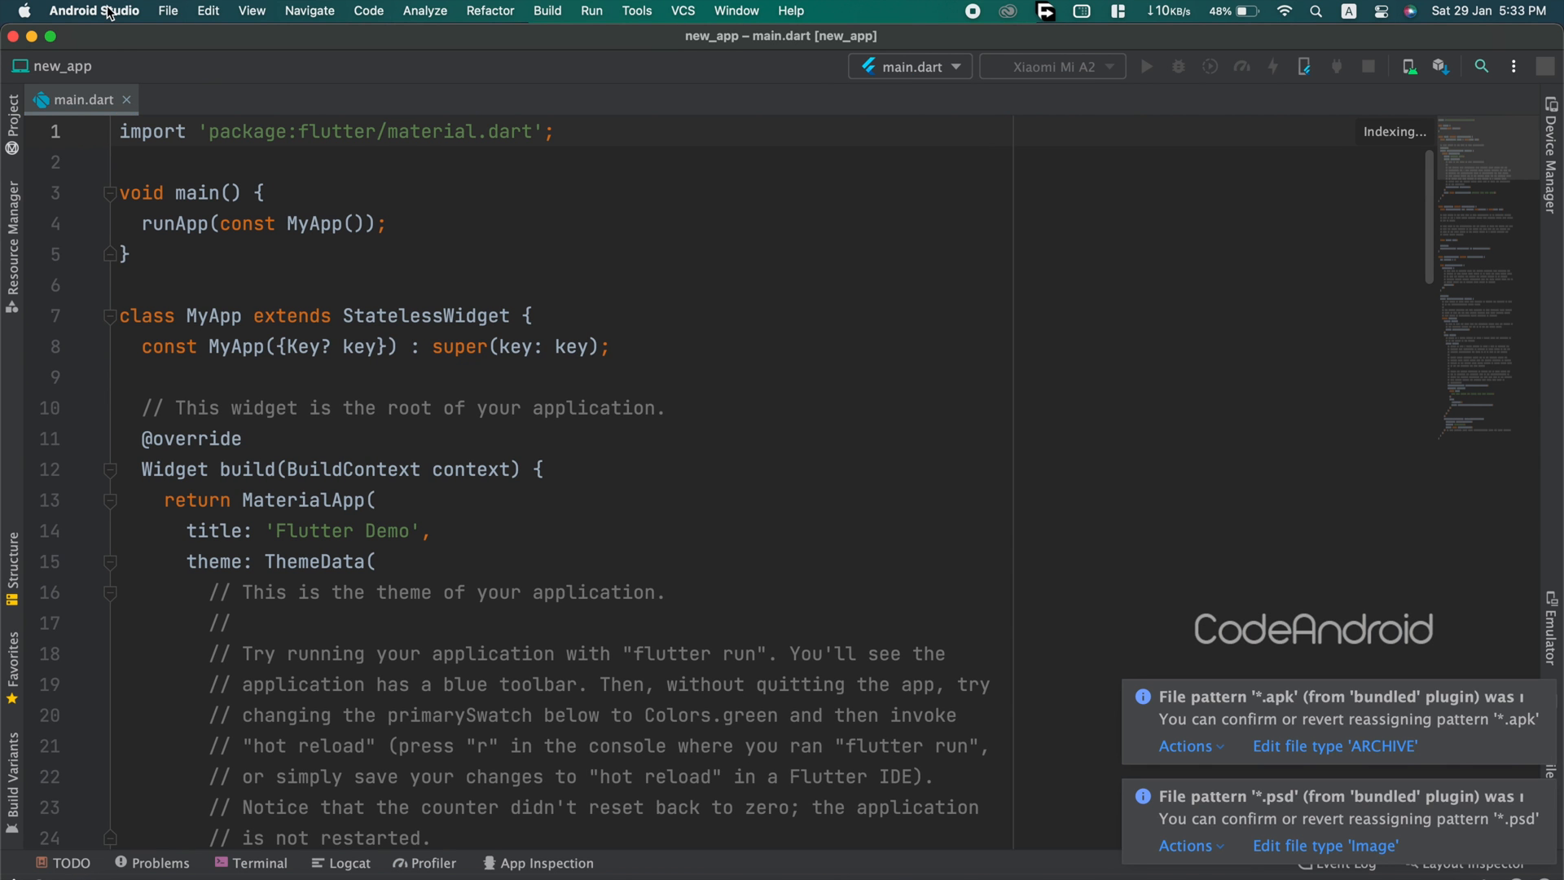
Point Android Studio's Flutter SDK path to /Users/vicky/Tutorial/new_app/.fvm/flutter_sdk.
{"action": "left_click", "coordinate": [94, 10]}
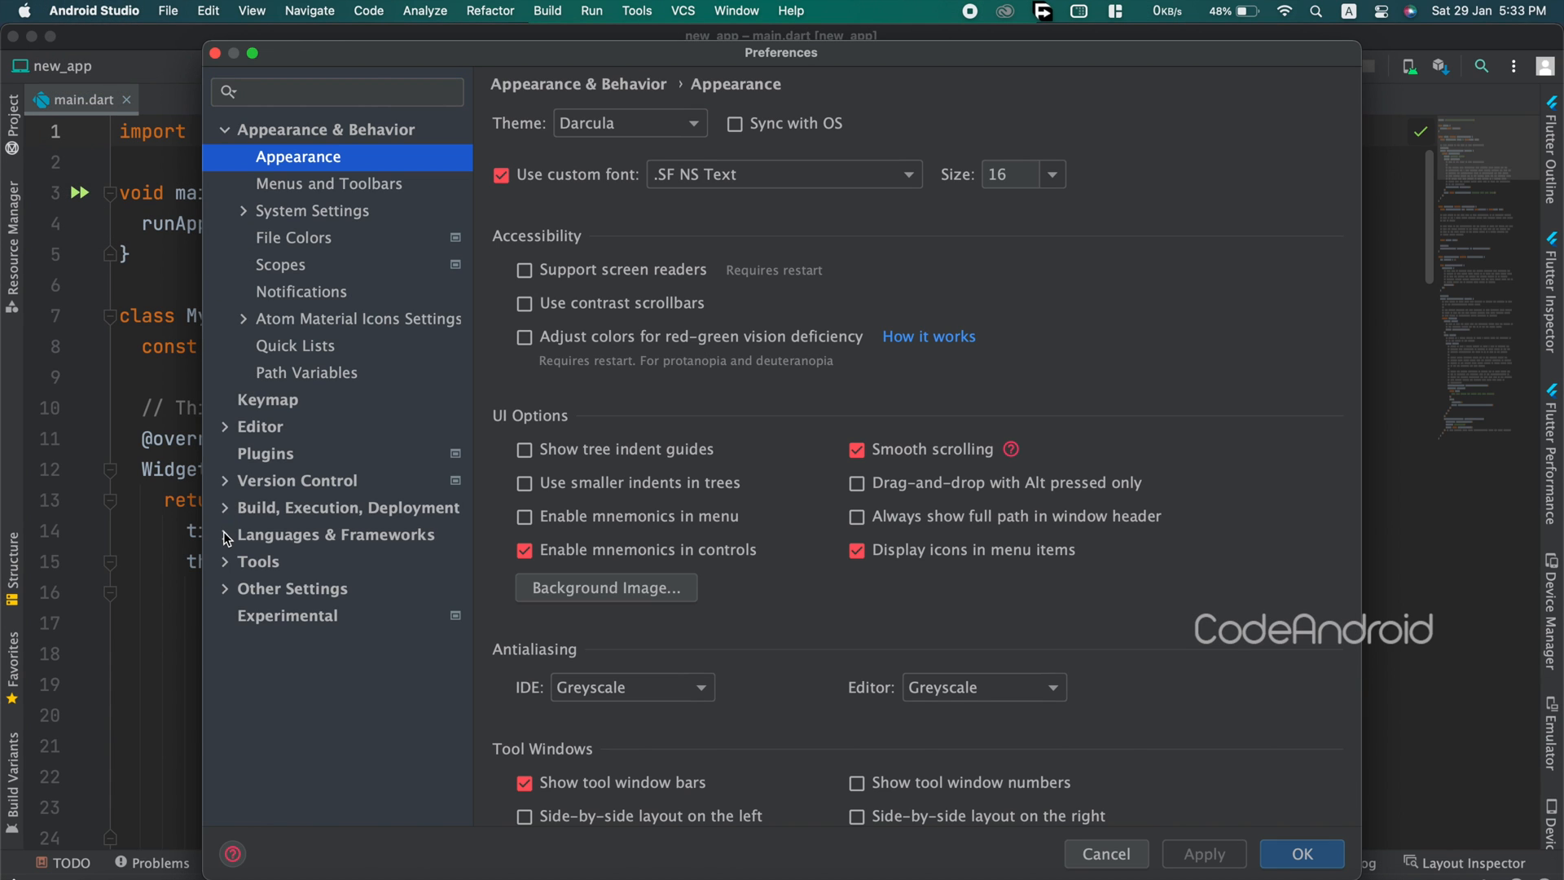
{"action": "left_click", "coordinate": [281, 616]}
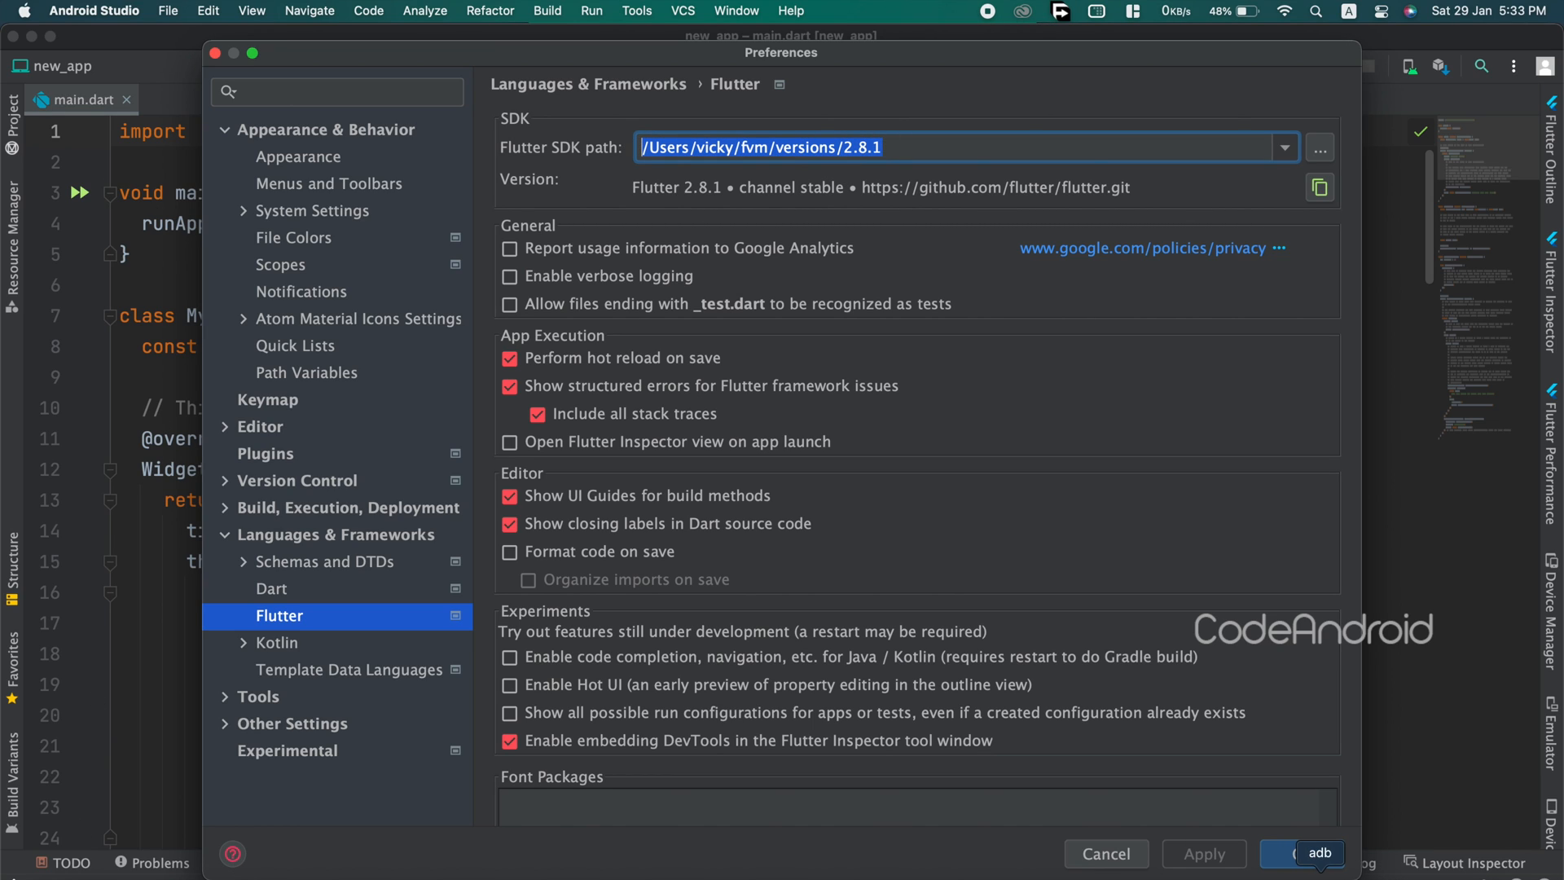
{"action": "right_click", "coordinate": [668, 316]}
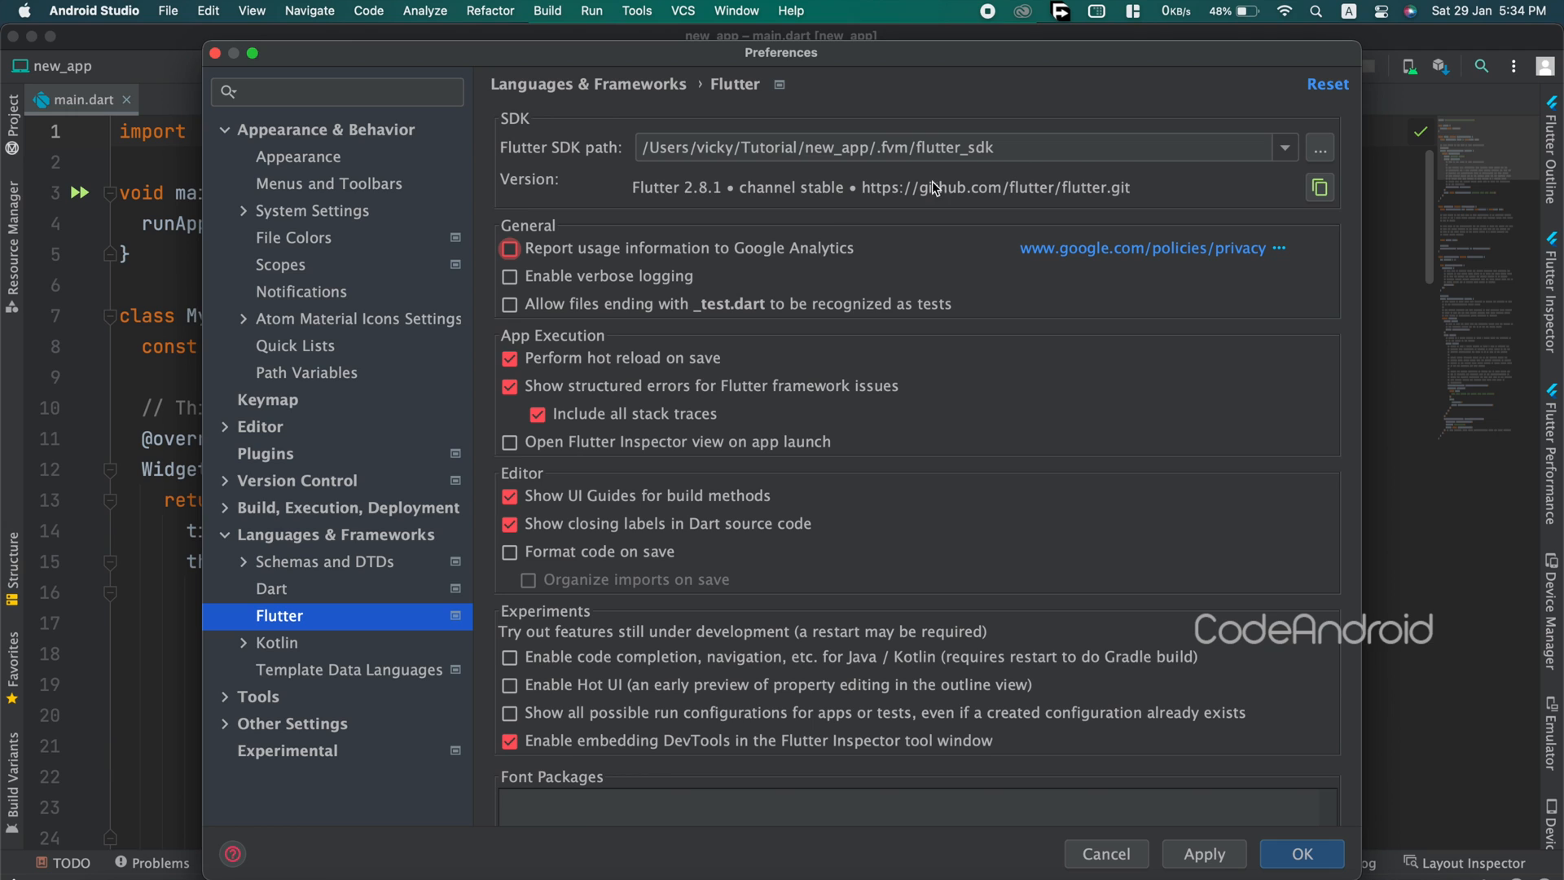
Run 'flutter --version' in the terminal, then run main.dart on the Mi A2.
{"action": "left_click", "coordinate": [1301, 853]}
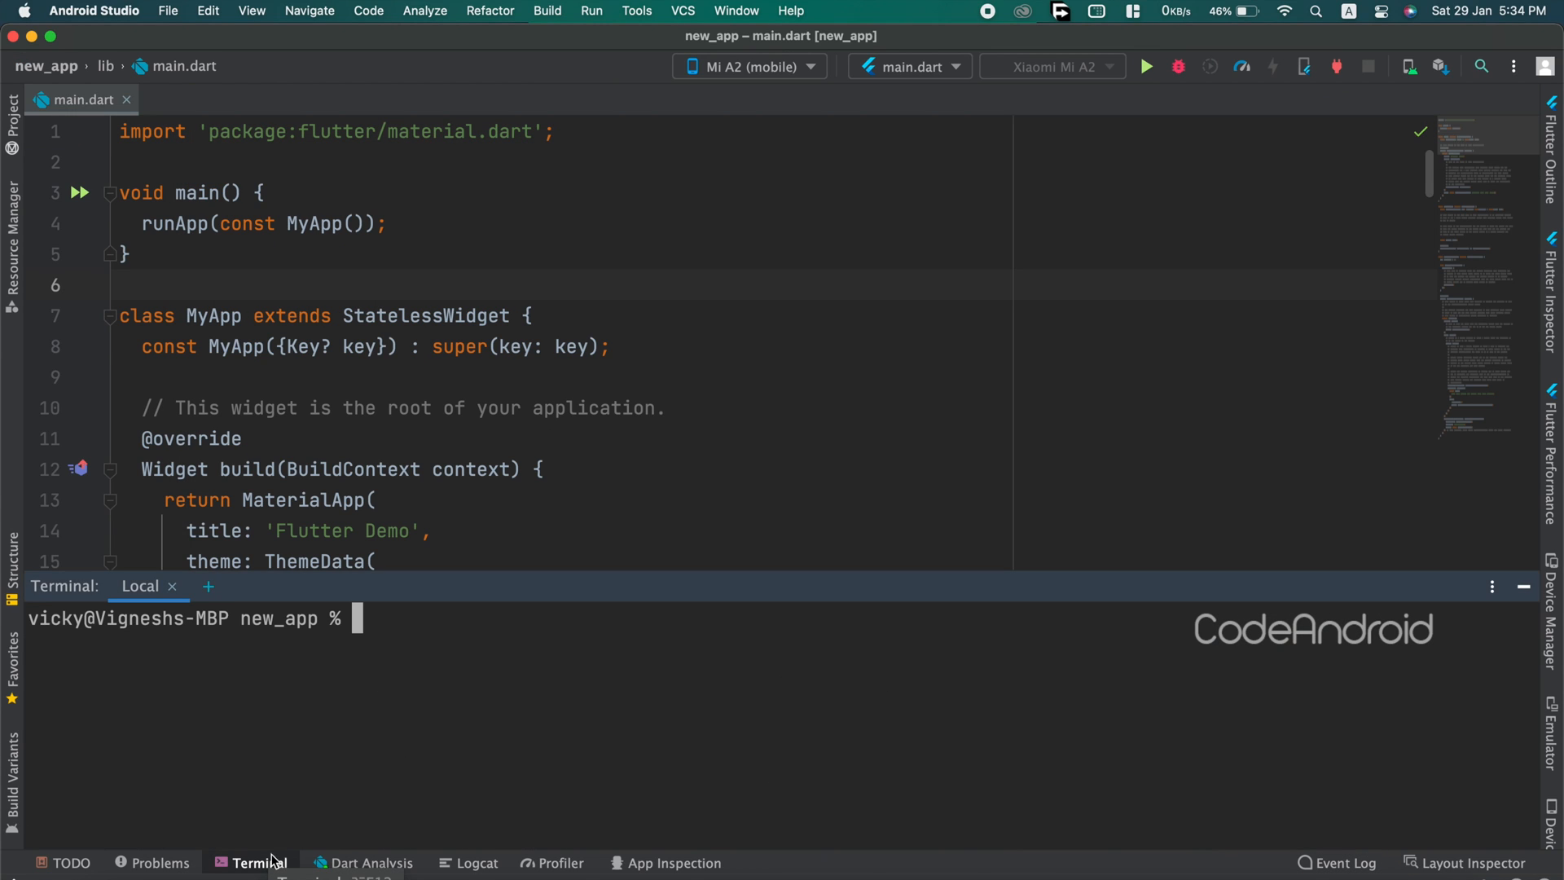
{"action": "type", "text": "flutter --version"}
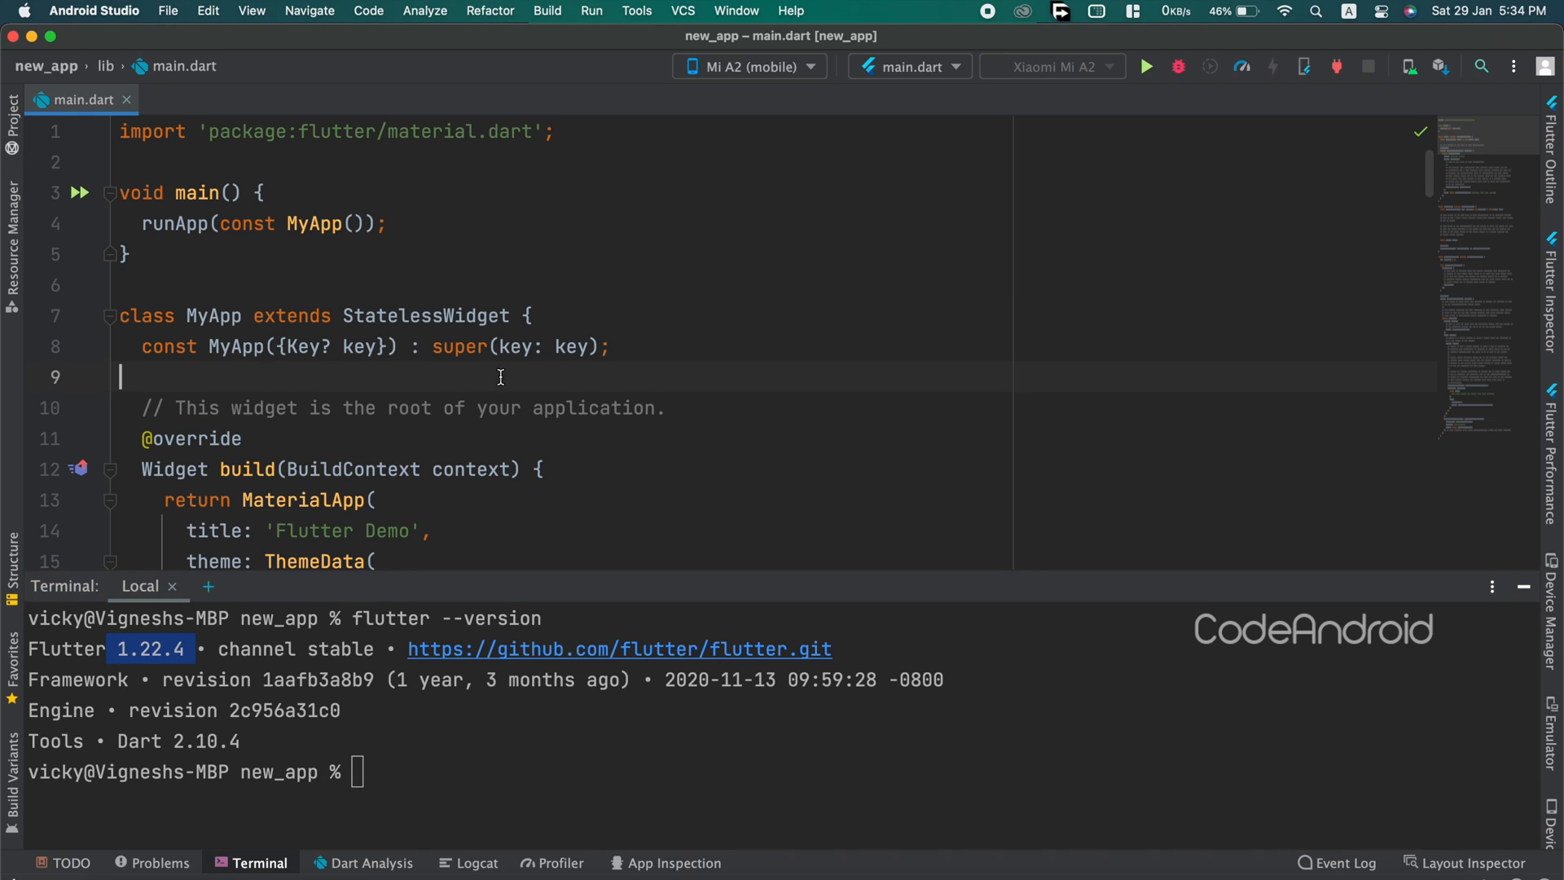
{"action": "left_click", "coordinate": [1146, 66]}
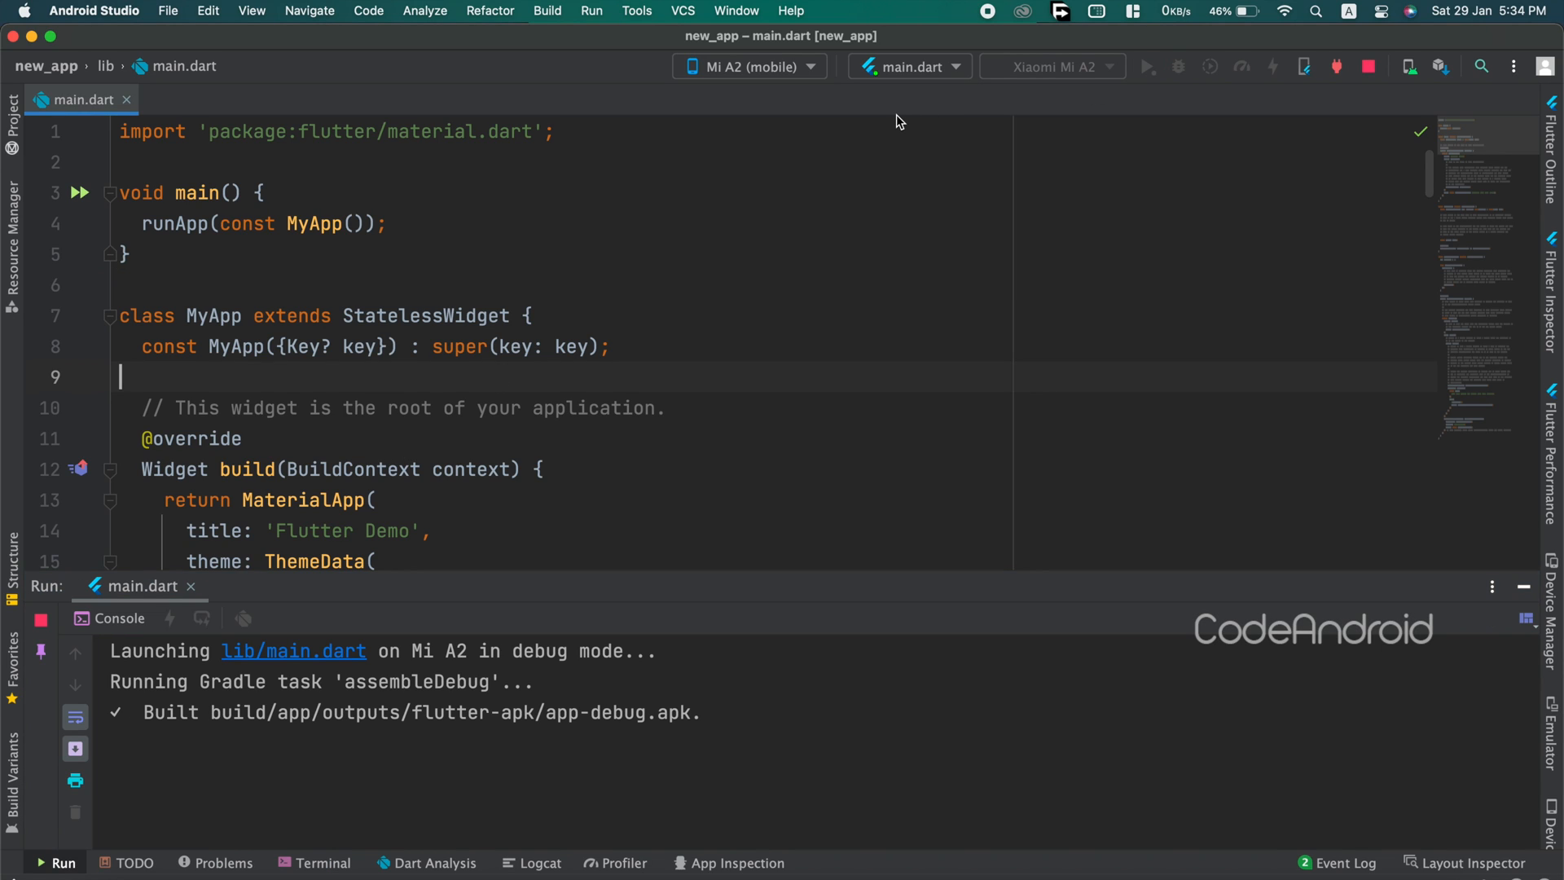
{"action": "left_click", "coordinate": [1147, 66]}
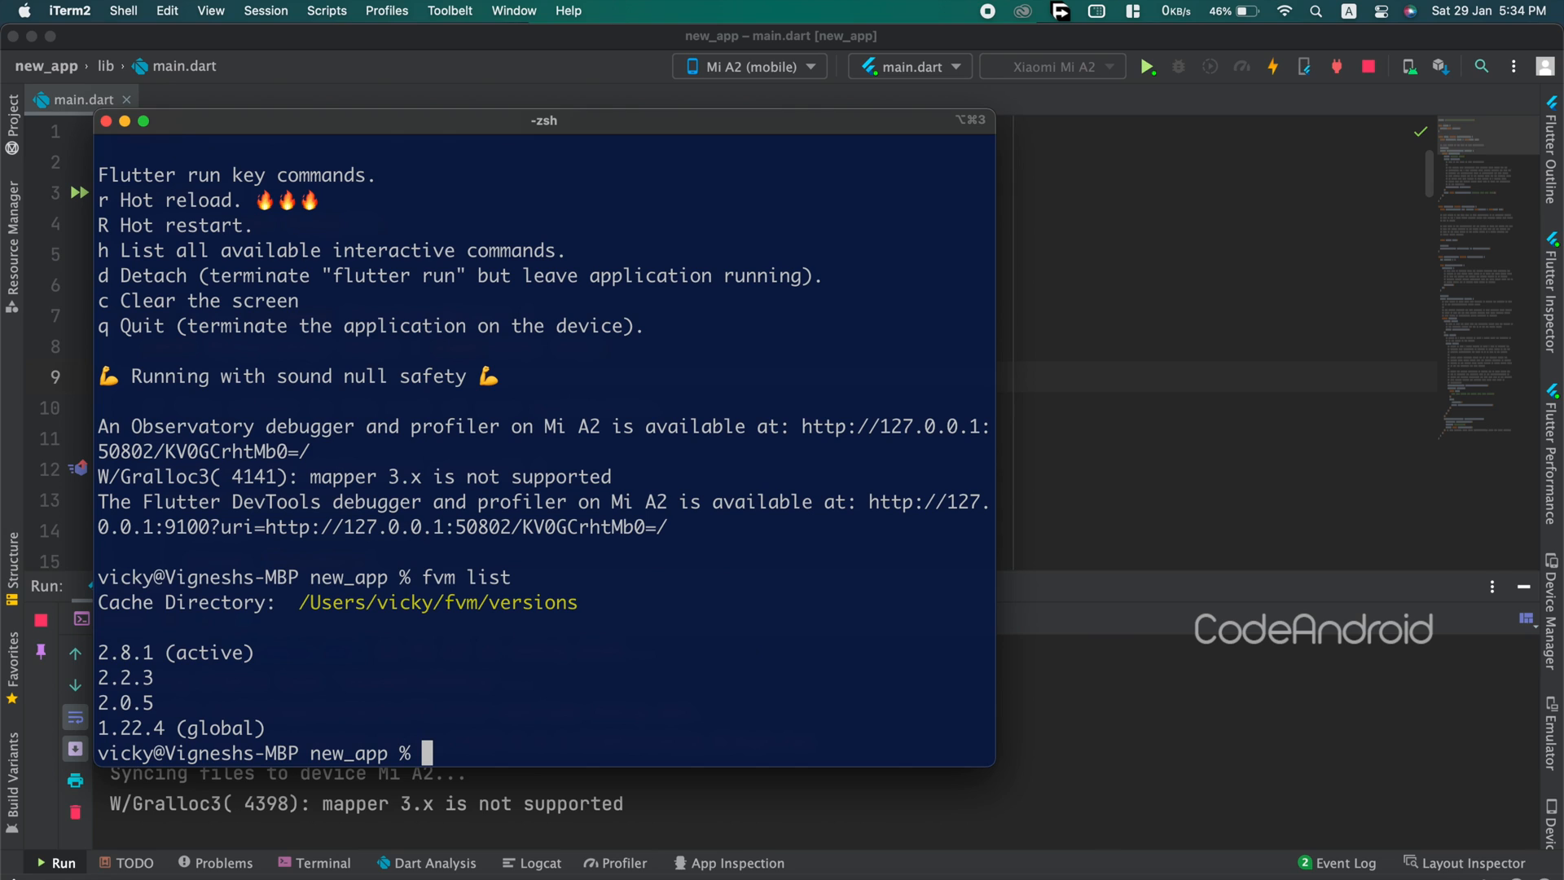
Enter 'fvm use 2.2.3' in iTerm2 and return to Android Studio.
{"action": "type", "text": "fvm use 2.2.3"}
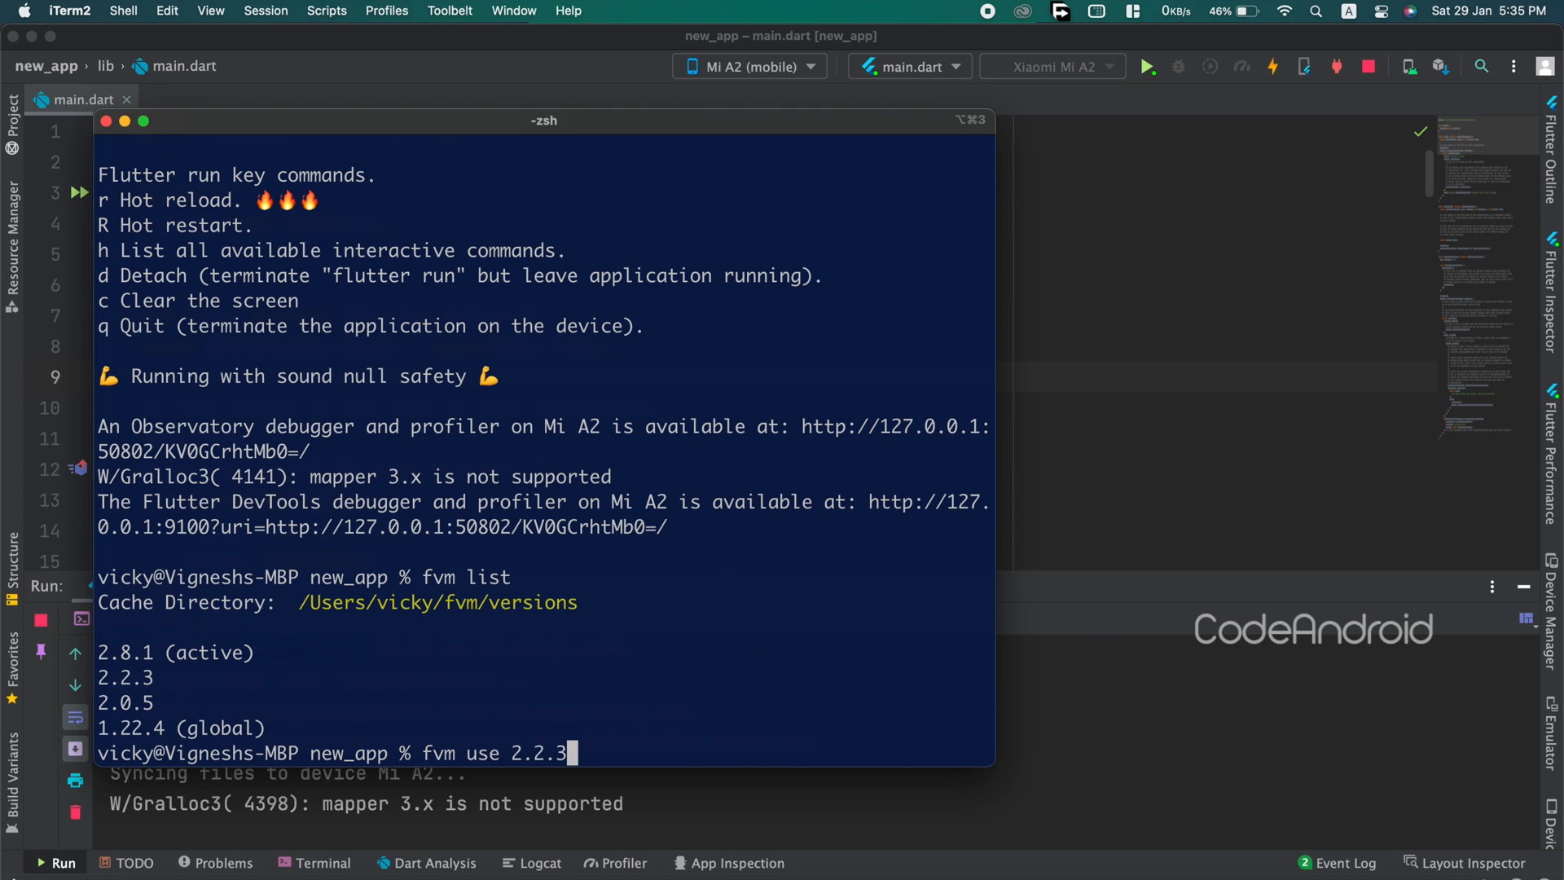
{"action": "left_click", "coordinate": [642, 237]}
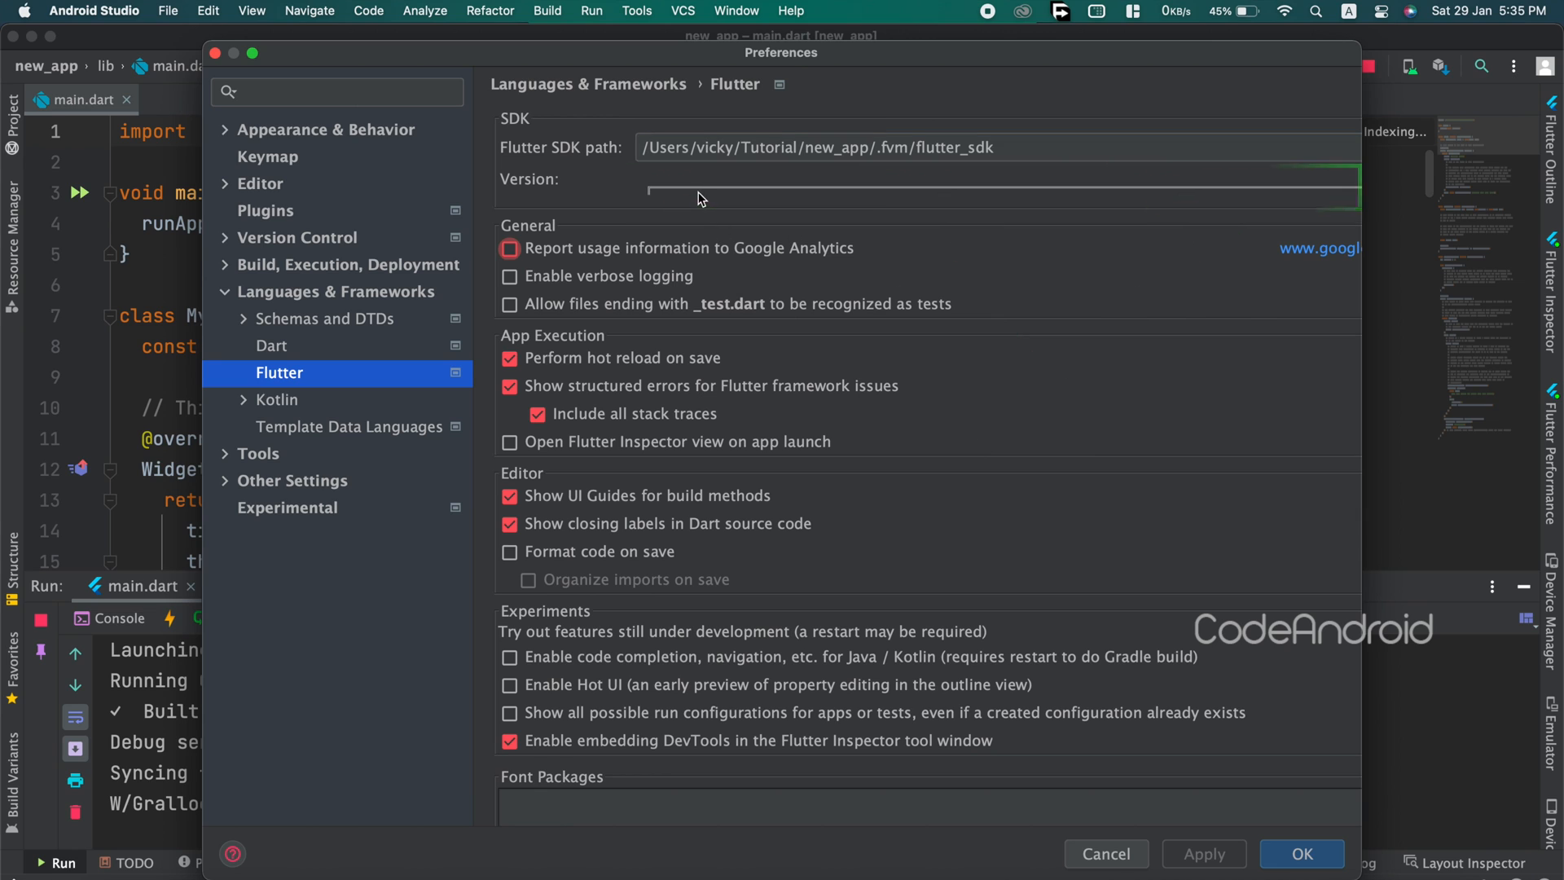
Confirm the SDK settings and run Pub get, selecting the failing Dart 2.13.4 version.
{"action": "left_click", "coordinate": [1298, 853]}
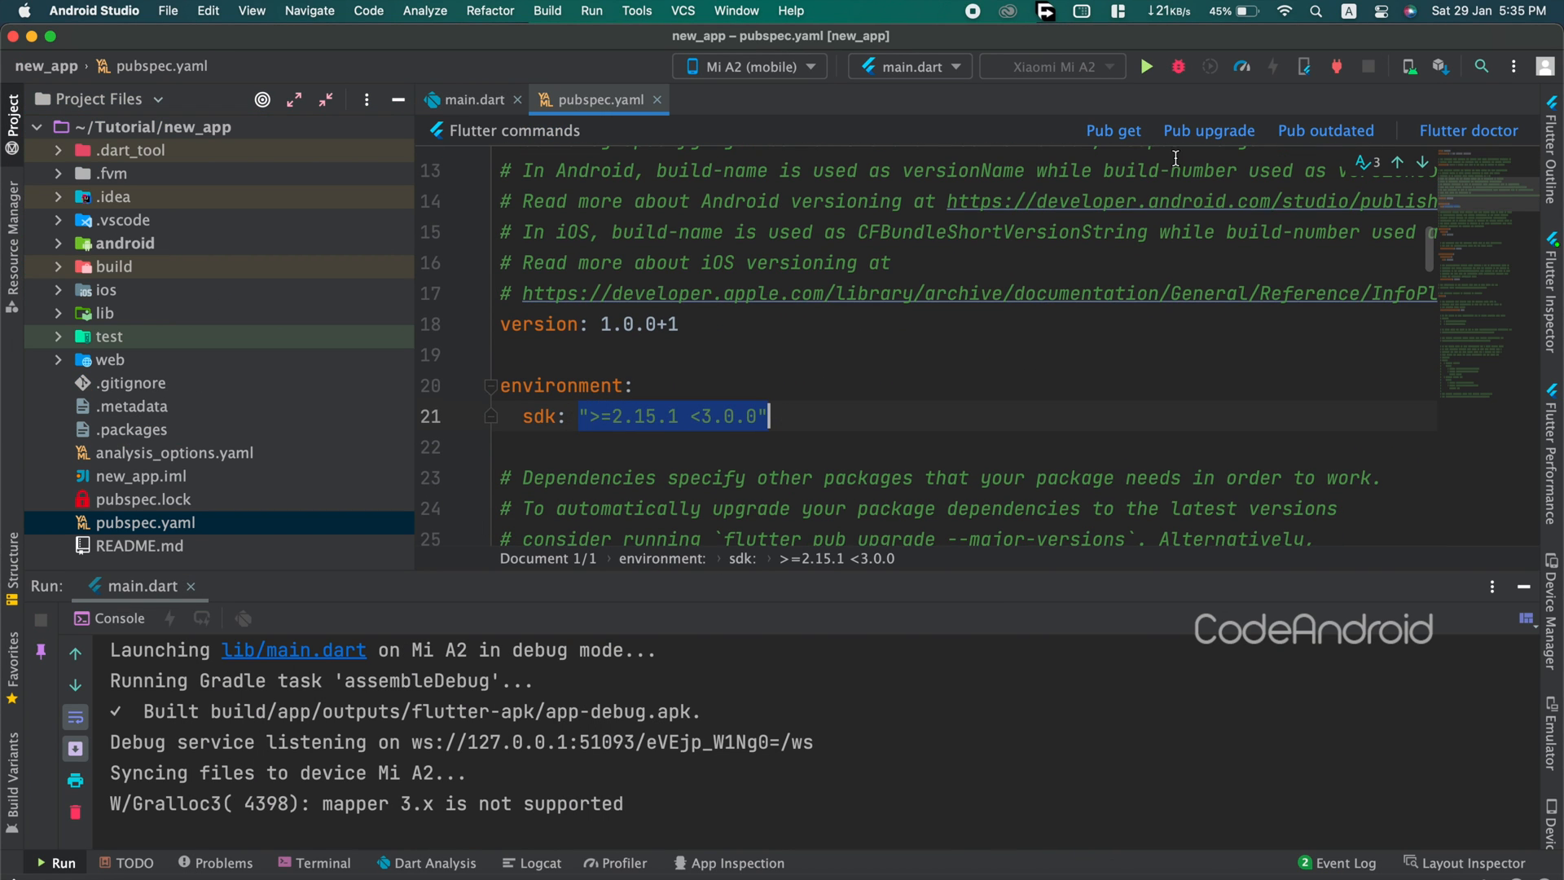
{"action": "left_click", "coordinate": [1111, 130]}
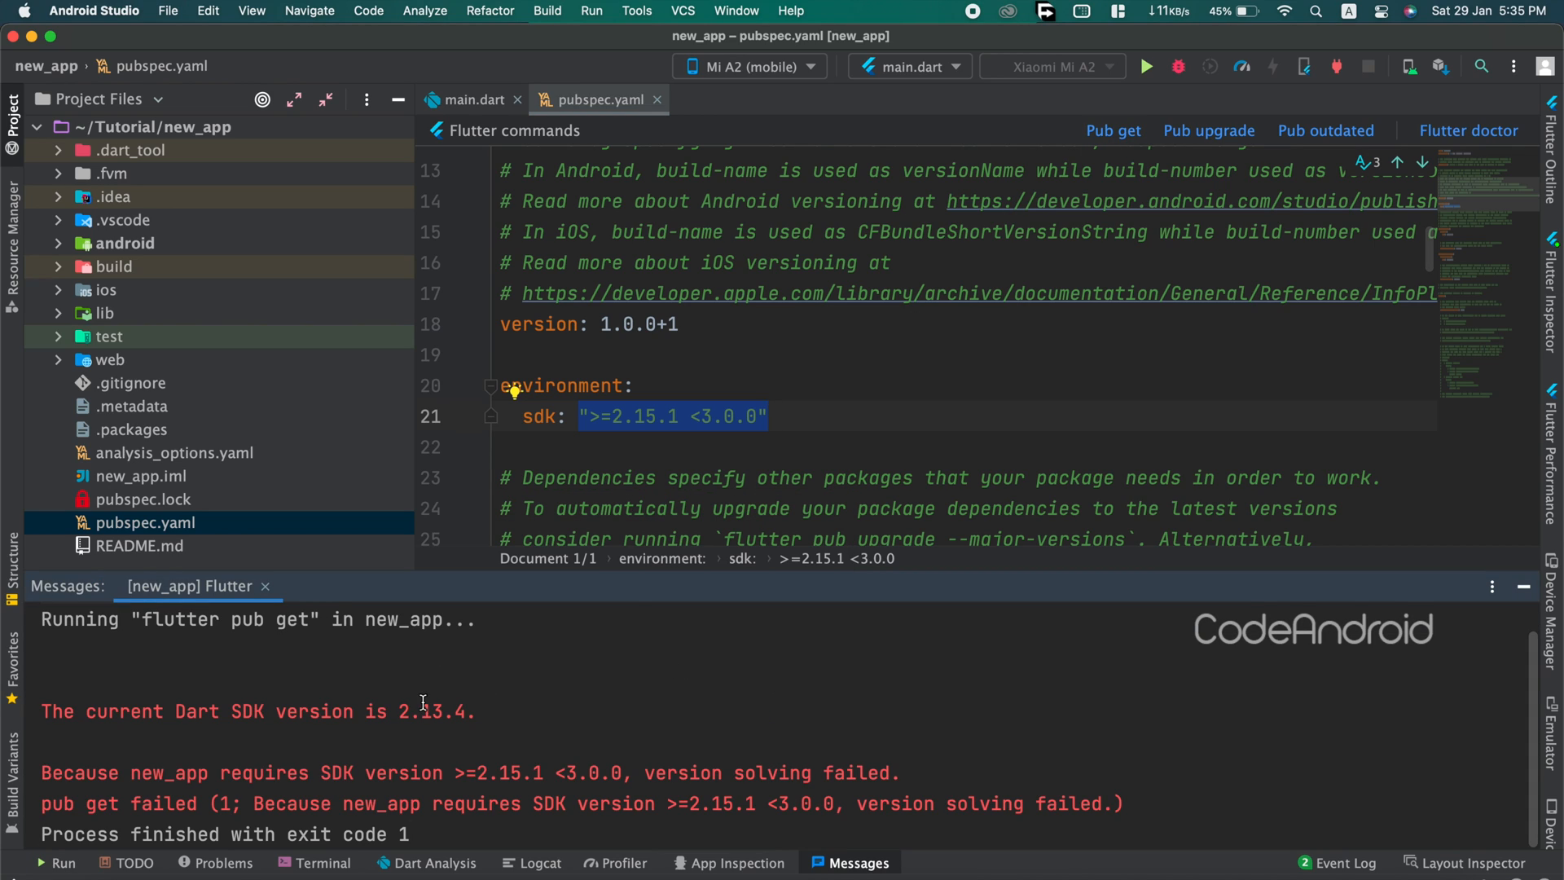
{"action": "double_click", "coordinate": [429, 711]}
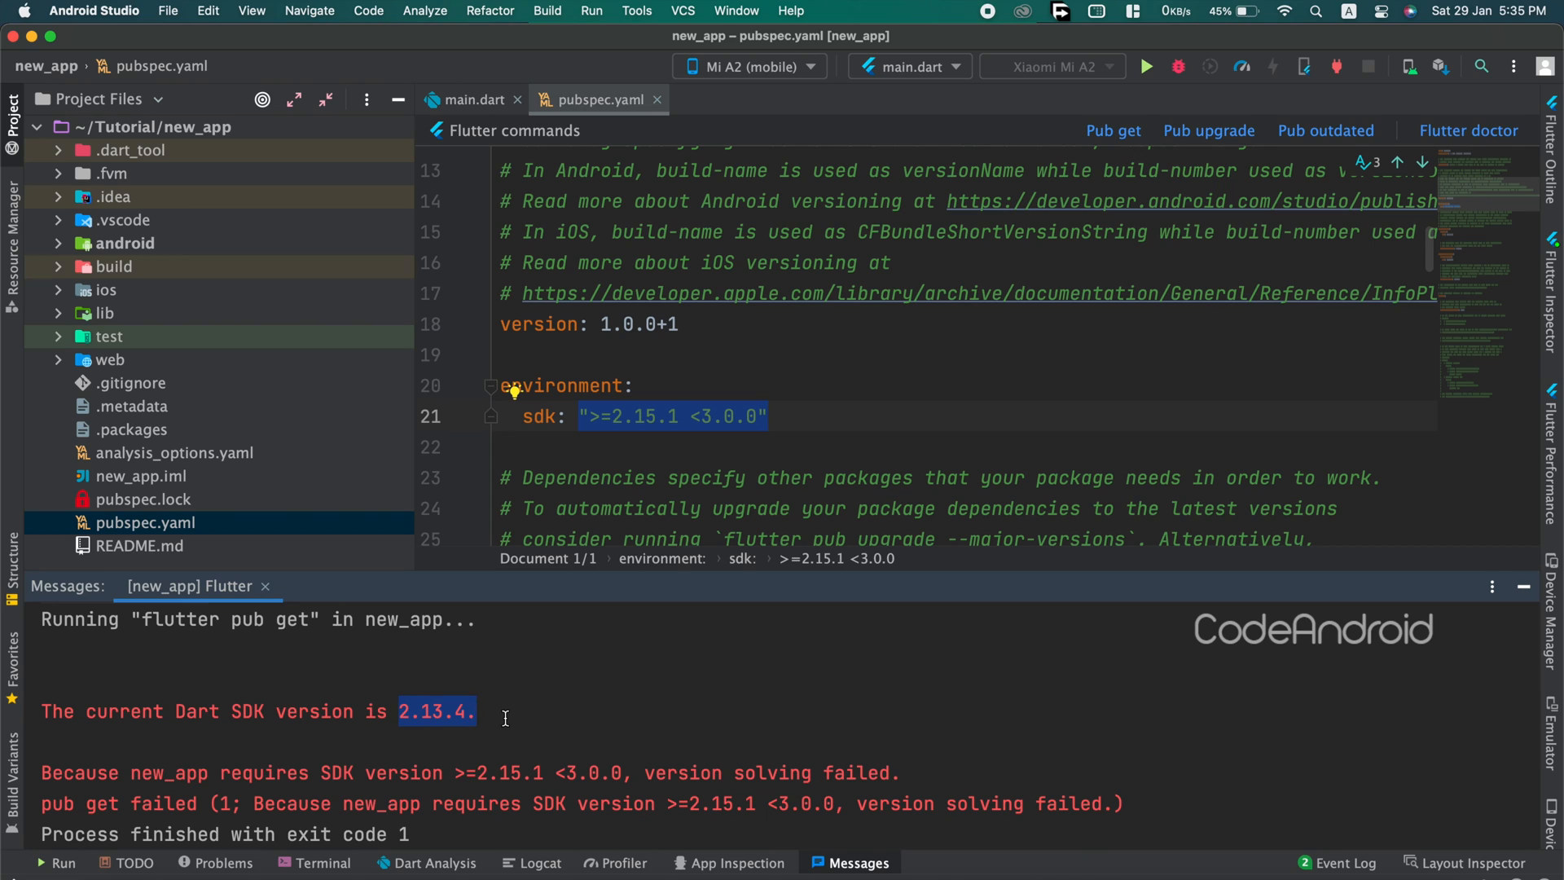
Check the Logcat and Terminal panels, then retry Pub get.
{"action": "left_click", "coordinate": [541, 863]}
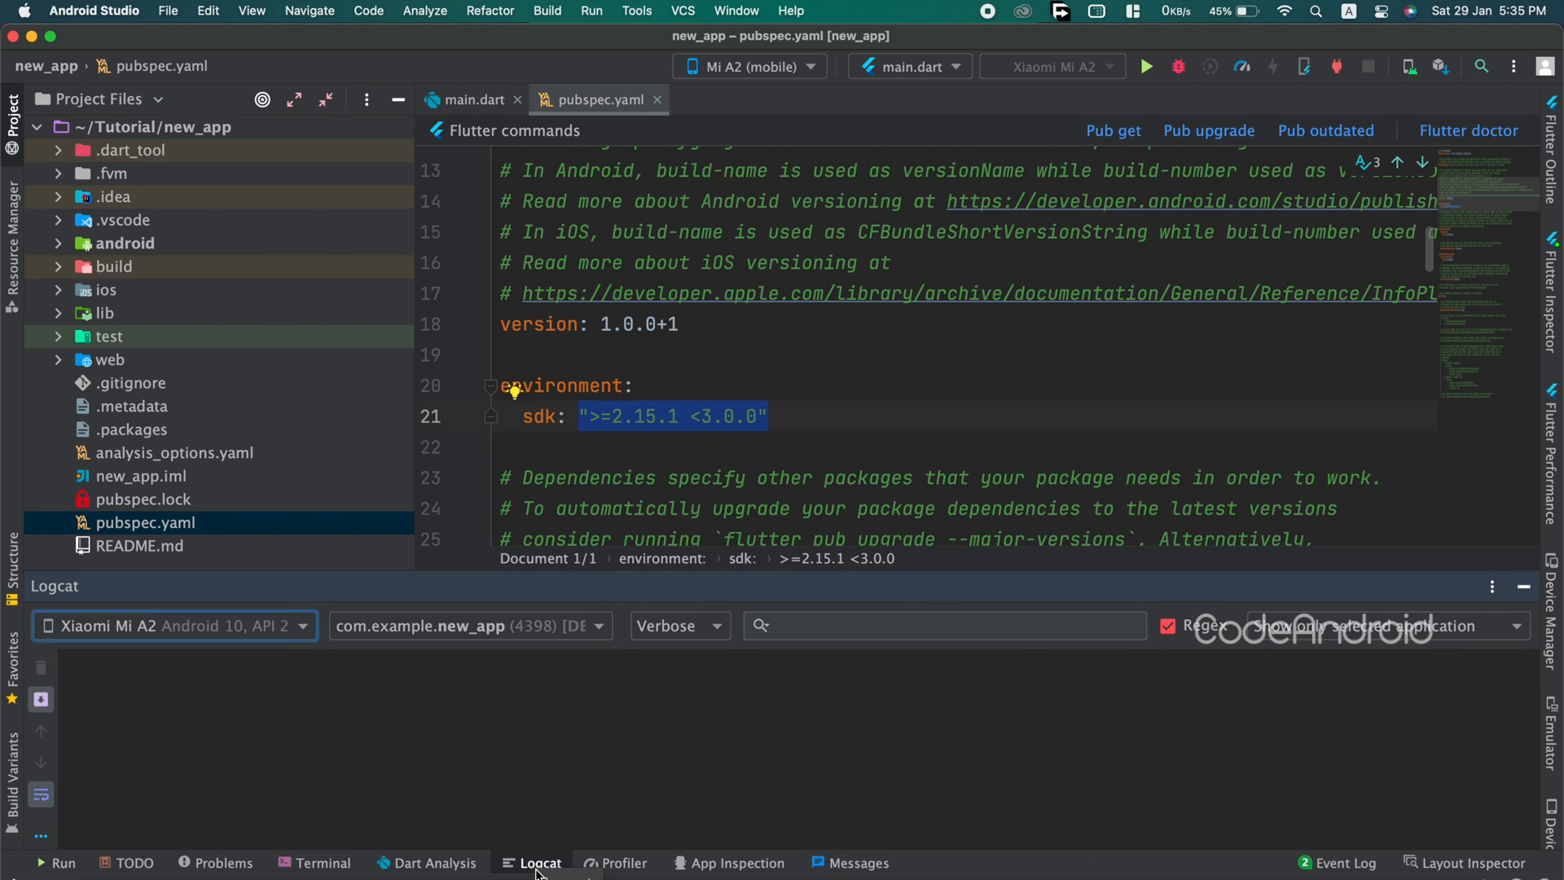
{"action": "left_click", "coordinate": [323, 863]}
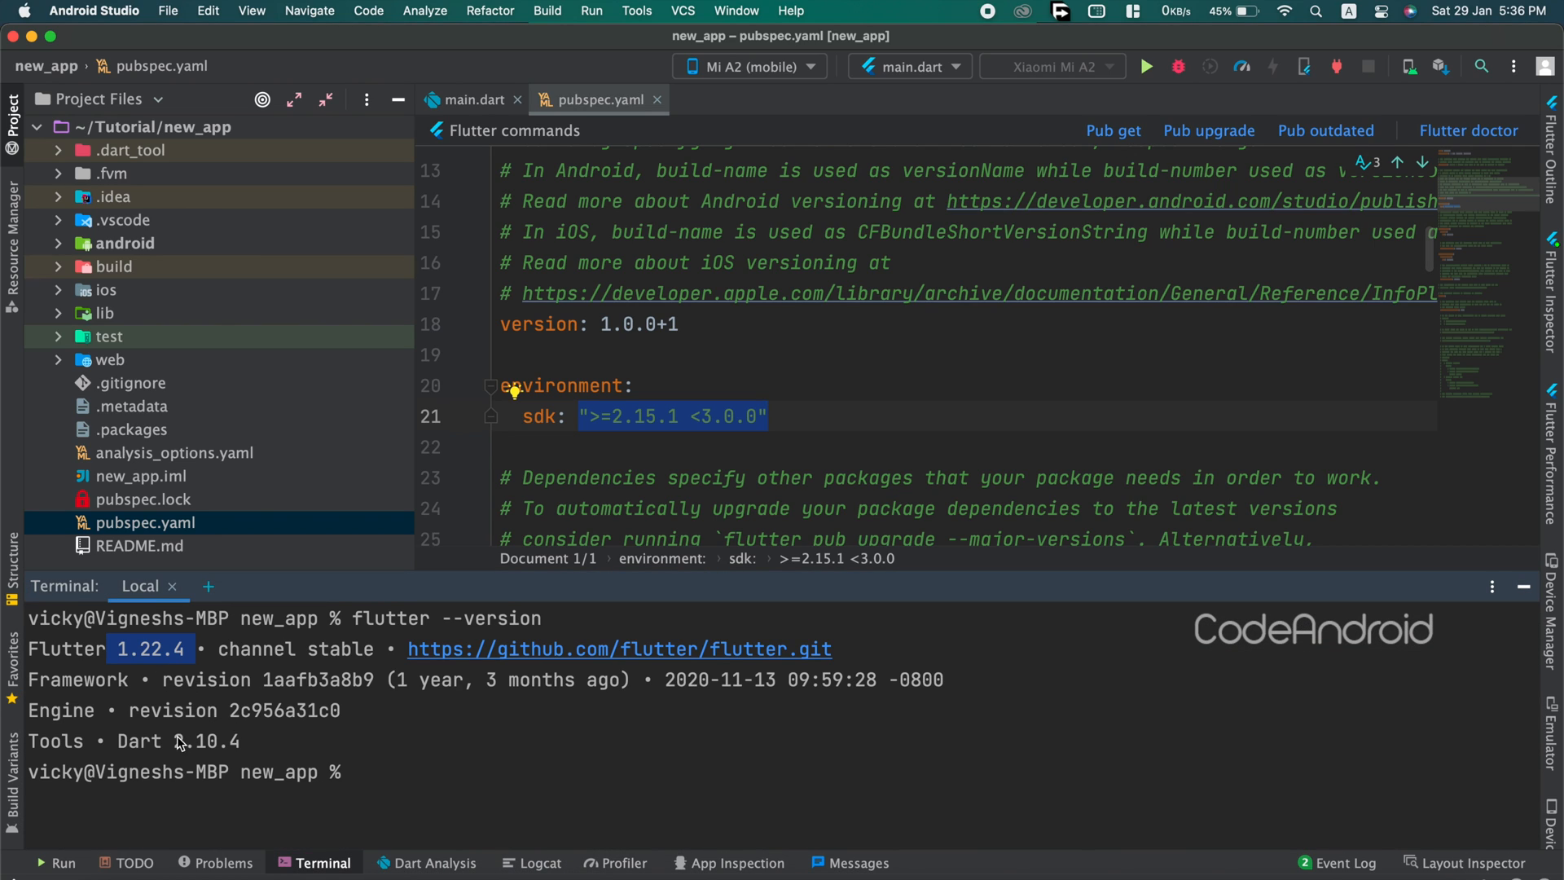
{"action": "left_click", "coordinate": [1112, 131]}
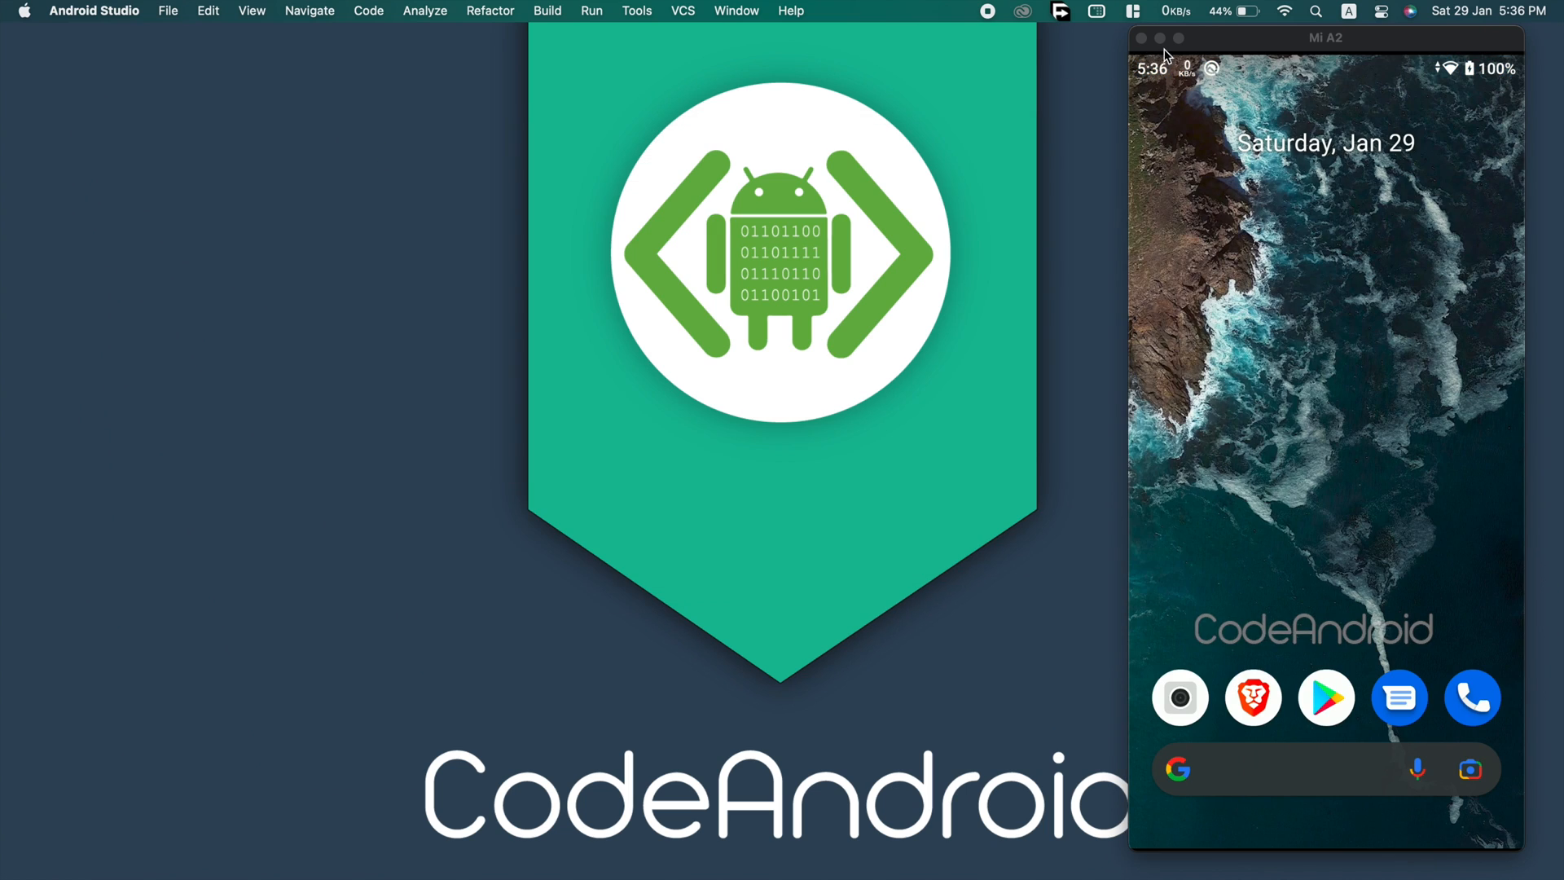
Close the Mi A2 scrcpy mirror window.
{"action": "left_click", "coordinate": [1142, 39]}
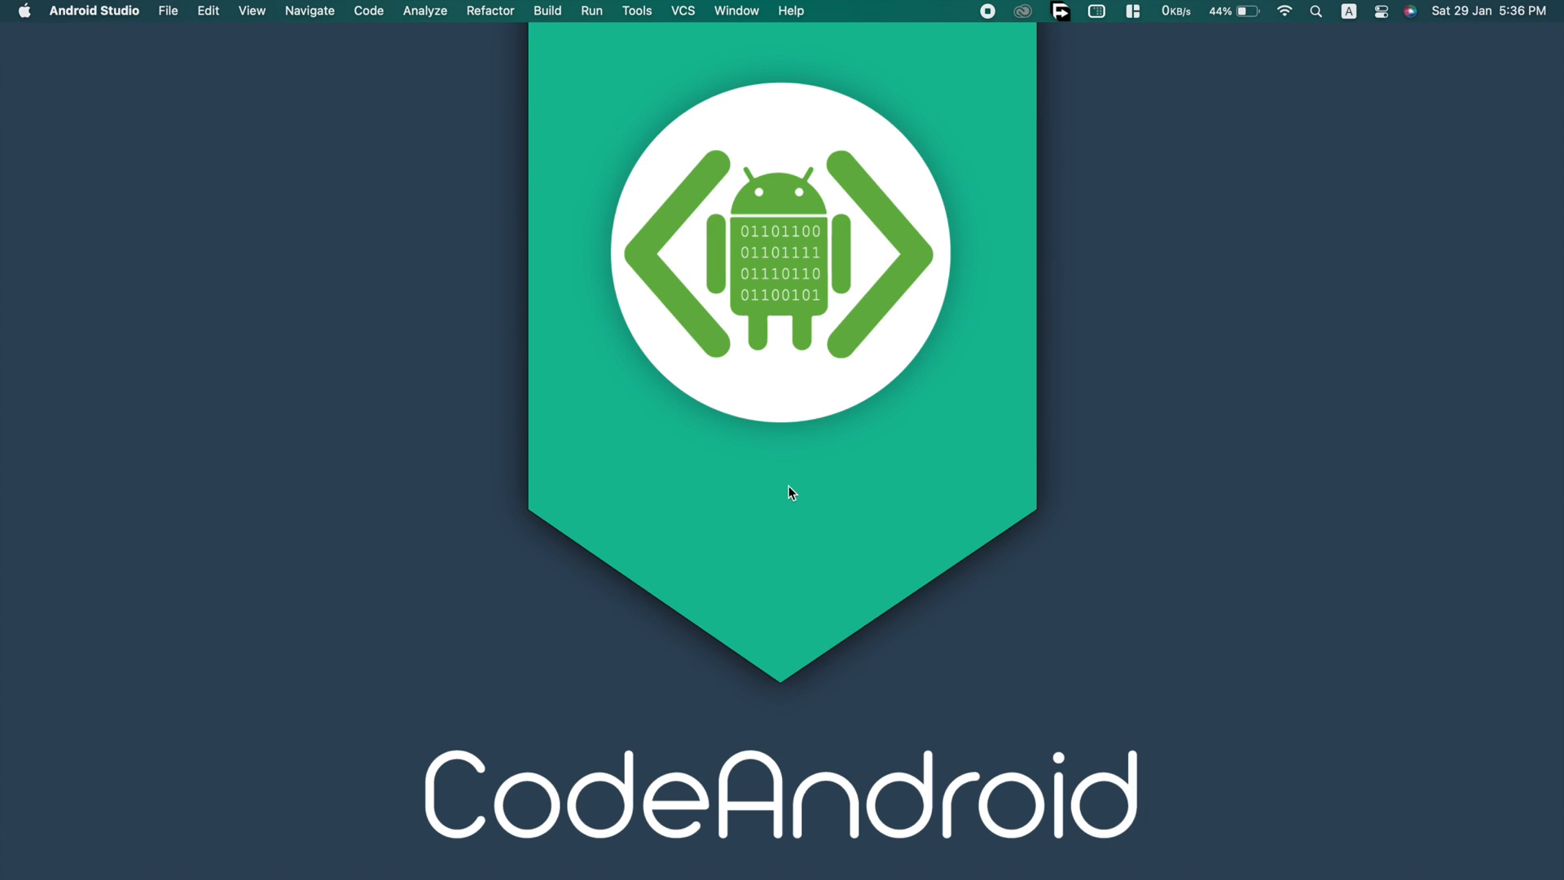